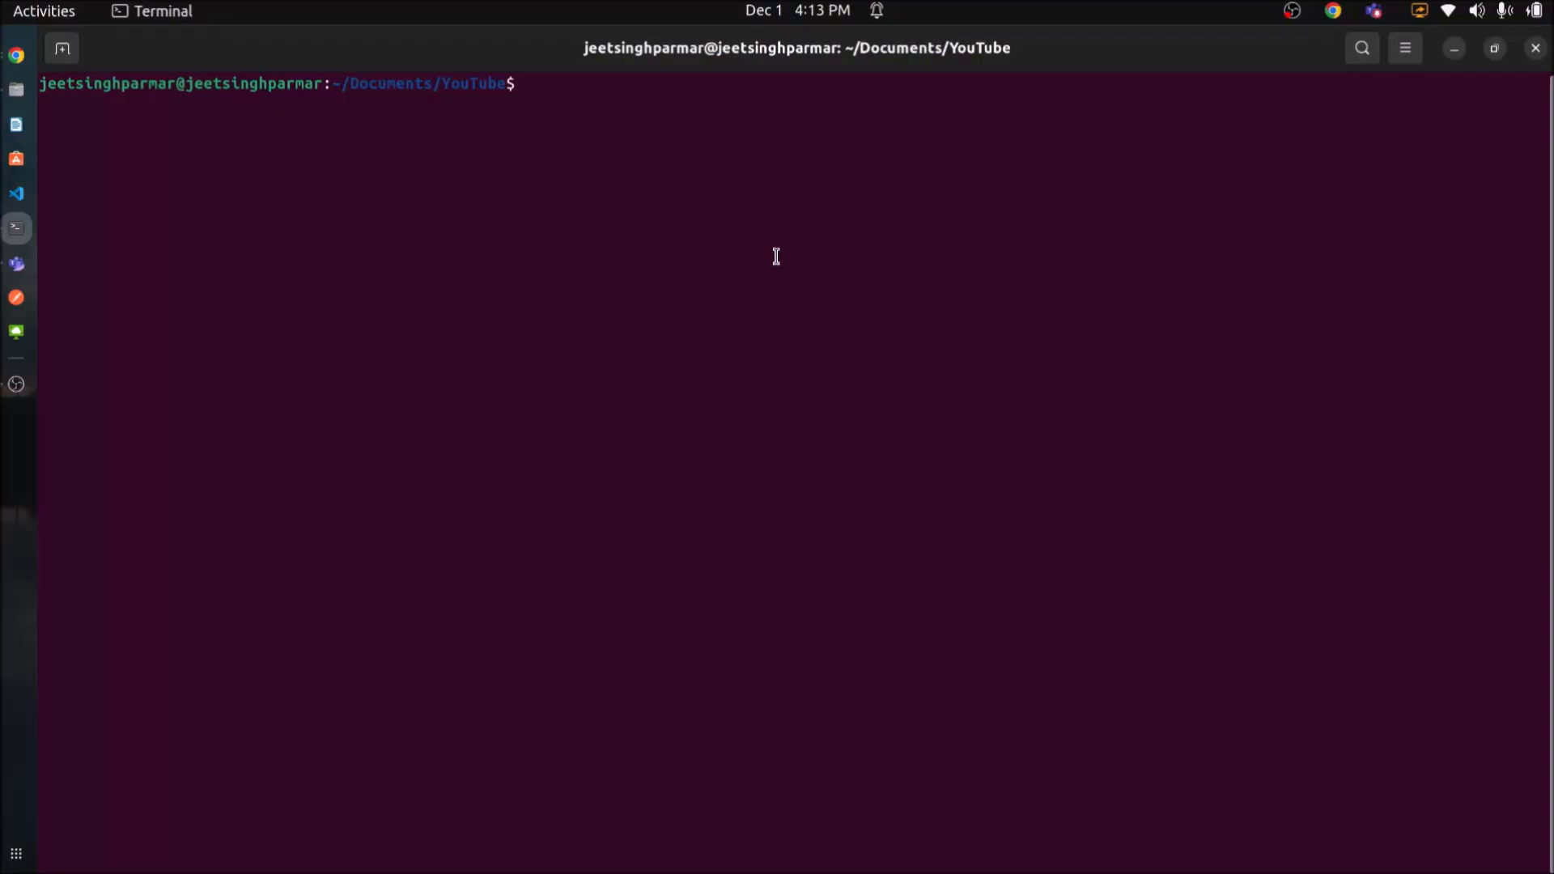
Generate the React TypeScript project my-first-app with npx create-react-app --template typescript.
type("npx c")
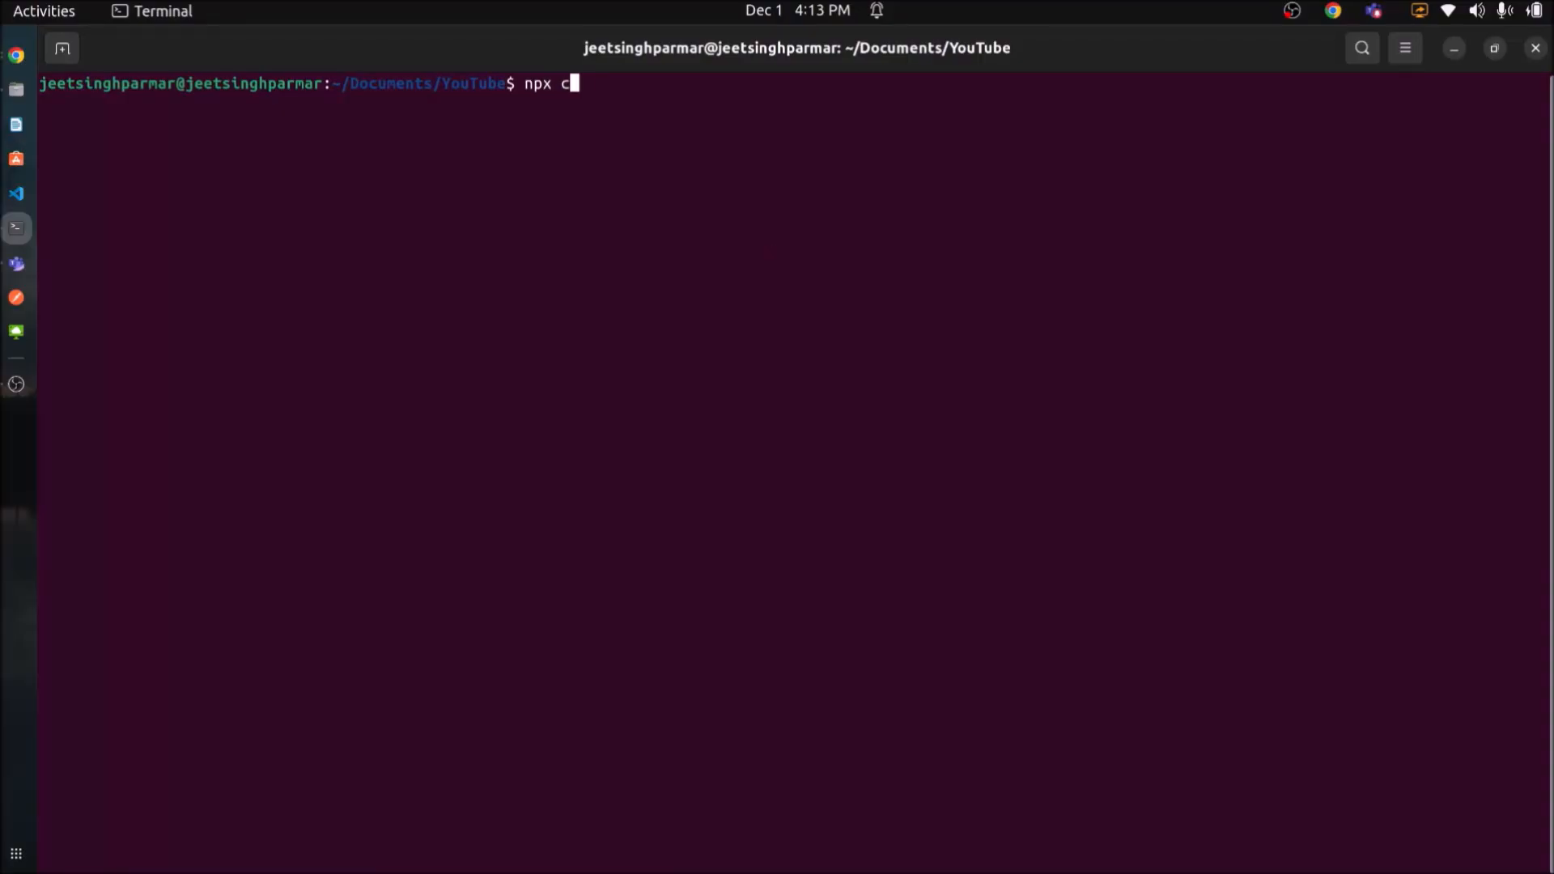
type("reate-react-app my-")
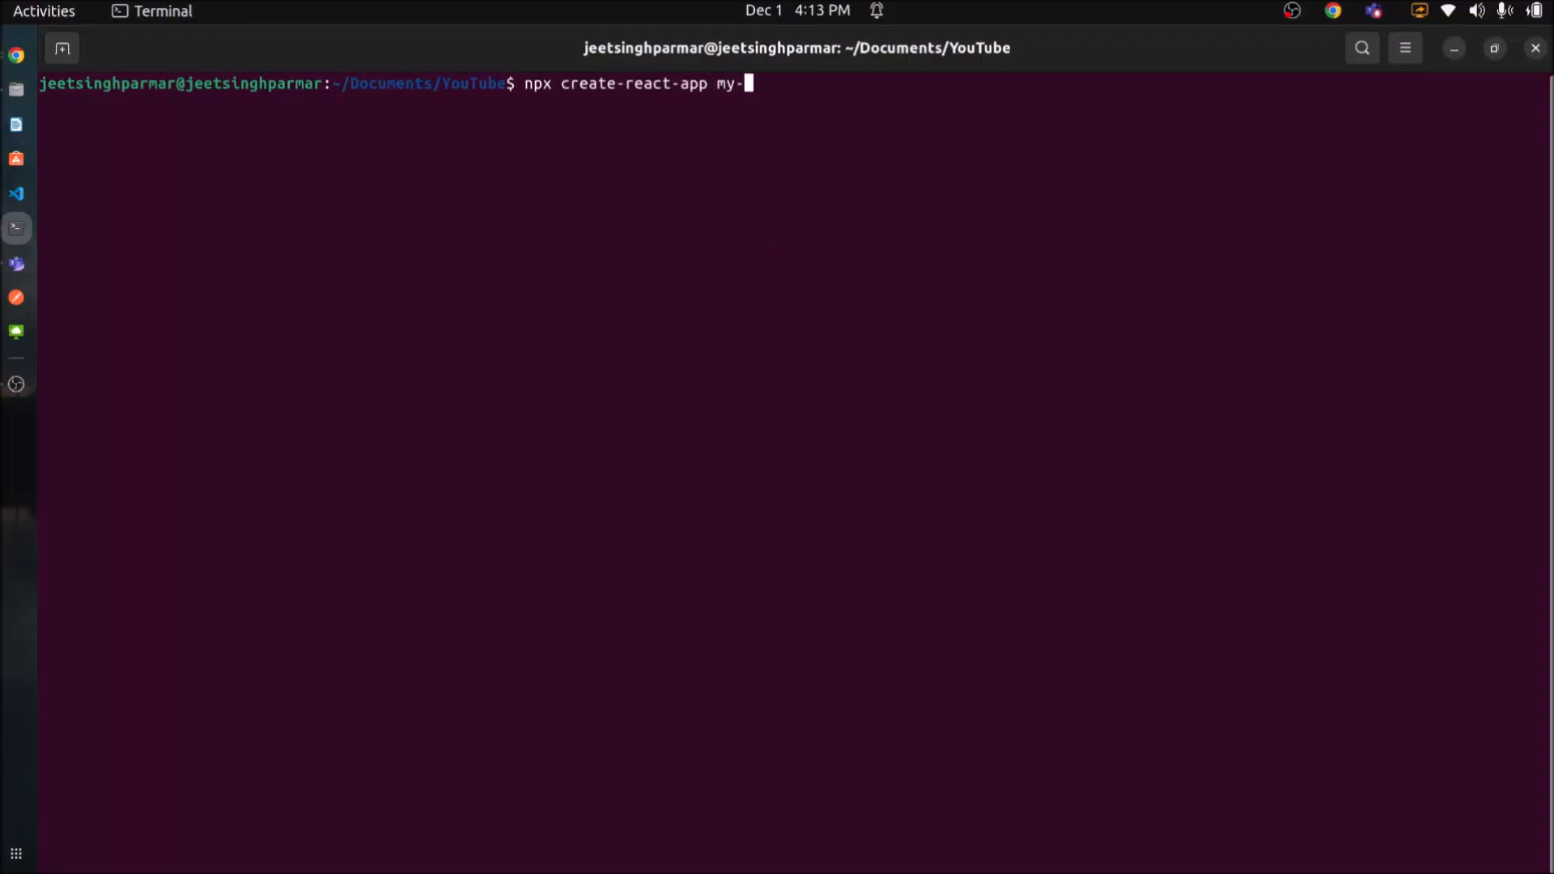
type("first-app")
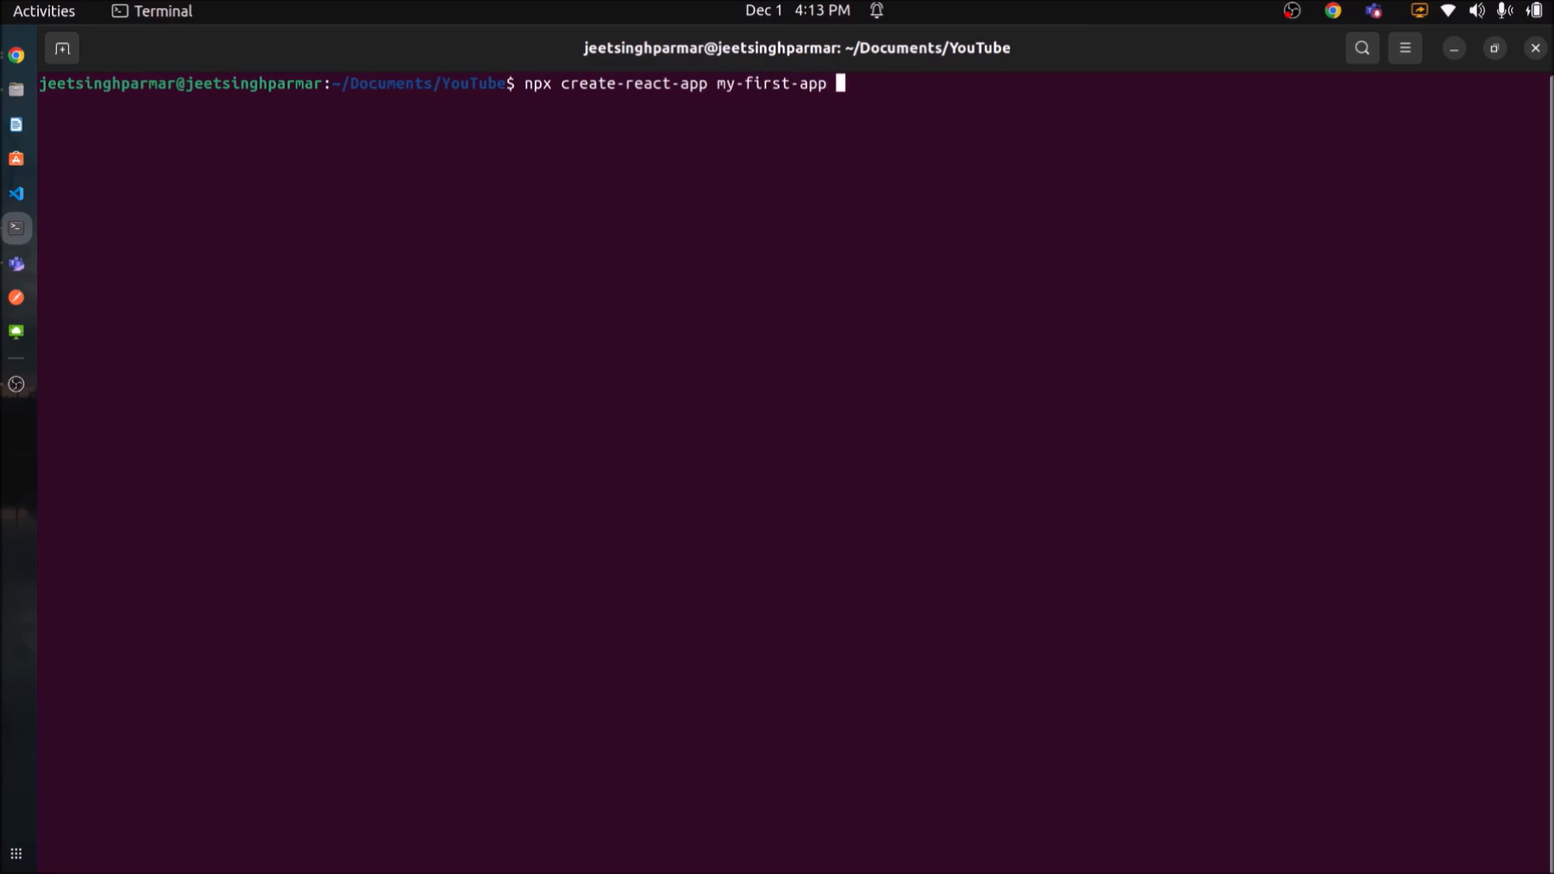
type("--templ")
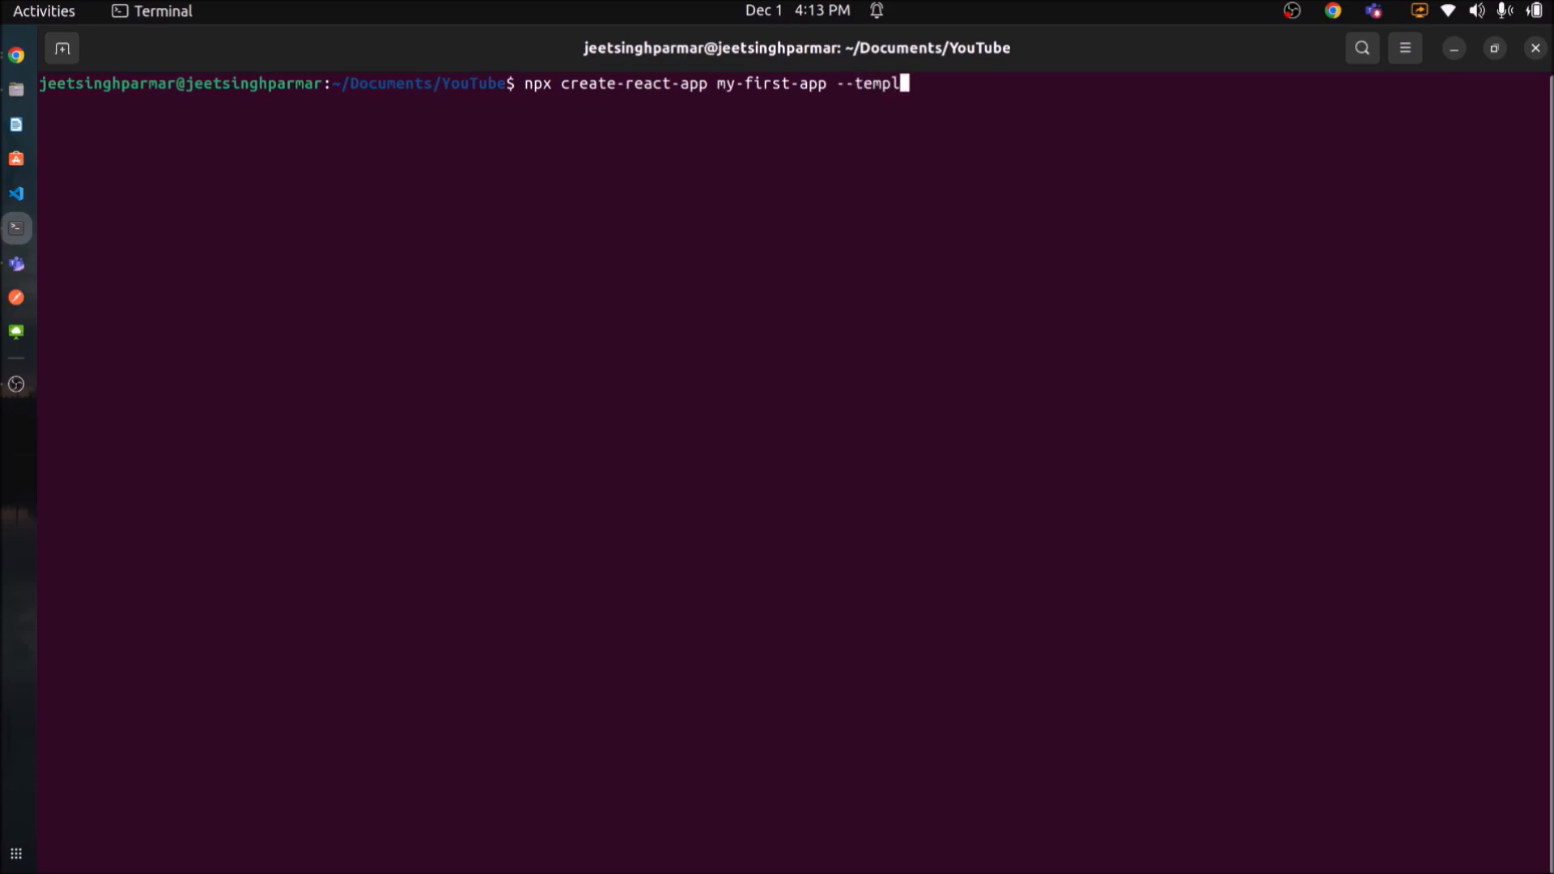
key("Return")
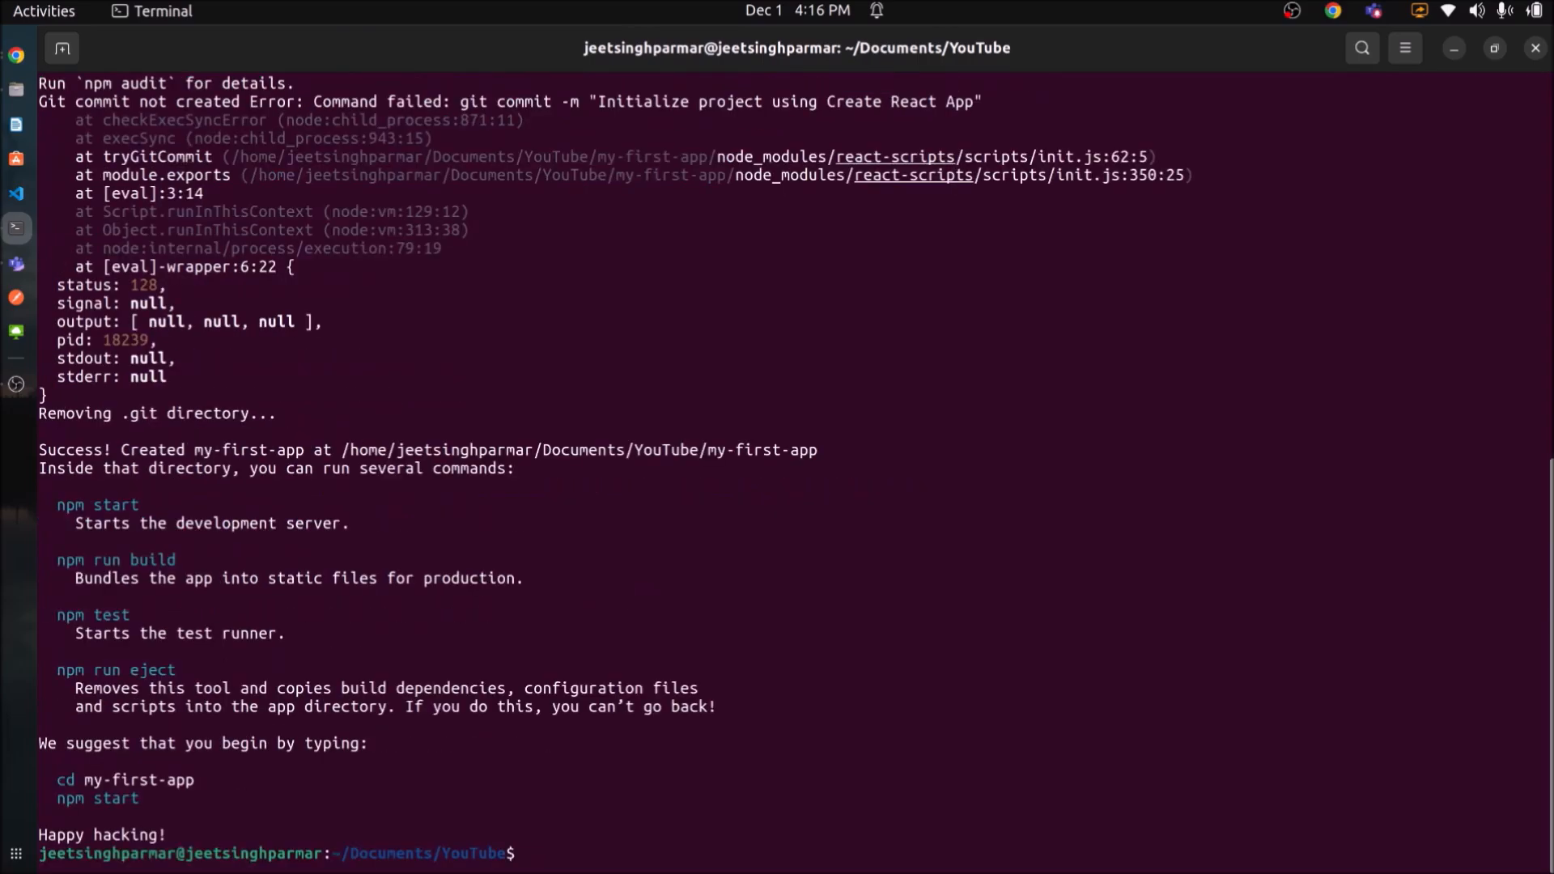
Move into the my-first-app folder and open it in VS Code with code.
type("cd my")
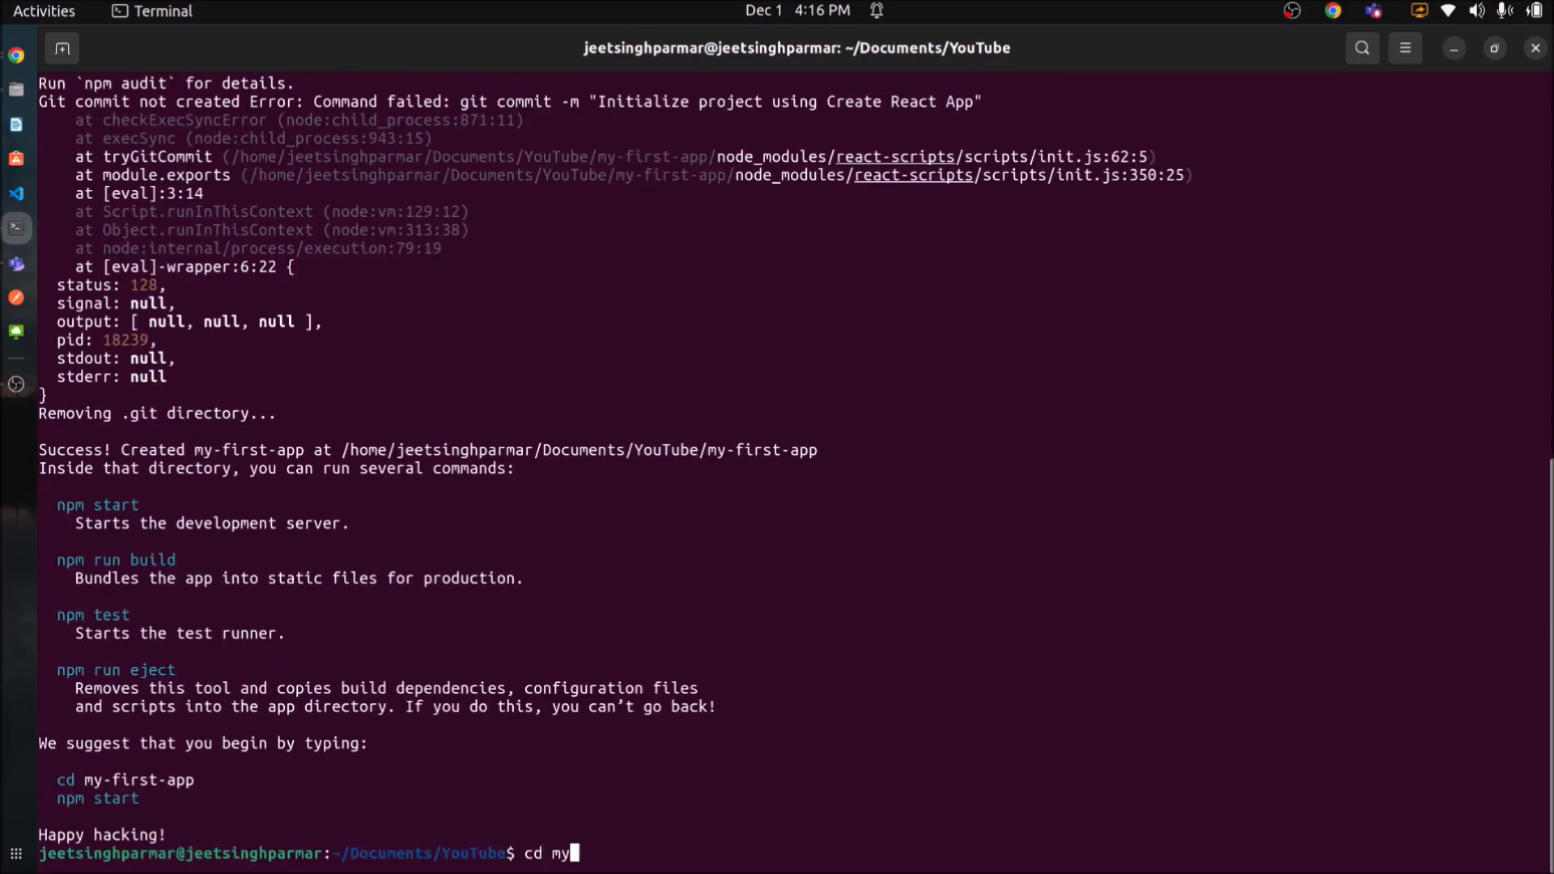
key("Return")
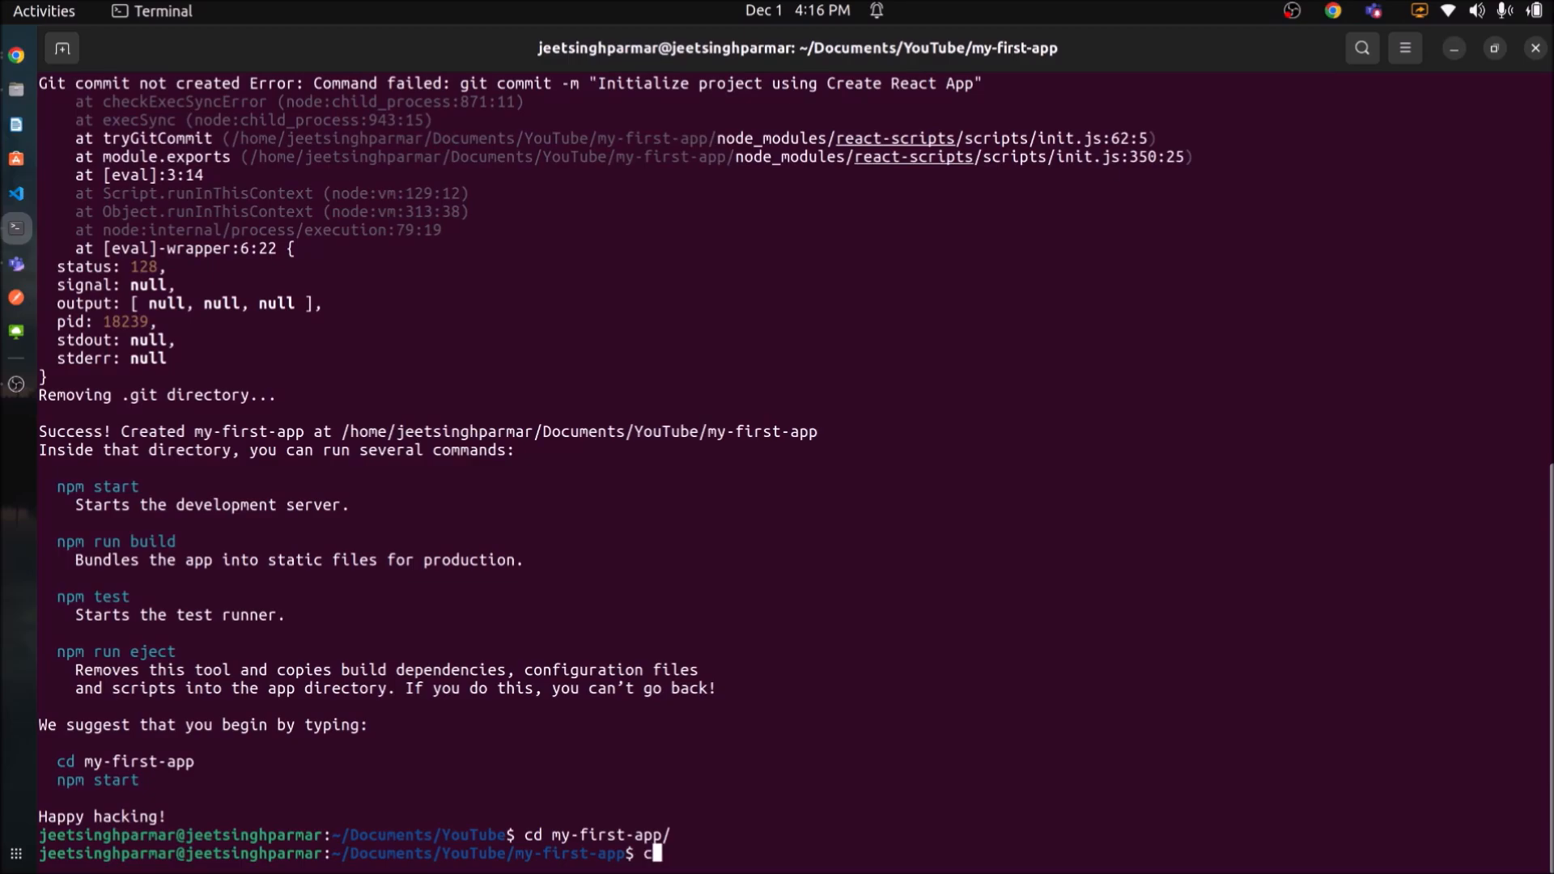
type("ode .")
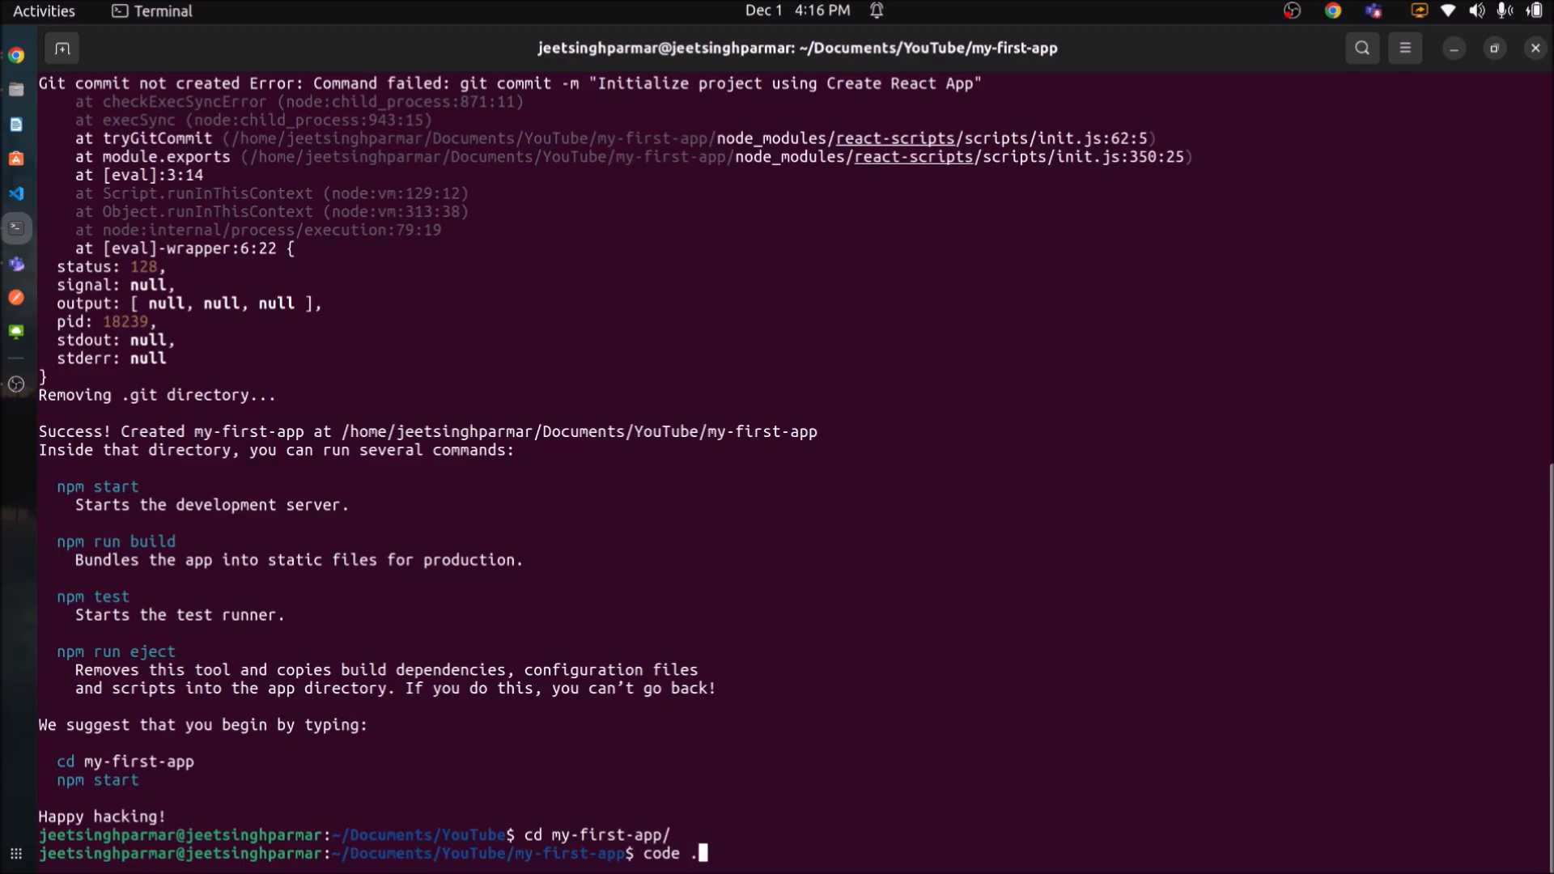
key("Return")
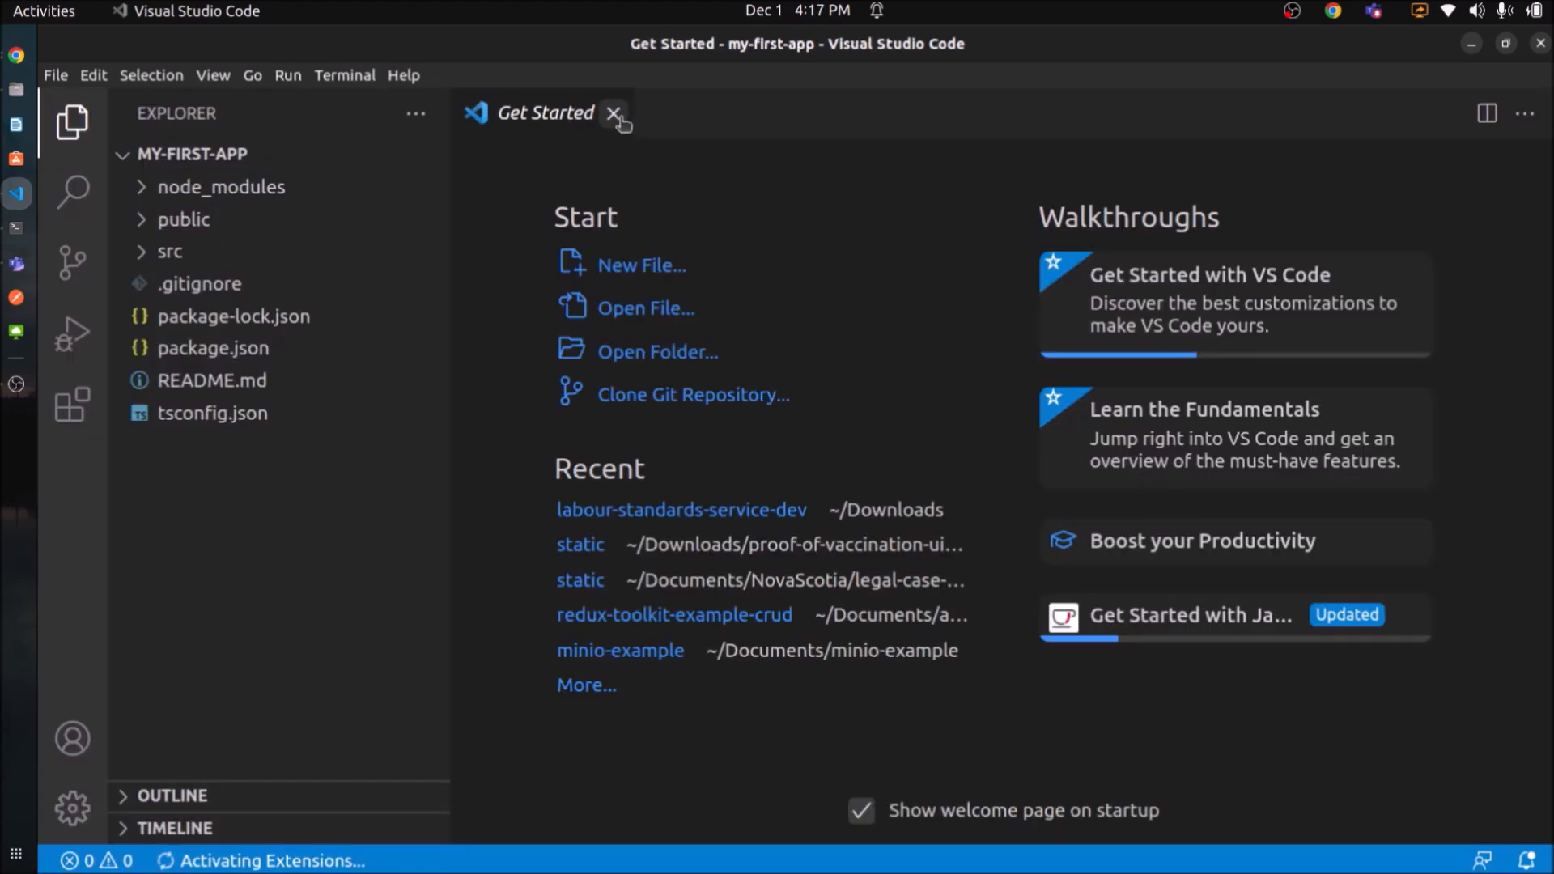
Close the welcome page and run npm start in a new integrated terminal.
left_click(344, 74)
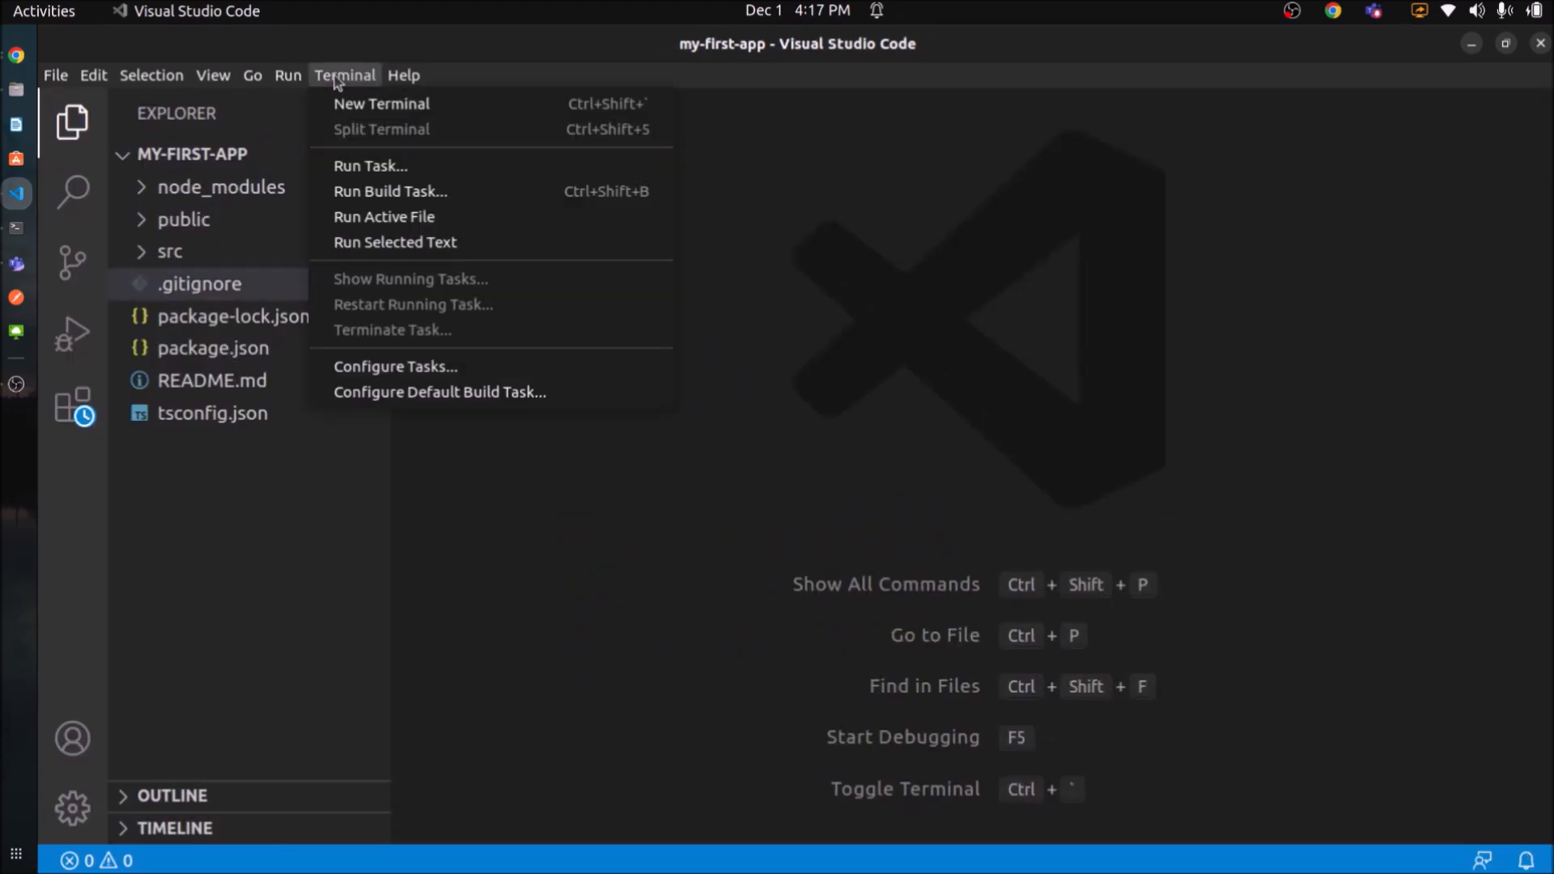
left_click(380, 103)
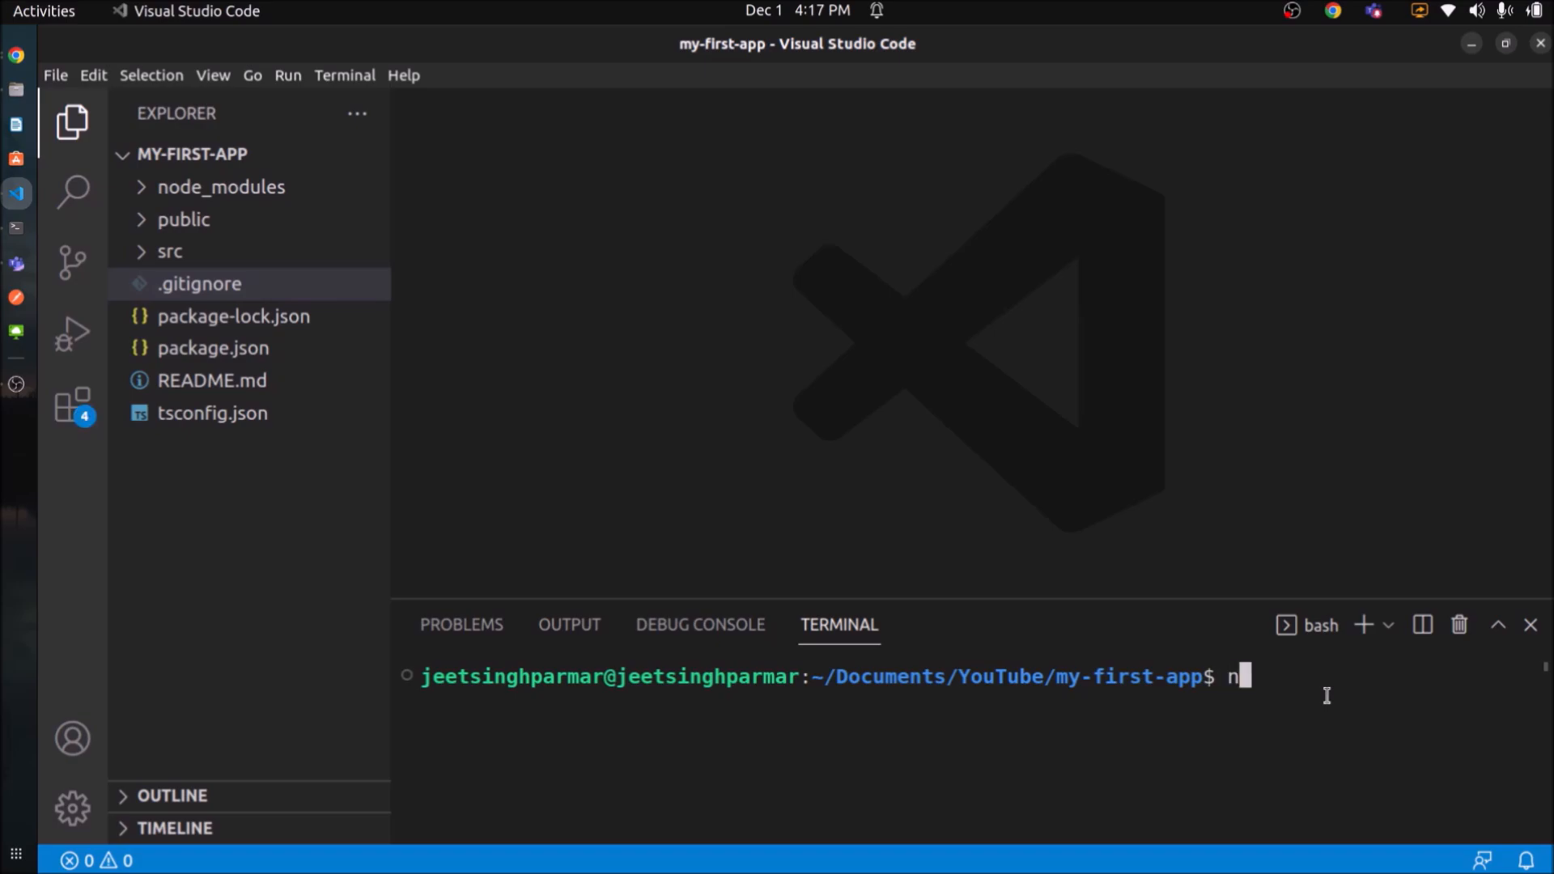
key("Return")
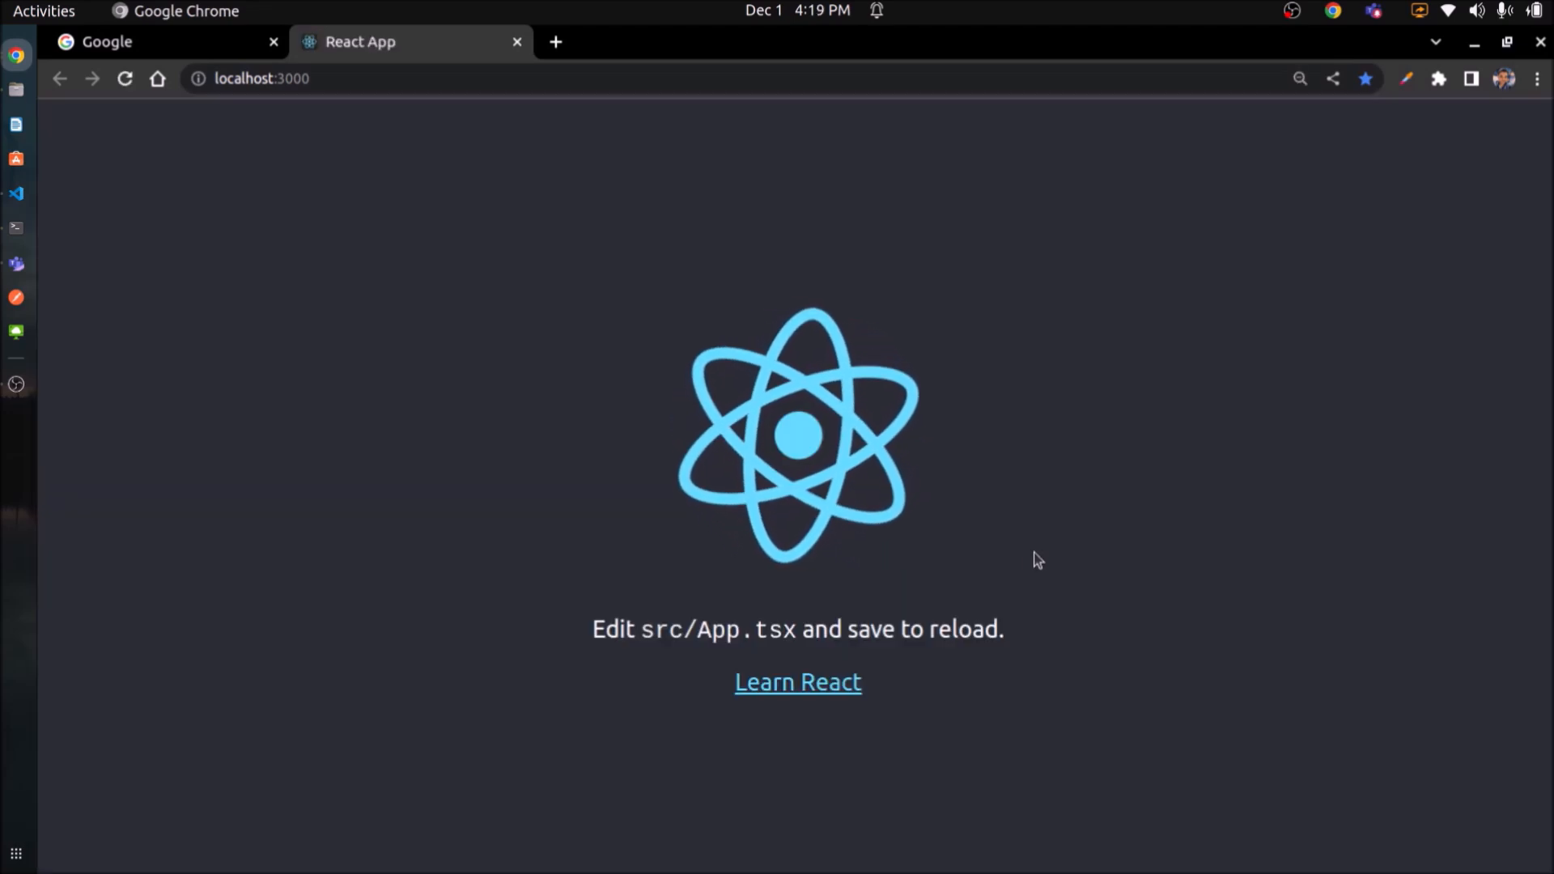
Rewrite App in App.tsx as an arrow function returning a Hello World div, and save.
left_click(16, 193)
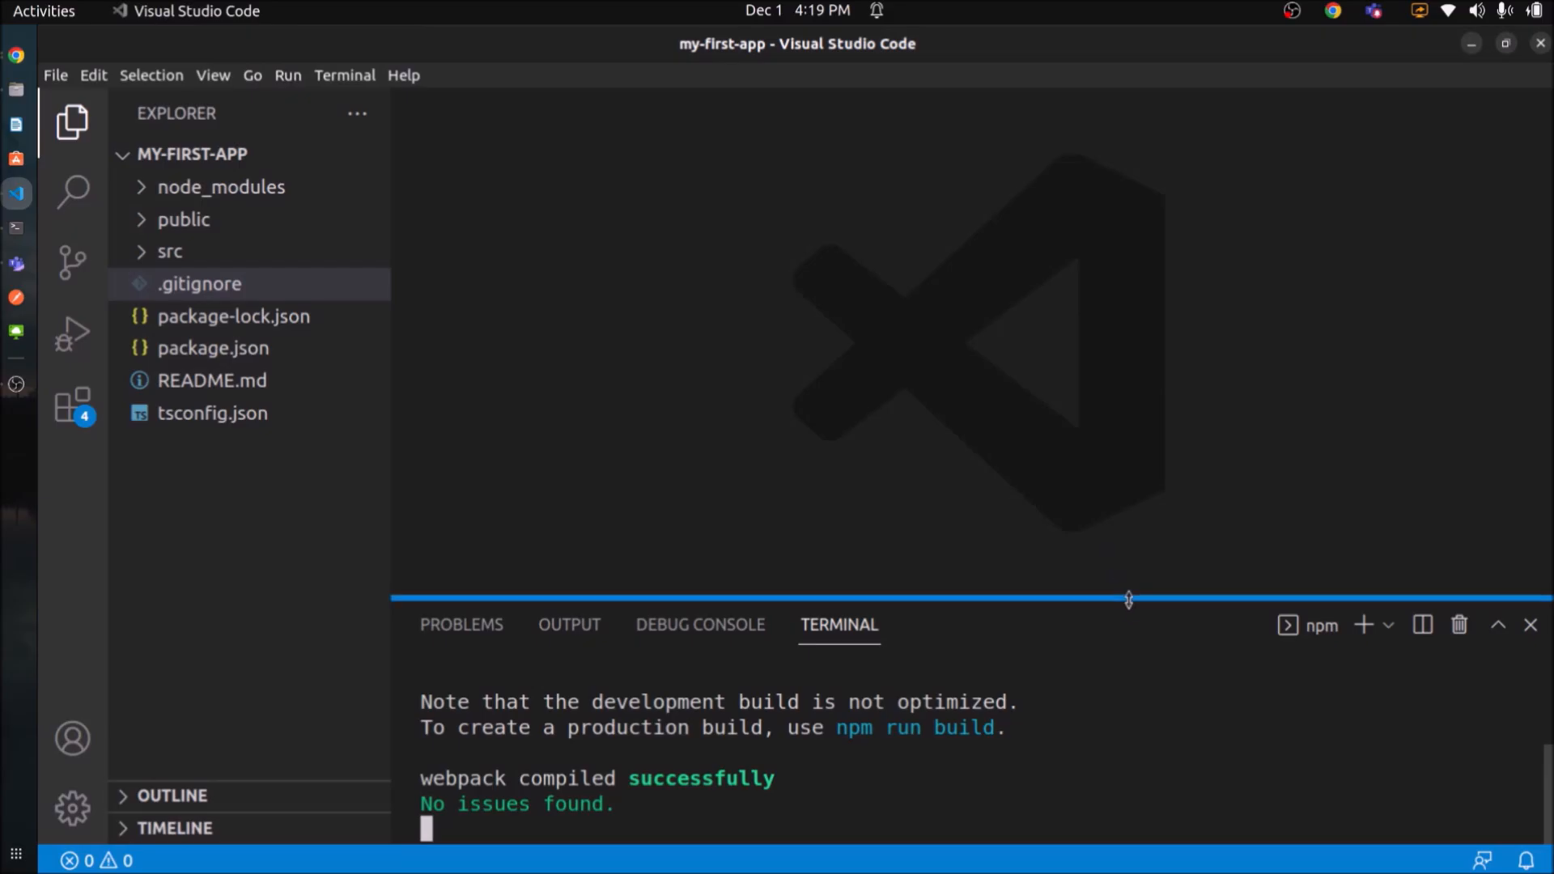
left_click(1528, 624)
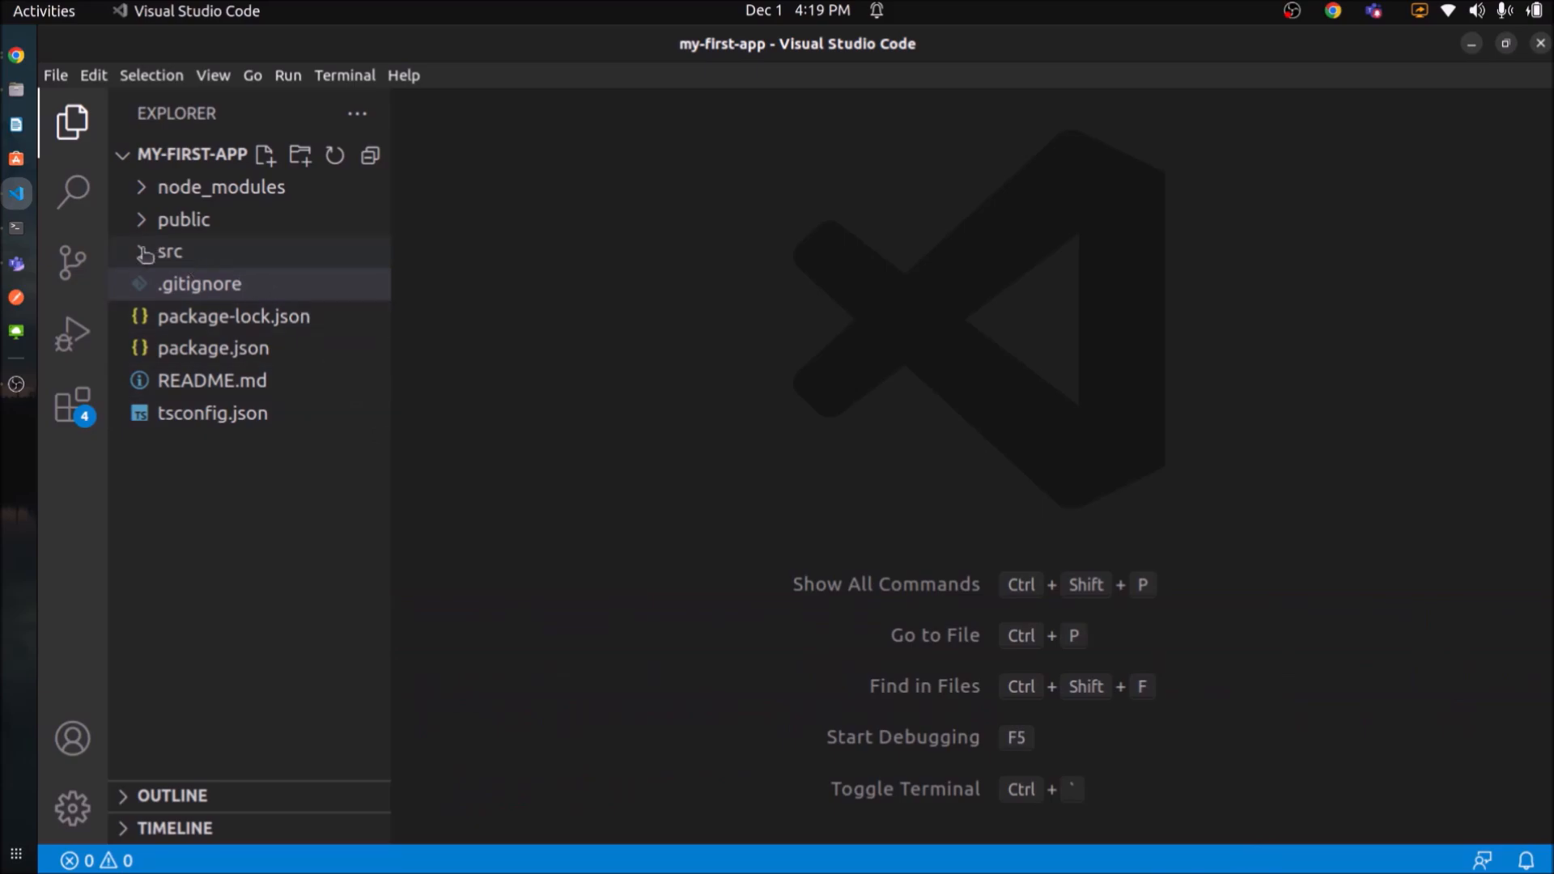
left_click(171, 251)
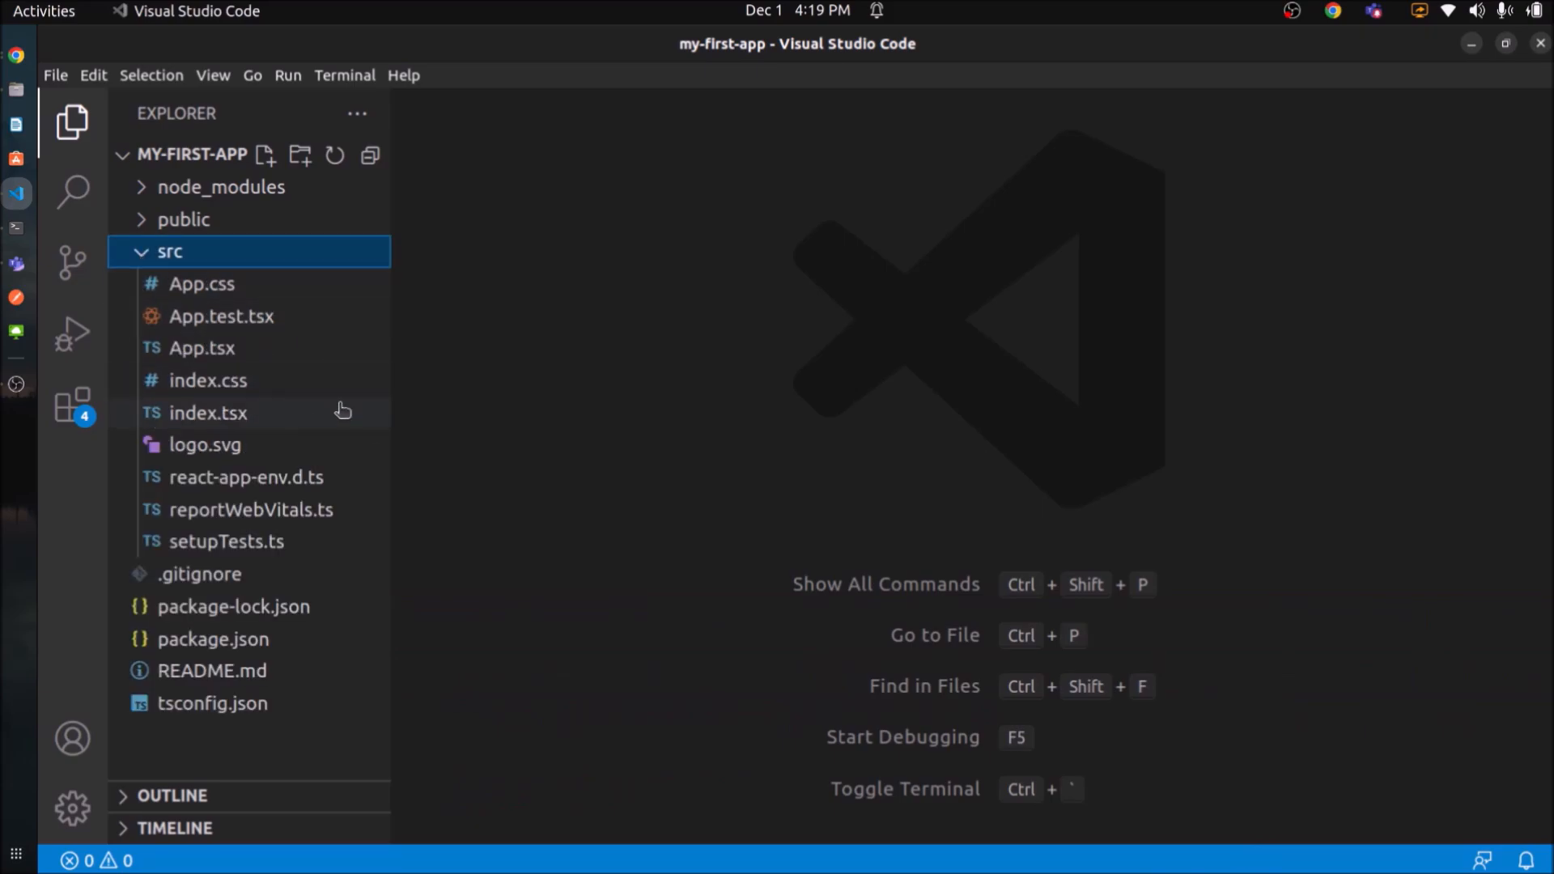
mouse_move(202, 348)
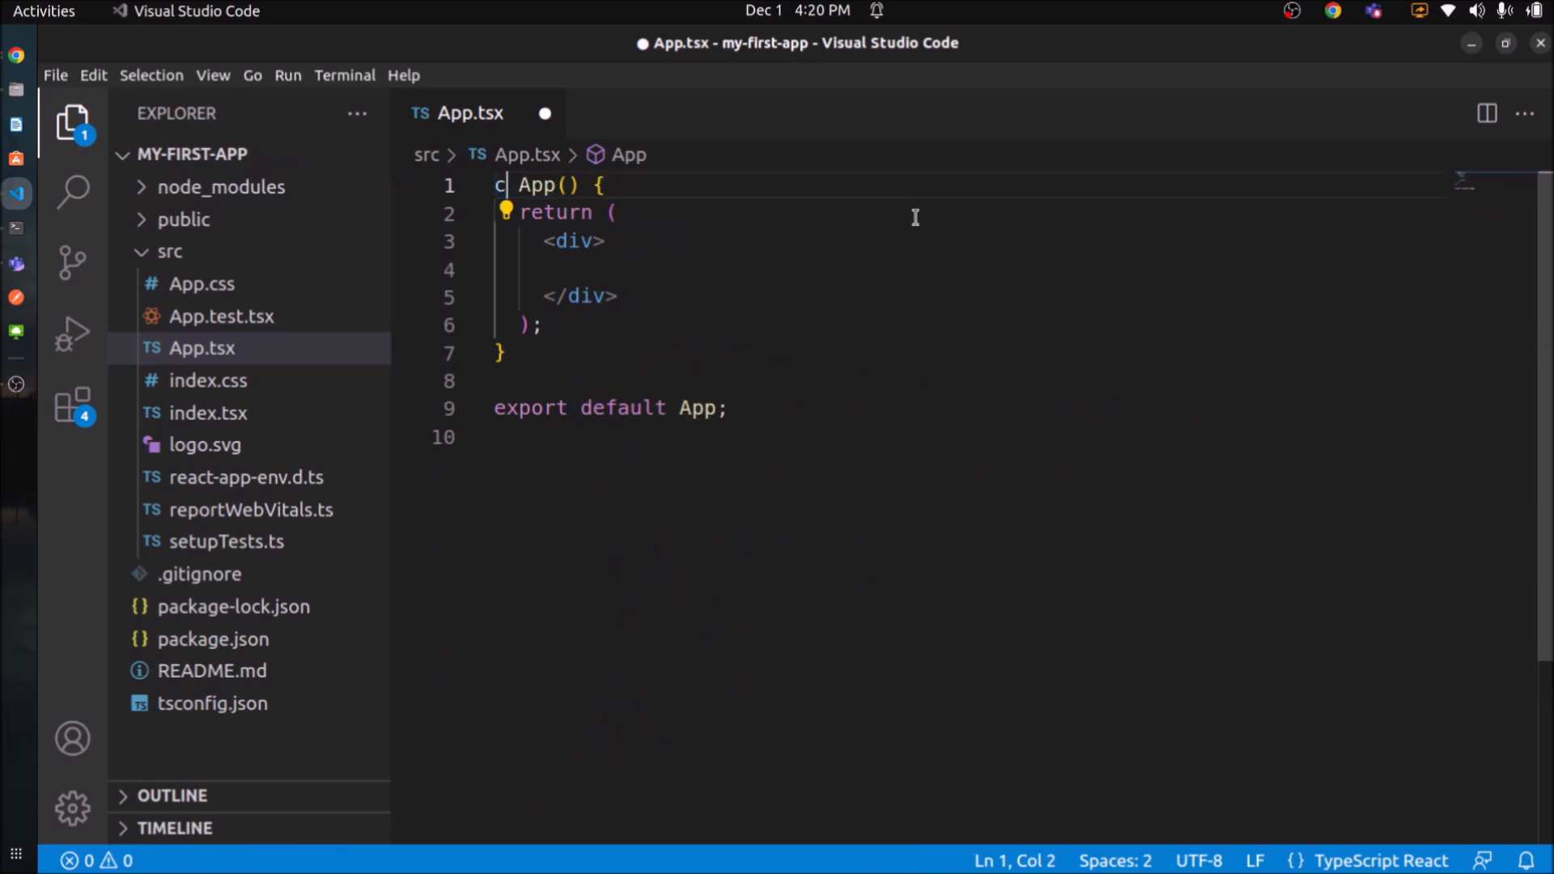
type("onst App = (")
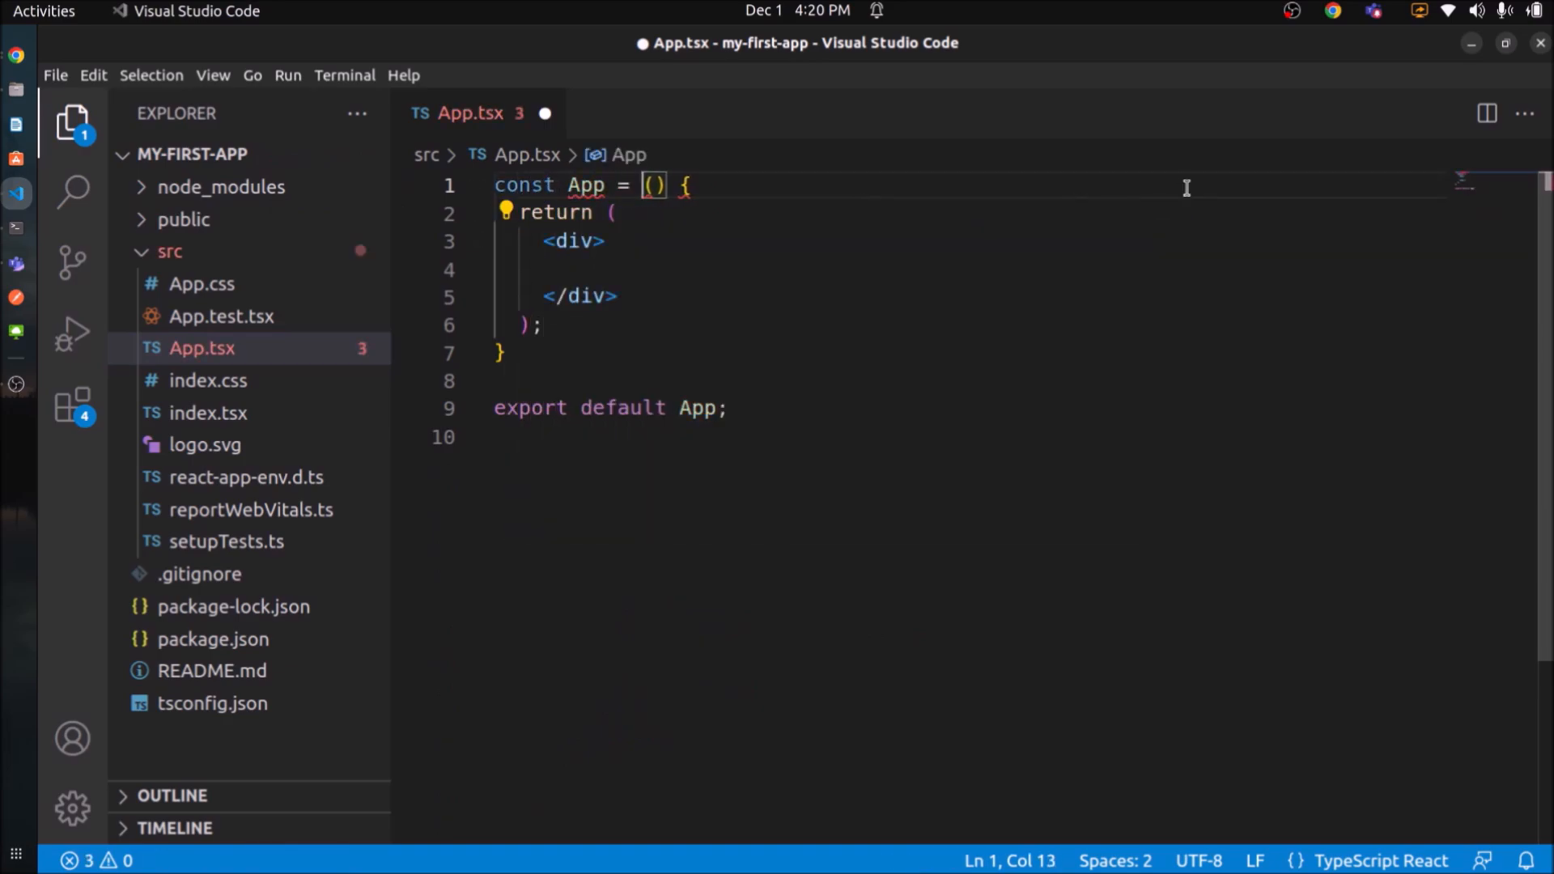
type("=>")
left_click(968, 353)
type(";")
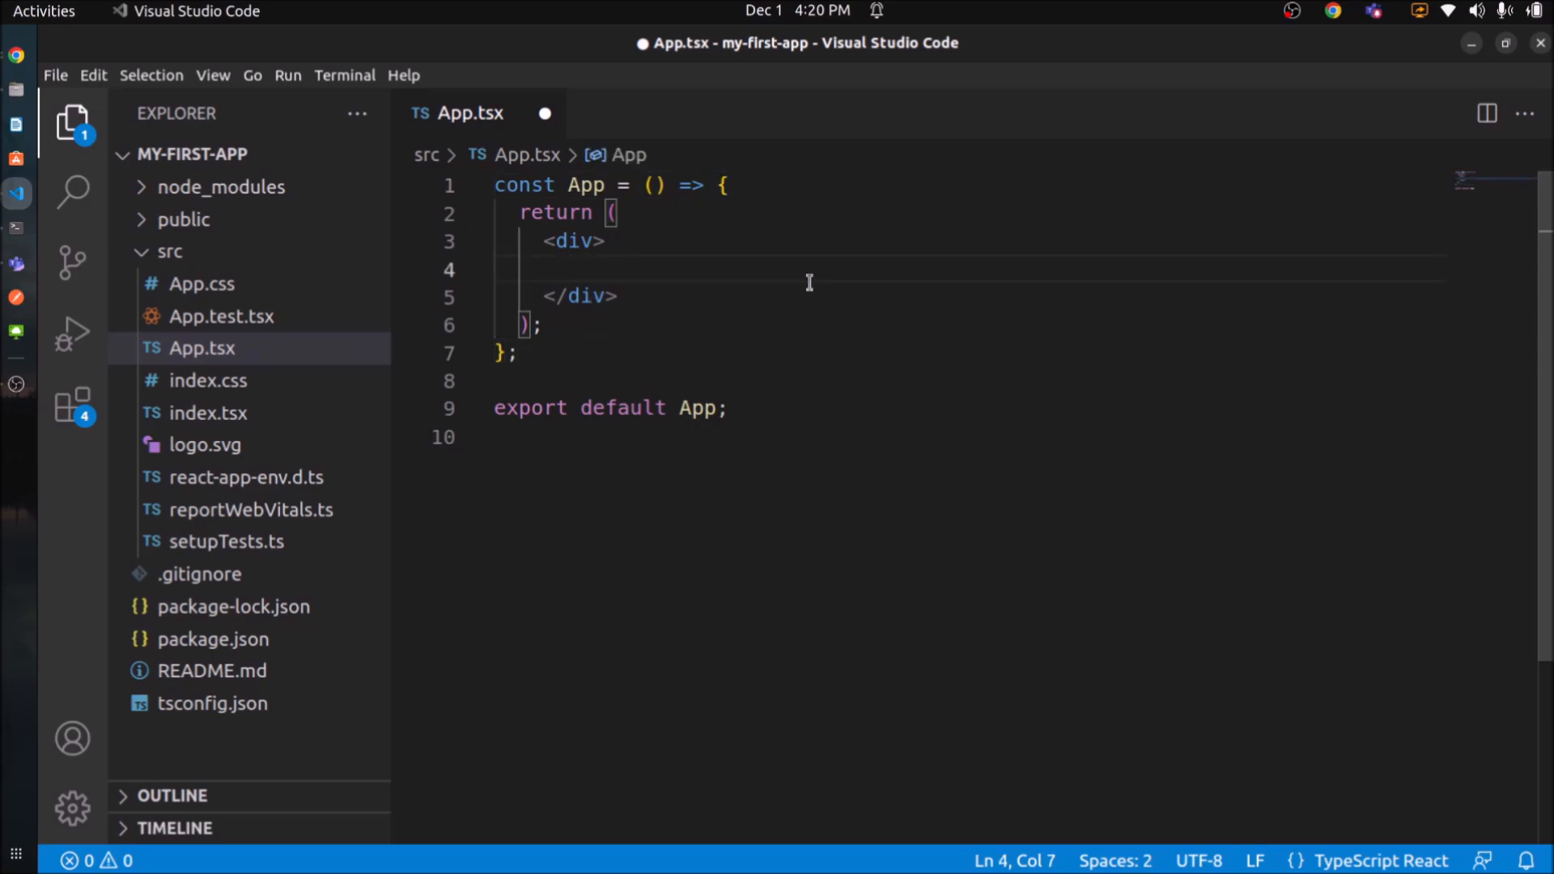
type("Hello World")
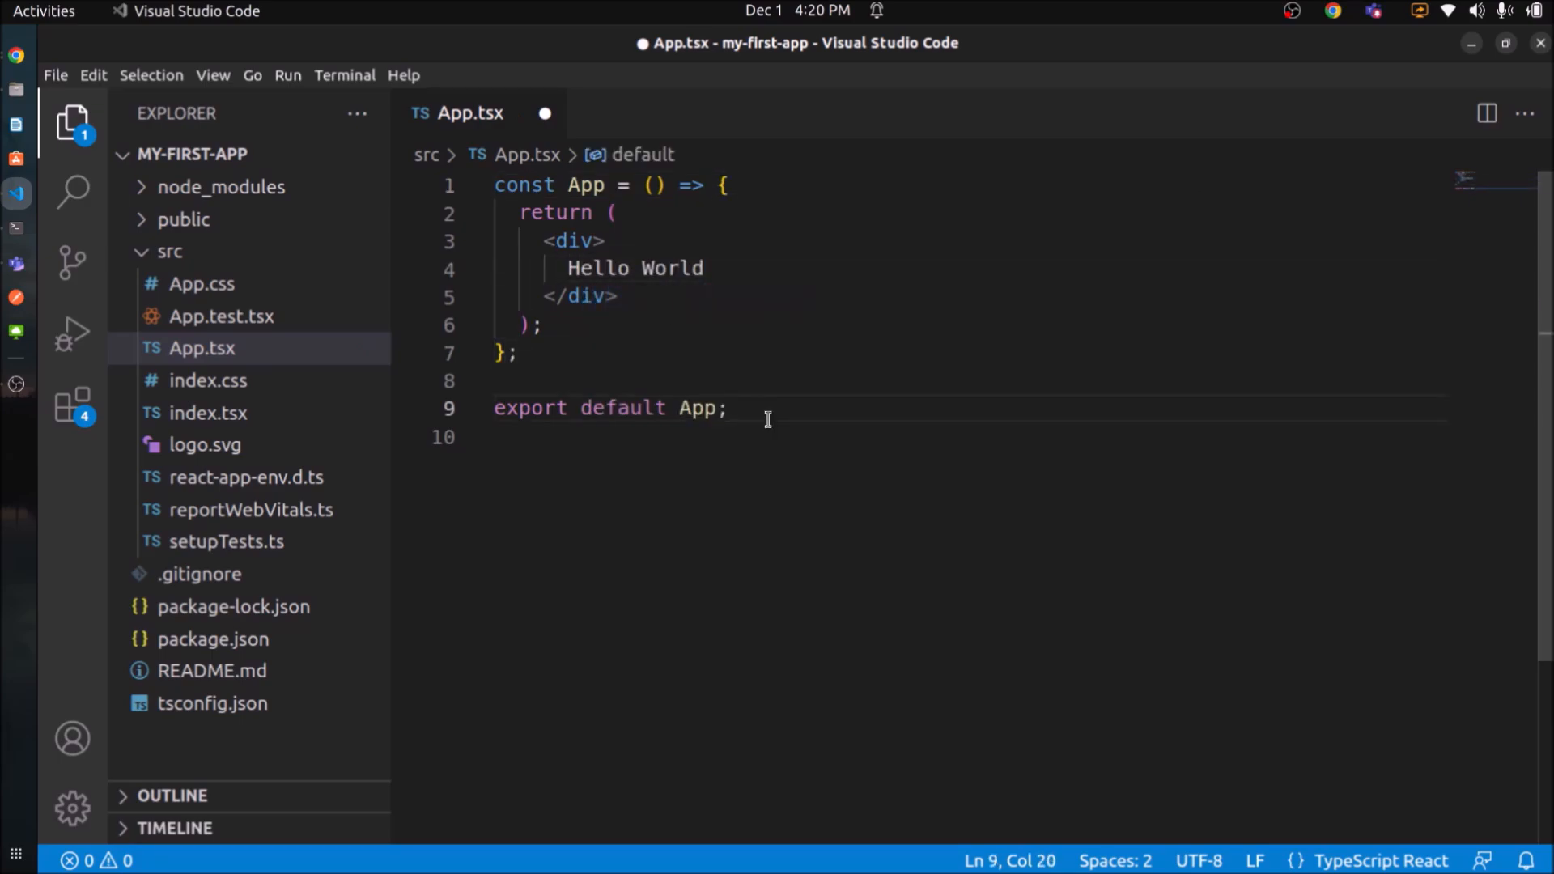
key("ctrl+s")
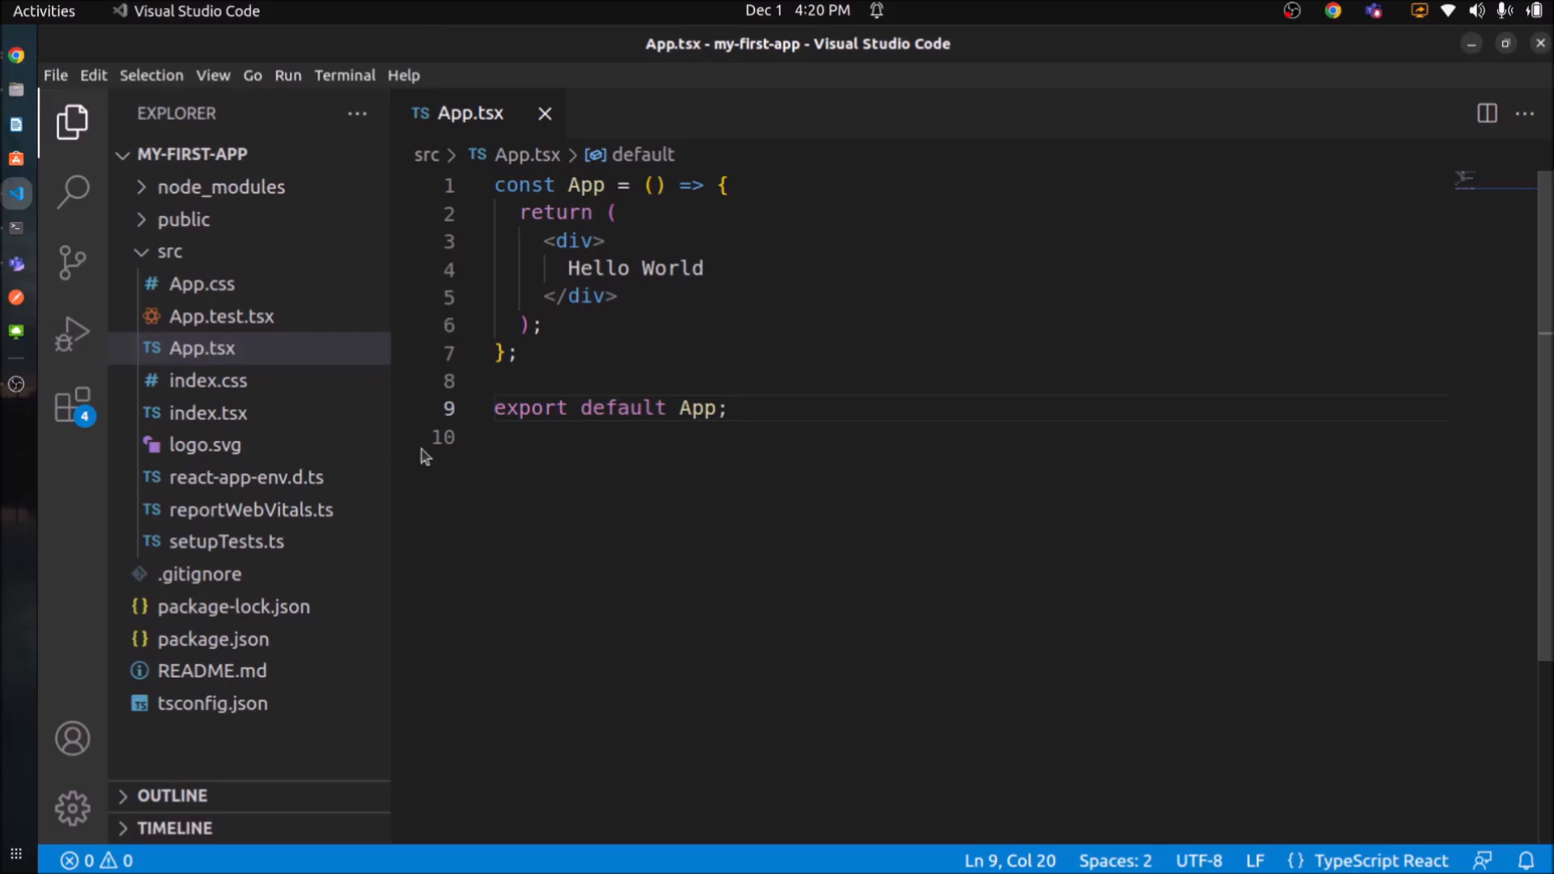
Create src/components/MyTextBox folders and a new index.tsx file inside.
left_click(264, 155)
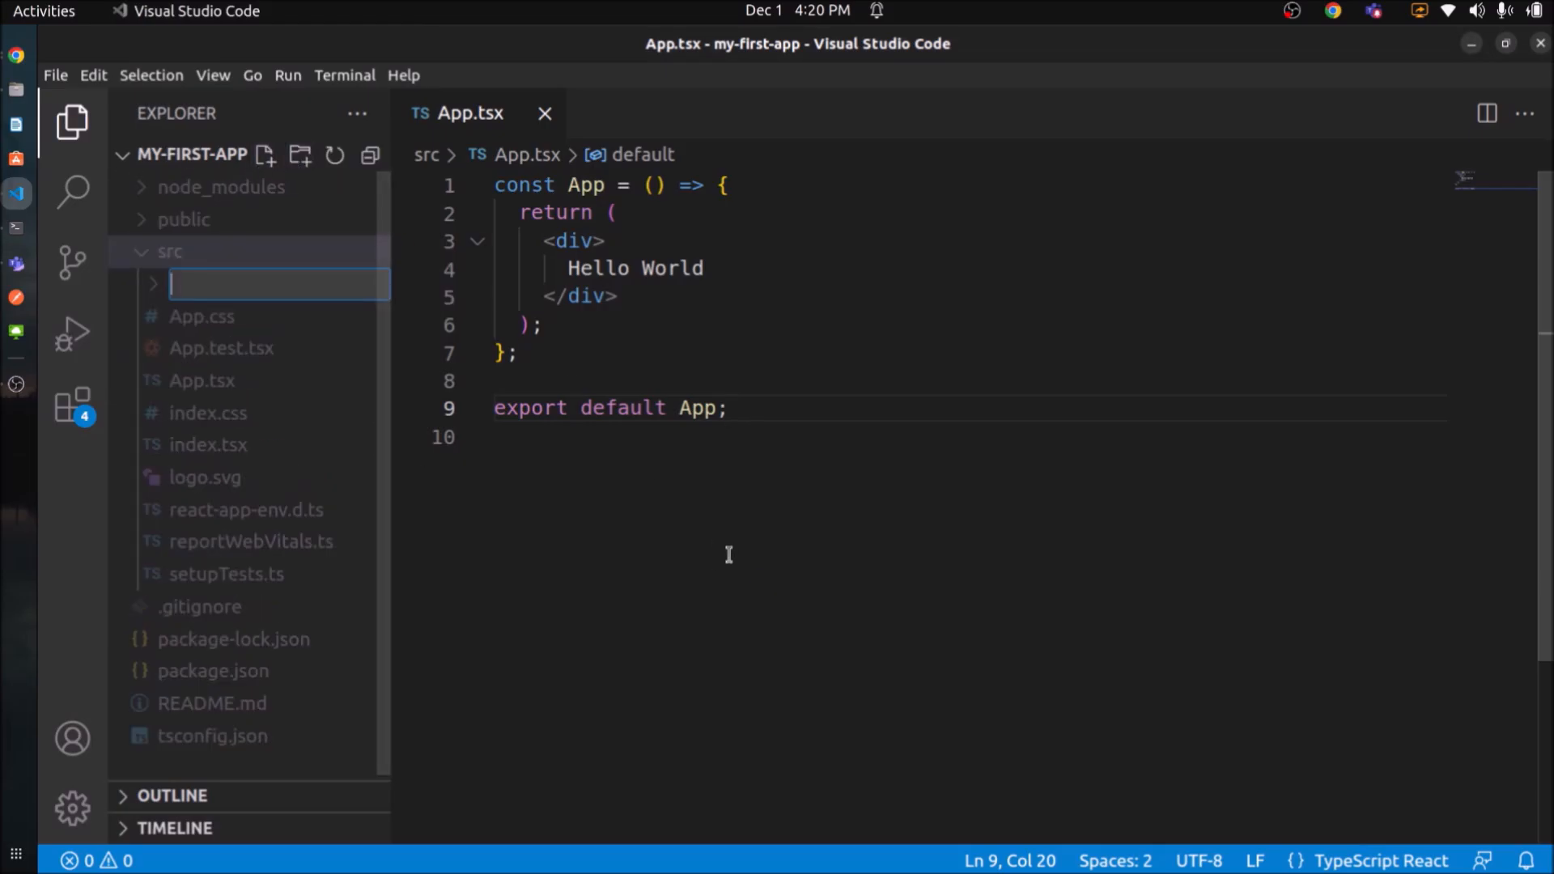
type("components")
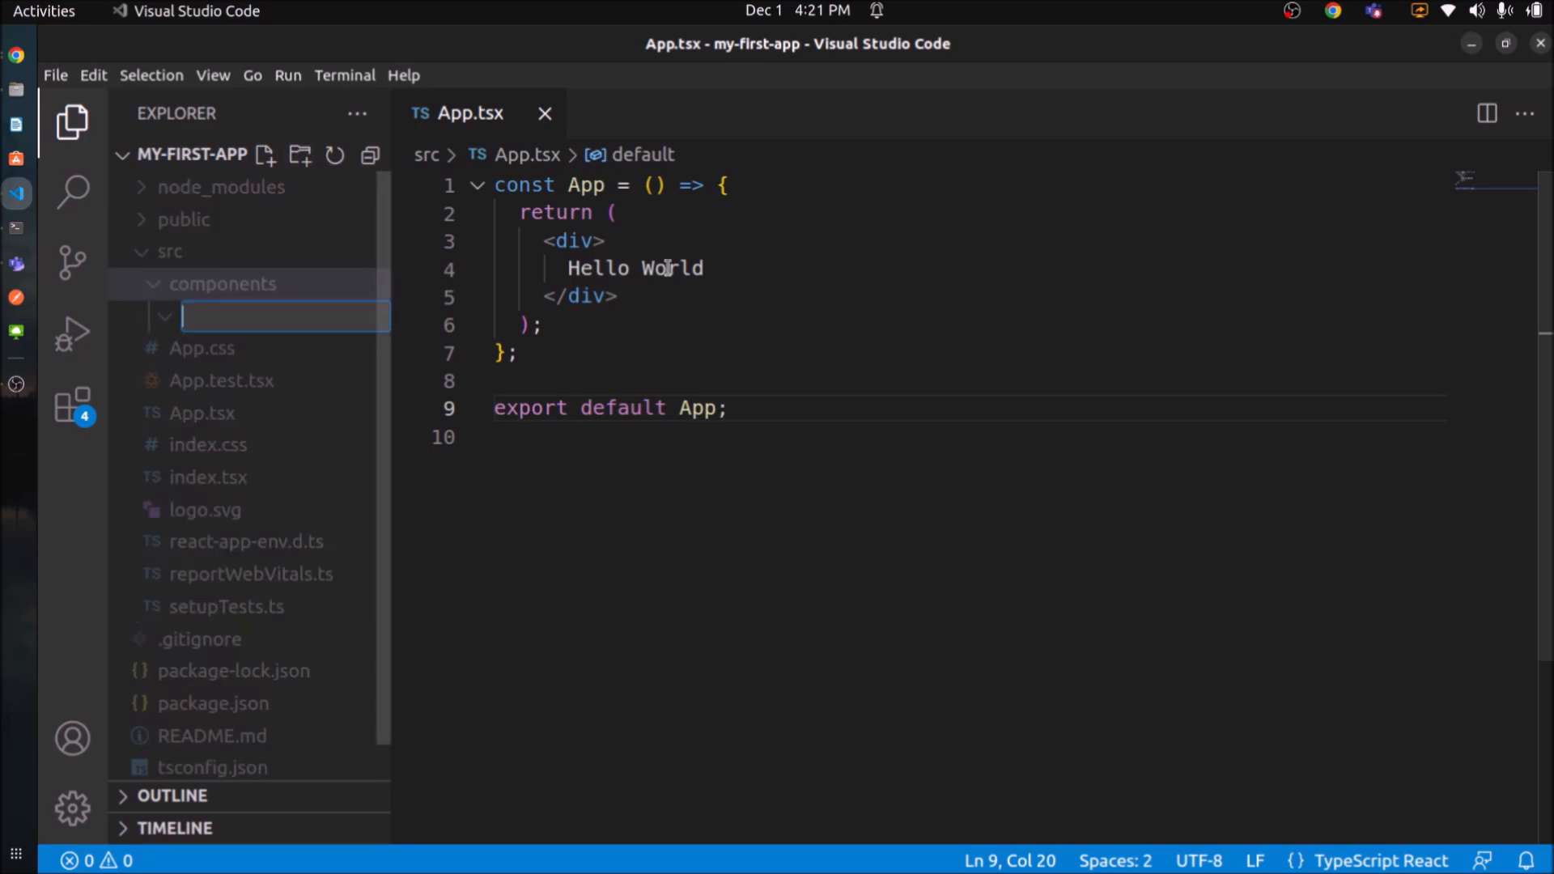
type("MyTextBox")
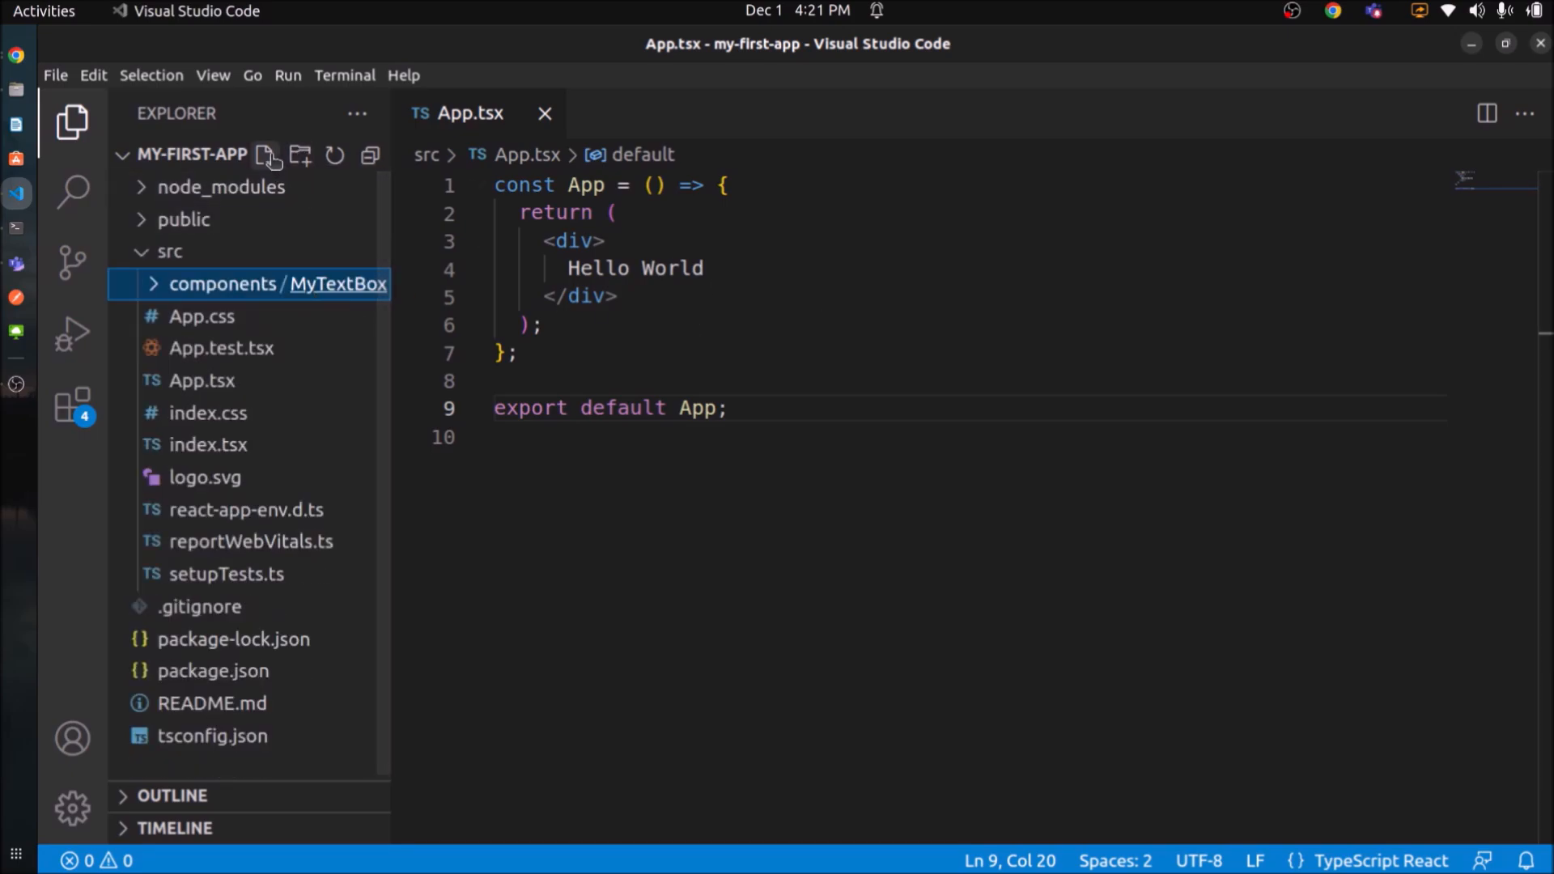
left_click(265, 155)
type("index.tsx")
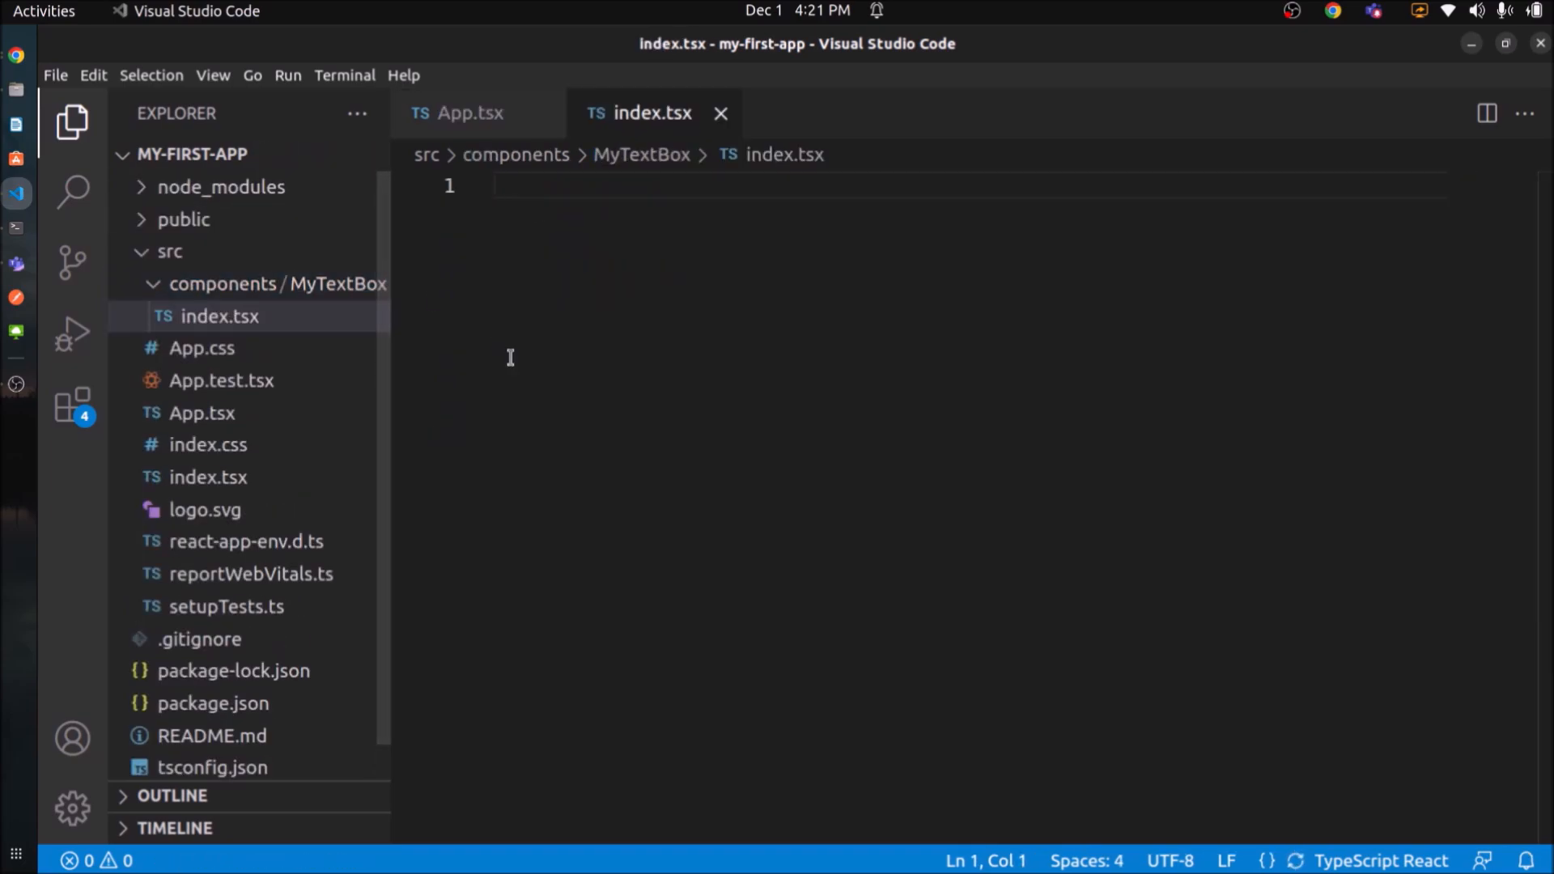
Write const MyTextBox returning <input type="text"/> with export default MyTextBox.
type("c")
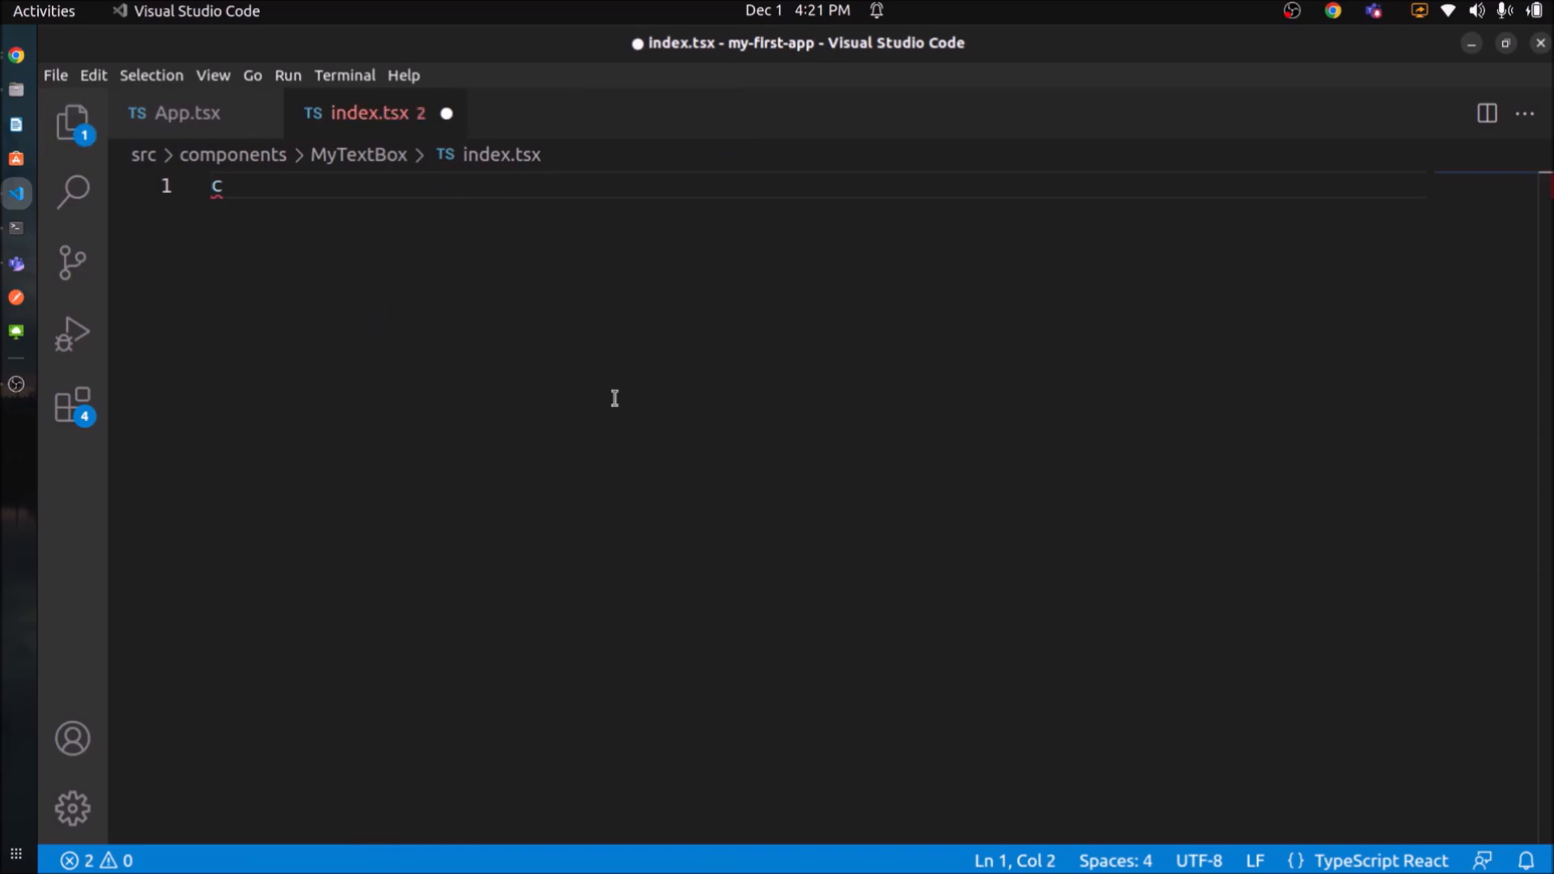
type("onst MyTextBox = (")
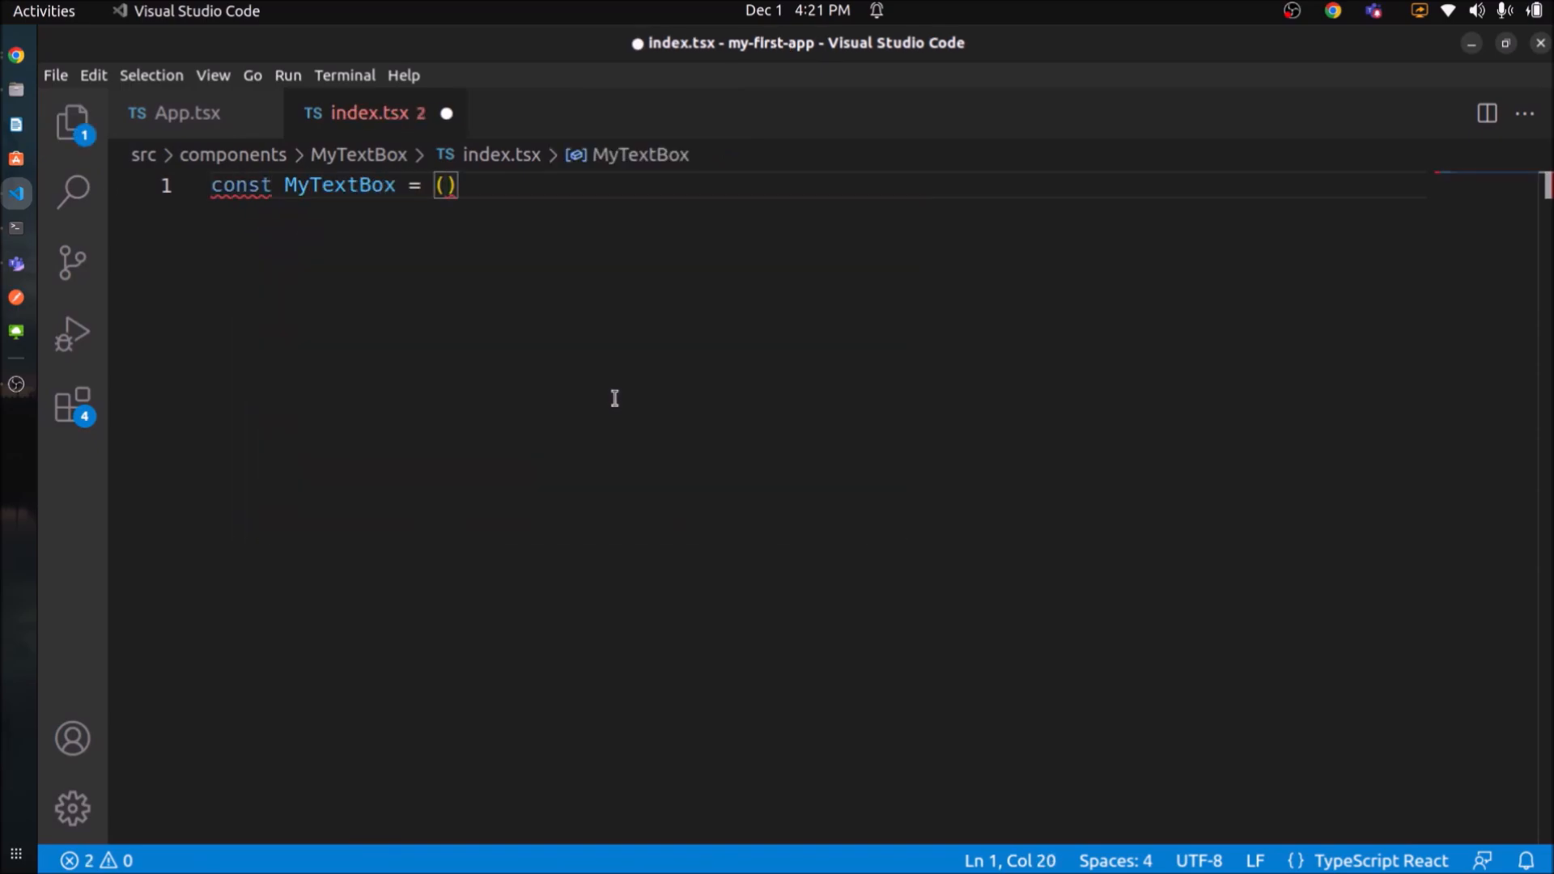
type("=> {")
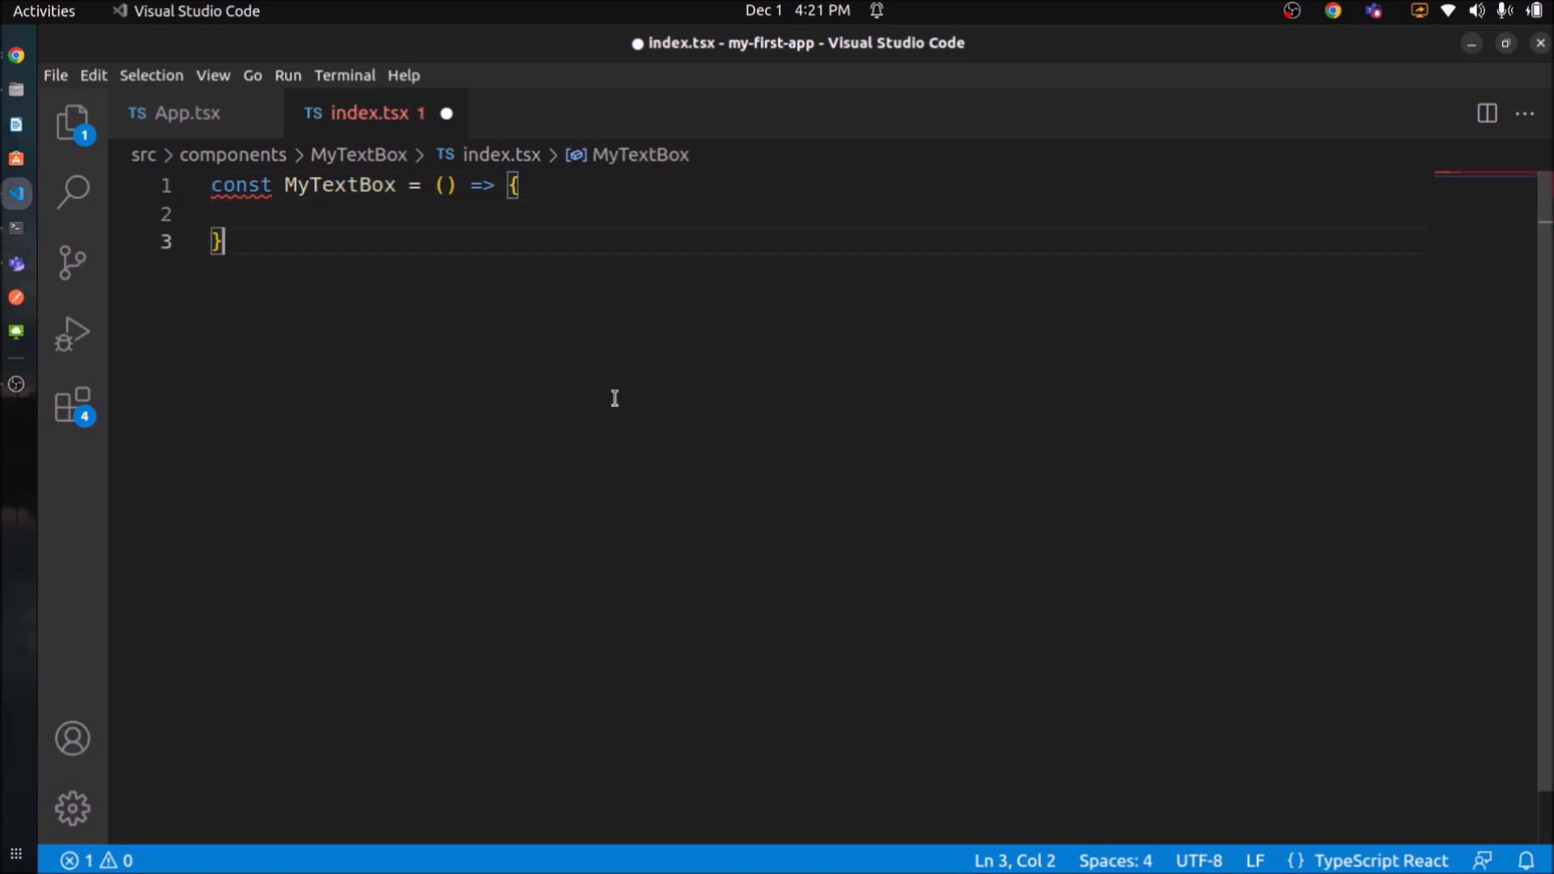
type(";")
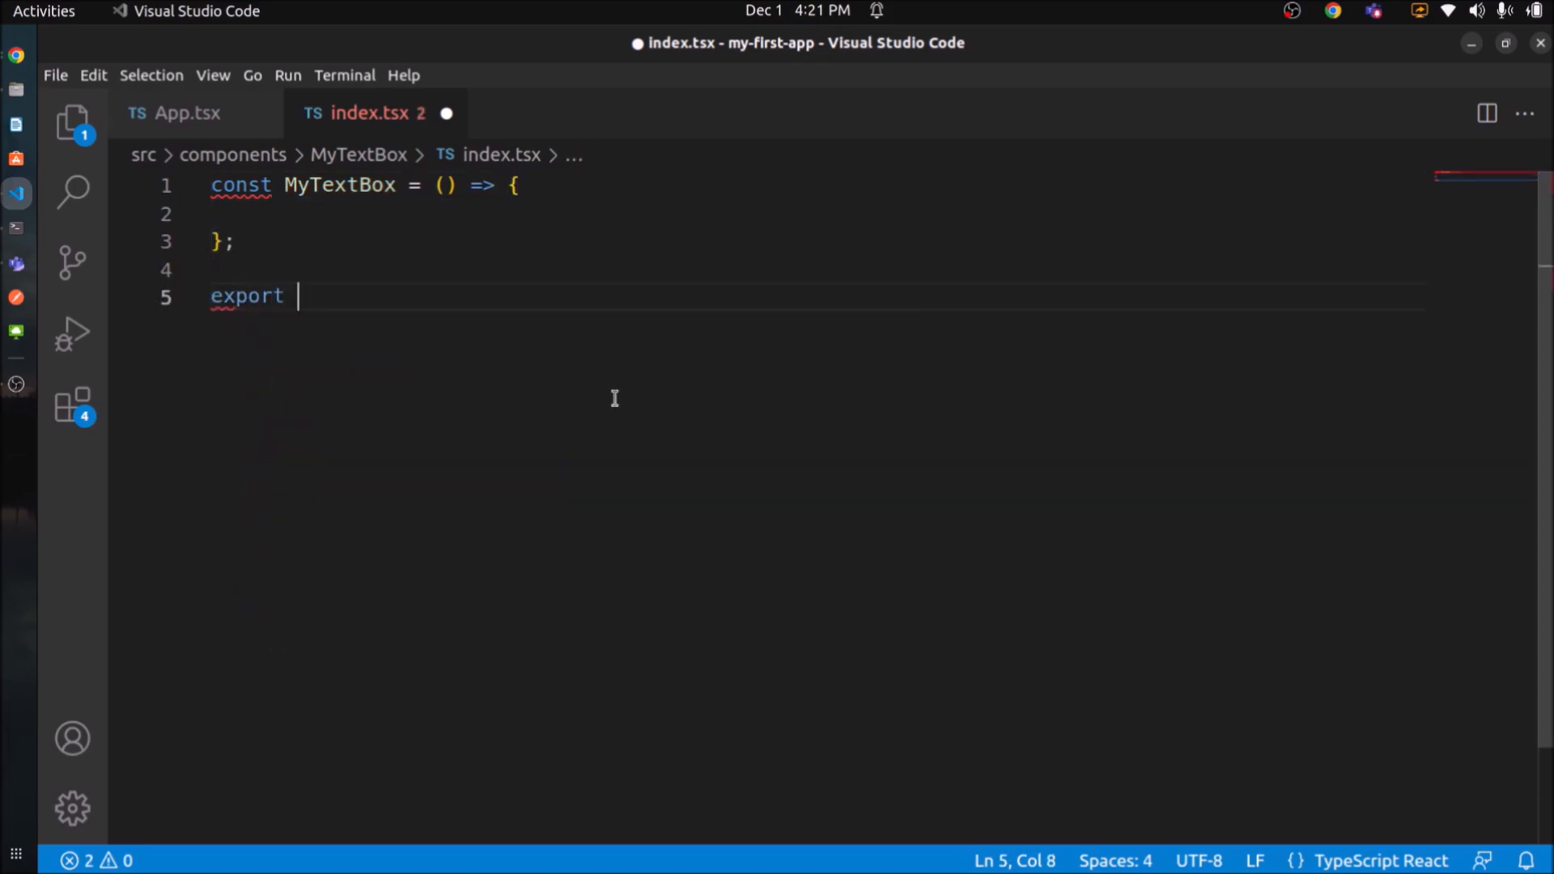
type("default MyTextBox;")
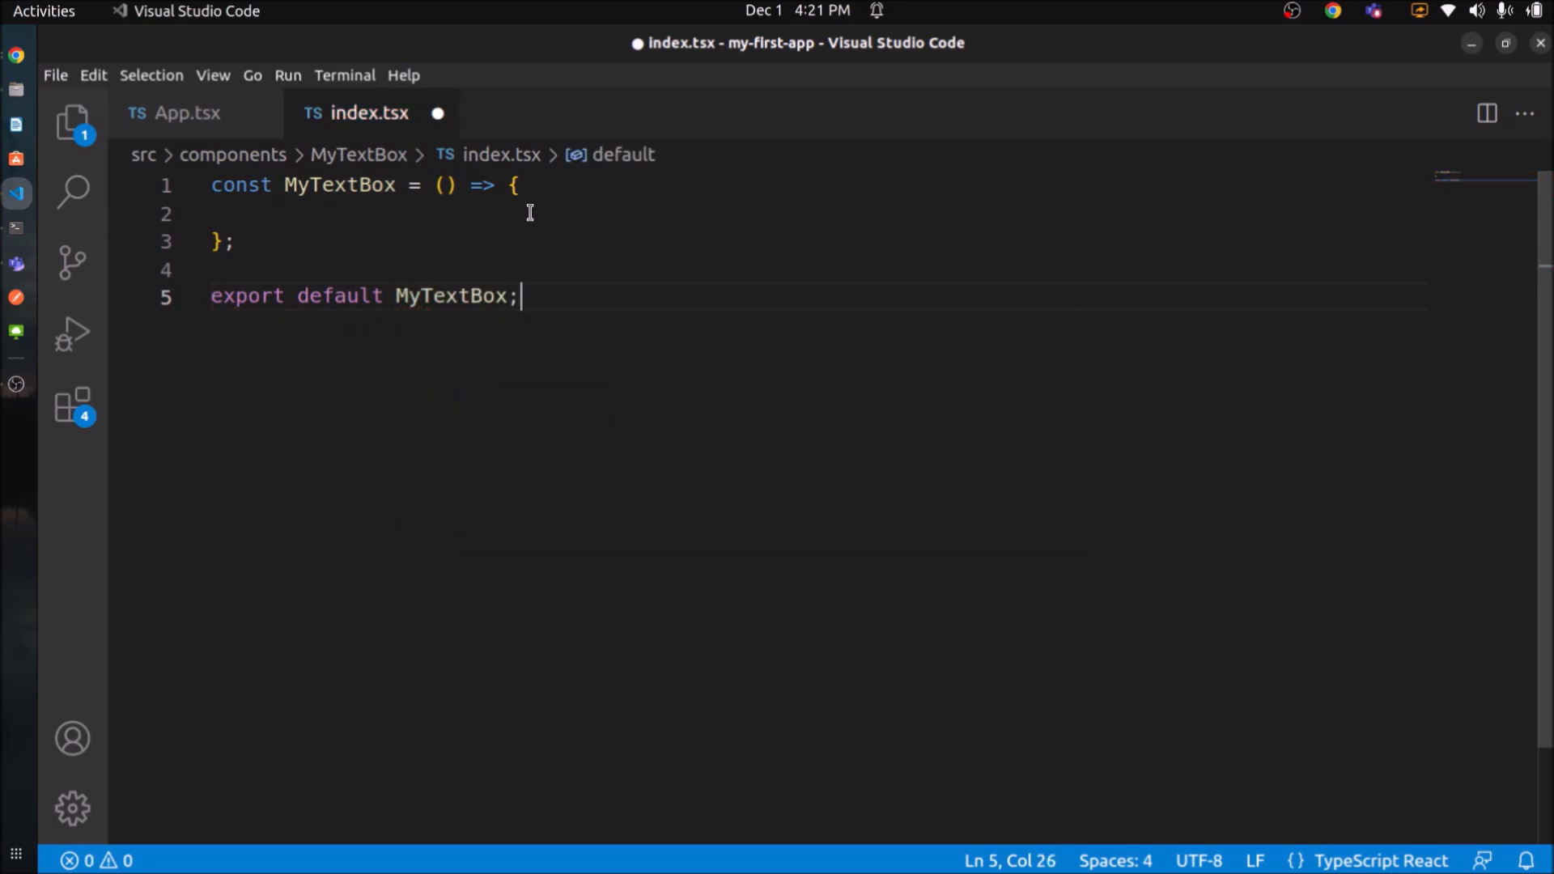
type("return")
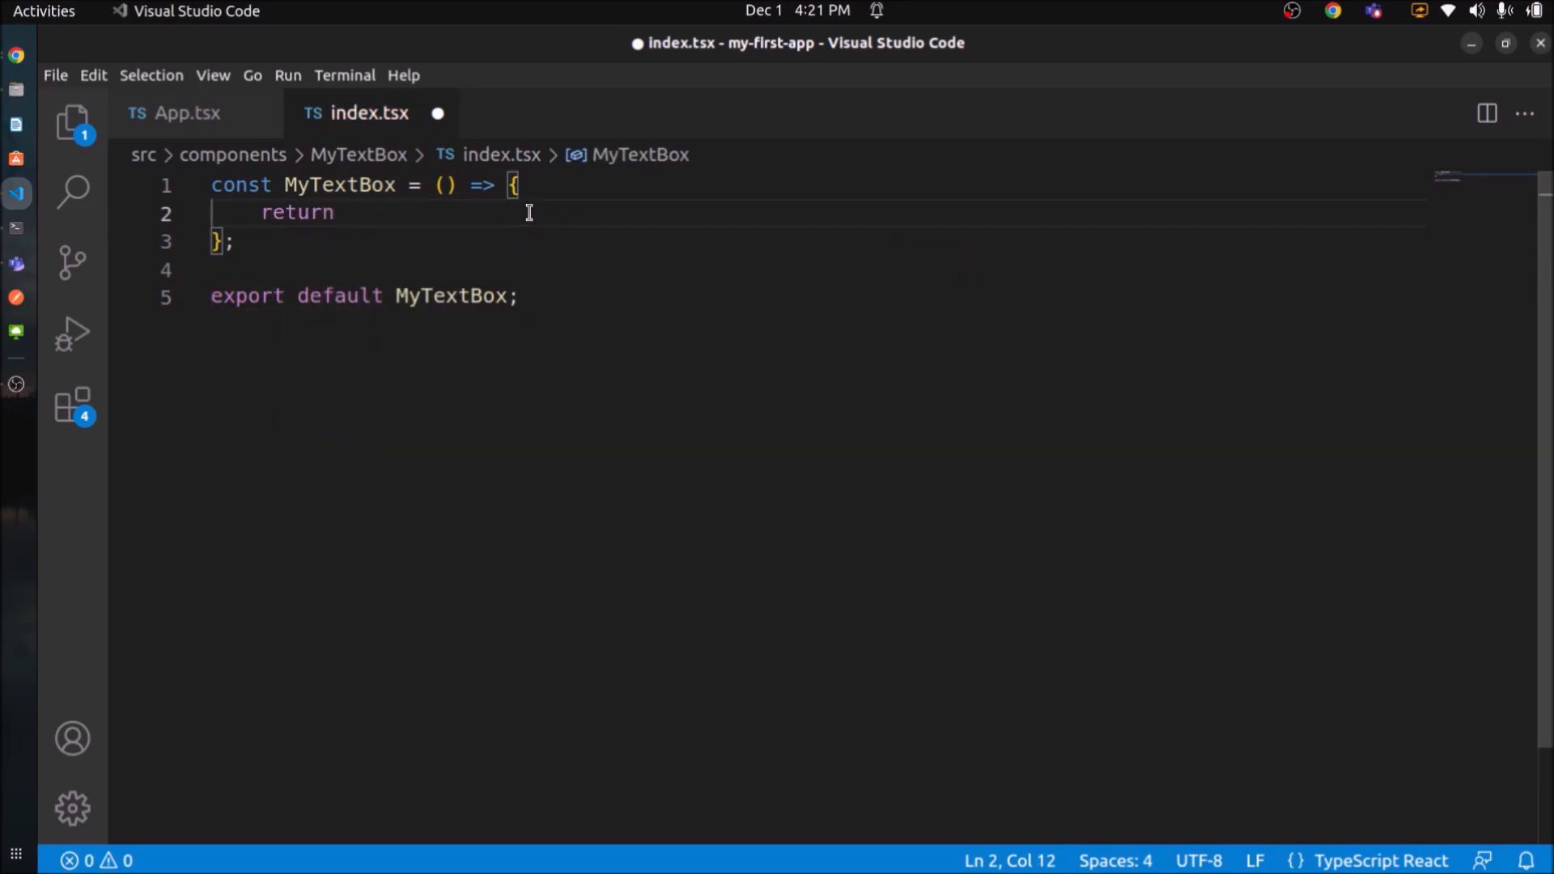
type("<input />")
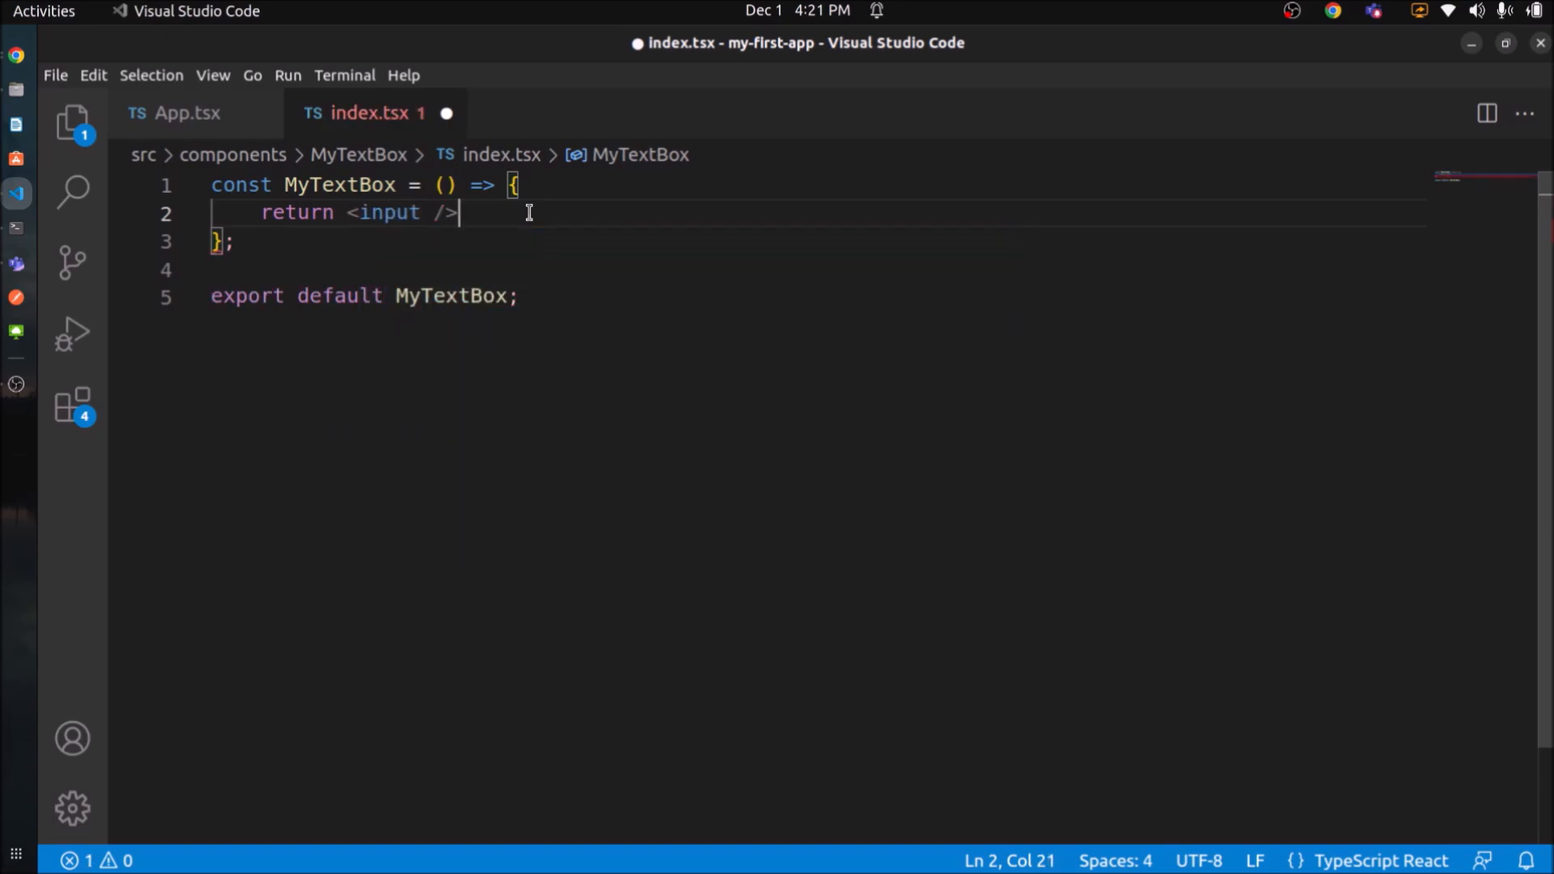
type("type=\"text")
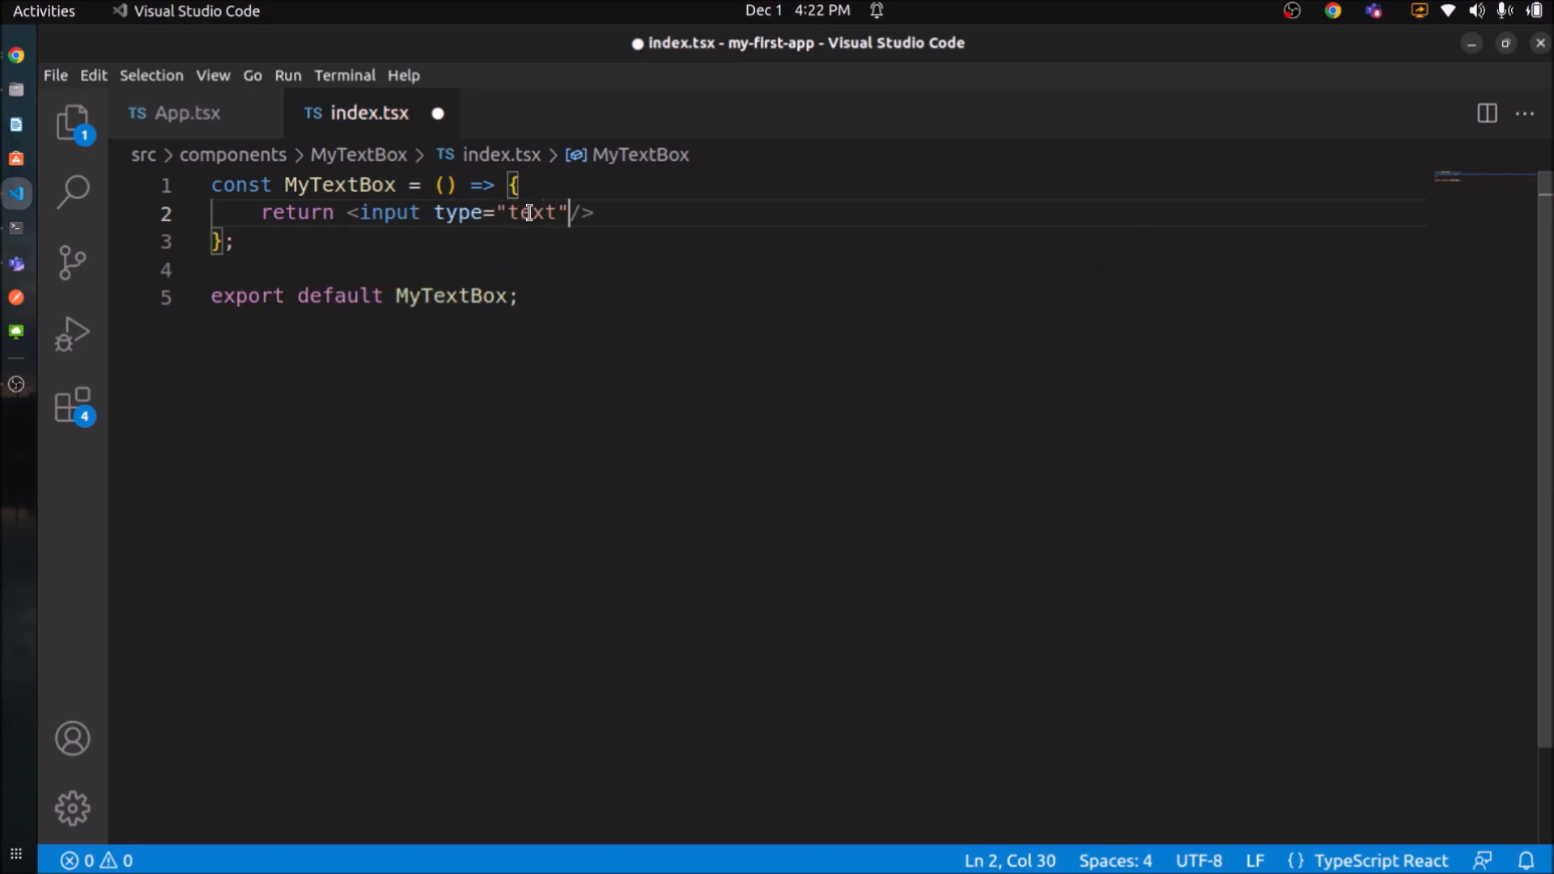
Replace the Hello World markup in App.tsx with <MyTextBox />.
left_click(185, 111)
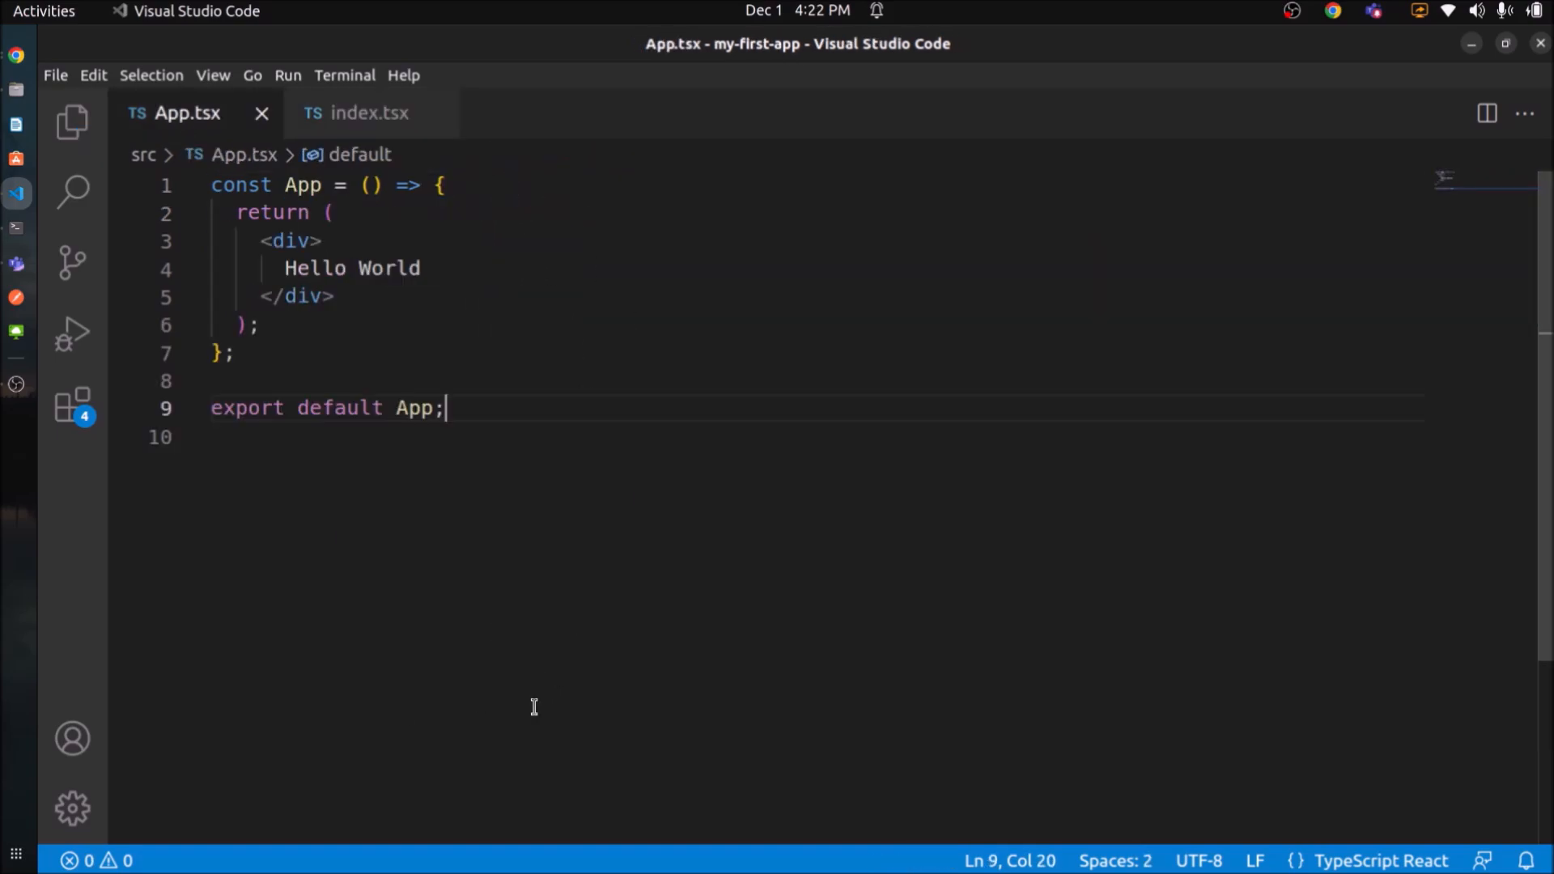
left_click_drag(260, 240, 336, 296)
type("<MyTextBox")
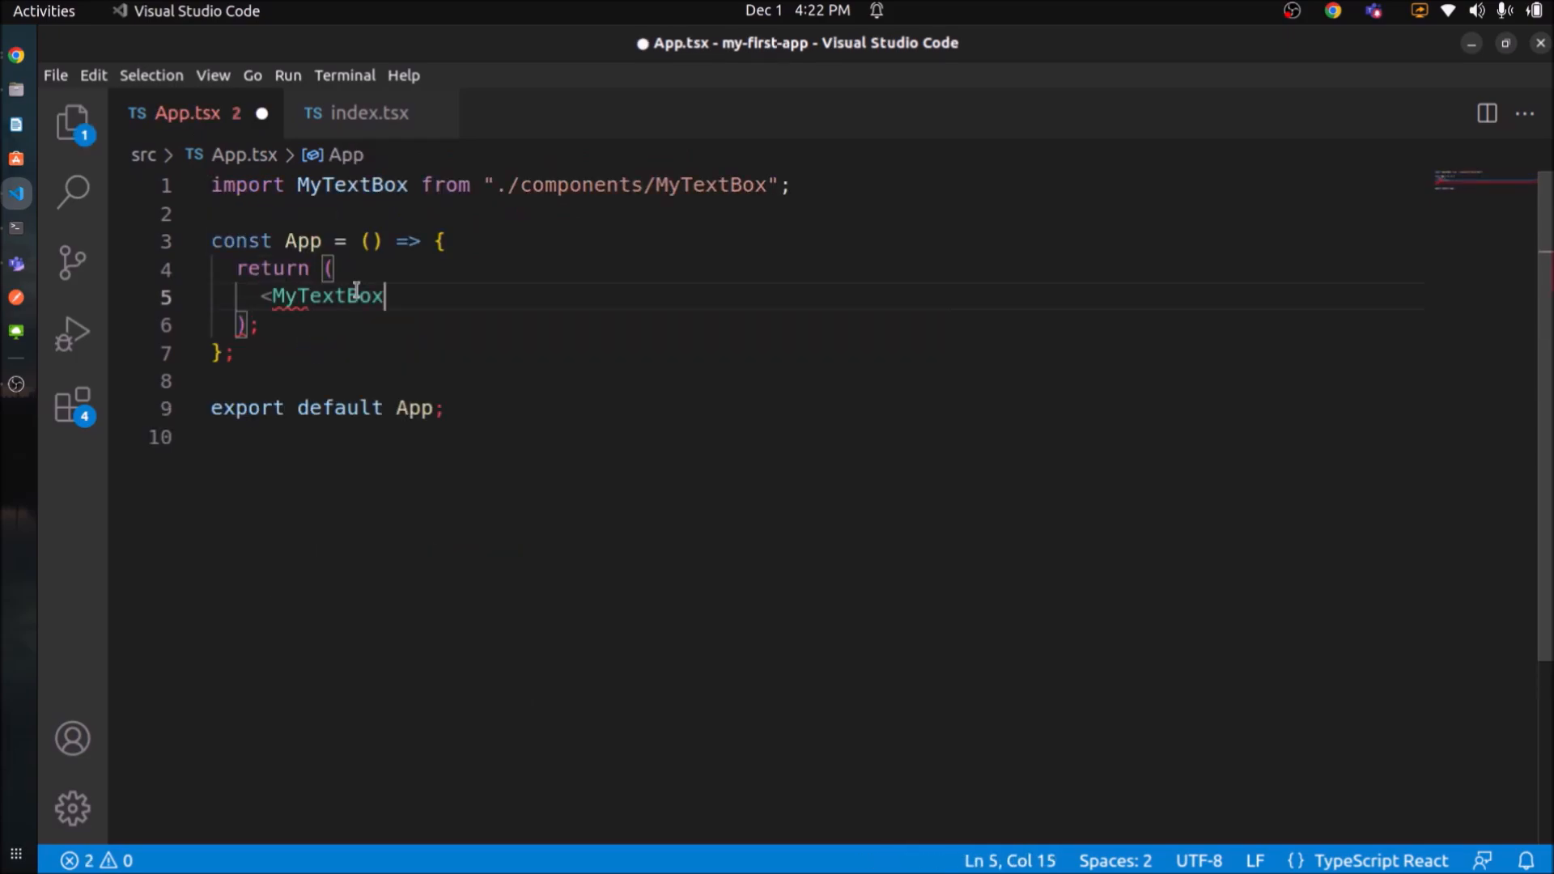
type("/>")
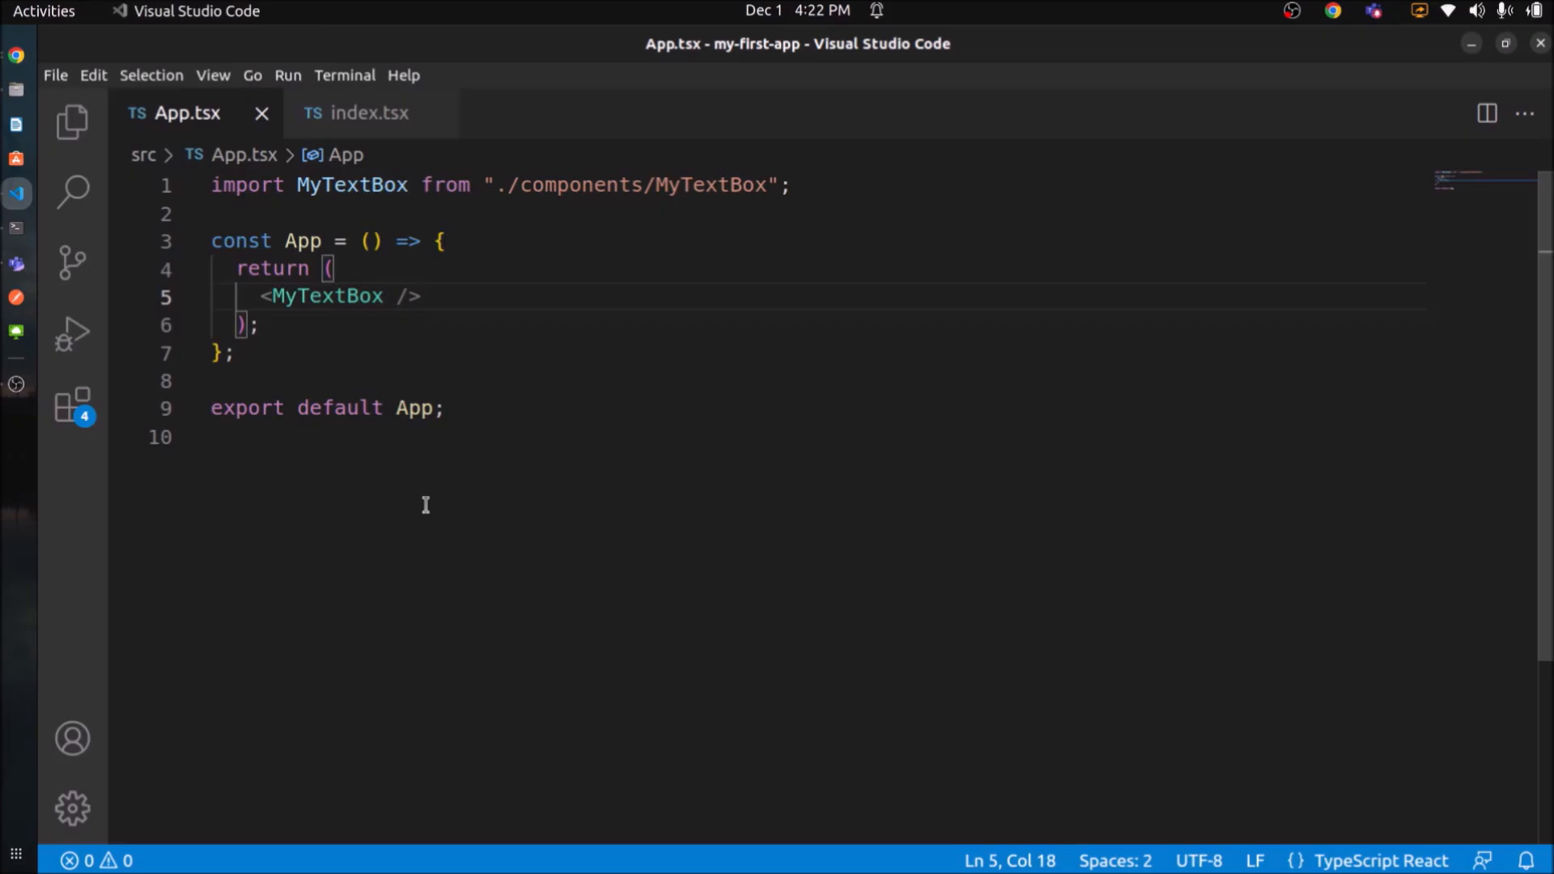
Give the input an 'Enter Text' placeholder and a 'Label :' label inside a fragment.
left_click(367, 113)
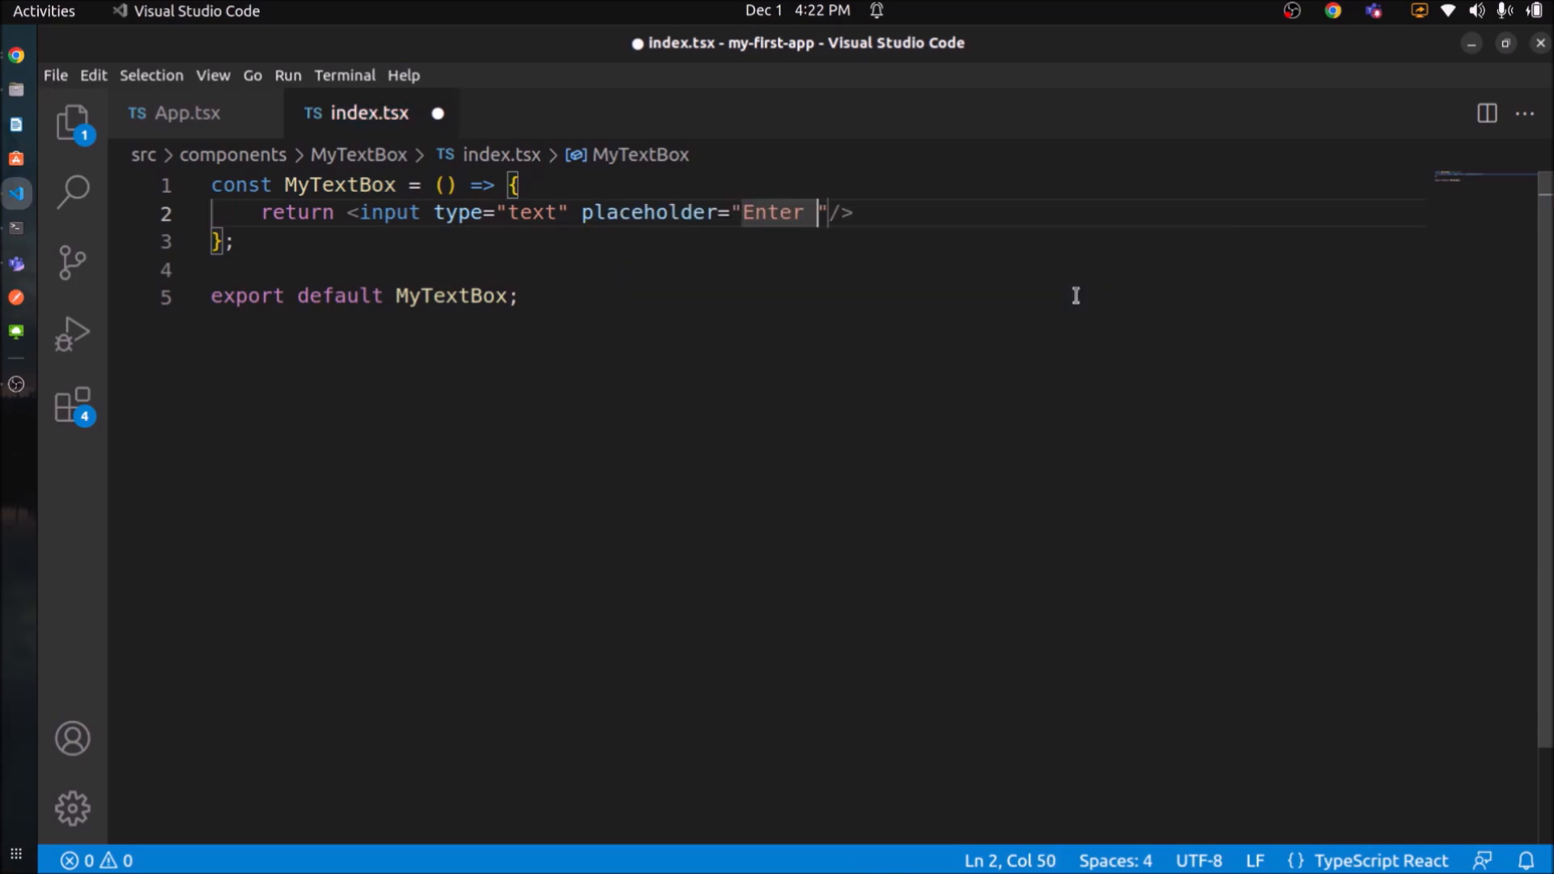
type("Text")
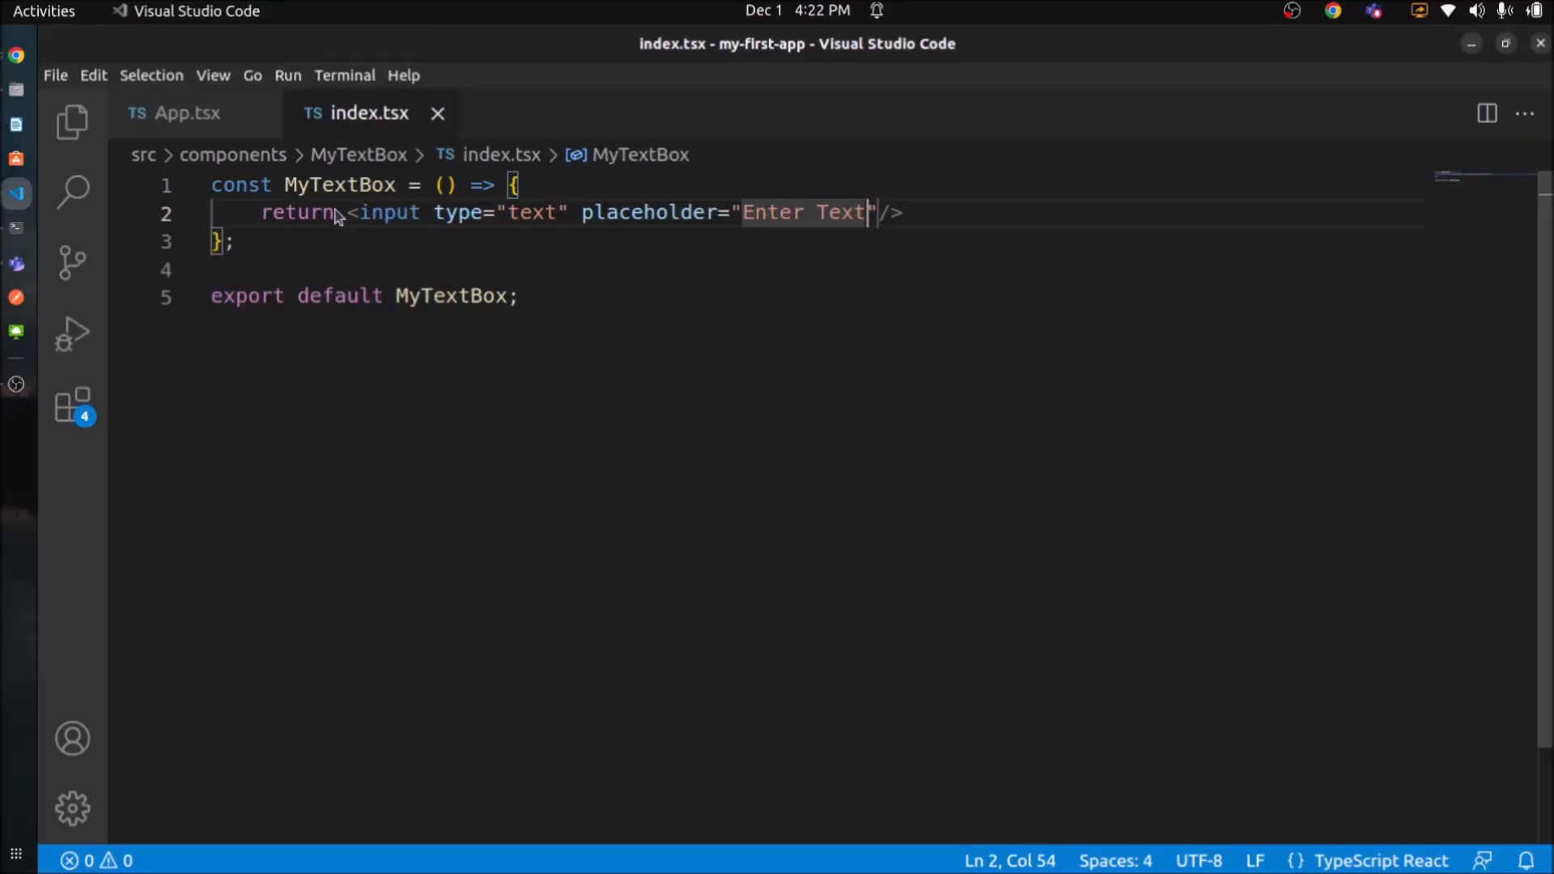
type("<label></label>")
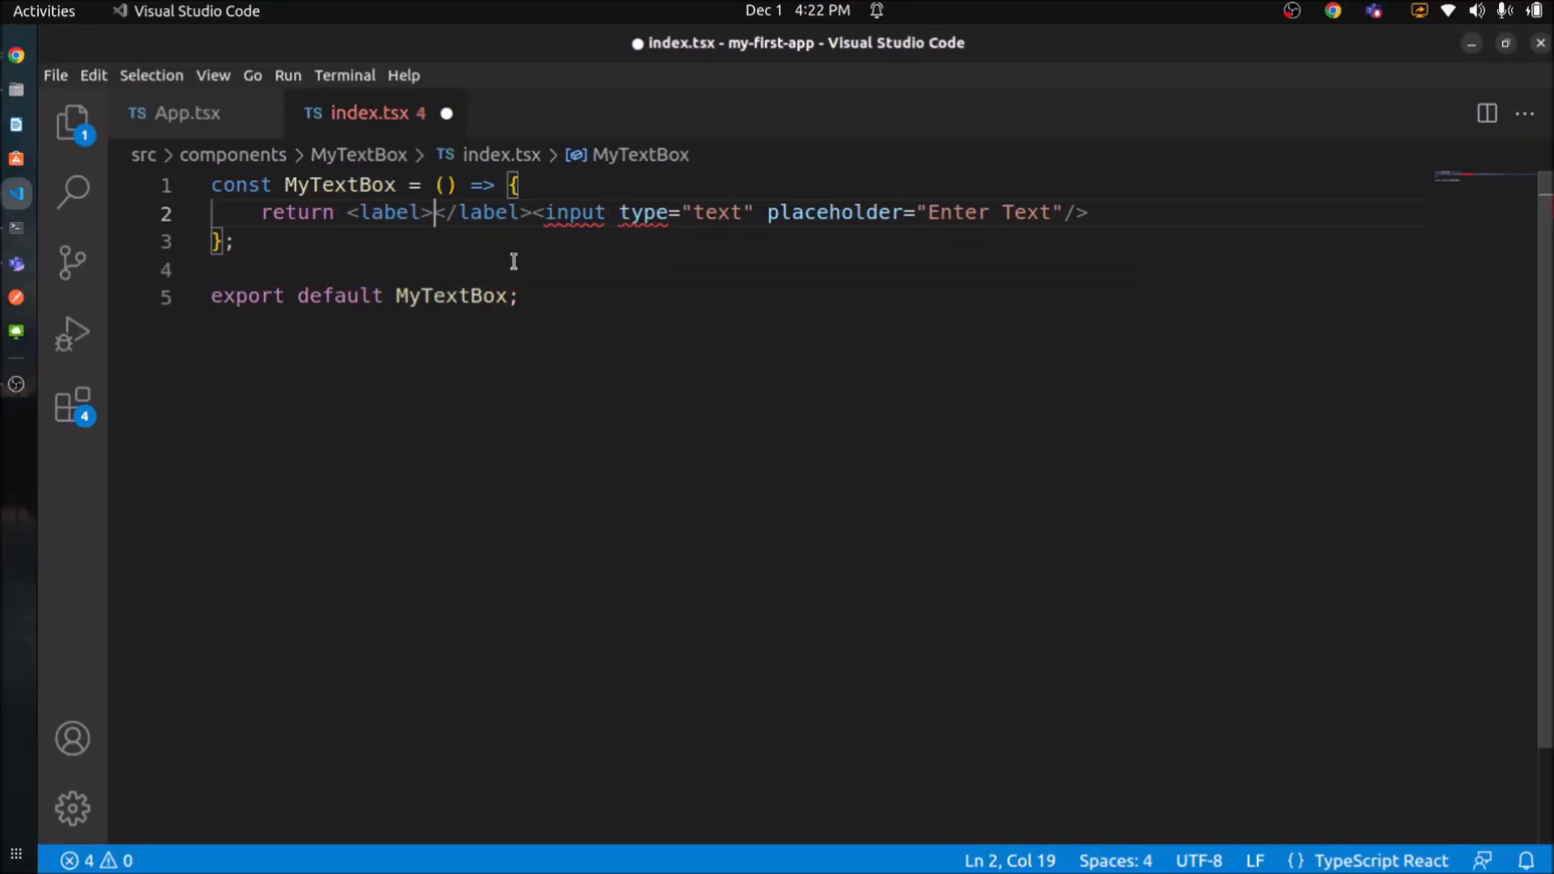
type("Label")
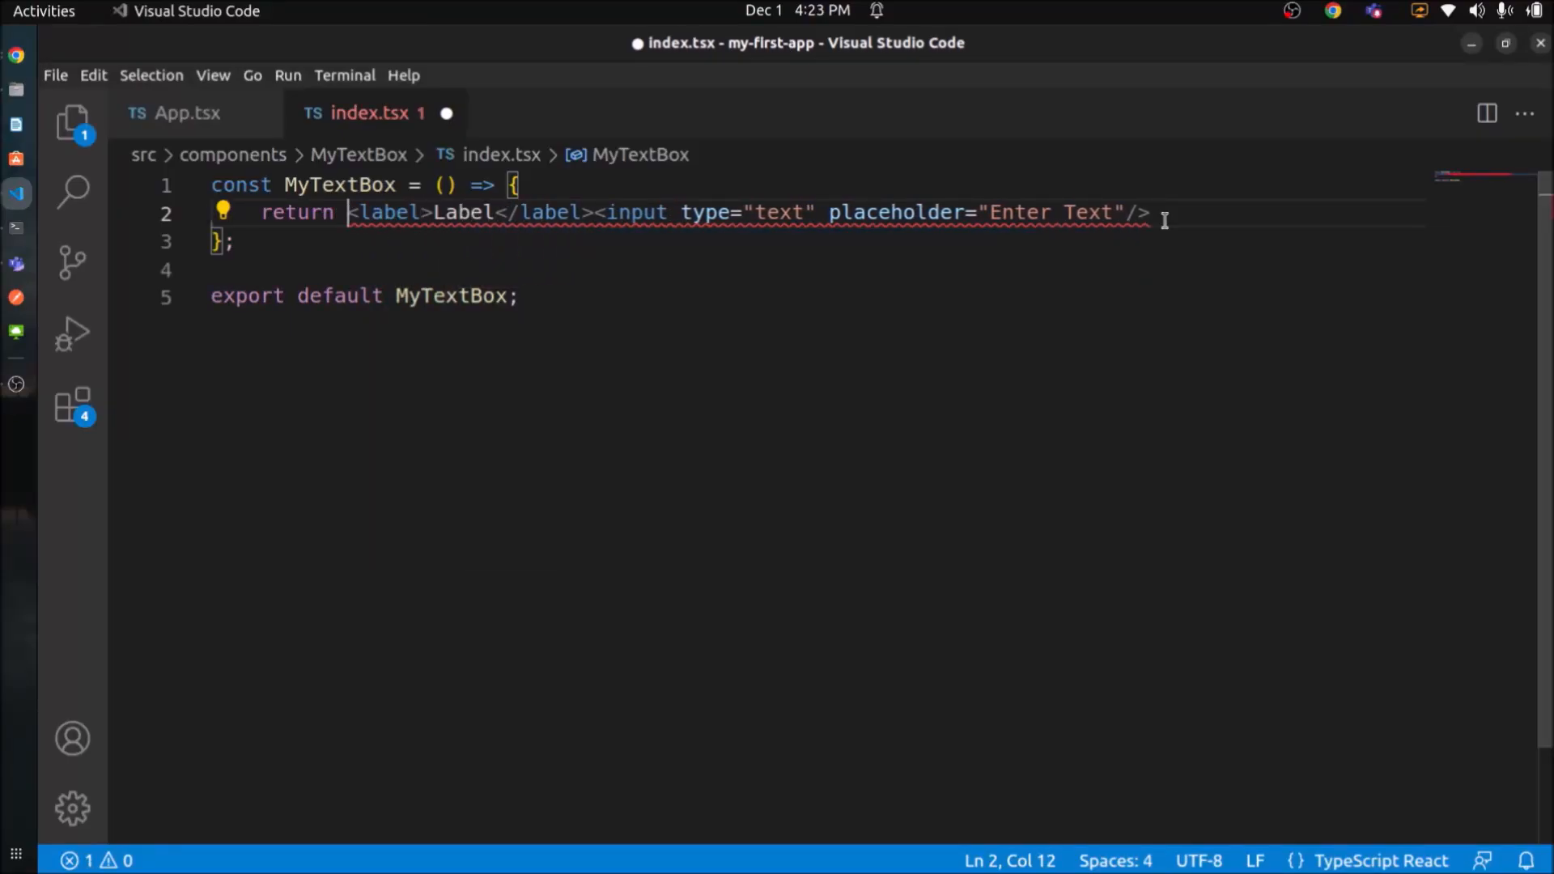
type("<>")
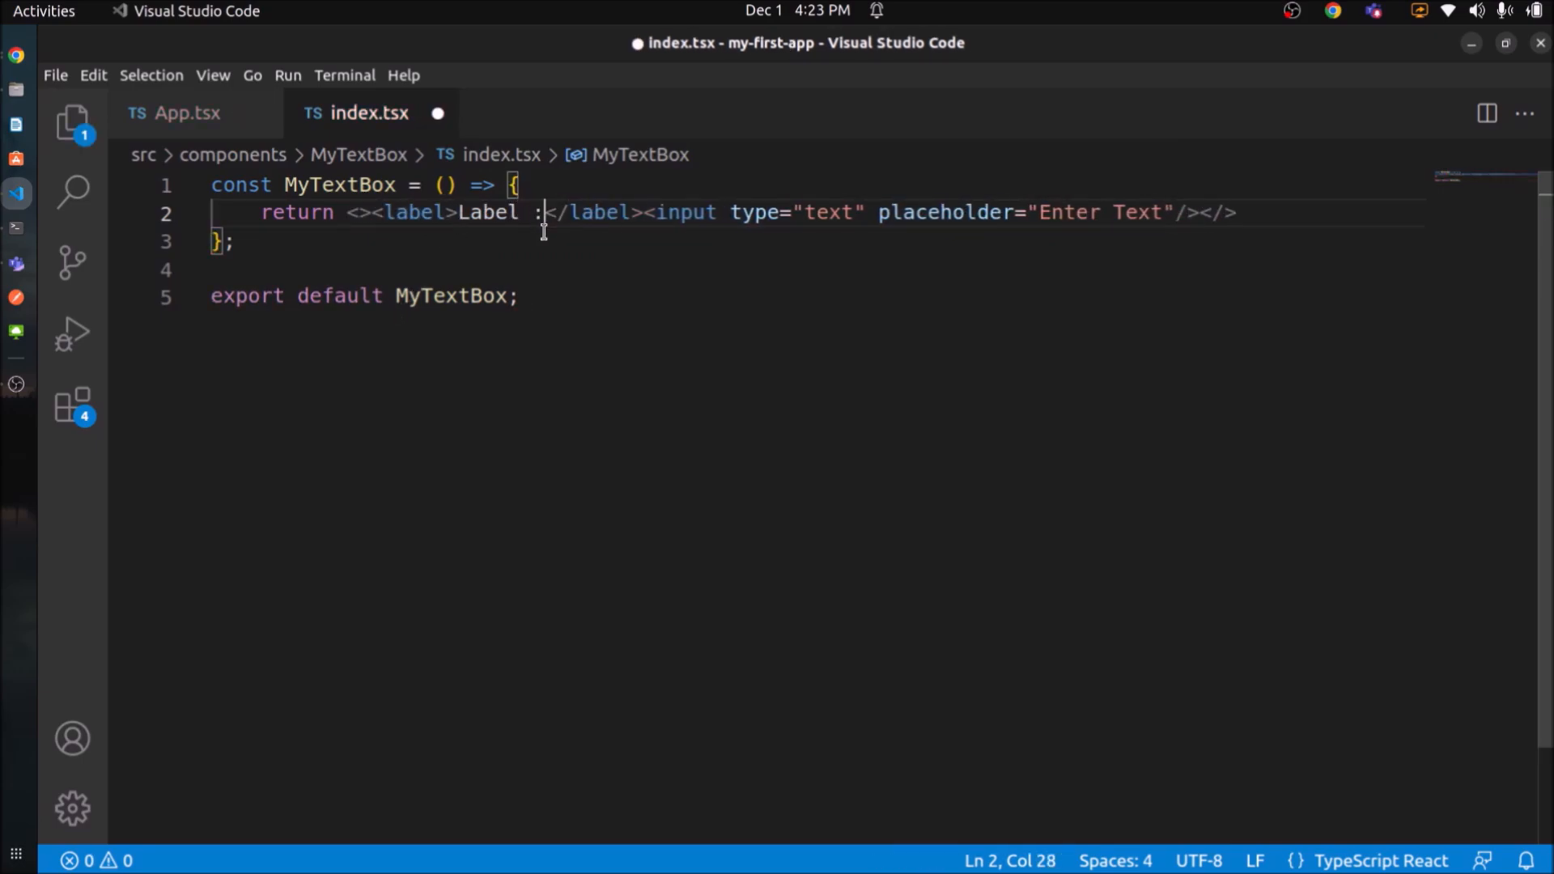
Check the 'Label :' caption beside the Enter Text field in Chrome, then reopen the Explorer.
left_click(16, 56)
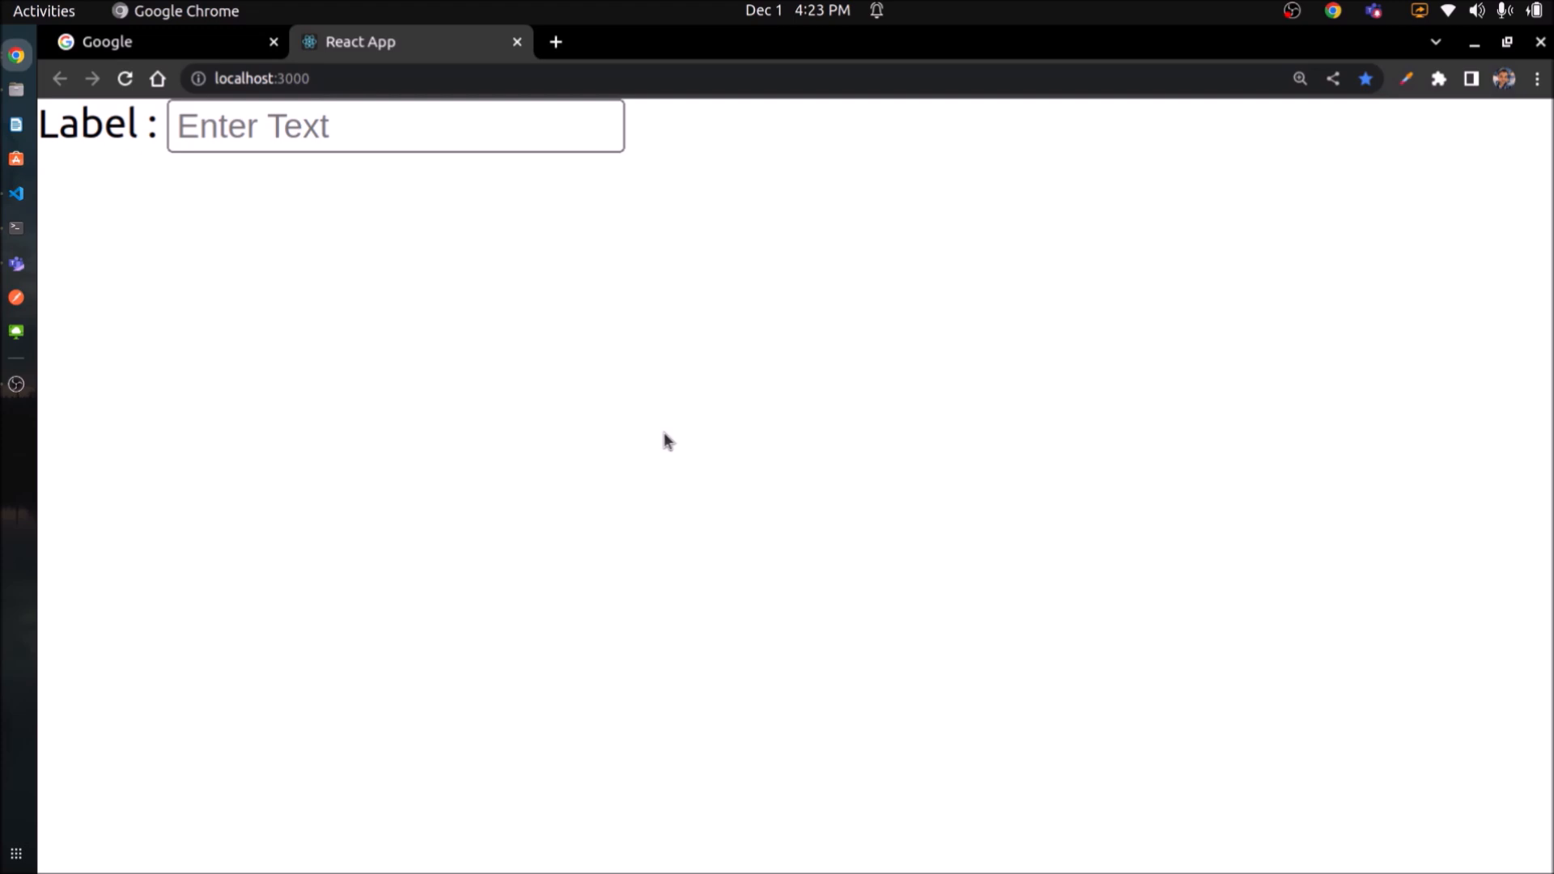
left_click(17, 194)
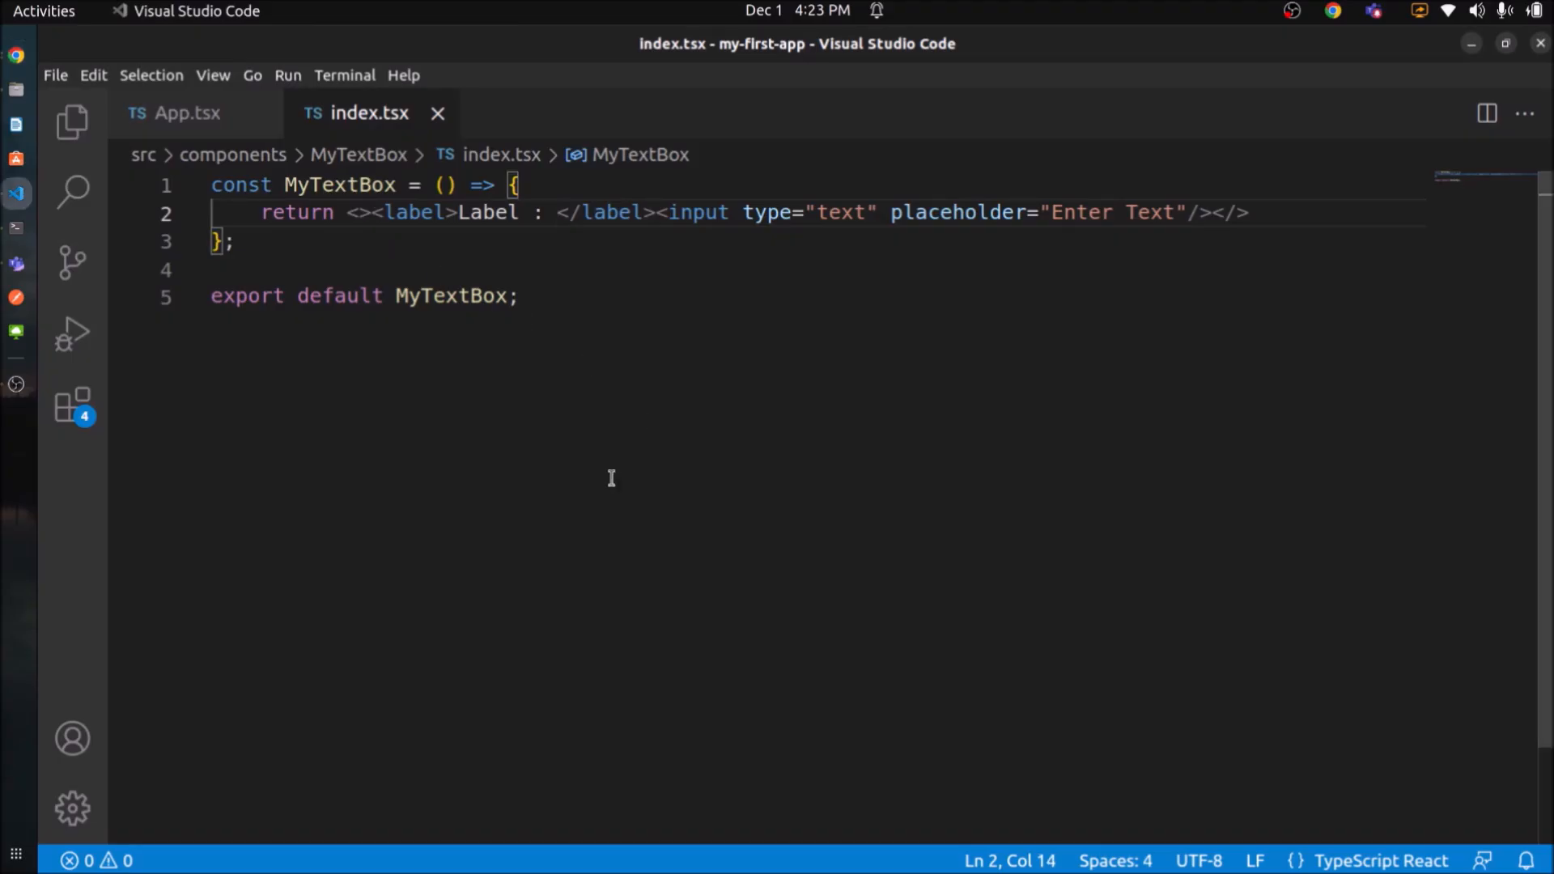
left_click(70, 121)
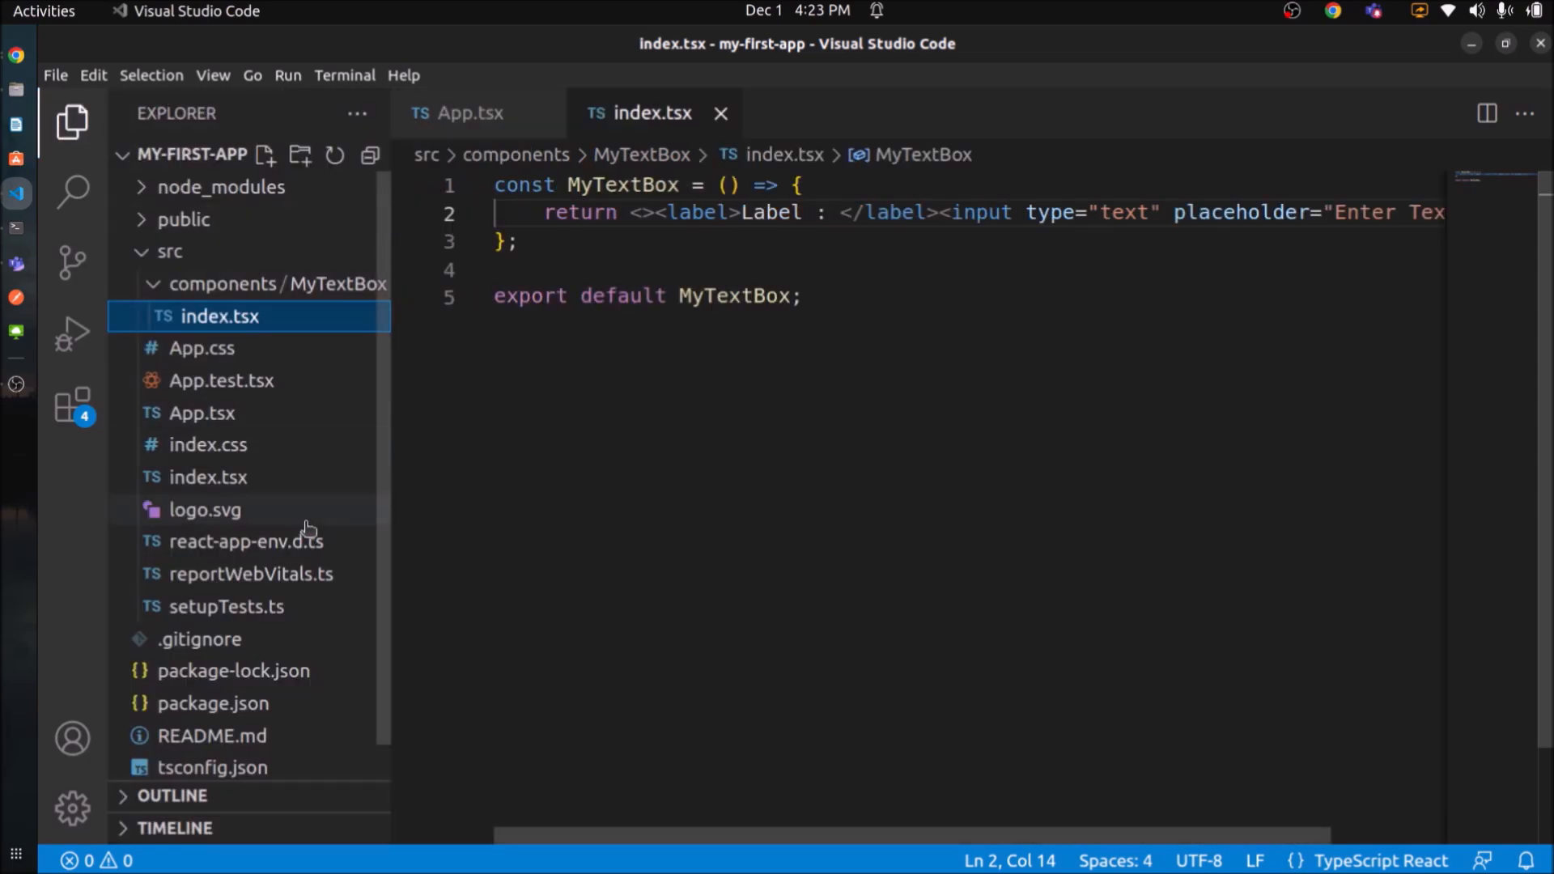
mouse_move(293, 220)
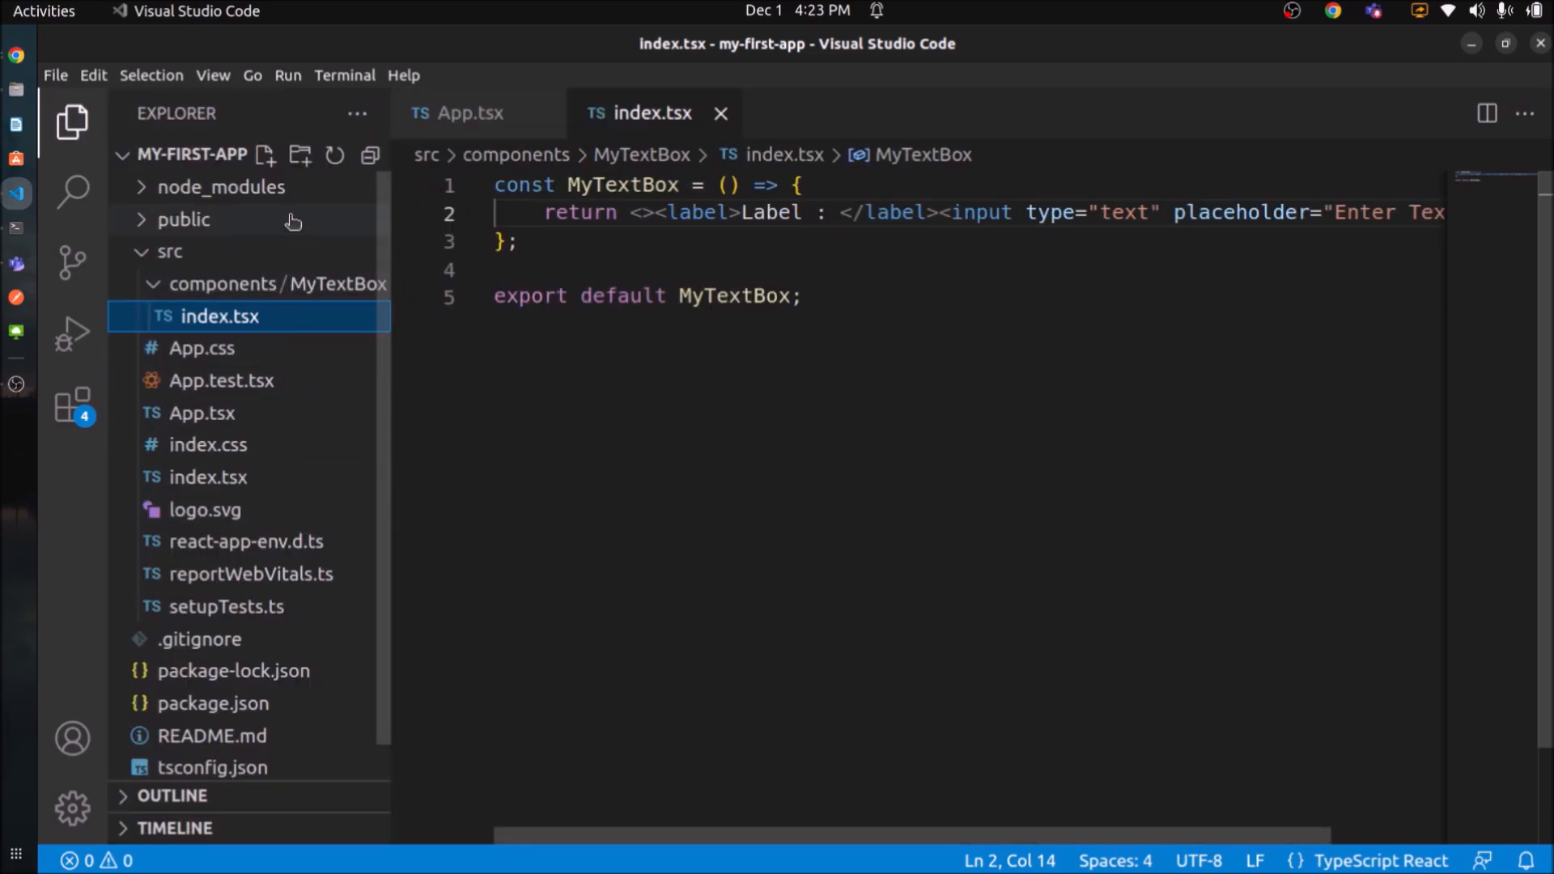
Add a new interface.ts file in the MyTextBox folder.
left_click(264, 155)
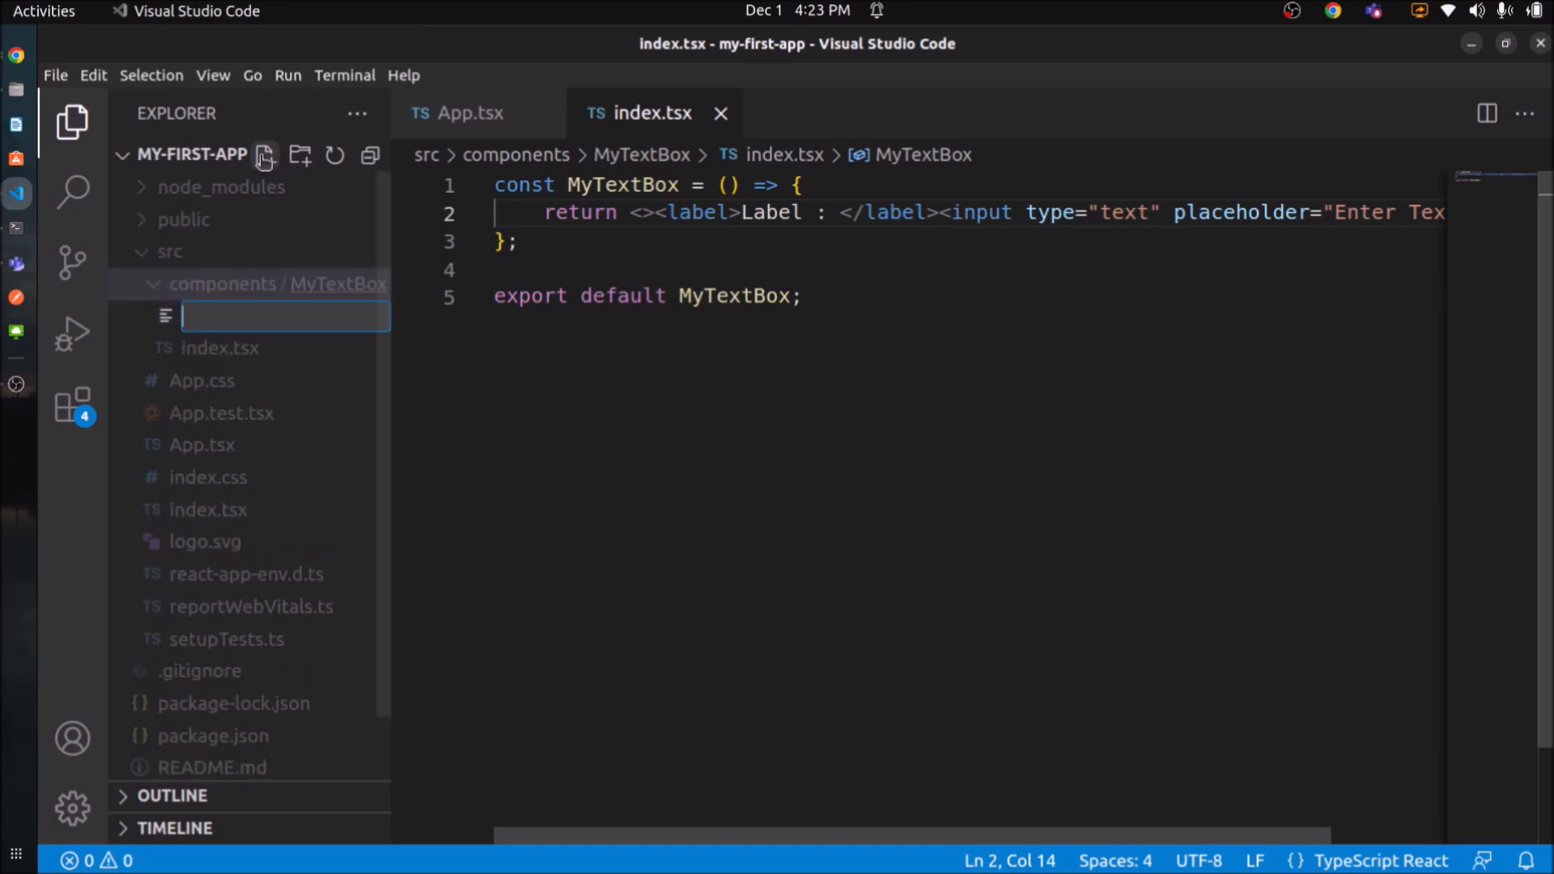
type("in")
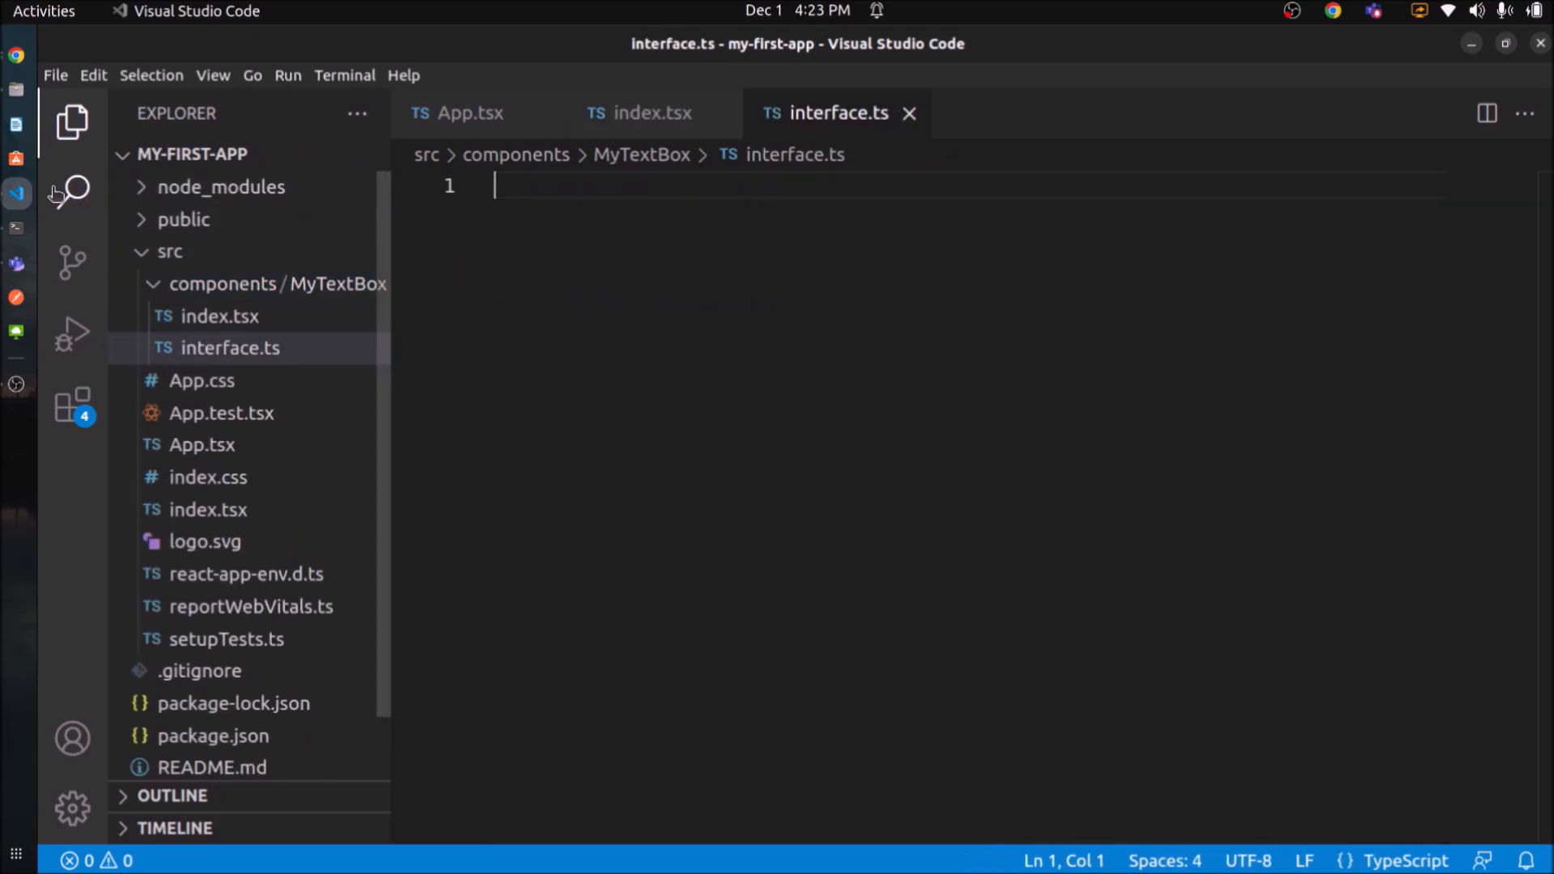
left_click(70, 121)
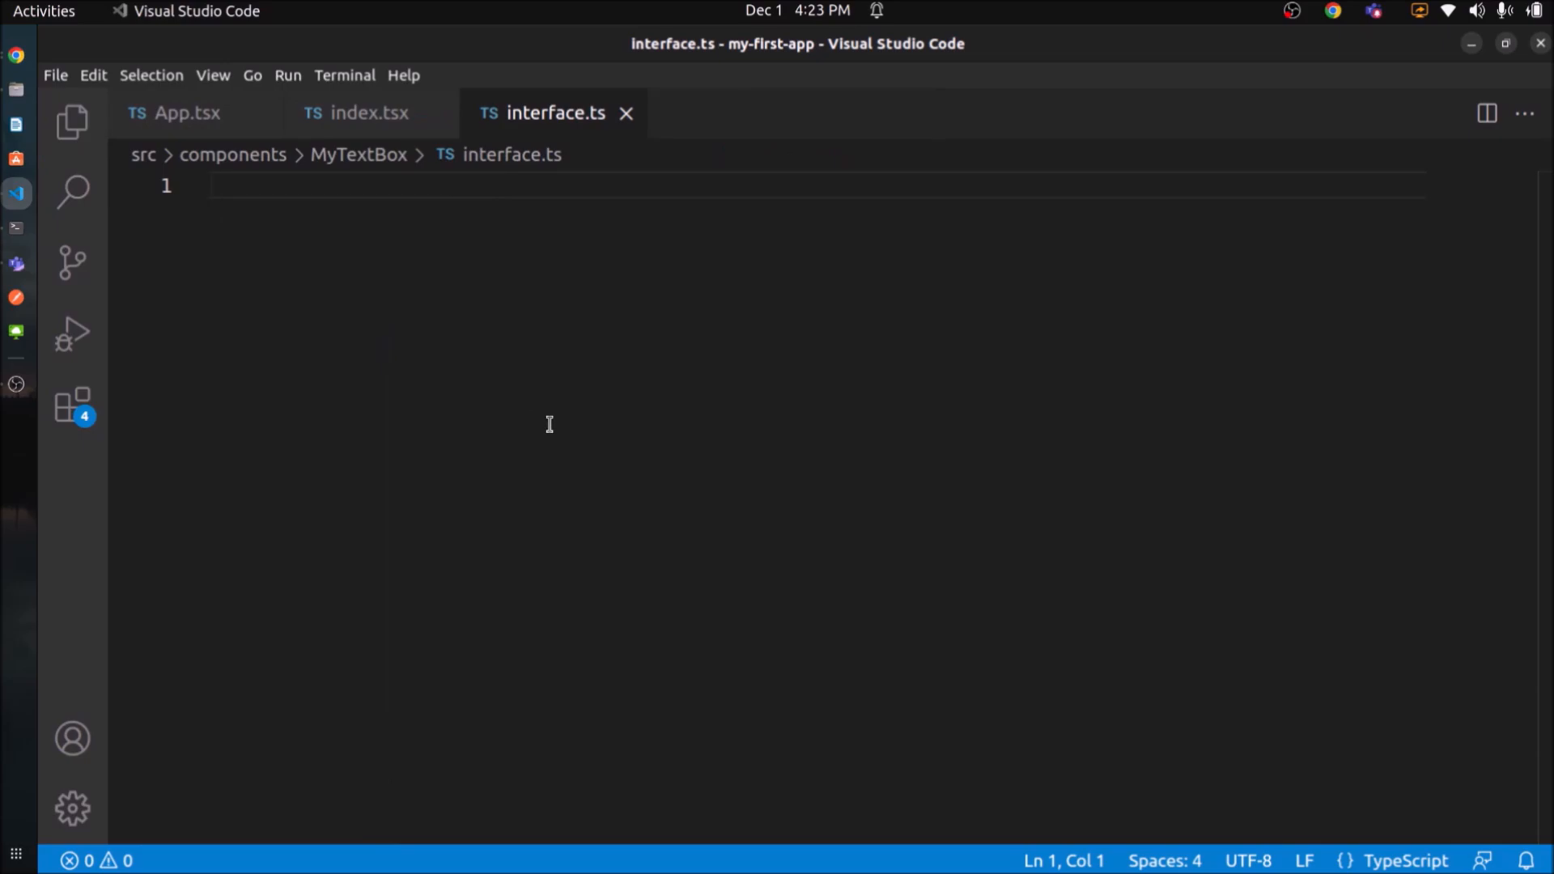
Declare export default interface MyTextBoxProps with optional type: any and placeholder: string.
type("export default")
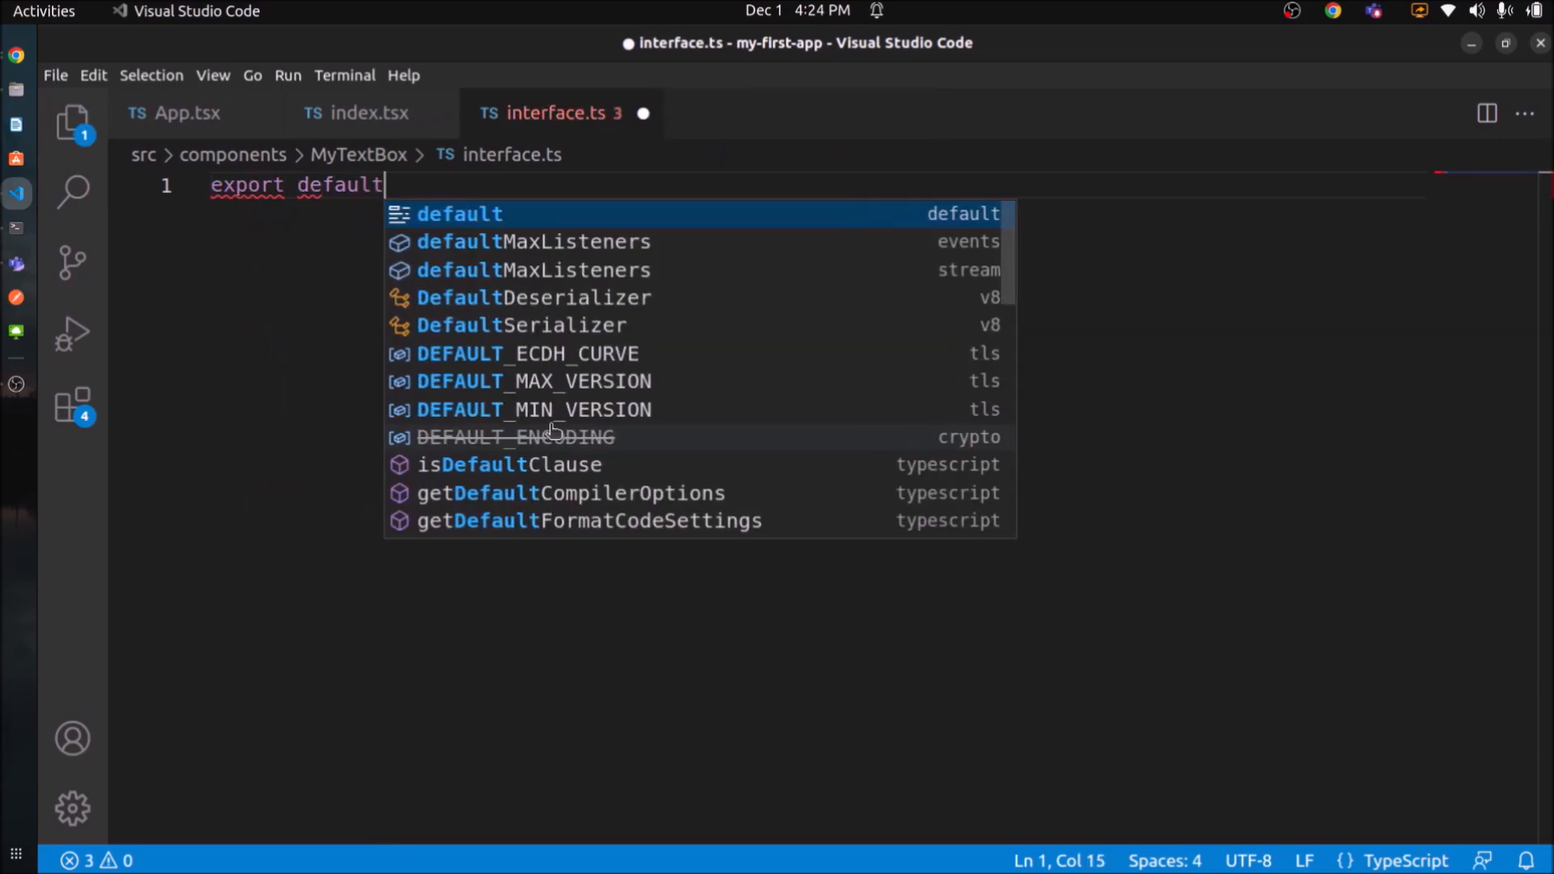
type("interface MyTextBoxProps {")
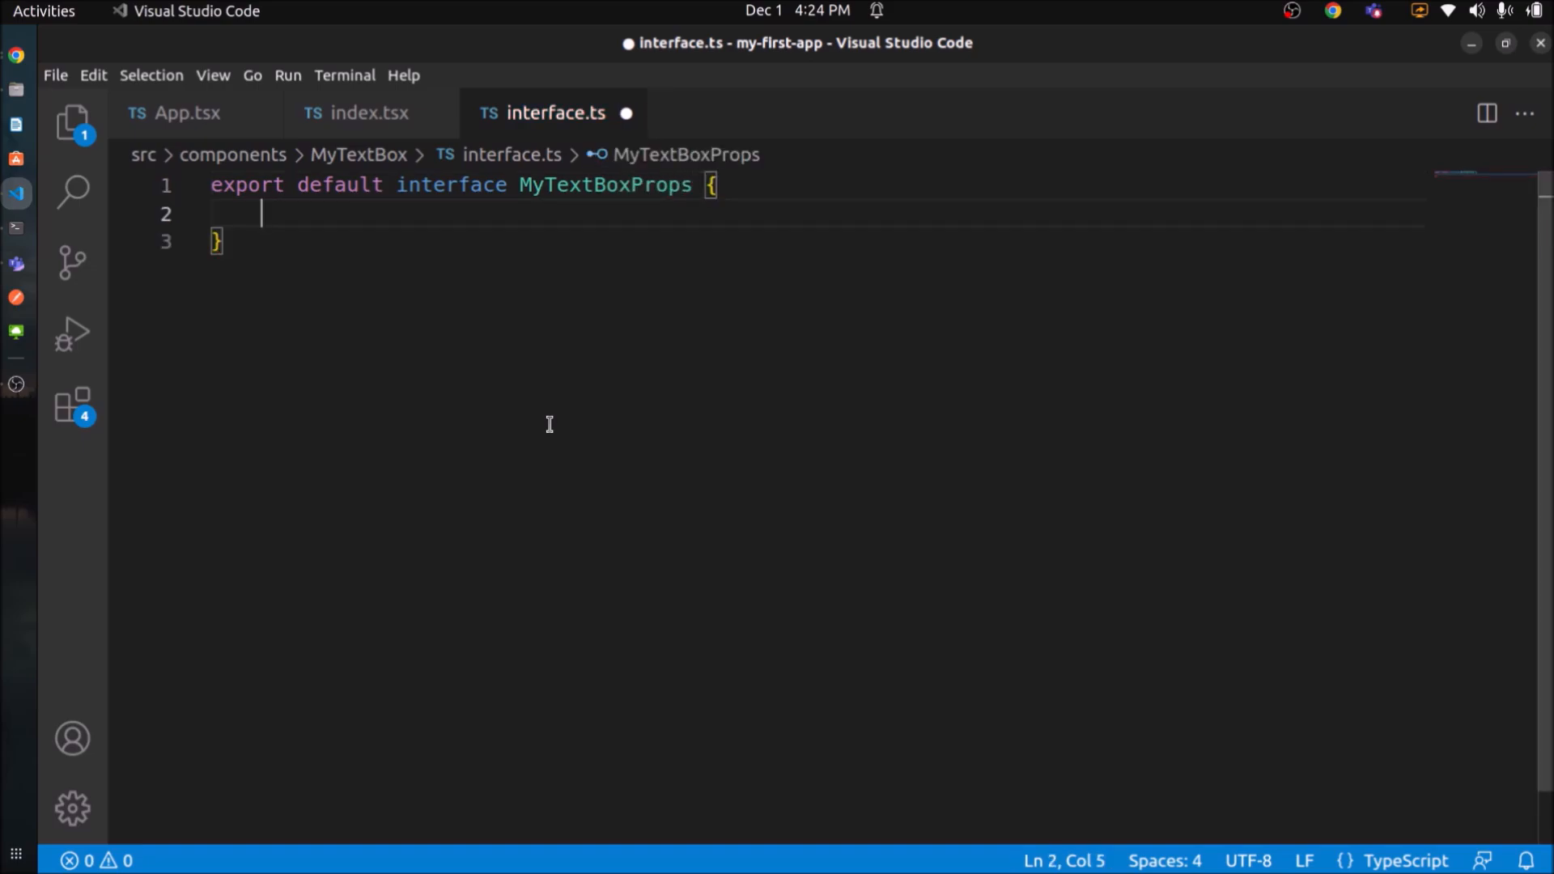
type("type")
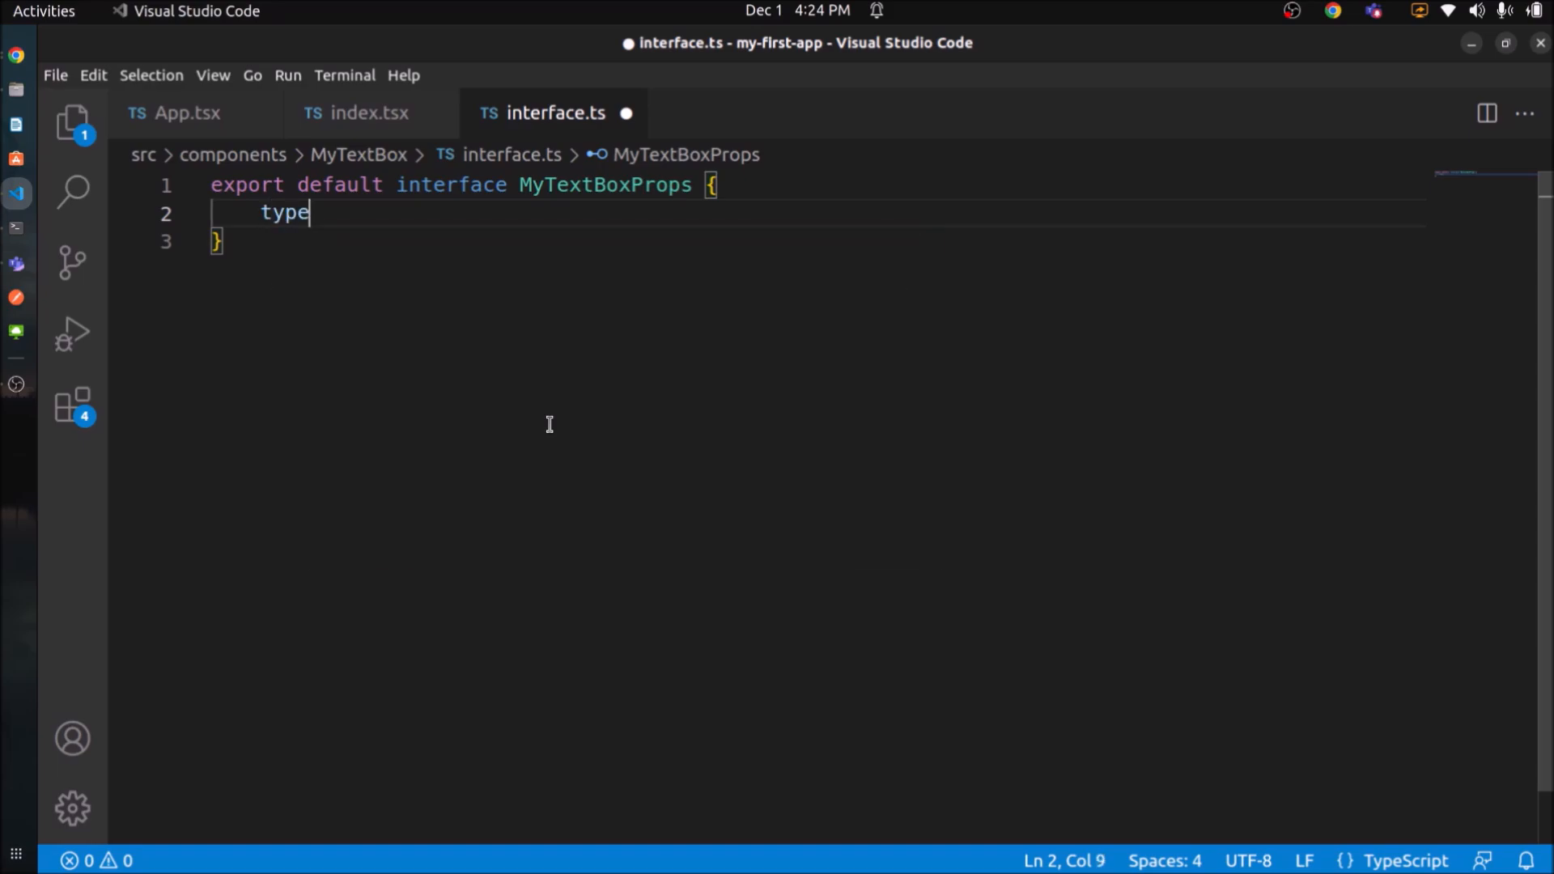
type(": any;")
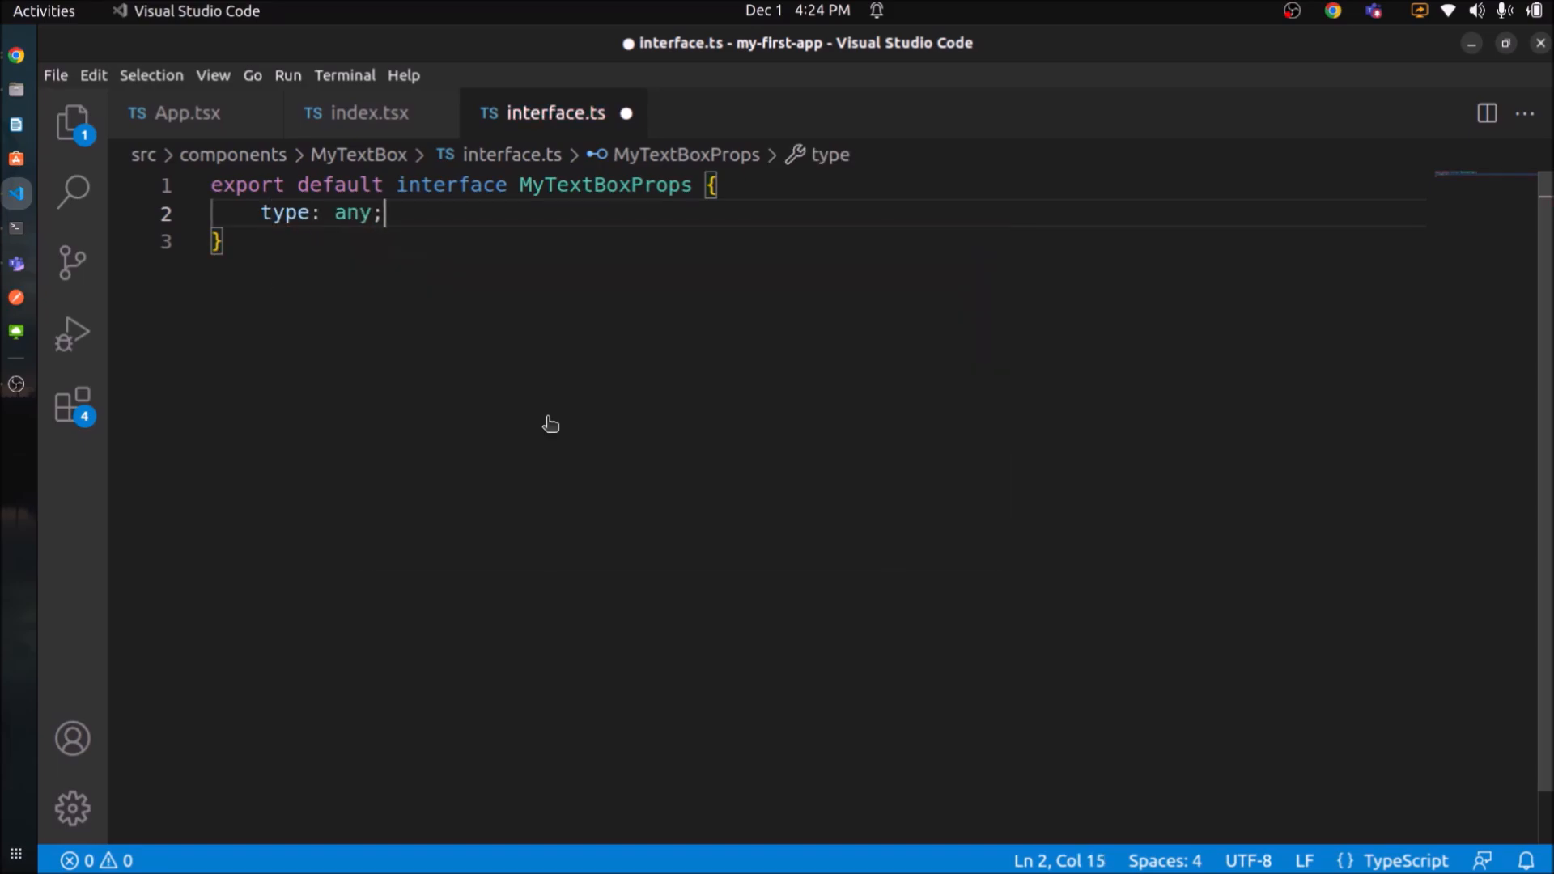
type("placeholder")
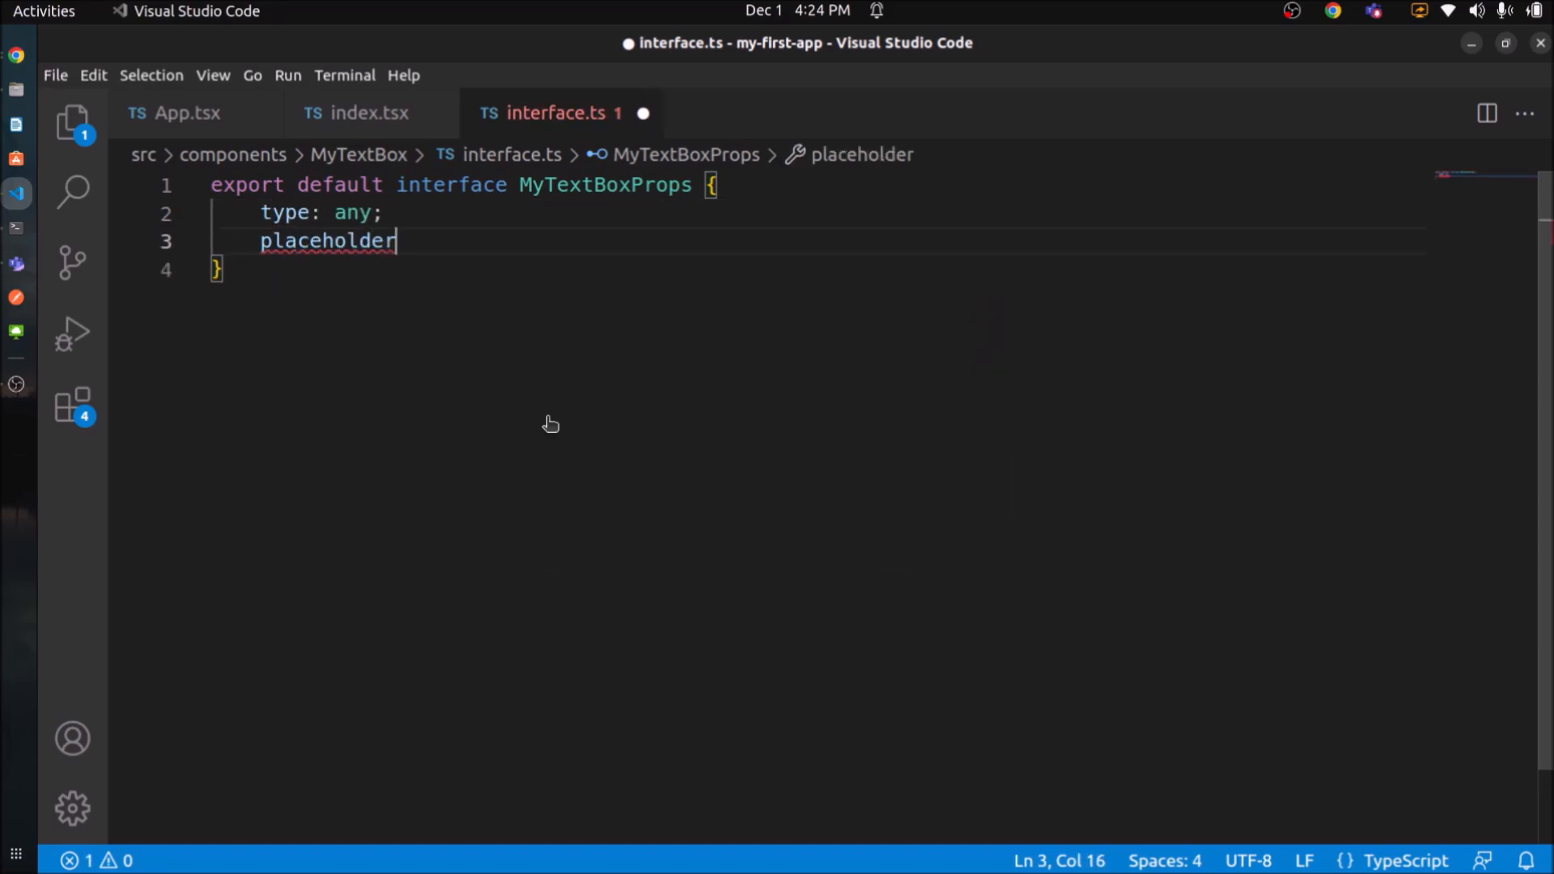
type(": string;")
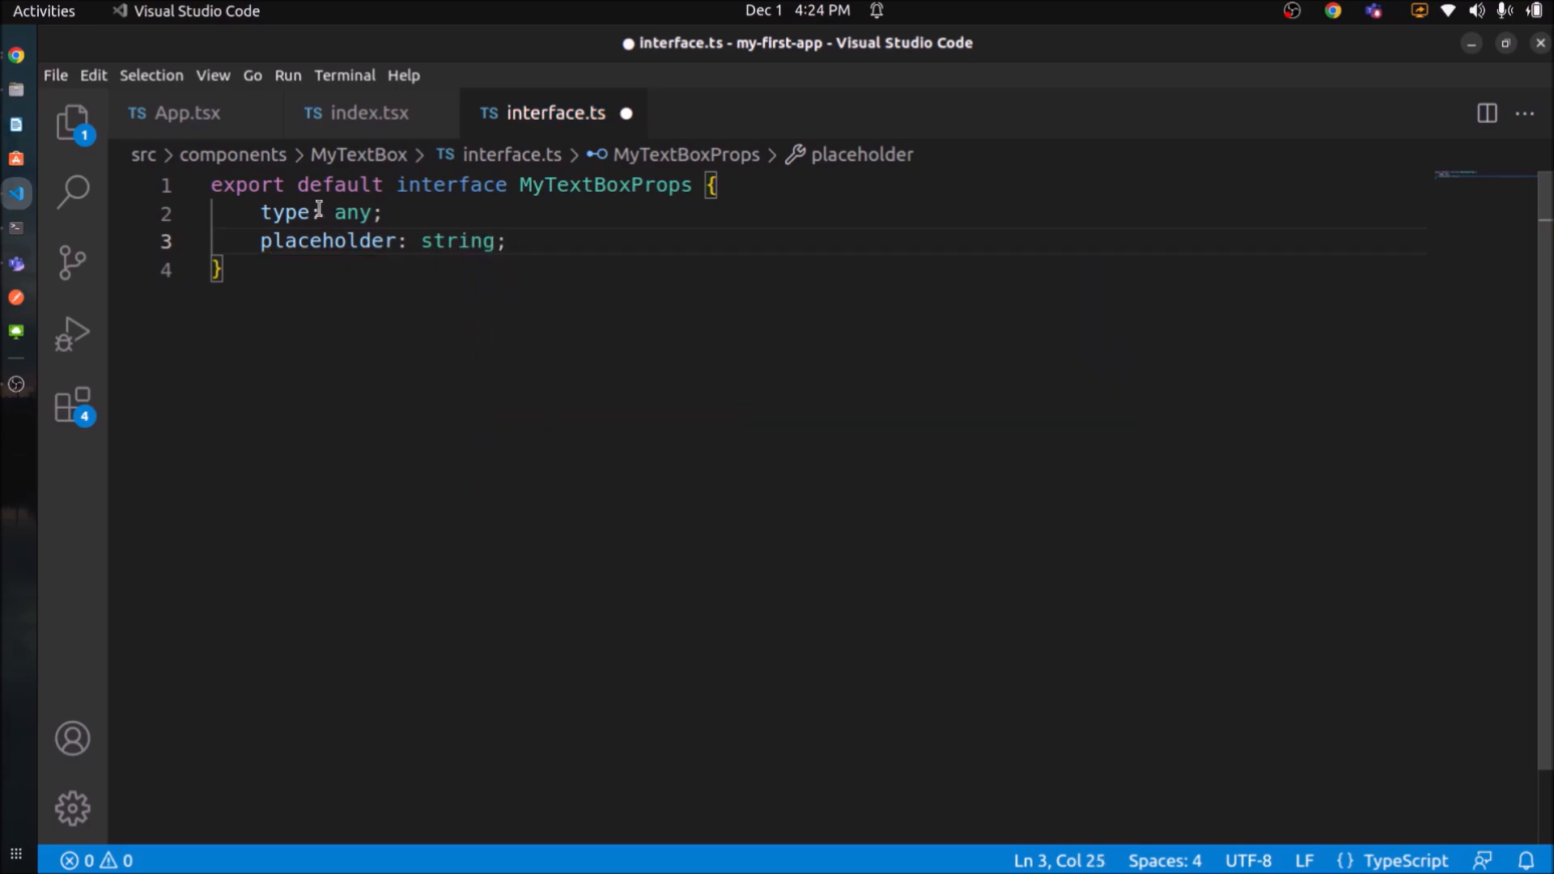
type("?")
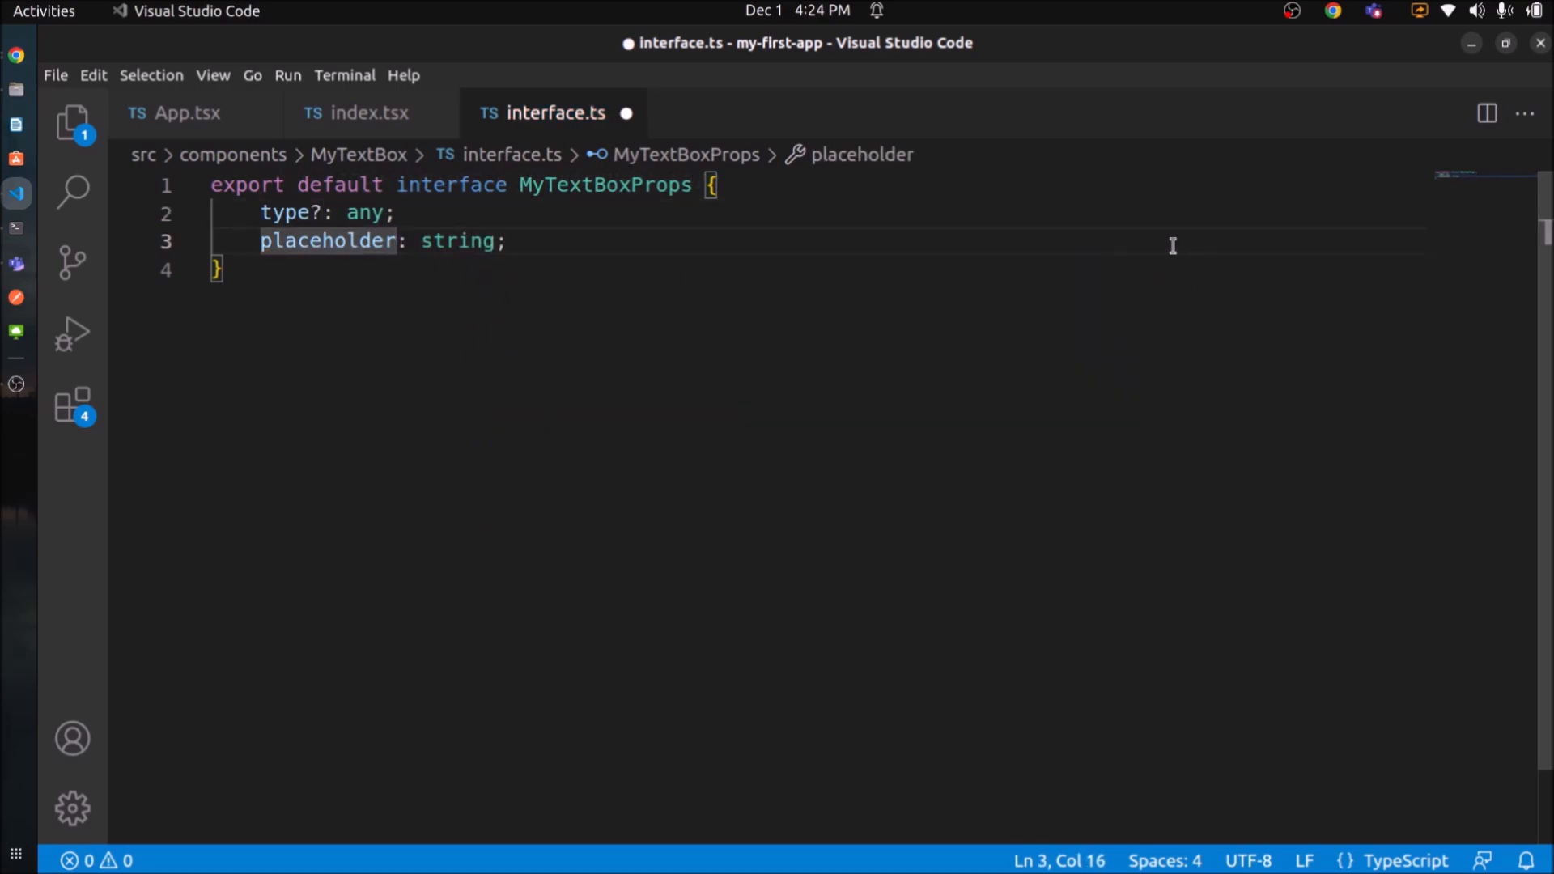
type("?")
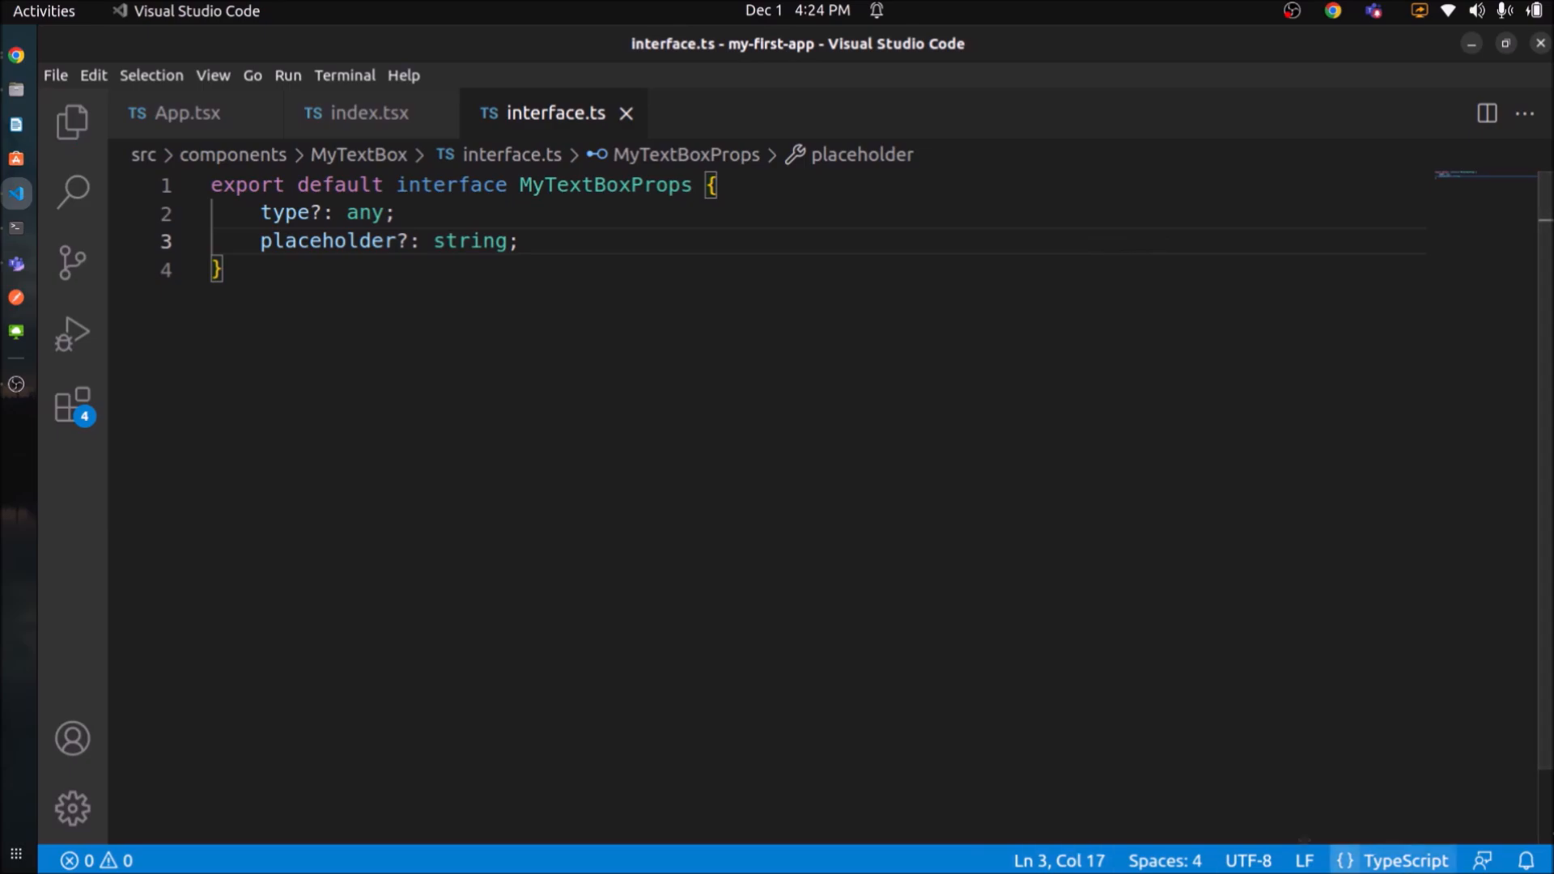
double_click(605, 184)
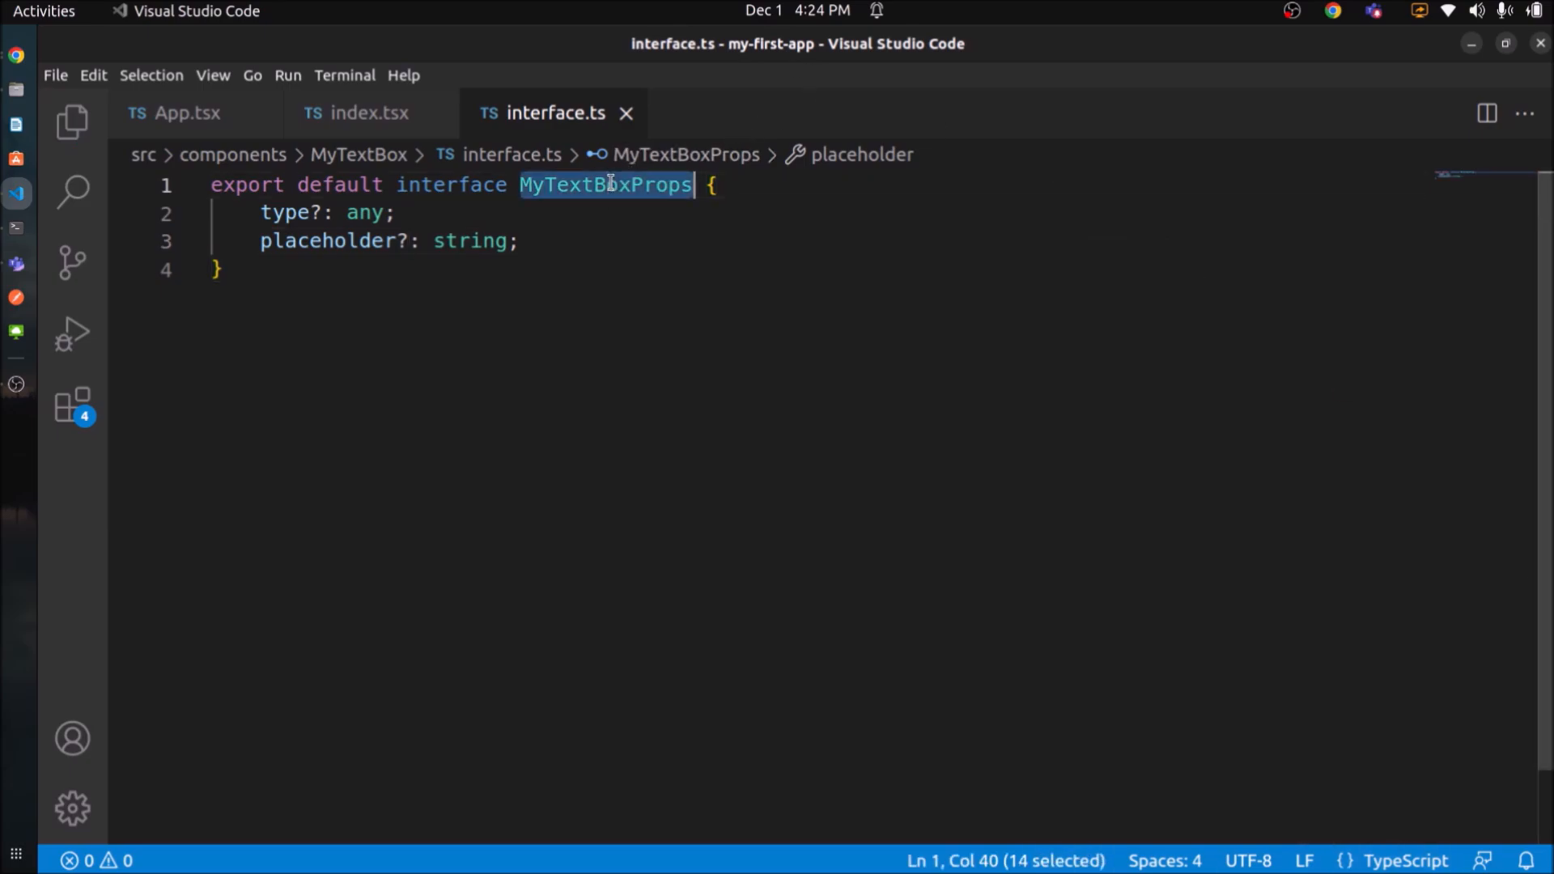
Type MyTextBox with React props and destructure type and placeholder, then save.
left_click(369, 111)
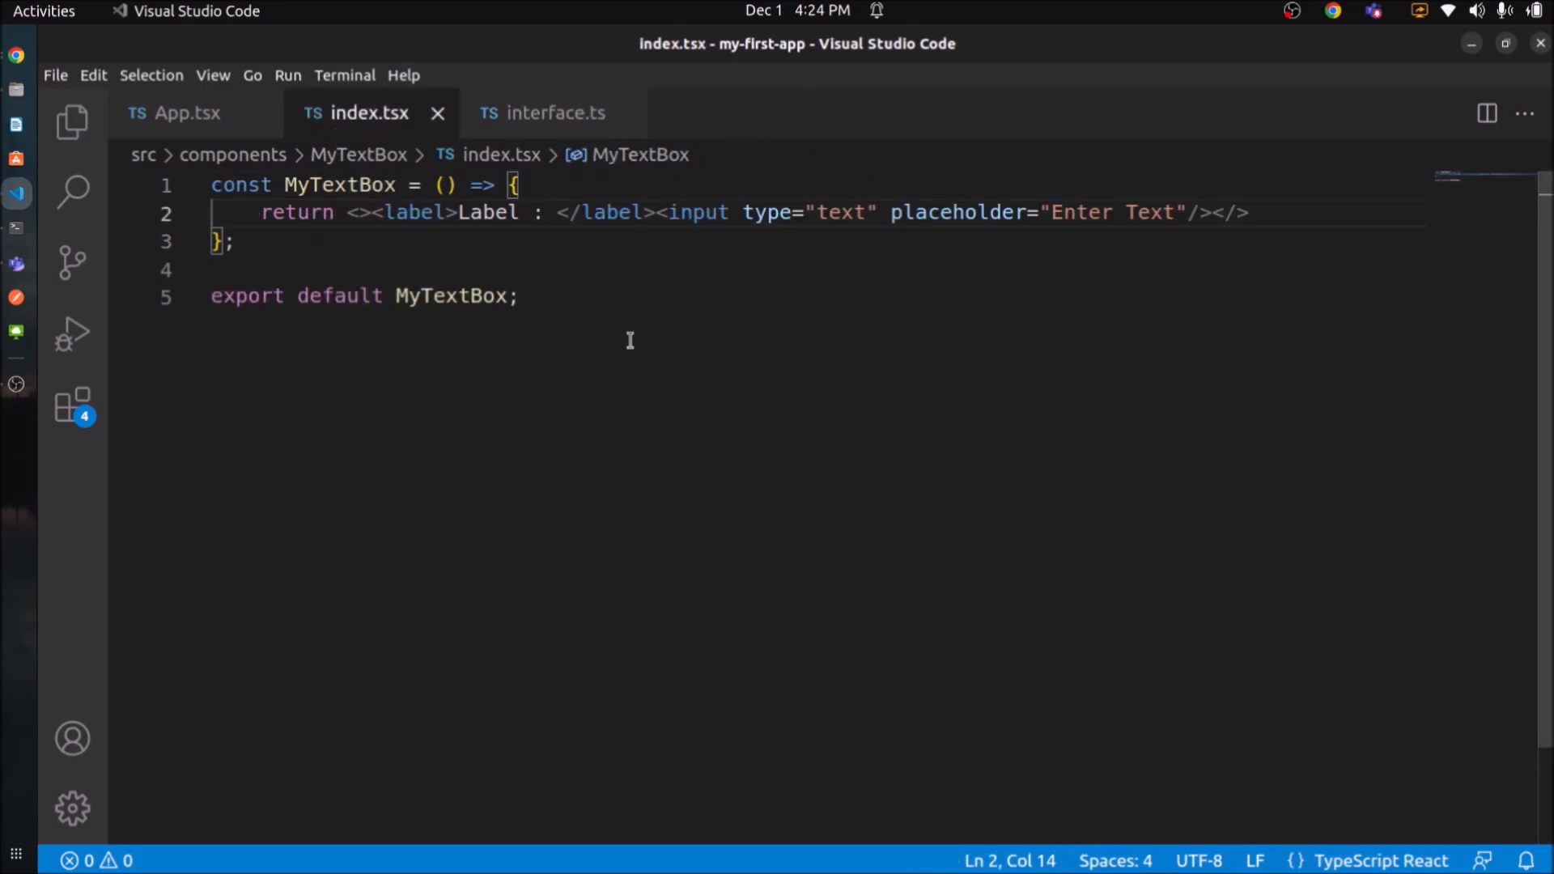
double_click(340, 185)
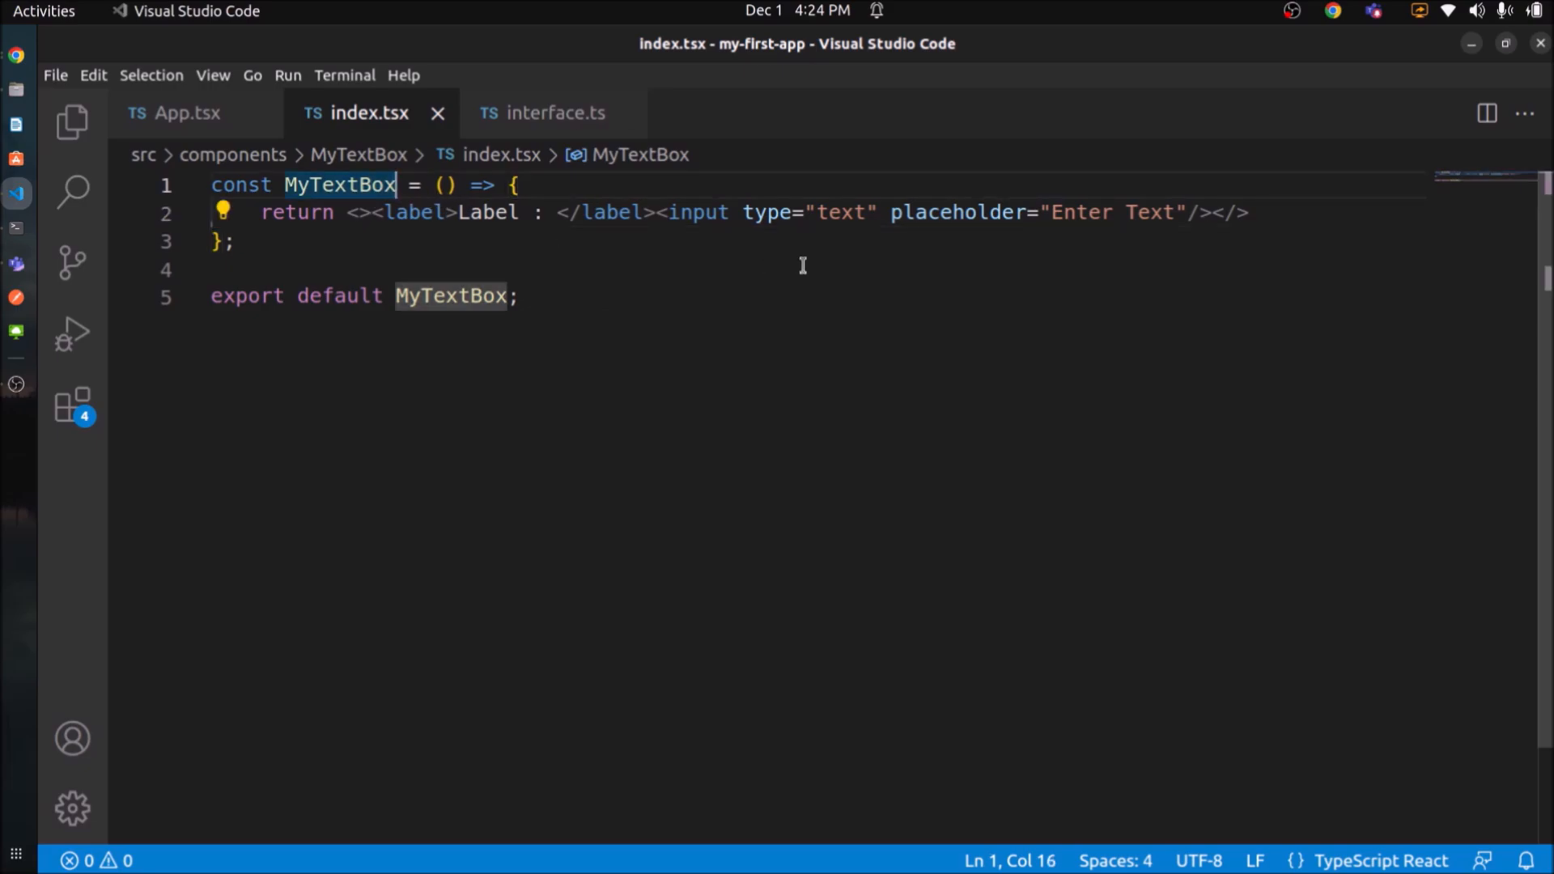
type(": React.FC<MyTextBoxProps>")
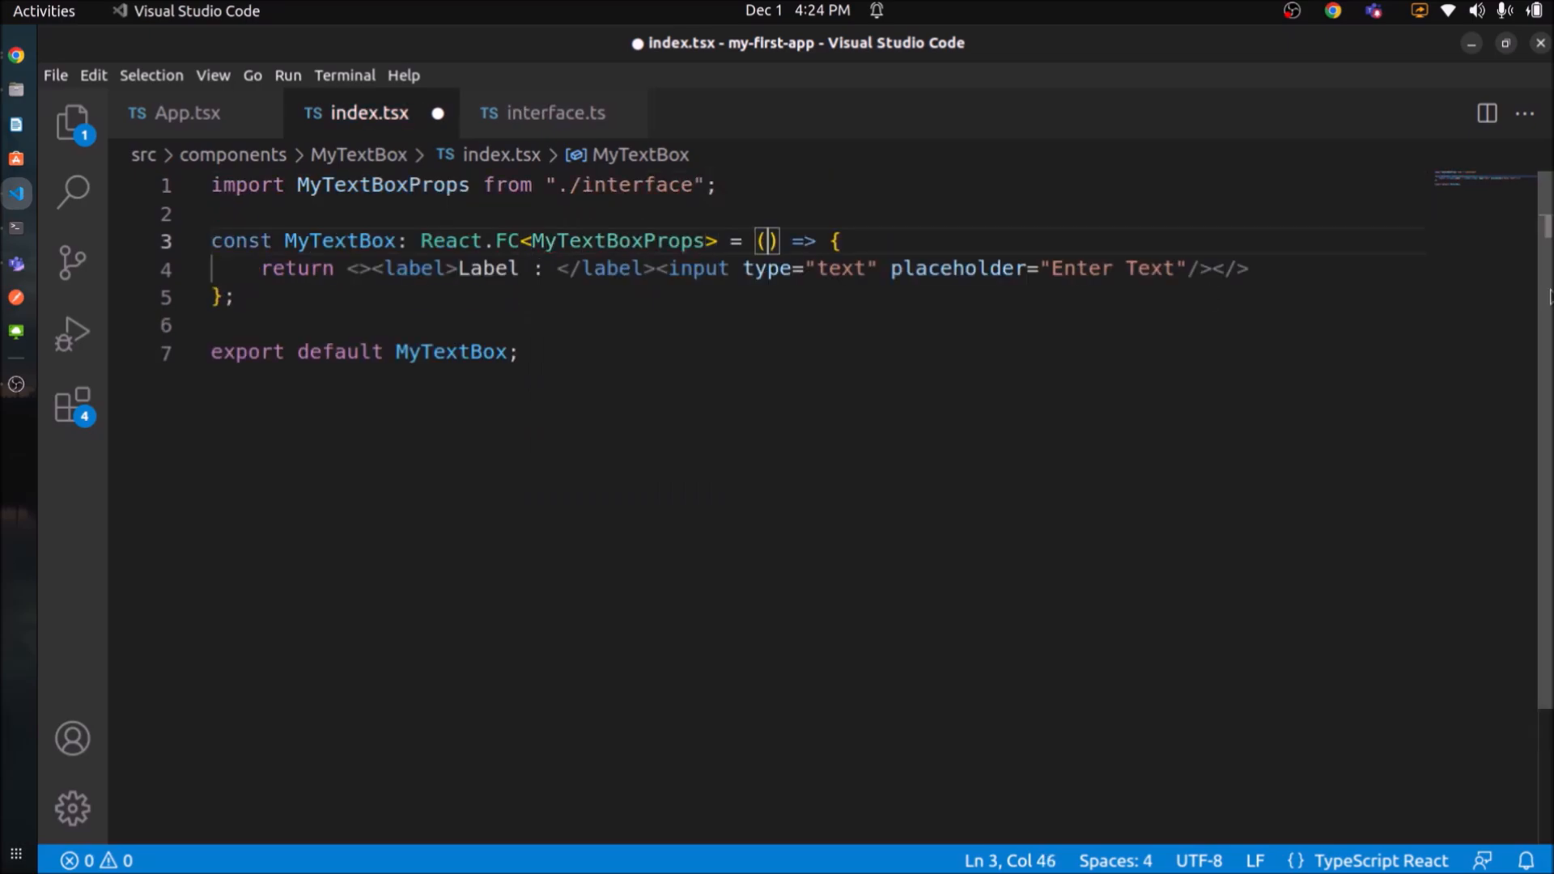
type("{}")
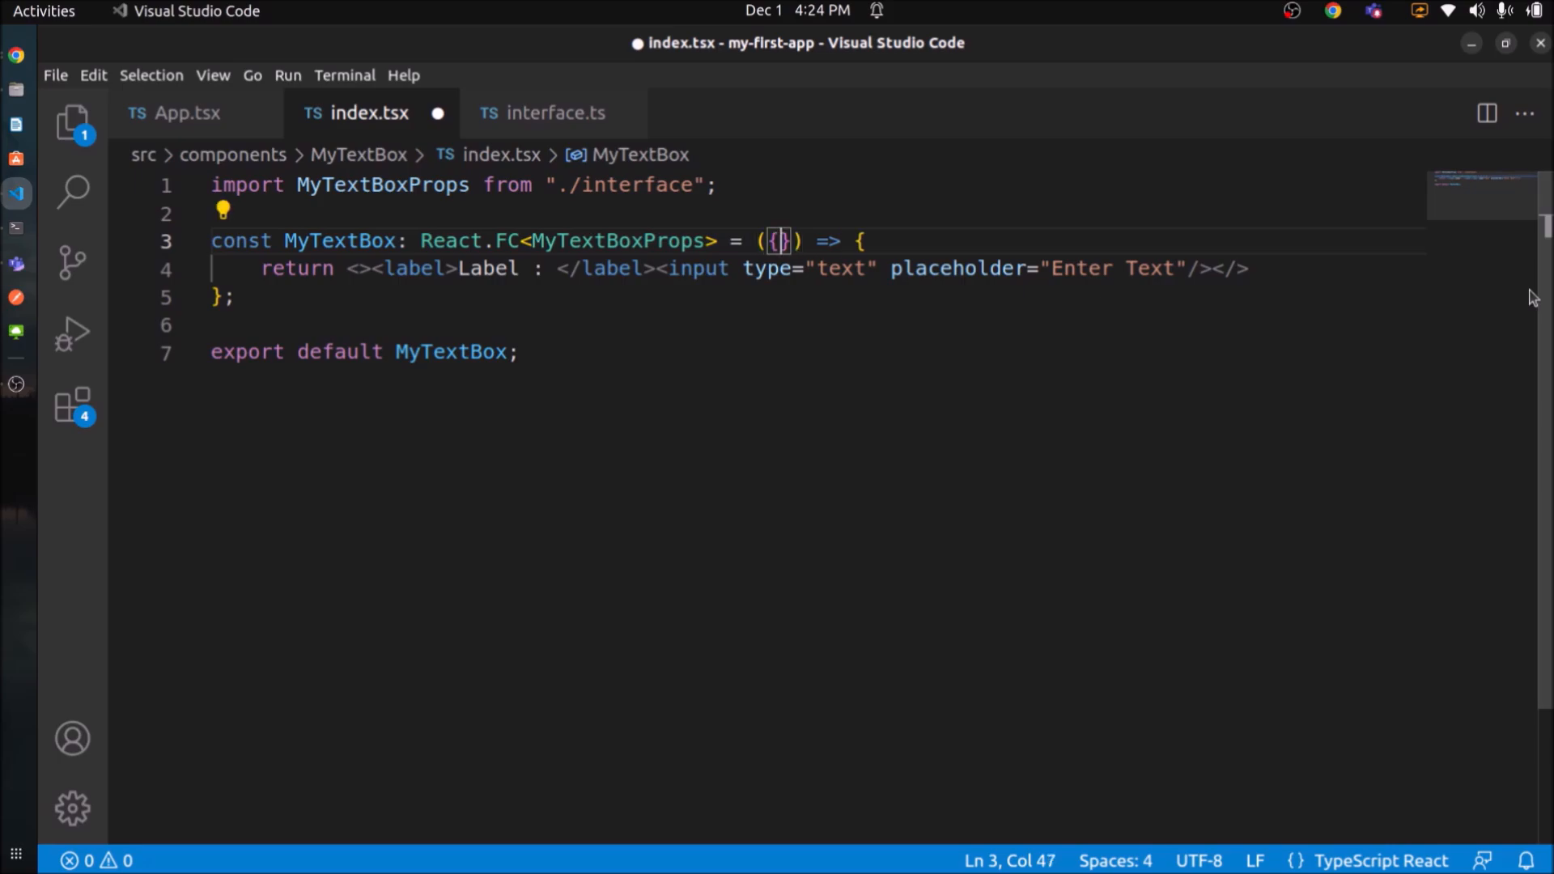
type("type")
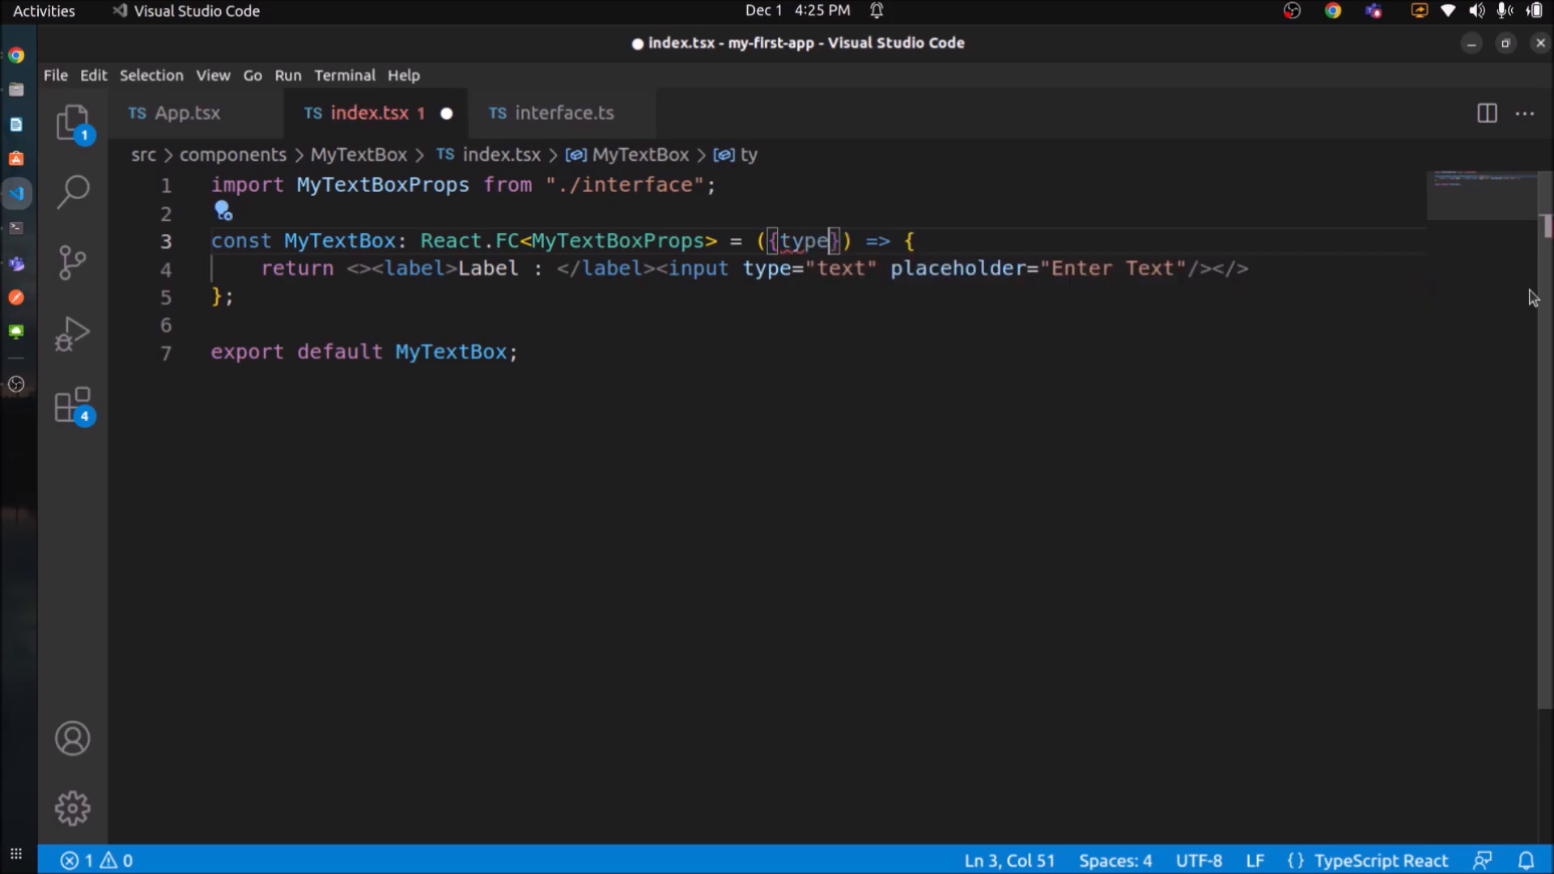
type(", placeholder")
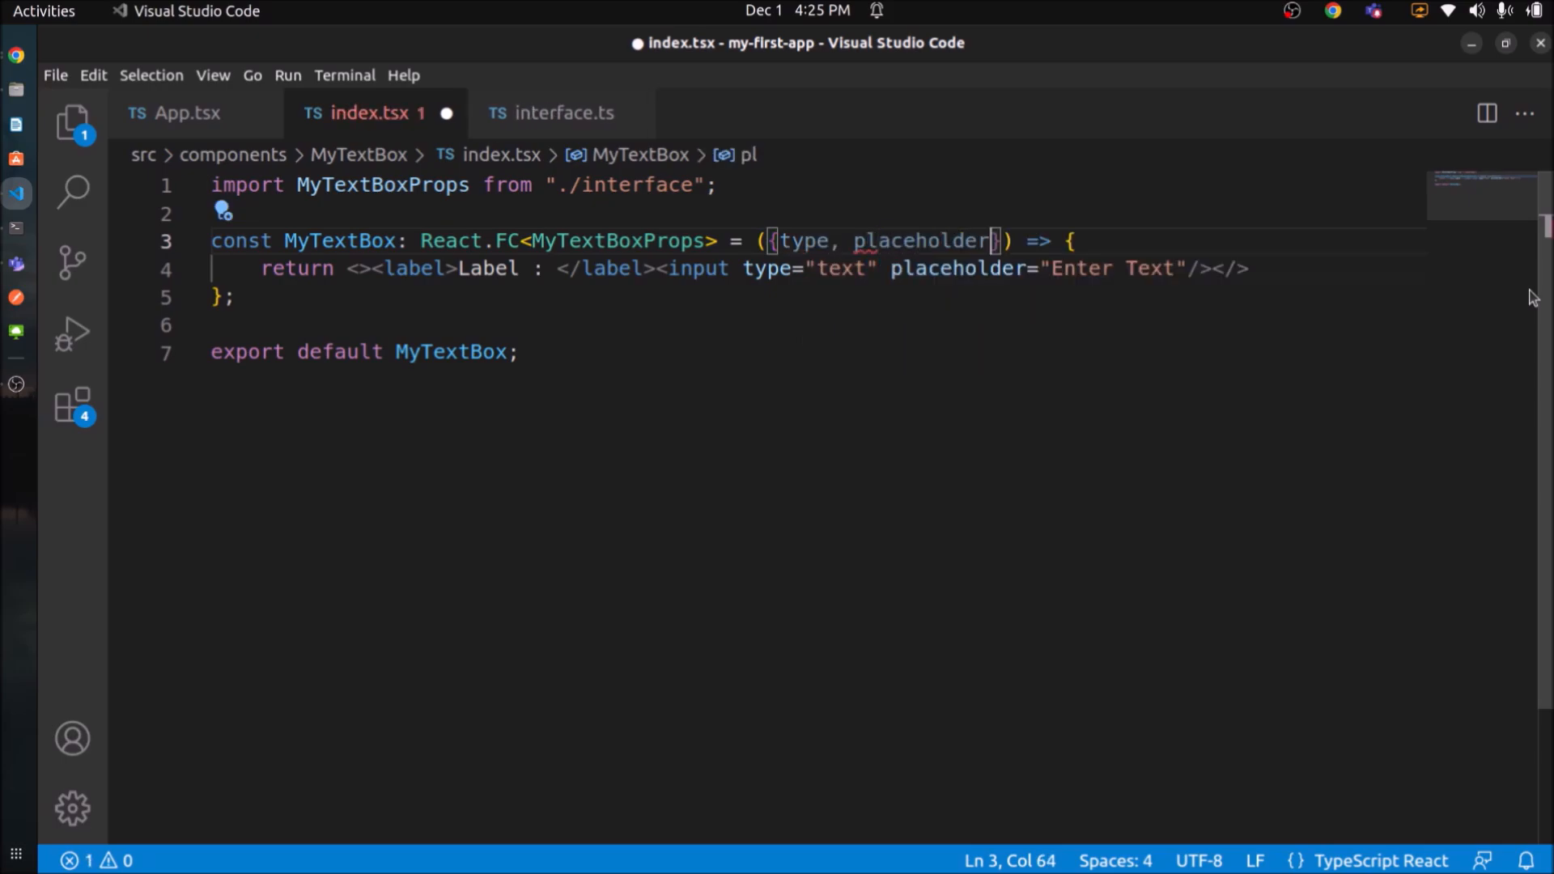
key("ctrl+s")
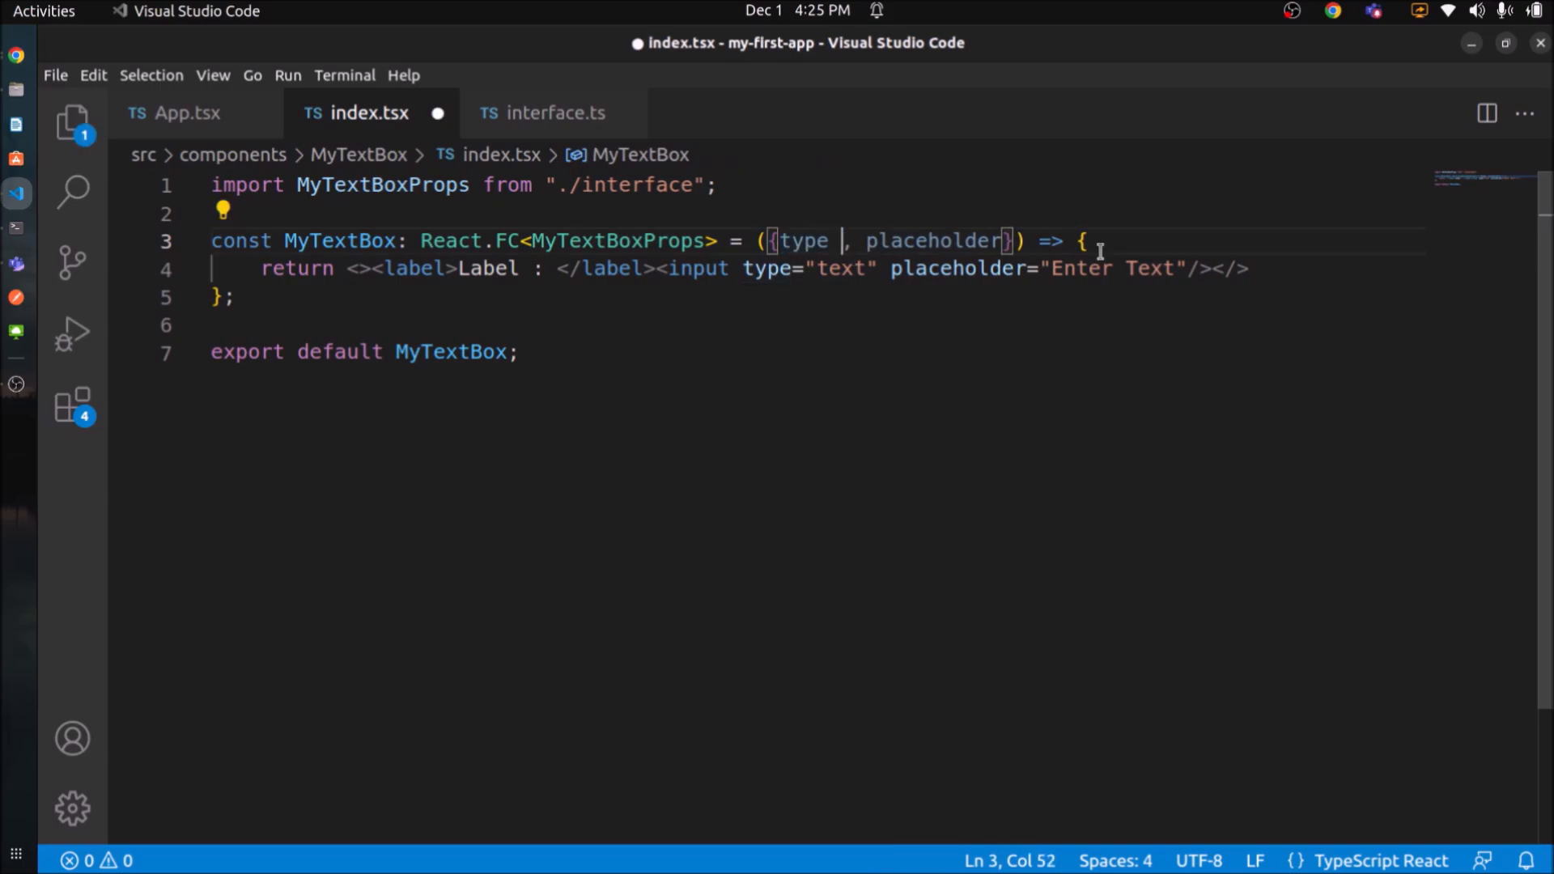
Default type to "text" and placeholder to "Enter Text", passing both to the input.
type("= \"text\"")
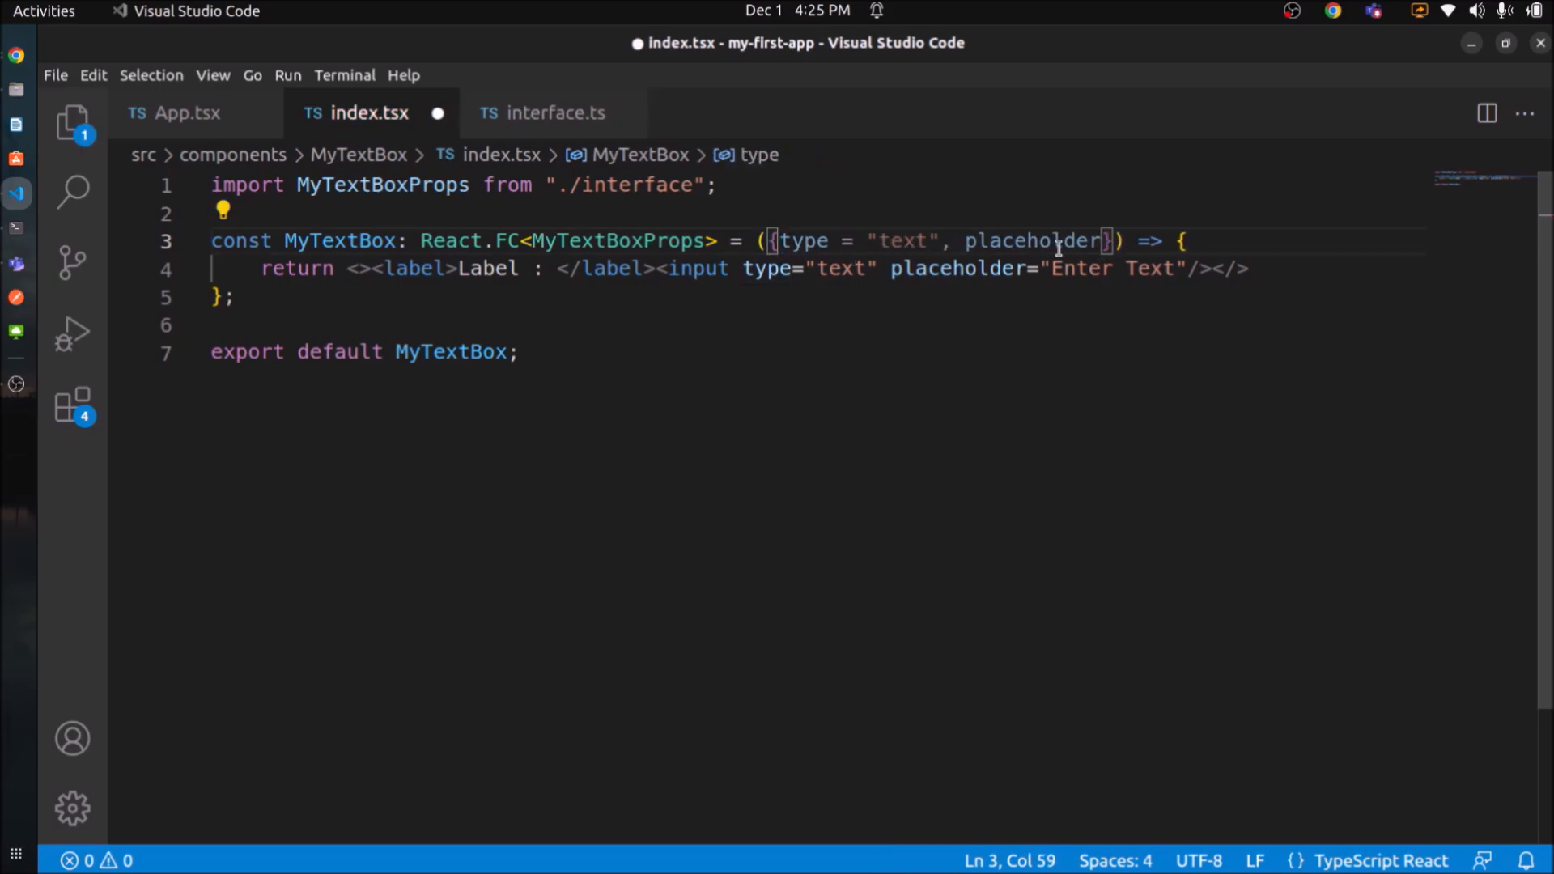
type("= \"\"")
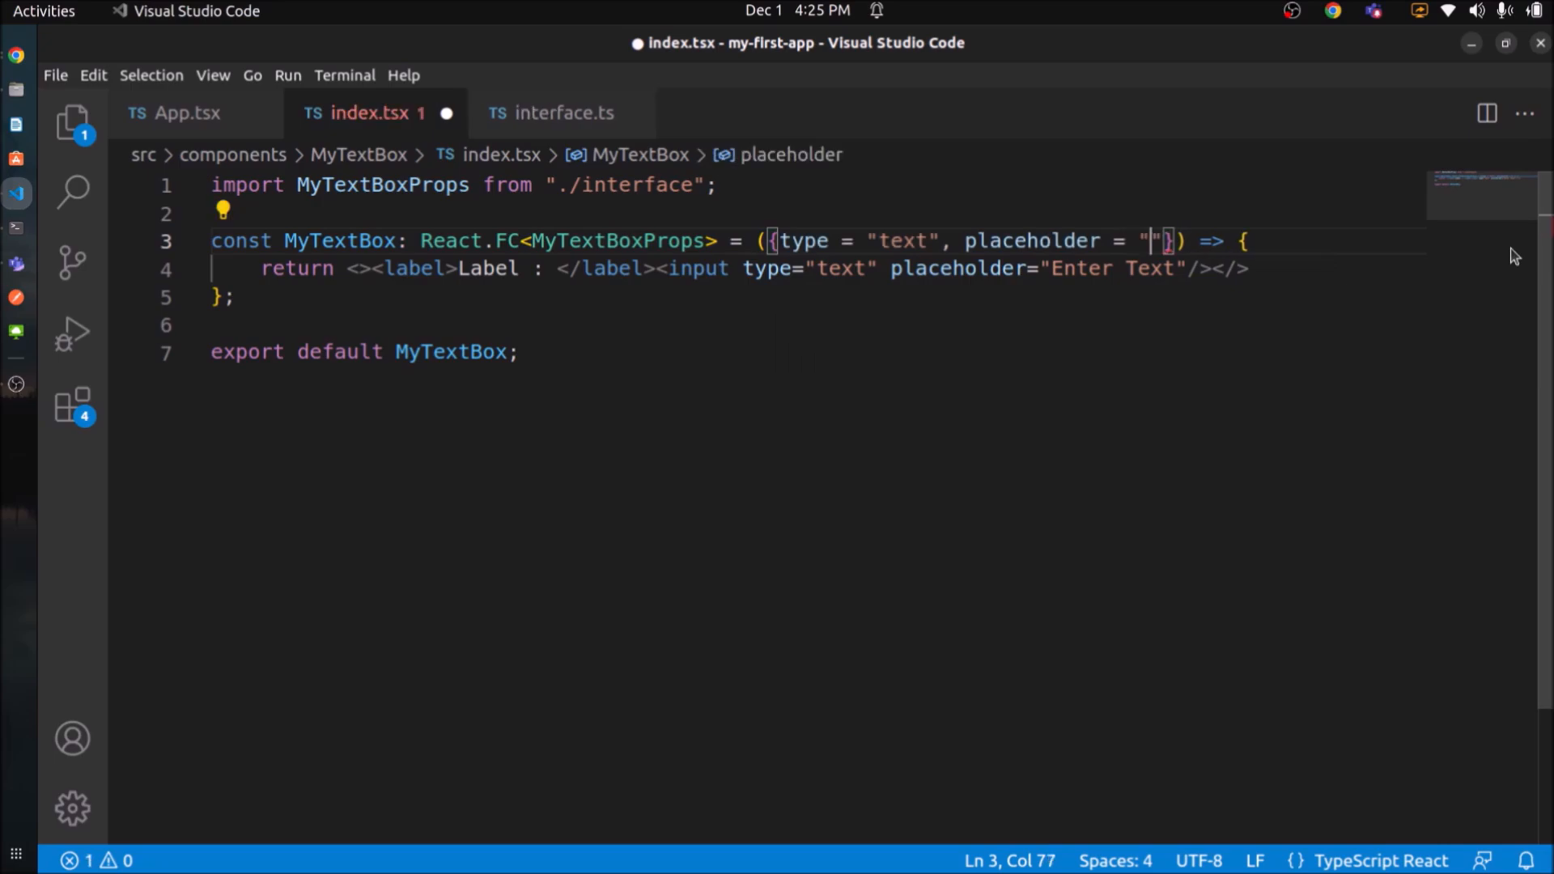
type("Enter Text")
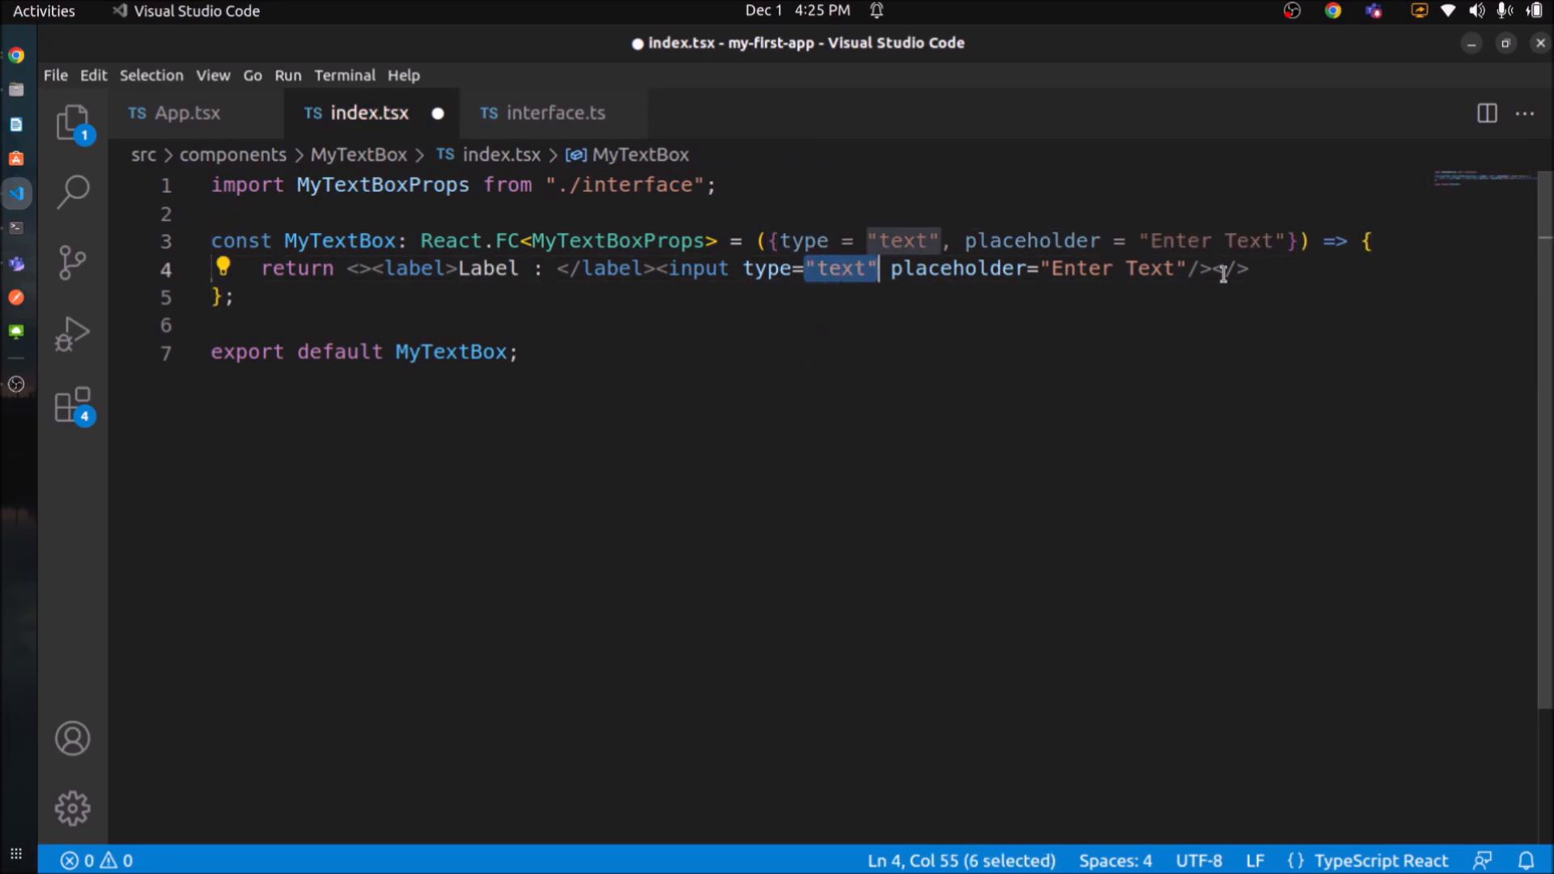
type("{type}")
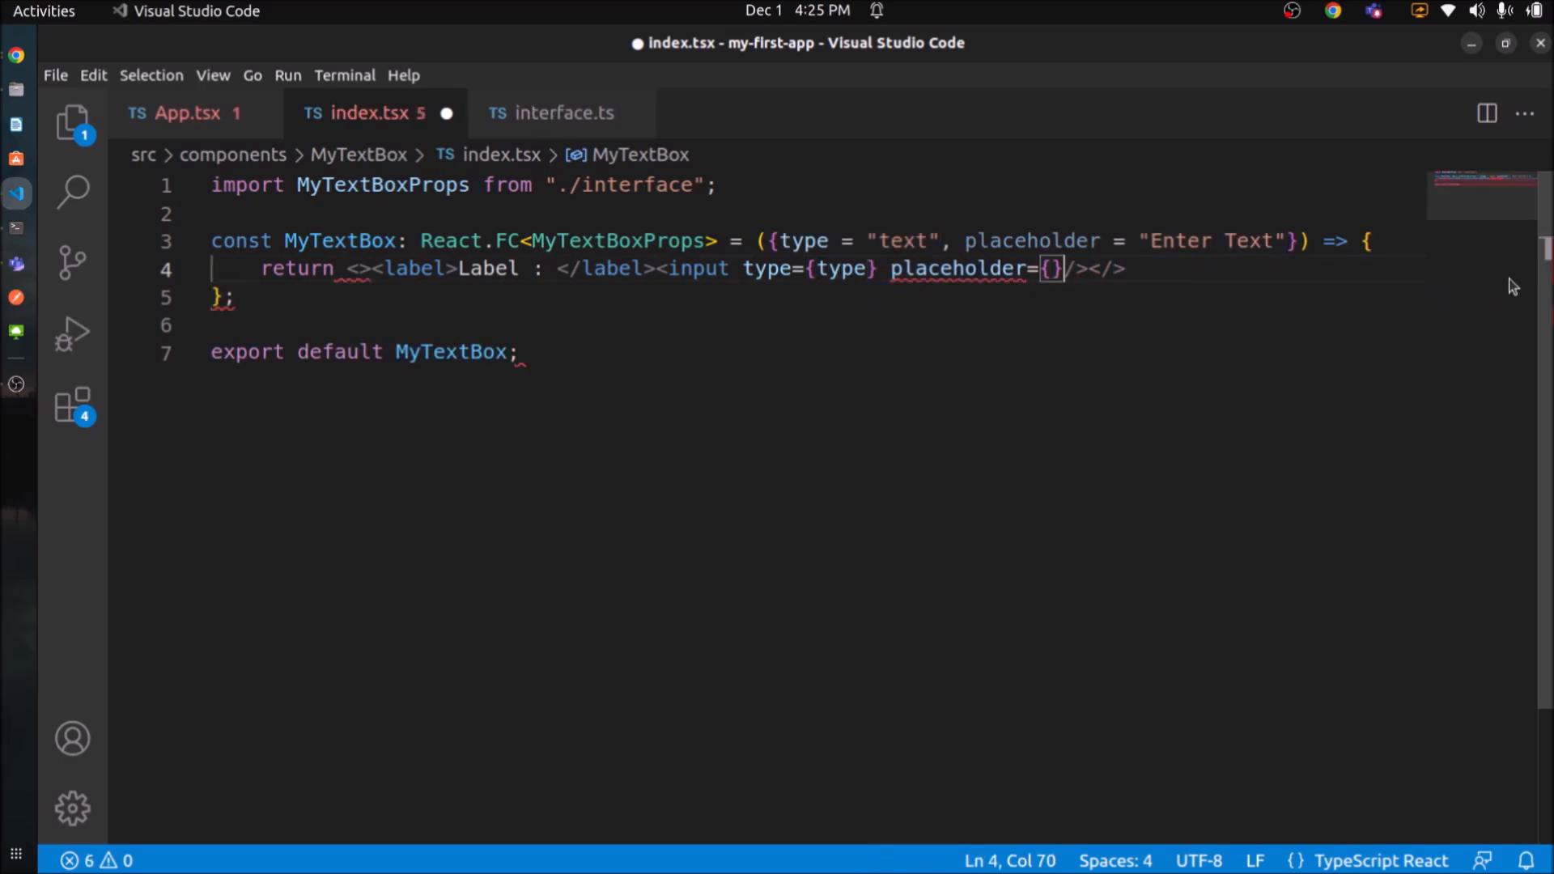
type("placeholder")
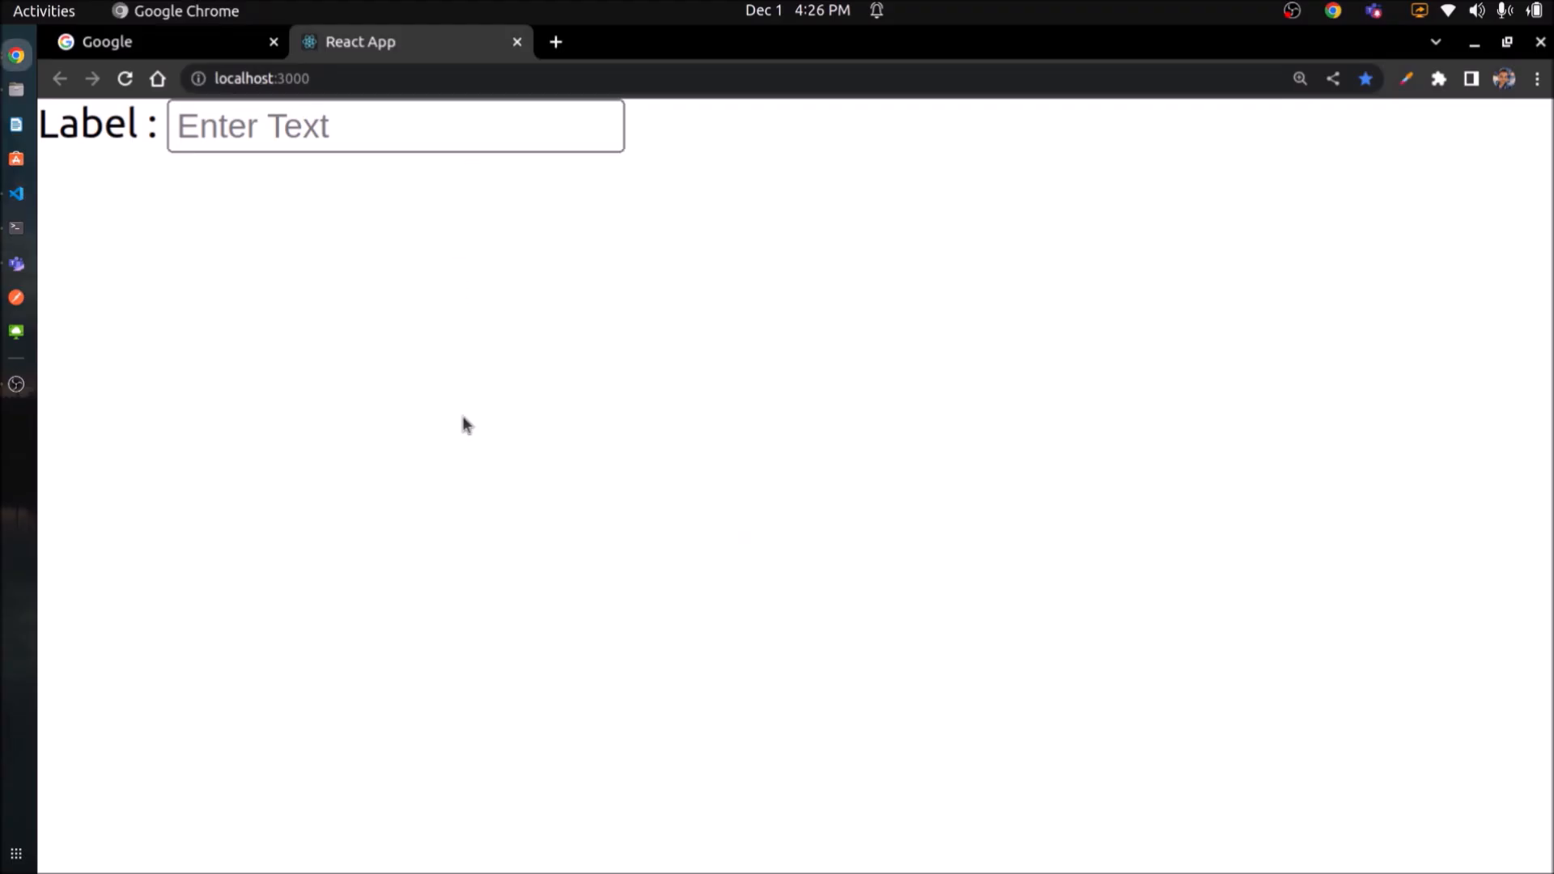
Pass placeholder="Enter My Text" to MyTextBox in App.tsx and check it in Chrome.
left_click(16, 194)
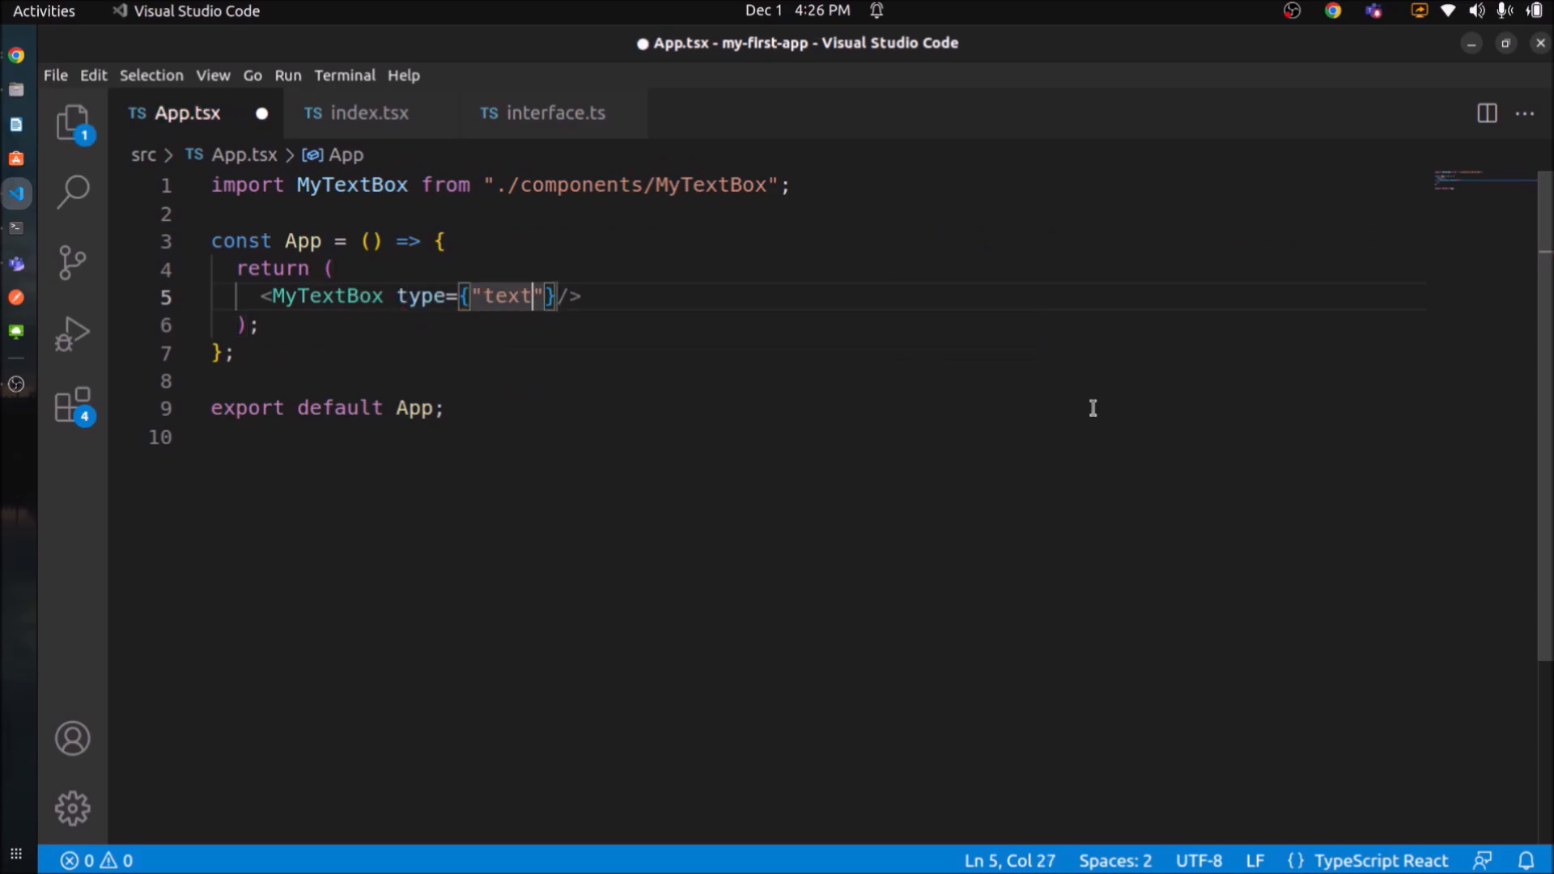
type("placeholder=")
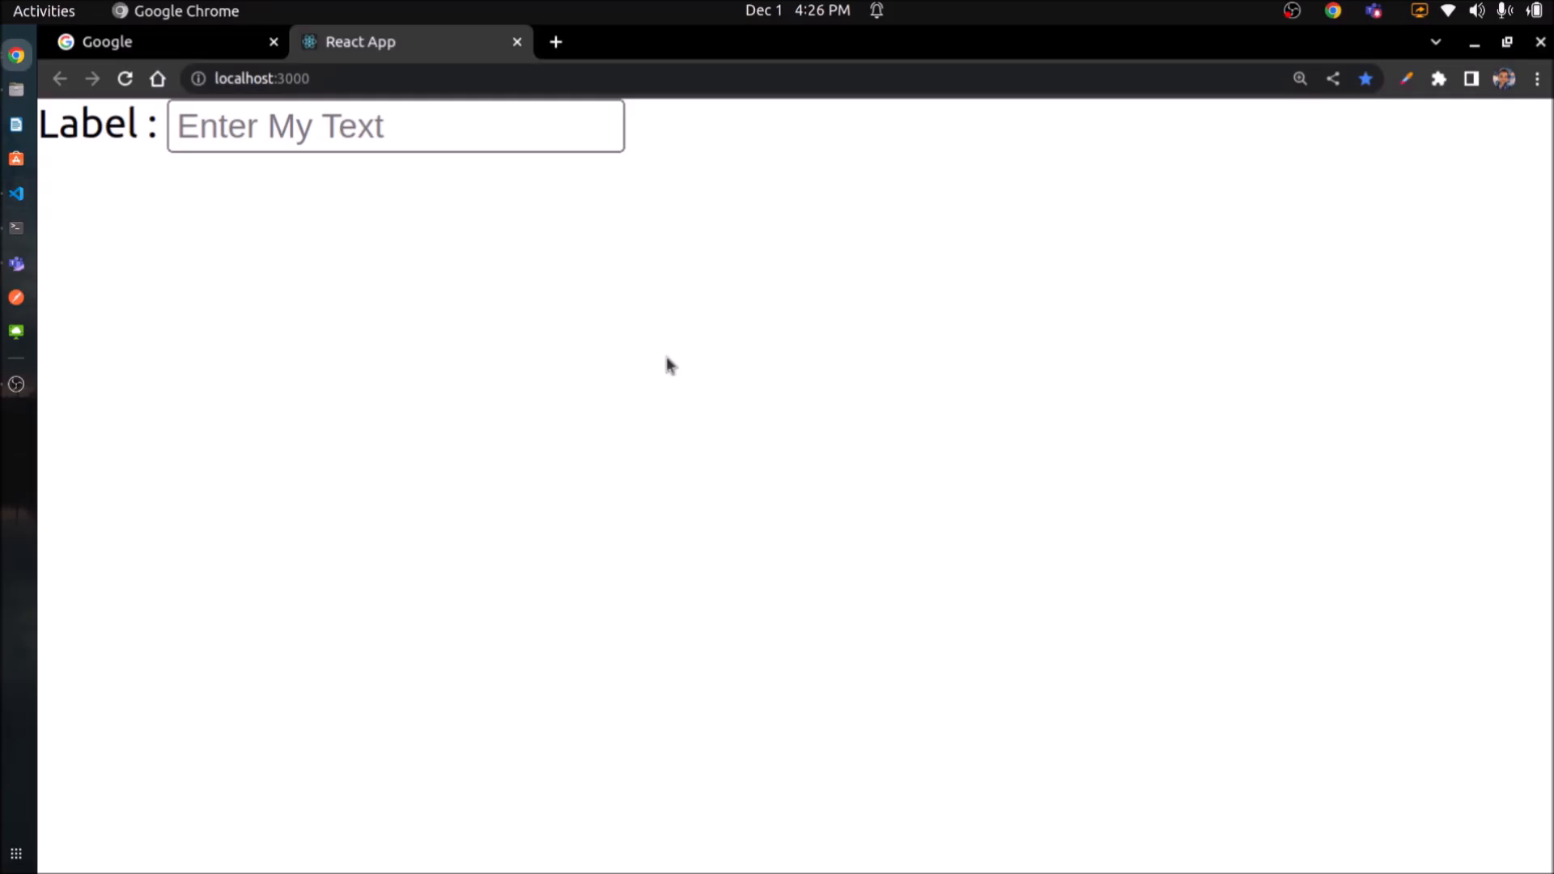
left_click(396, 126)
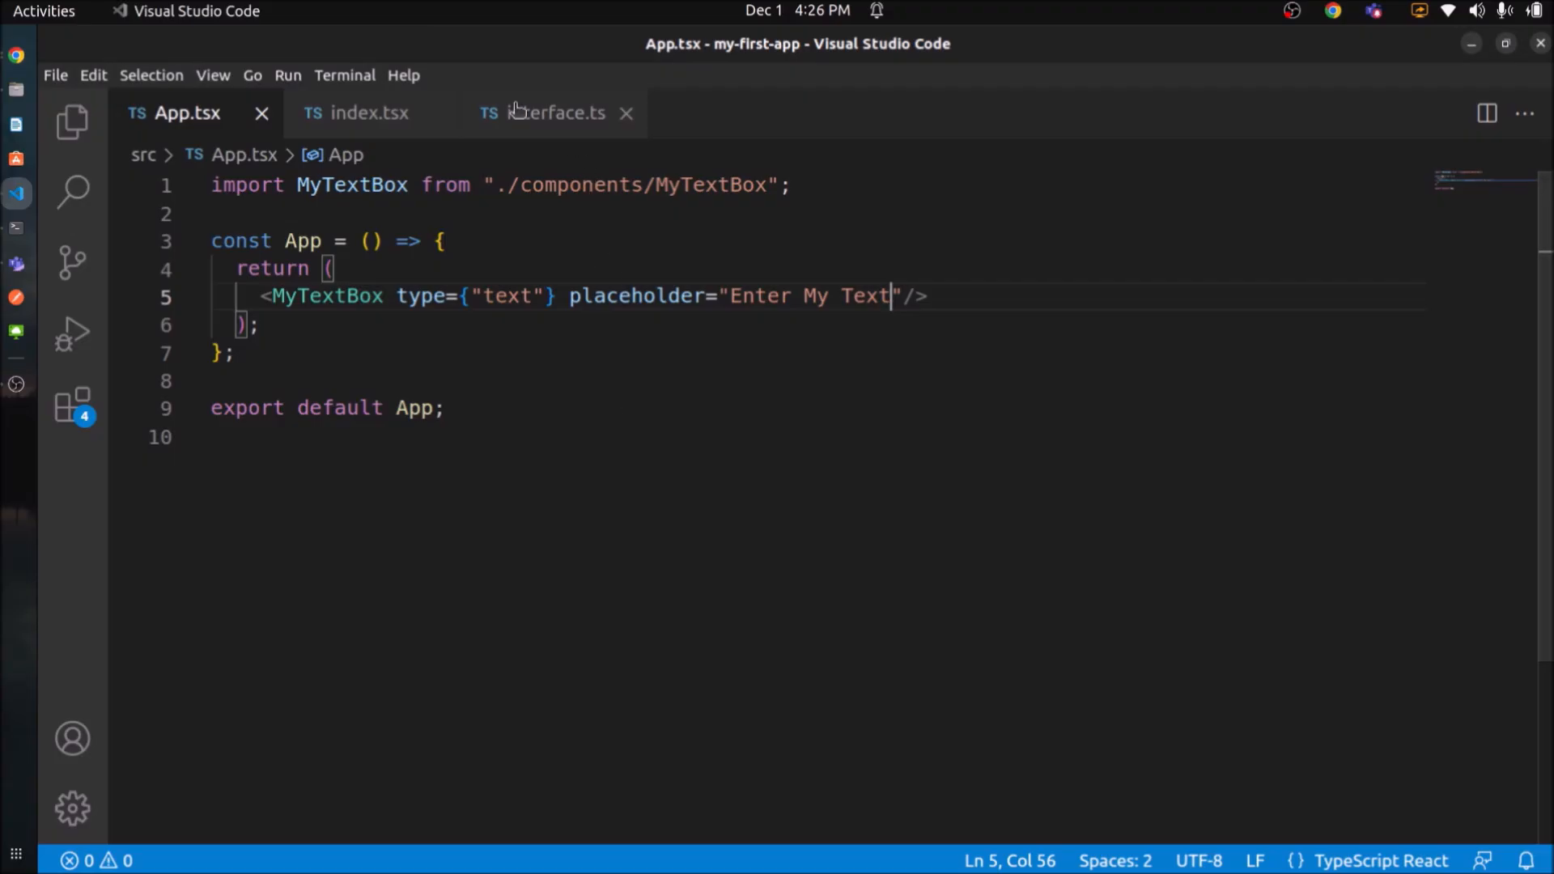
Add an optional label?: string prop to MyTextBoxProps in interface.ts.
left_click(548, 112)
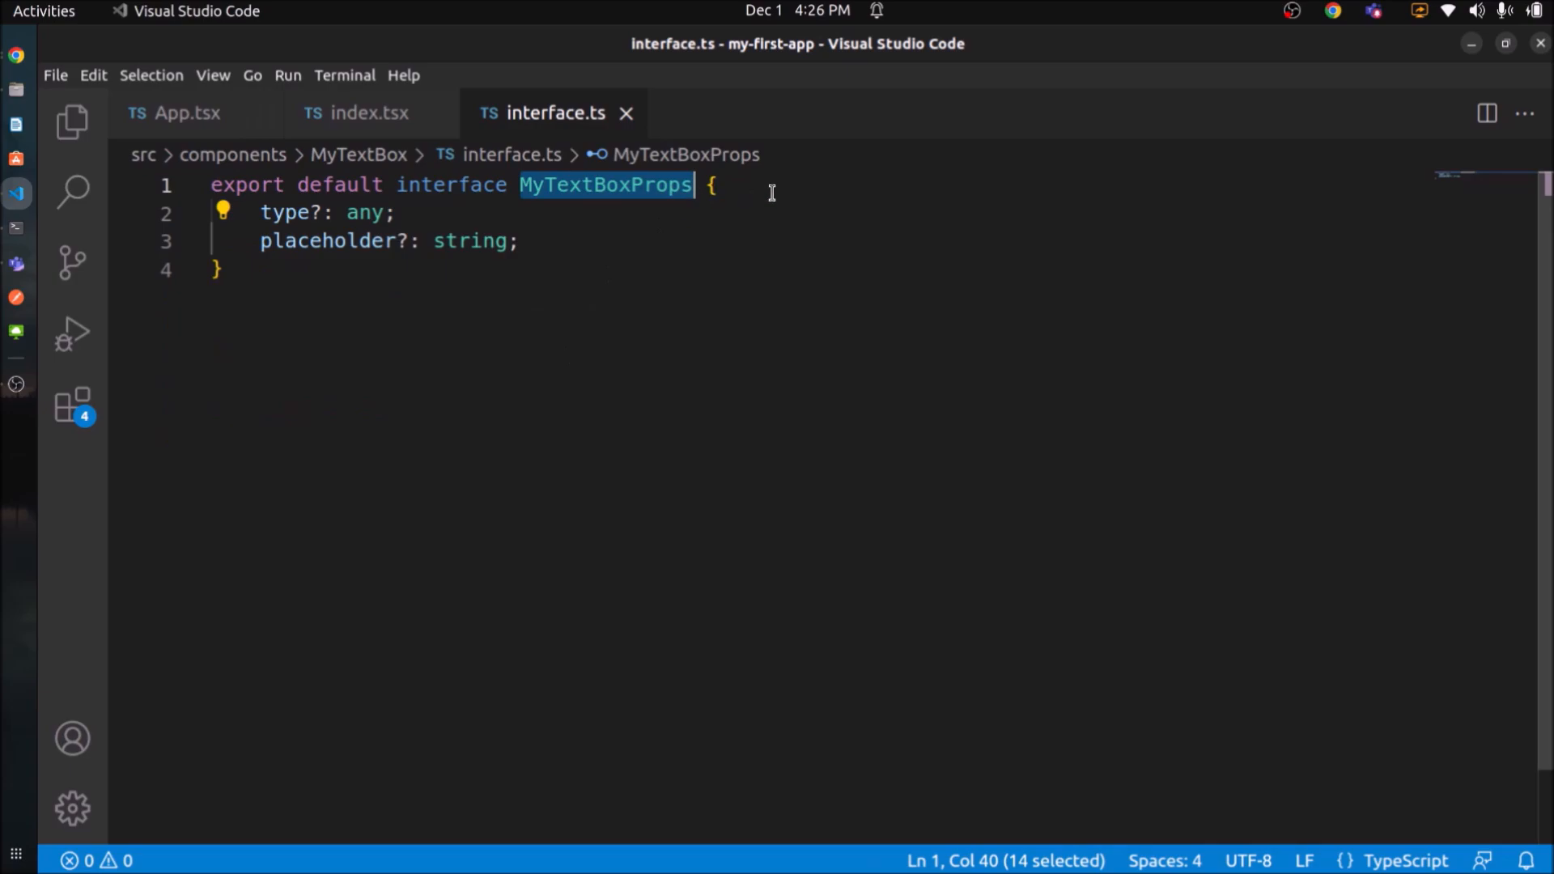
type("lab")
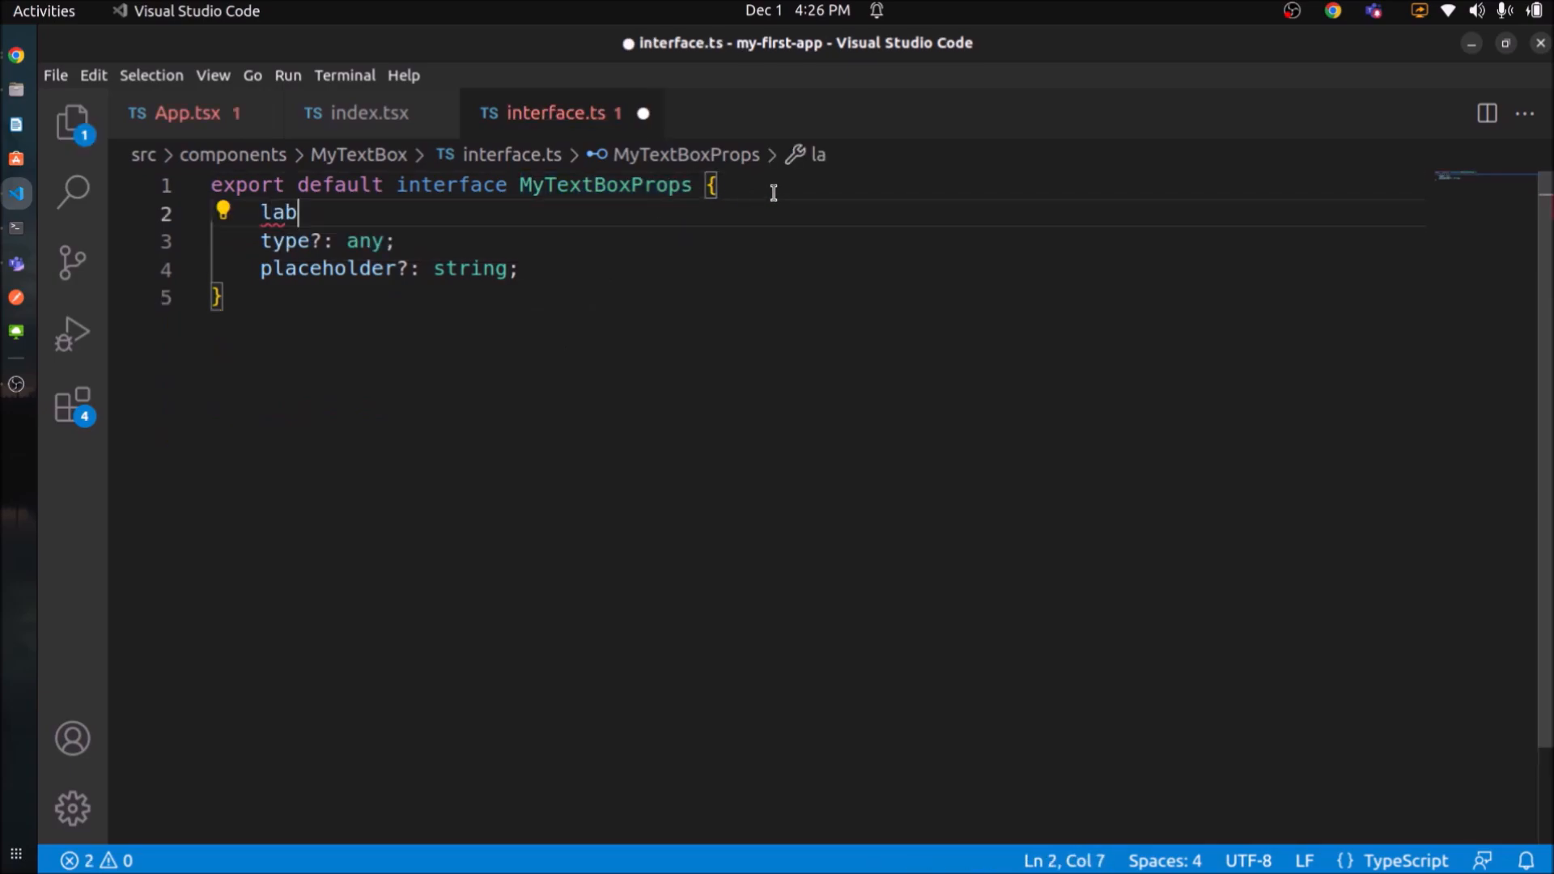
type("el?: string;")
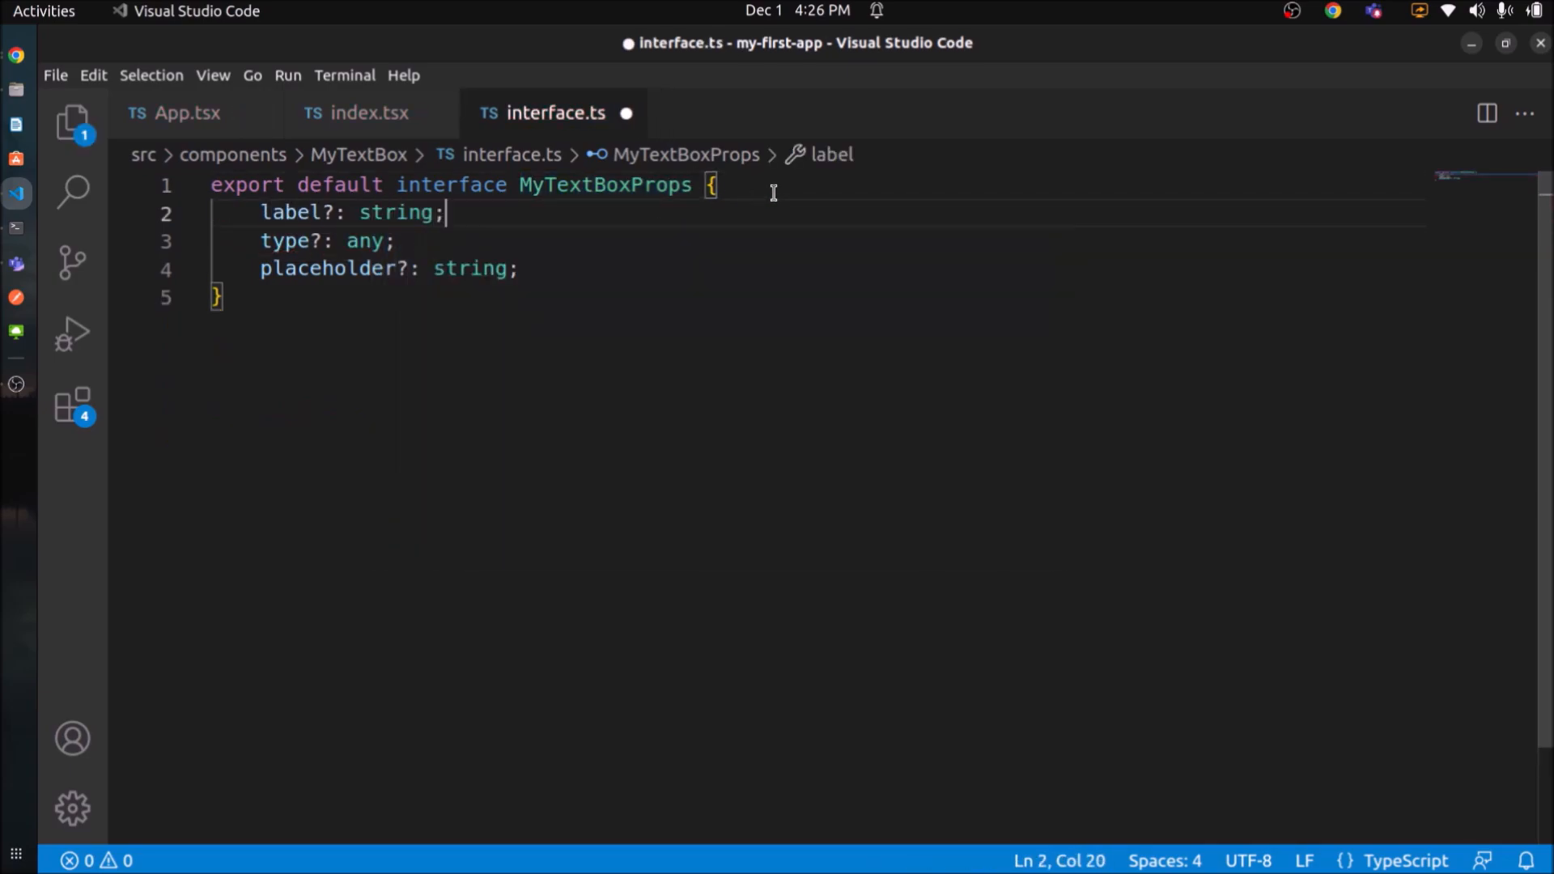
double_click(291, 212)
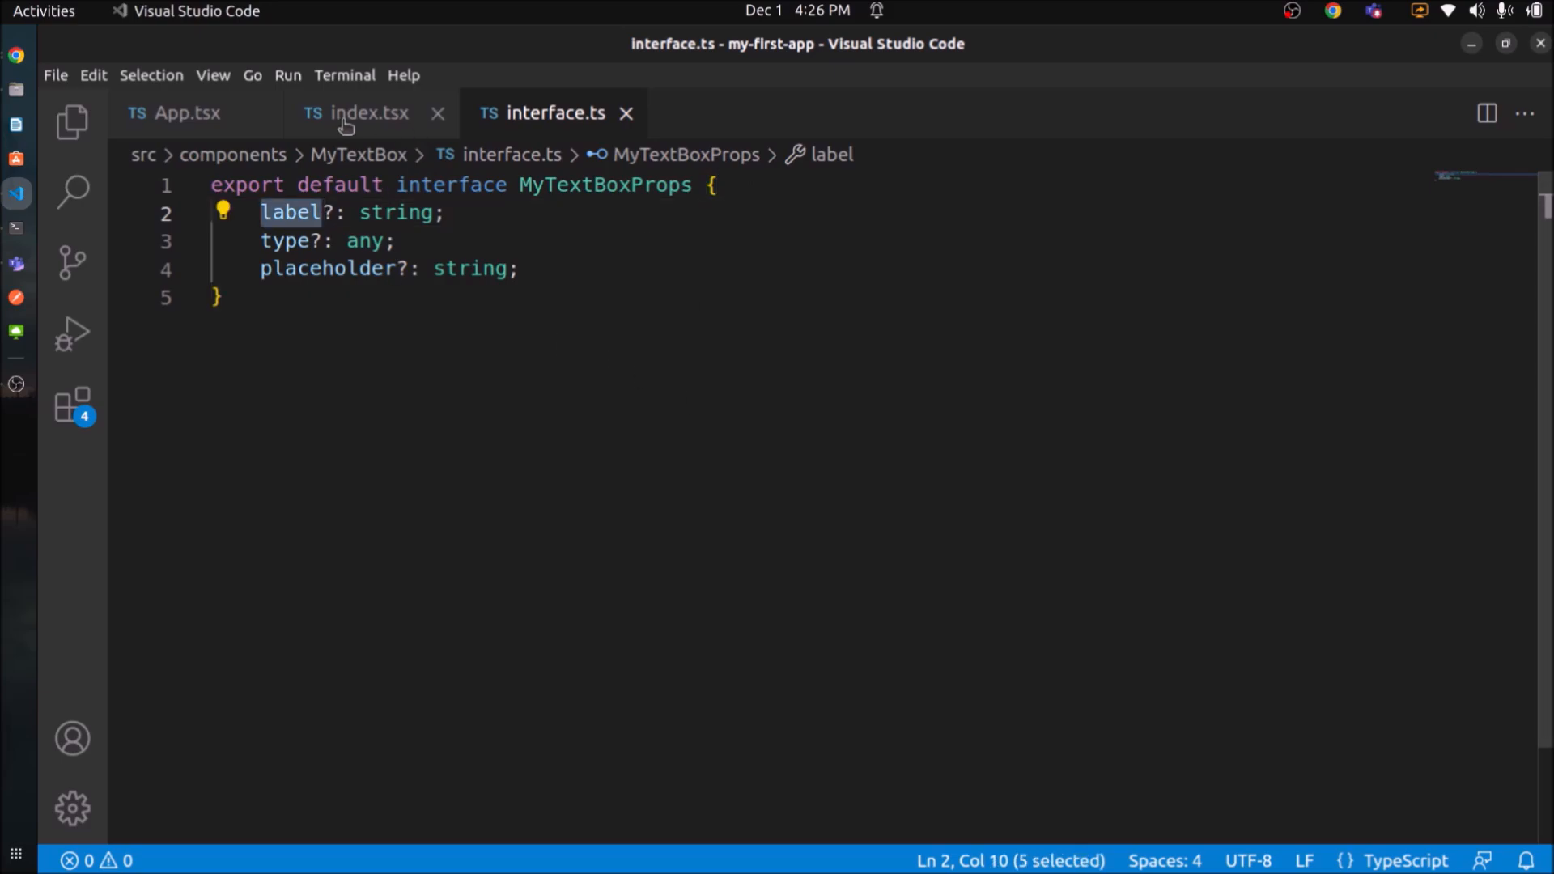
Default label to "Label" in MyTextBox and render {label} instead of the hard-coded text.
left_click(357, 114)
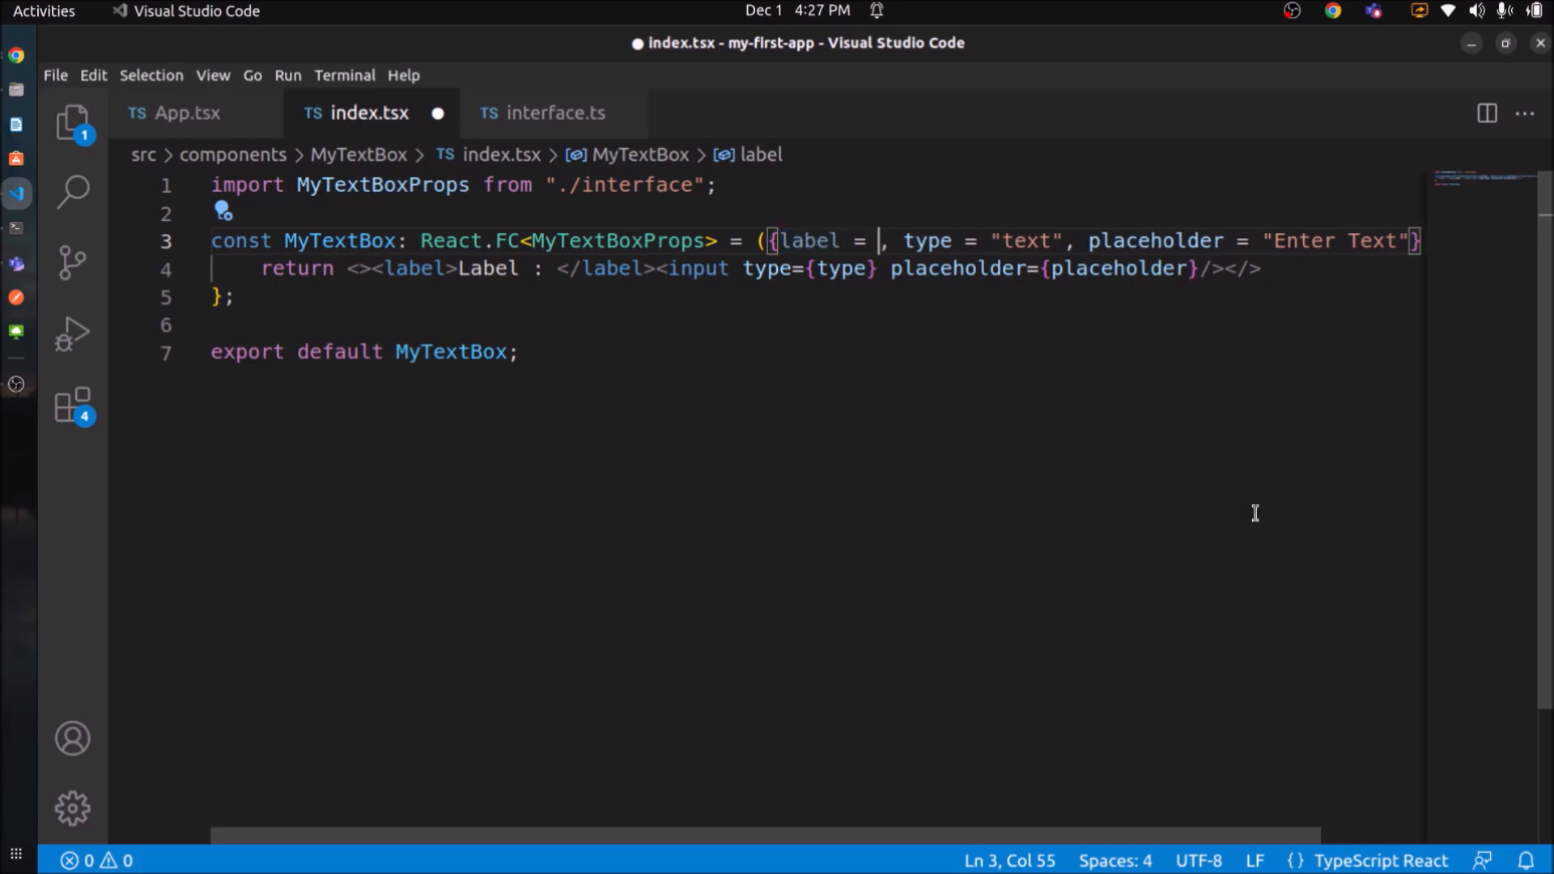
type("\"Label\"")
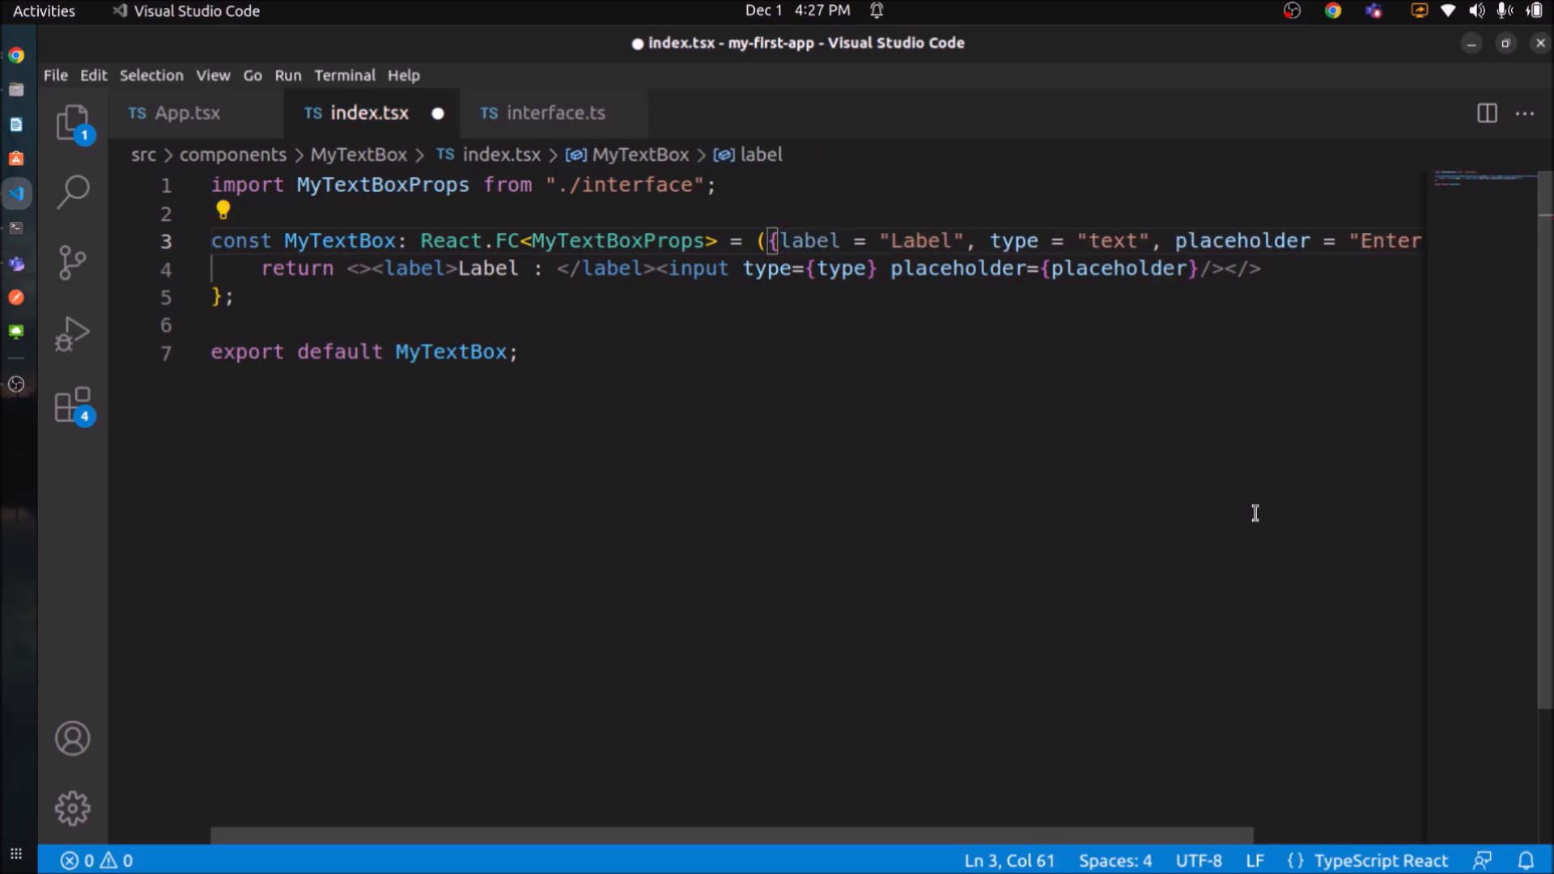
double_click(809, 240)
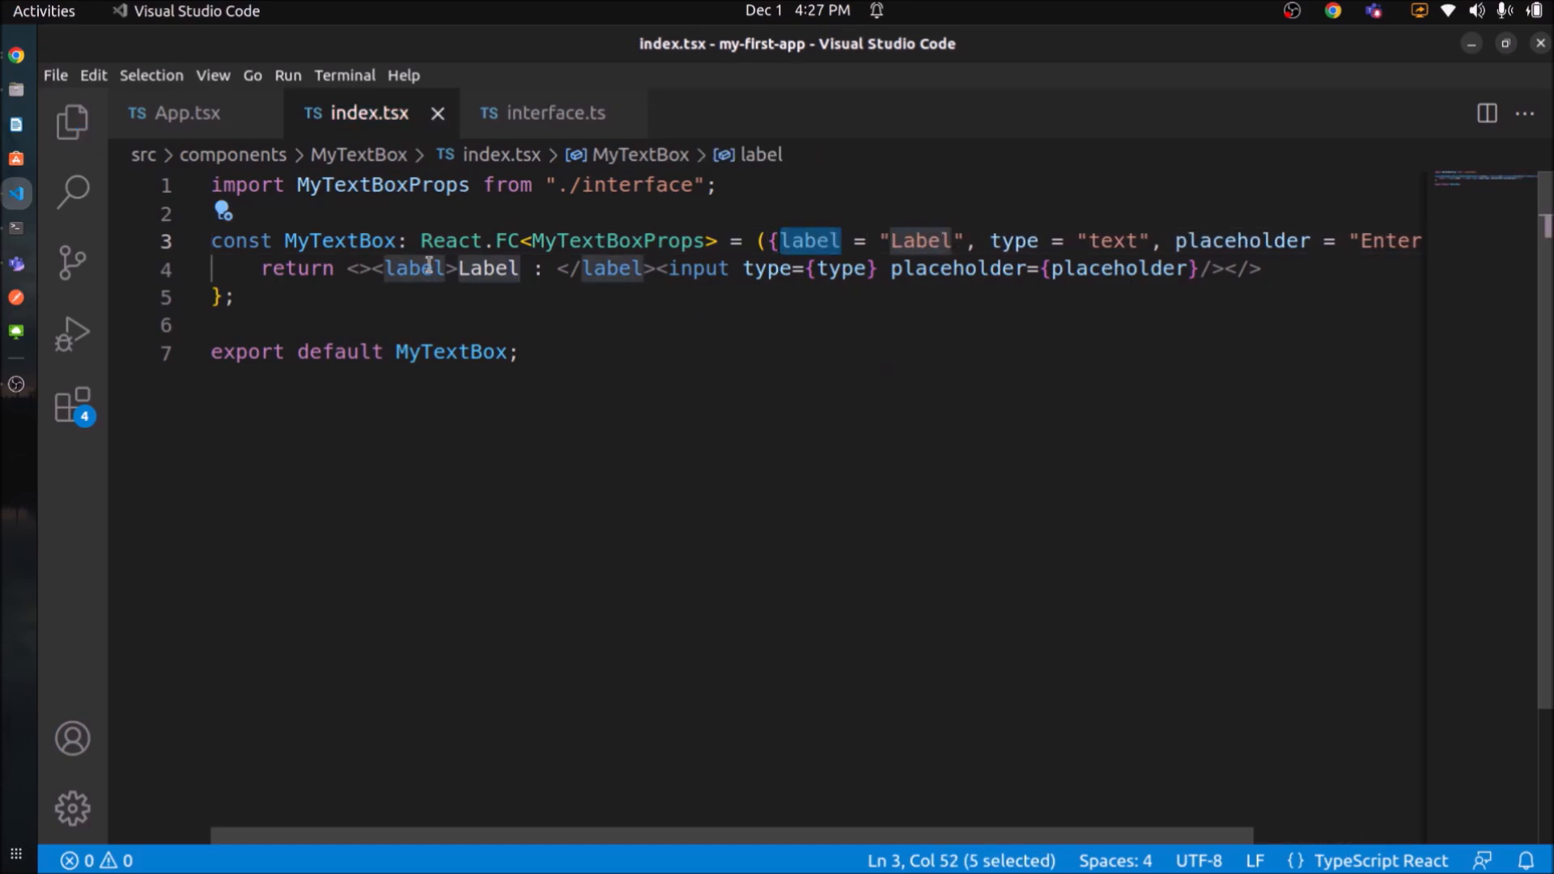
type("{label}")
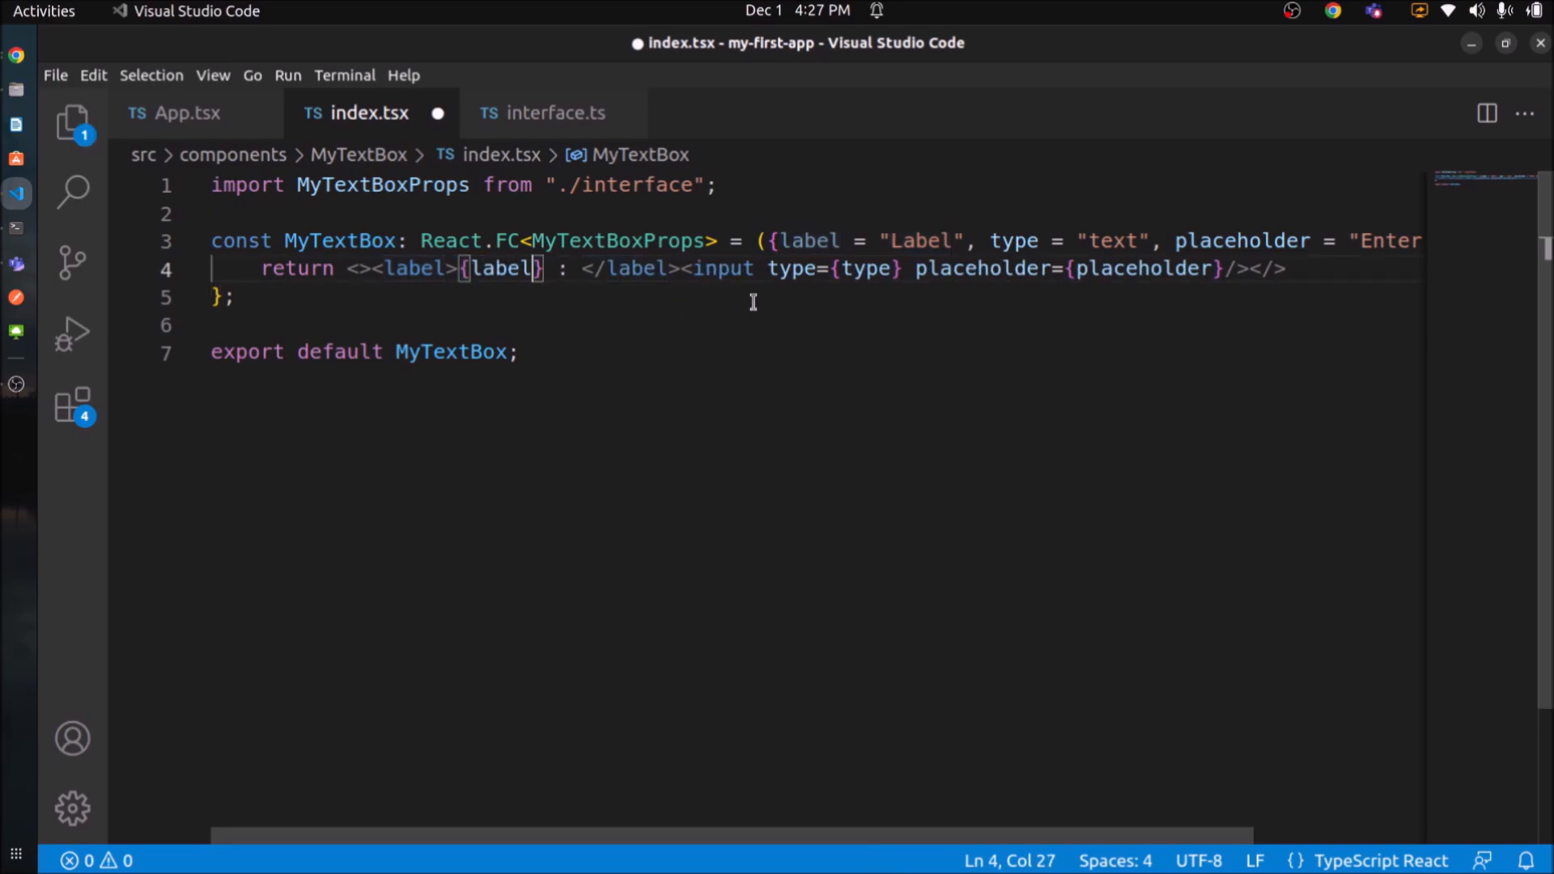
Pass label="Name" to MyTextBox in App.tsx and save.
left_click(186, 111)
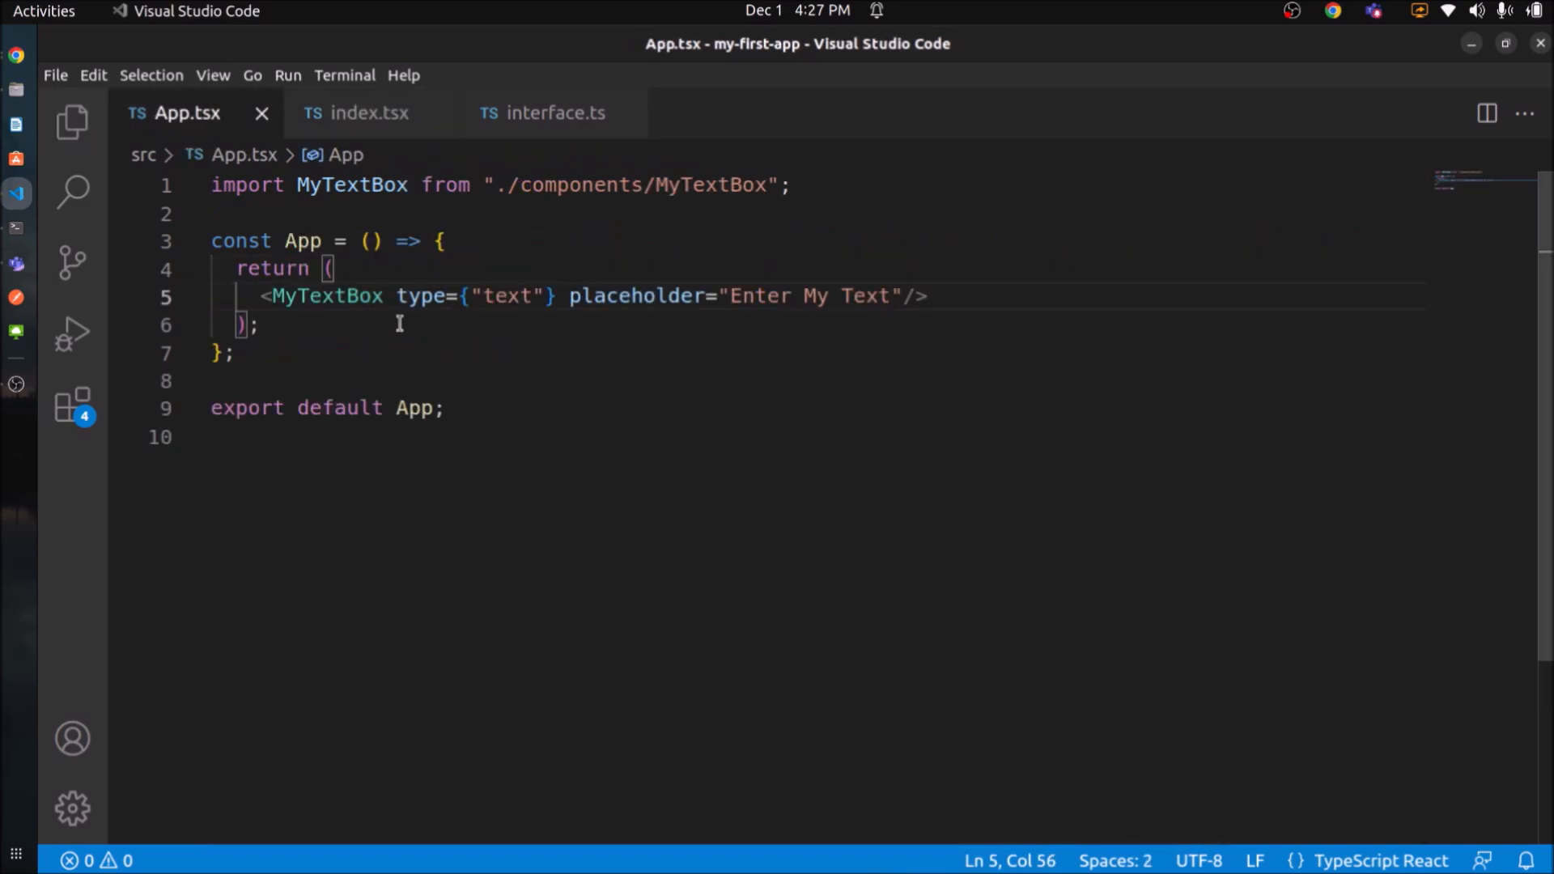
type("label=\"Name\"")
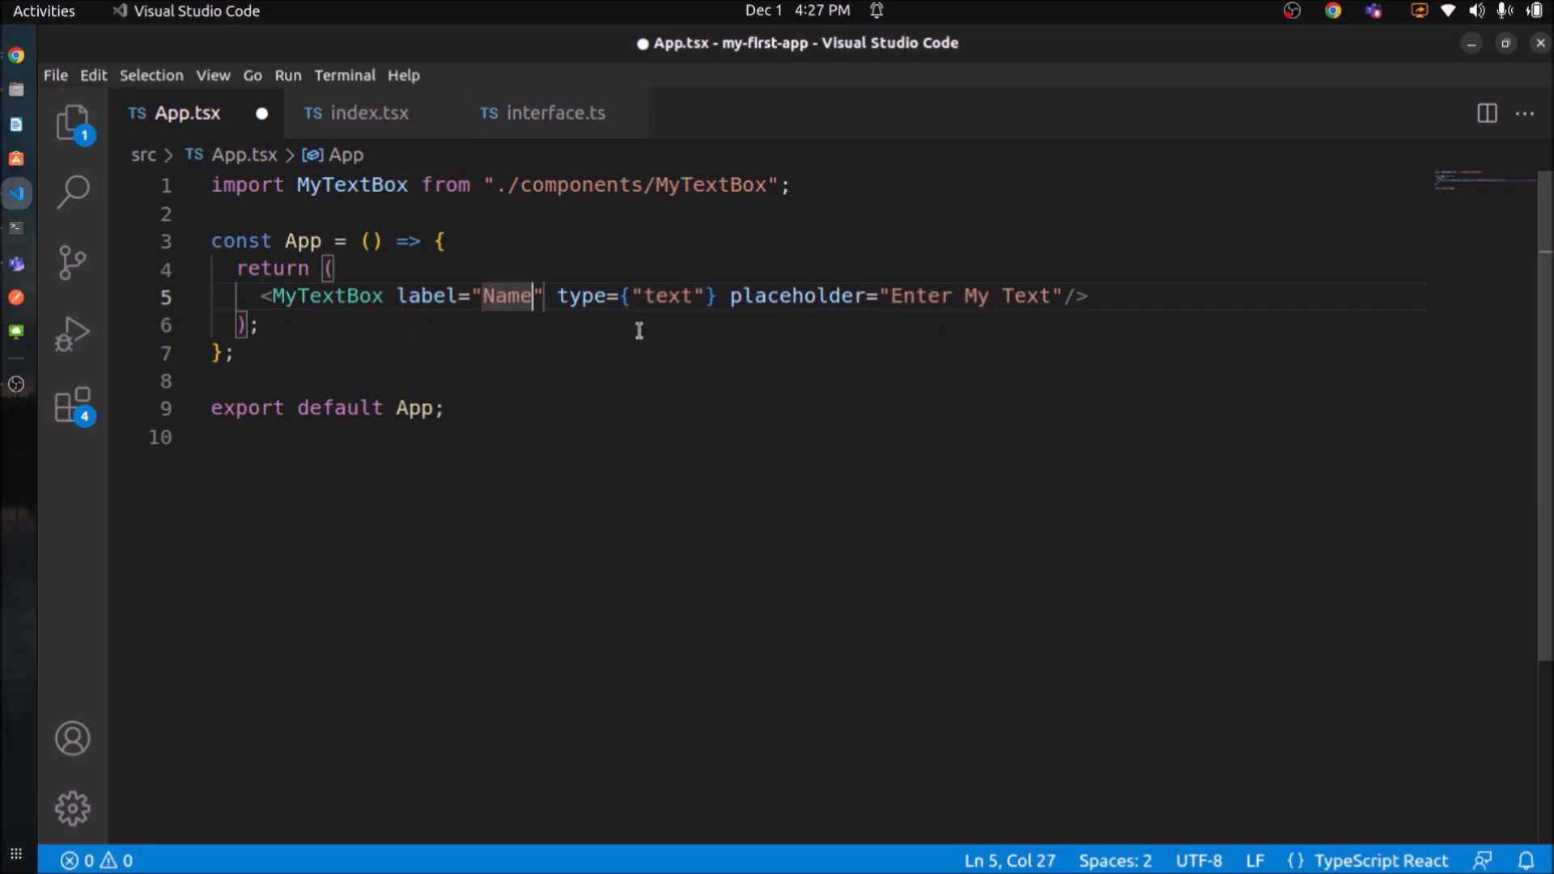
key("ctrl+s")
type("Nam")
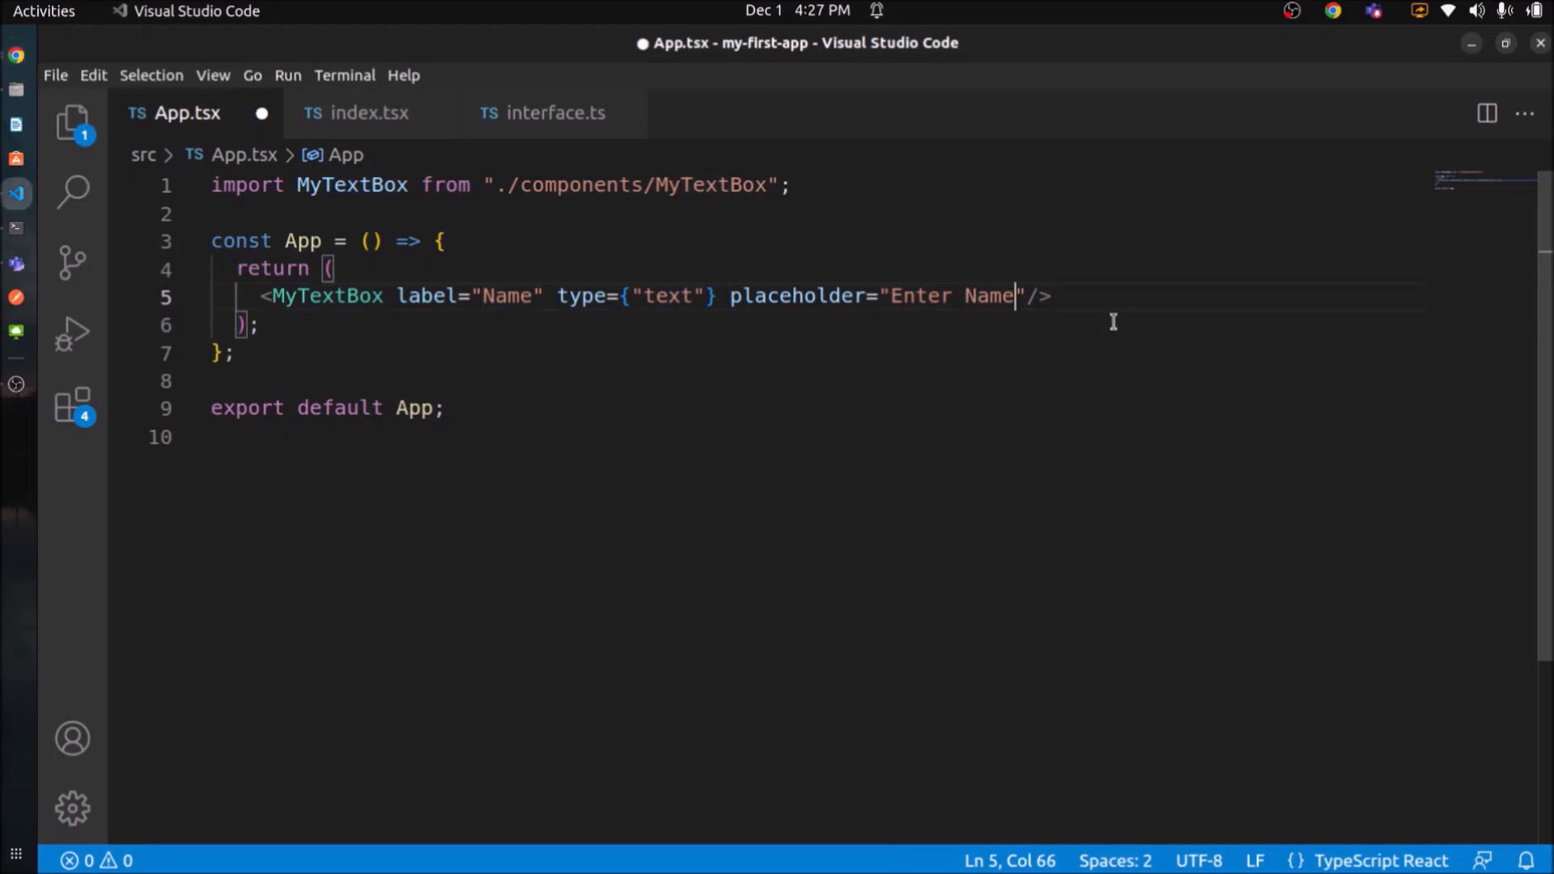
type("Please")
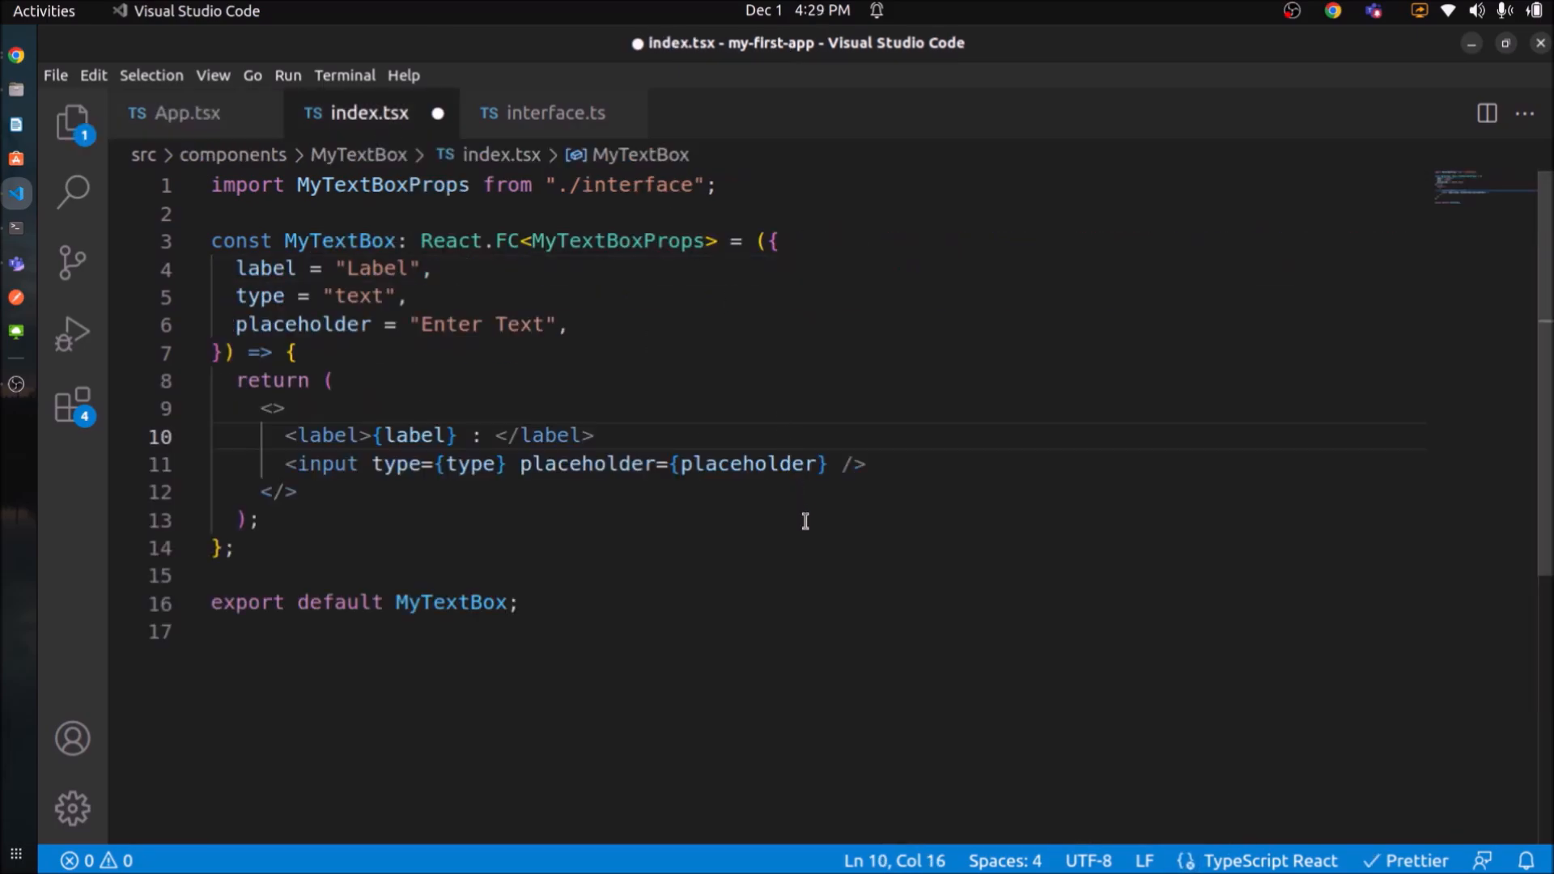
Save the reformatted MyTextBox component and highlight the MyTextBoxProps usages.
key("ctrl+s")
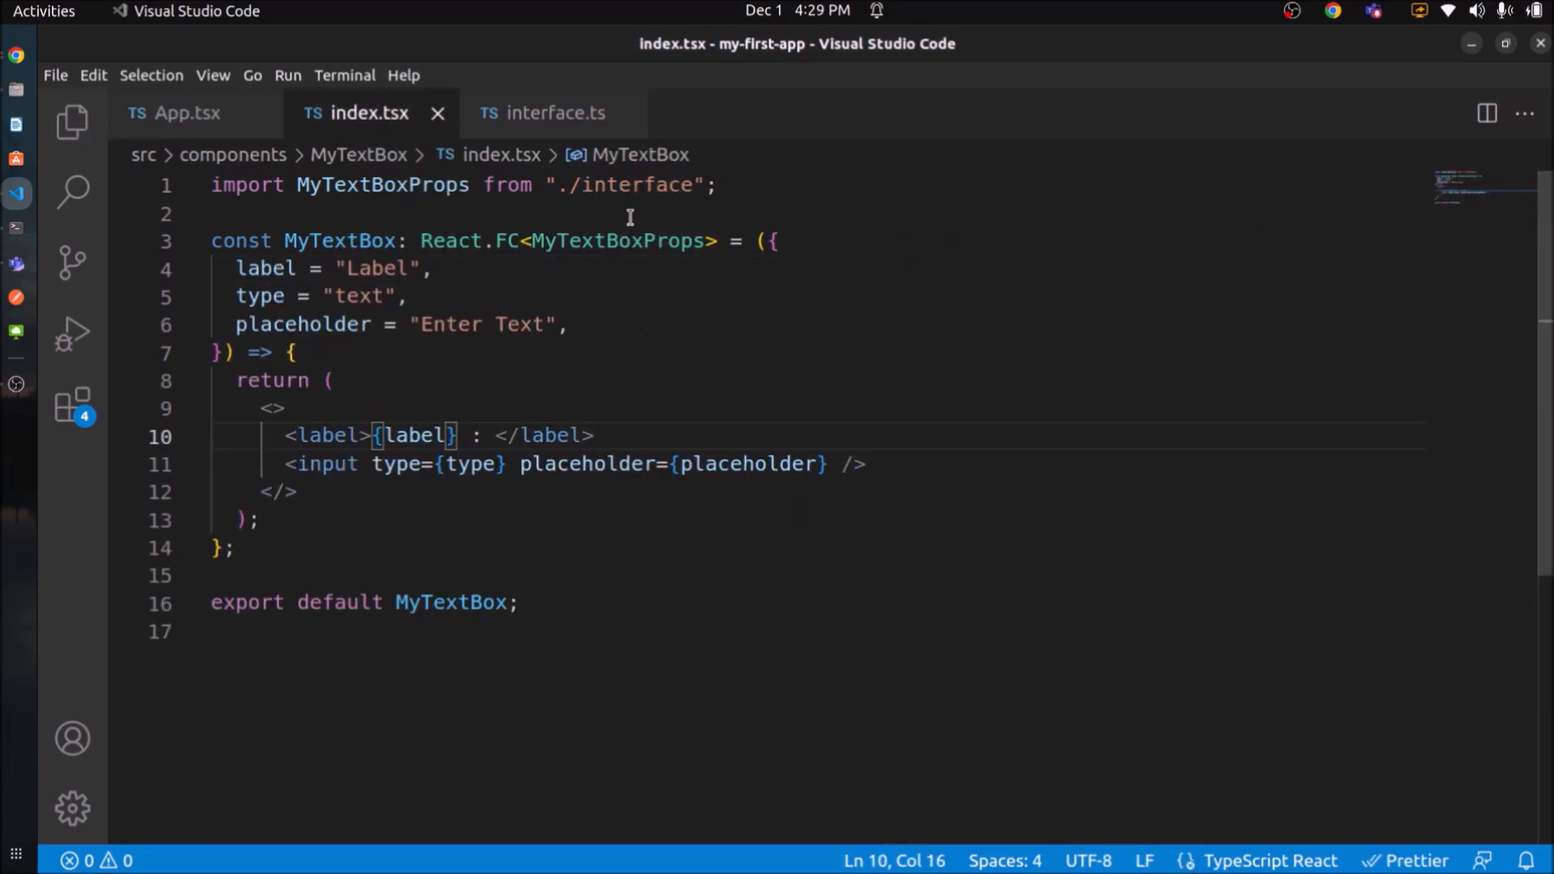
left_click(629, 240)
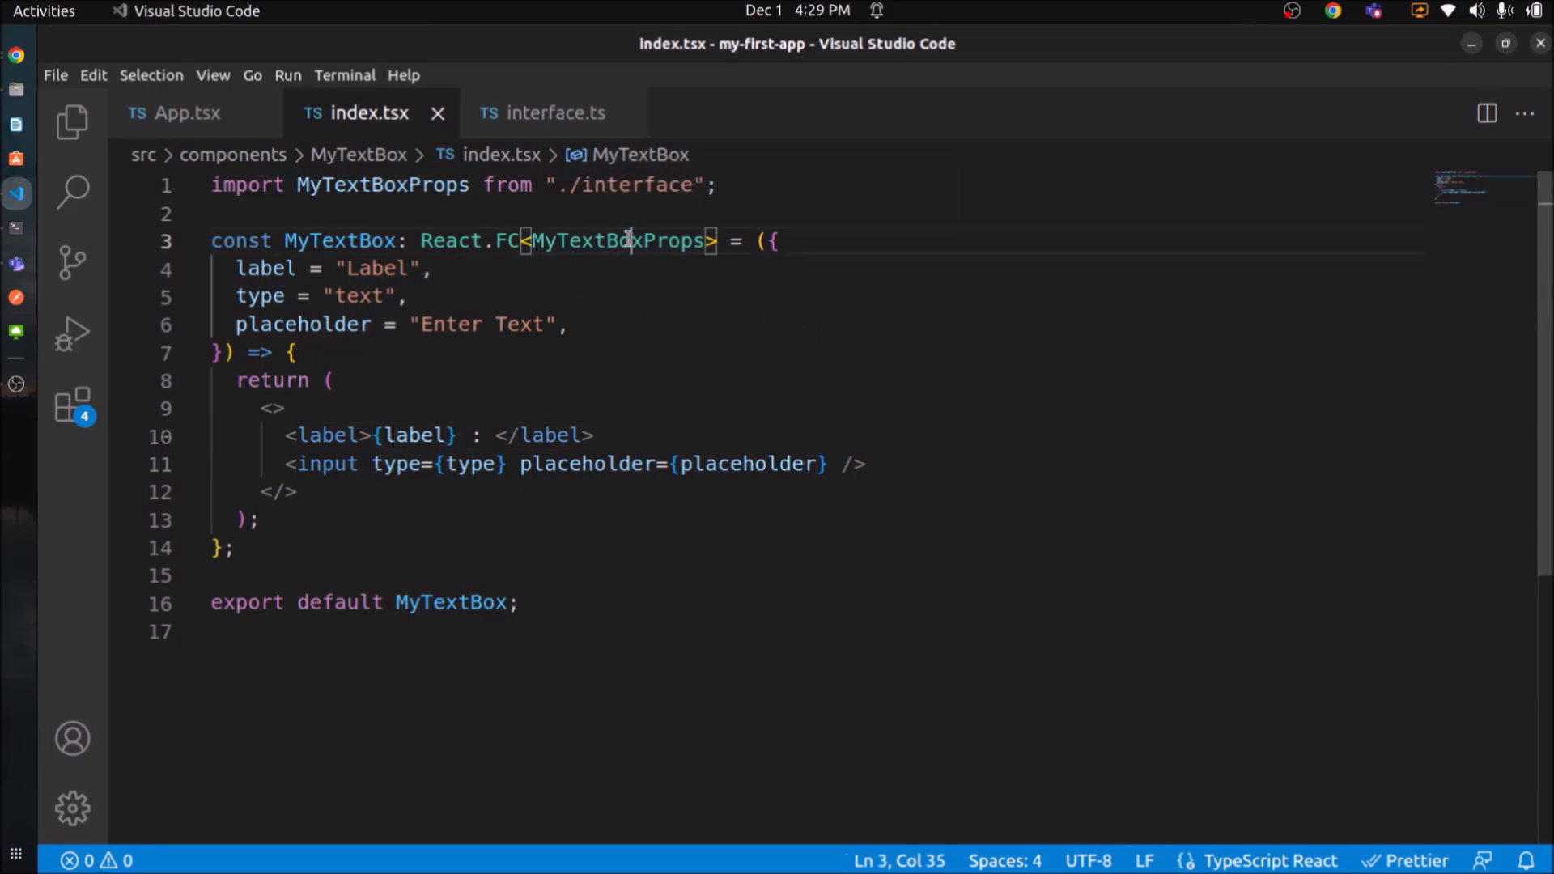
double_click(617, 240)
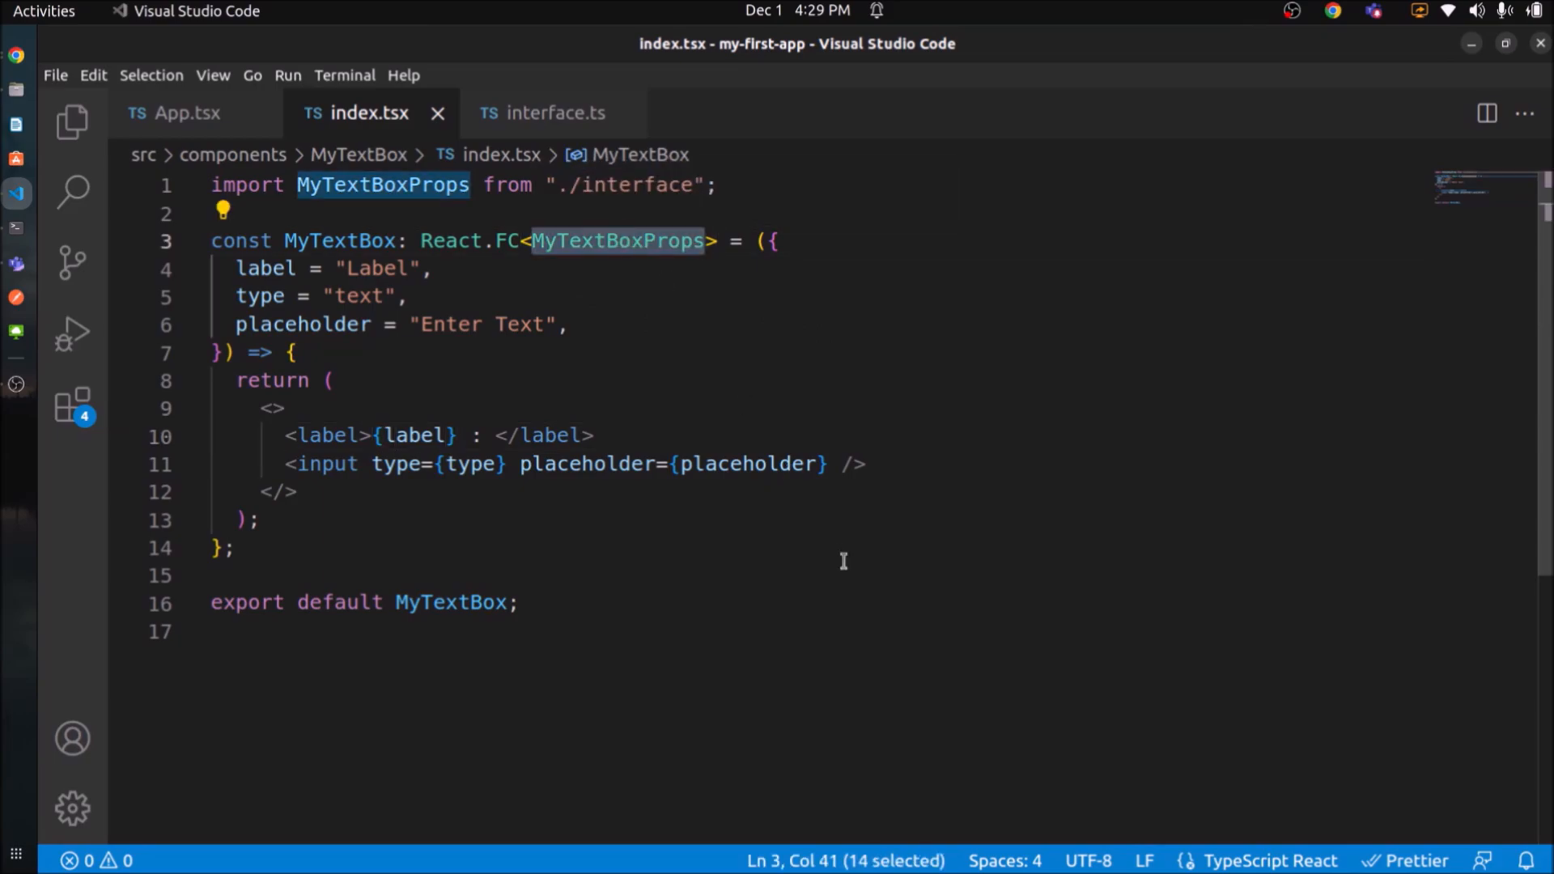
Delete type={"text"} from the Name MyTextBox in App.tsx.
left_click(866, 463)
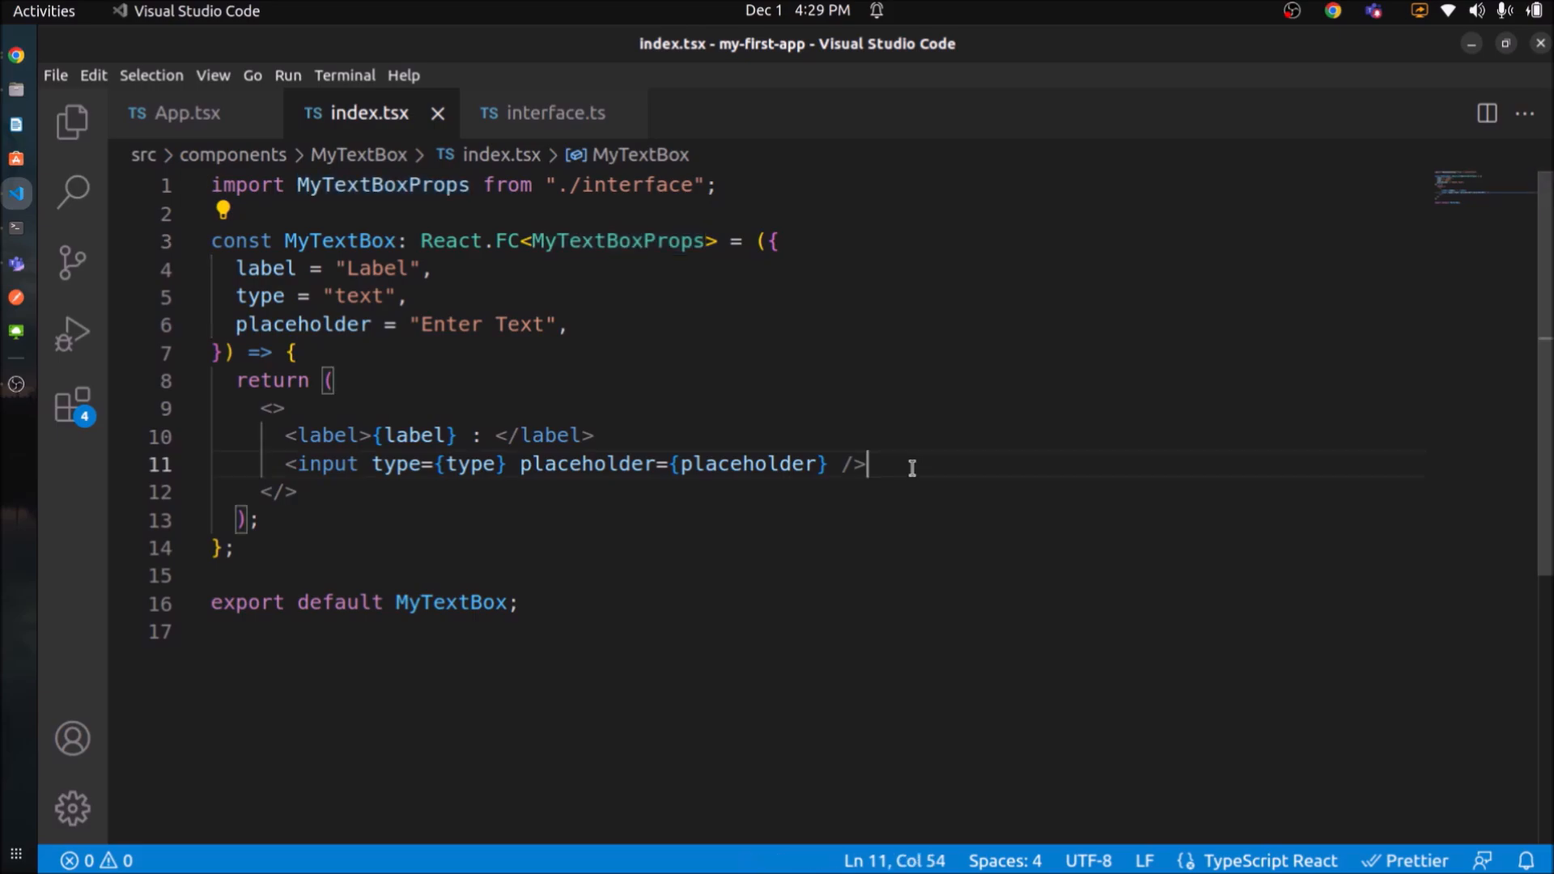
mouse_move(1120, 725)
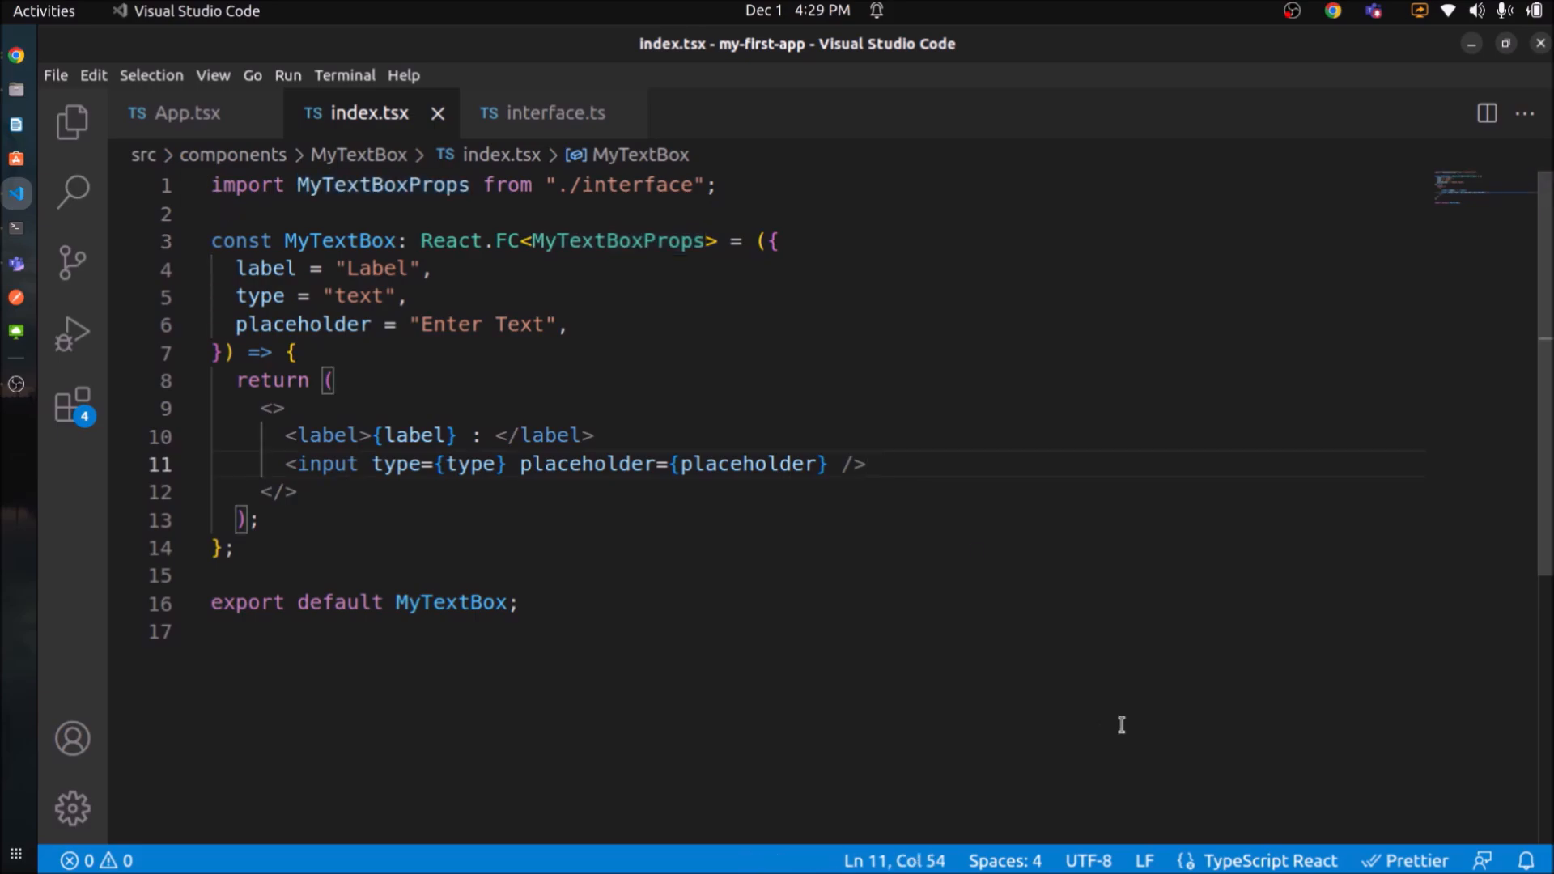
mouse_move(493, 446)
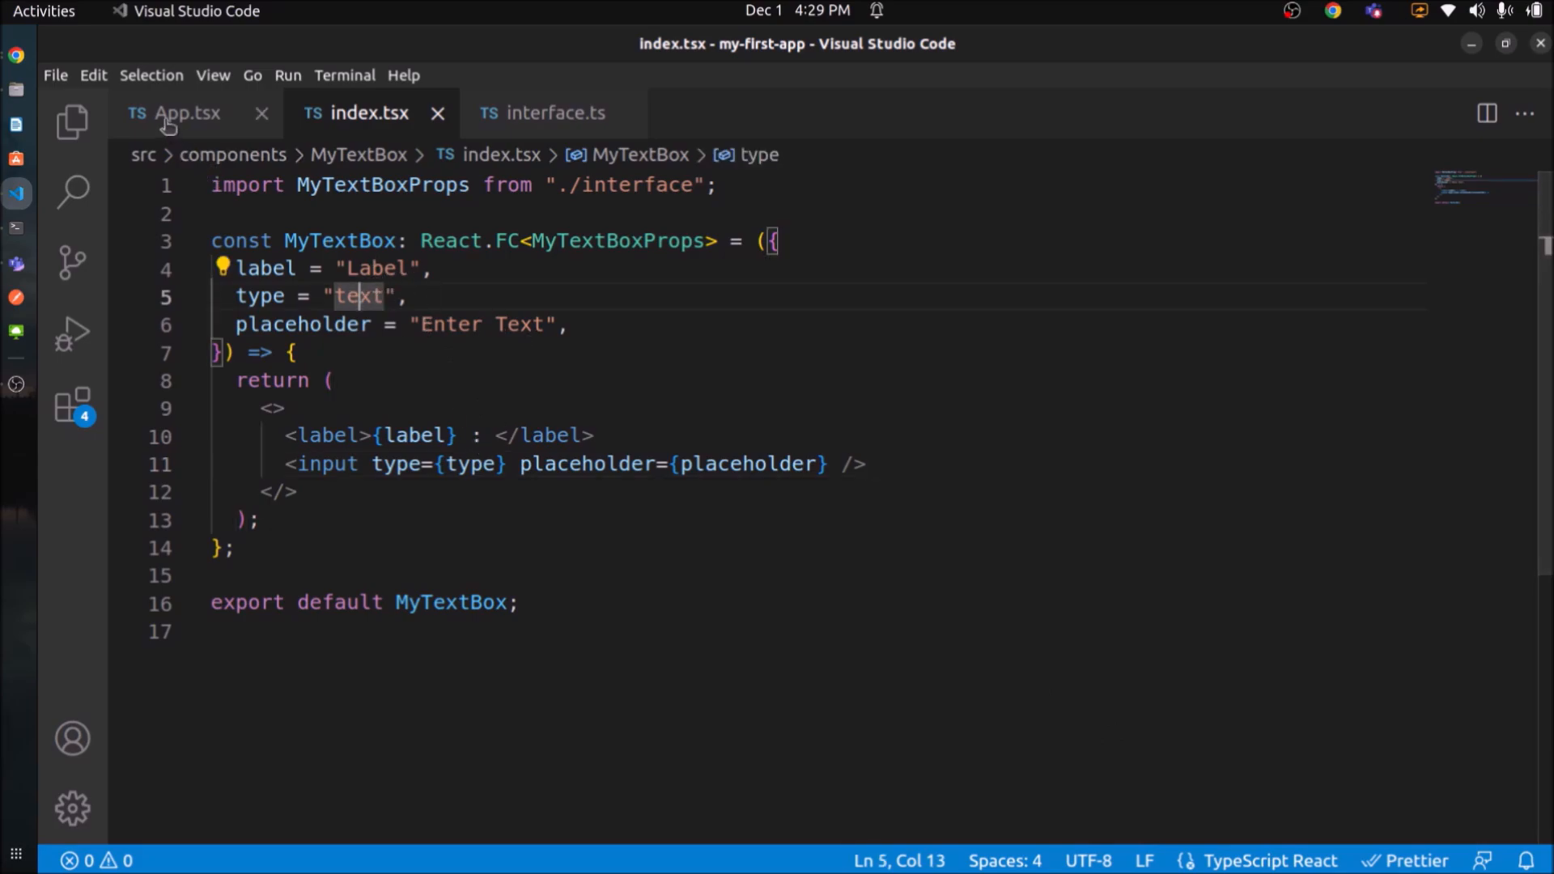
left_click(186, 112)
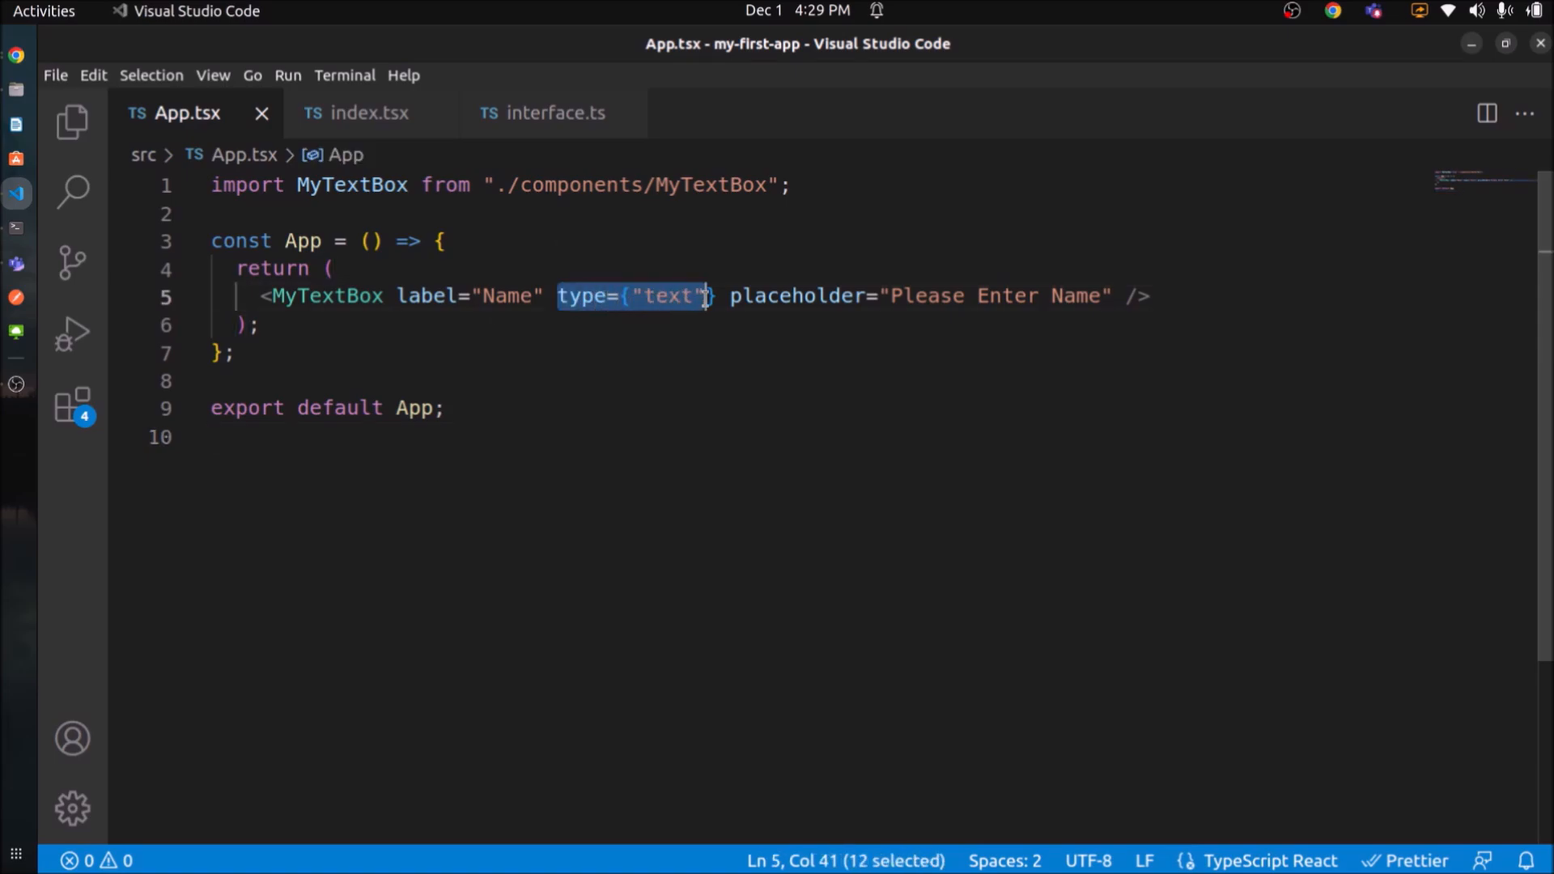
key("Delete")
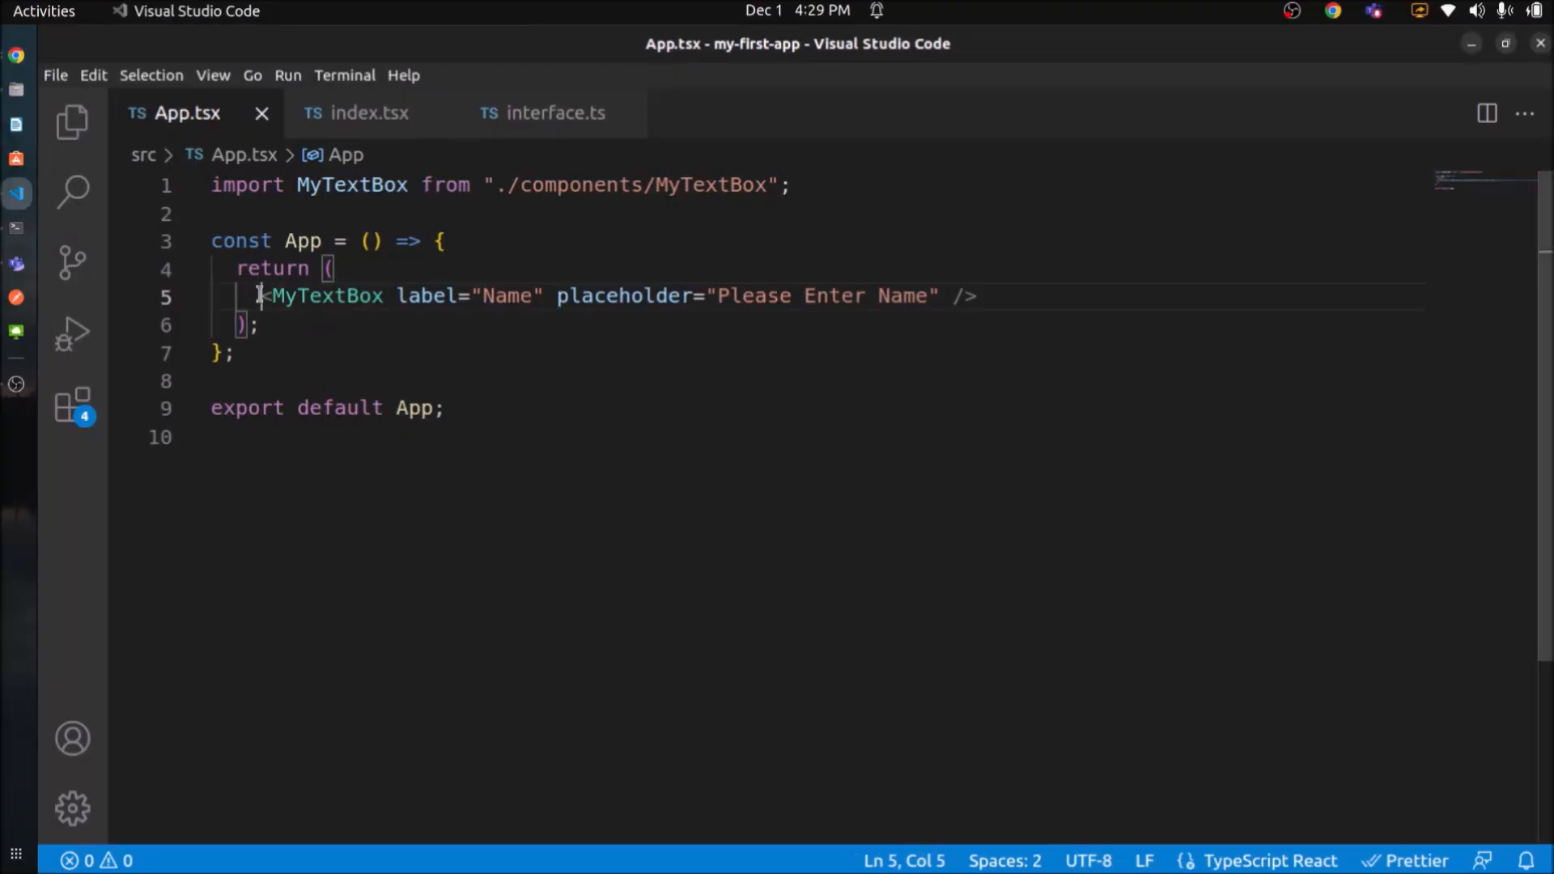
Wrap the text boxes in <></> and add Password, Date Of Birth, Birth Time, Age and Favorite Color fields.
left_click(1016, 295)
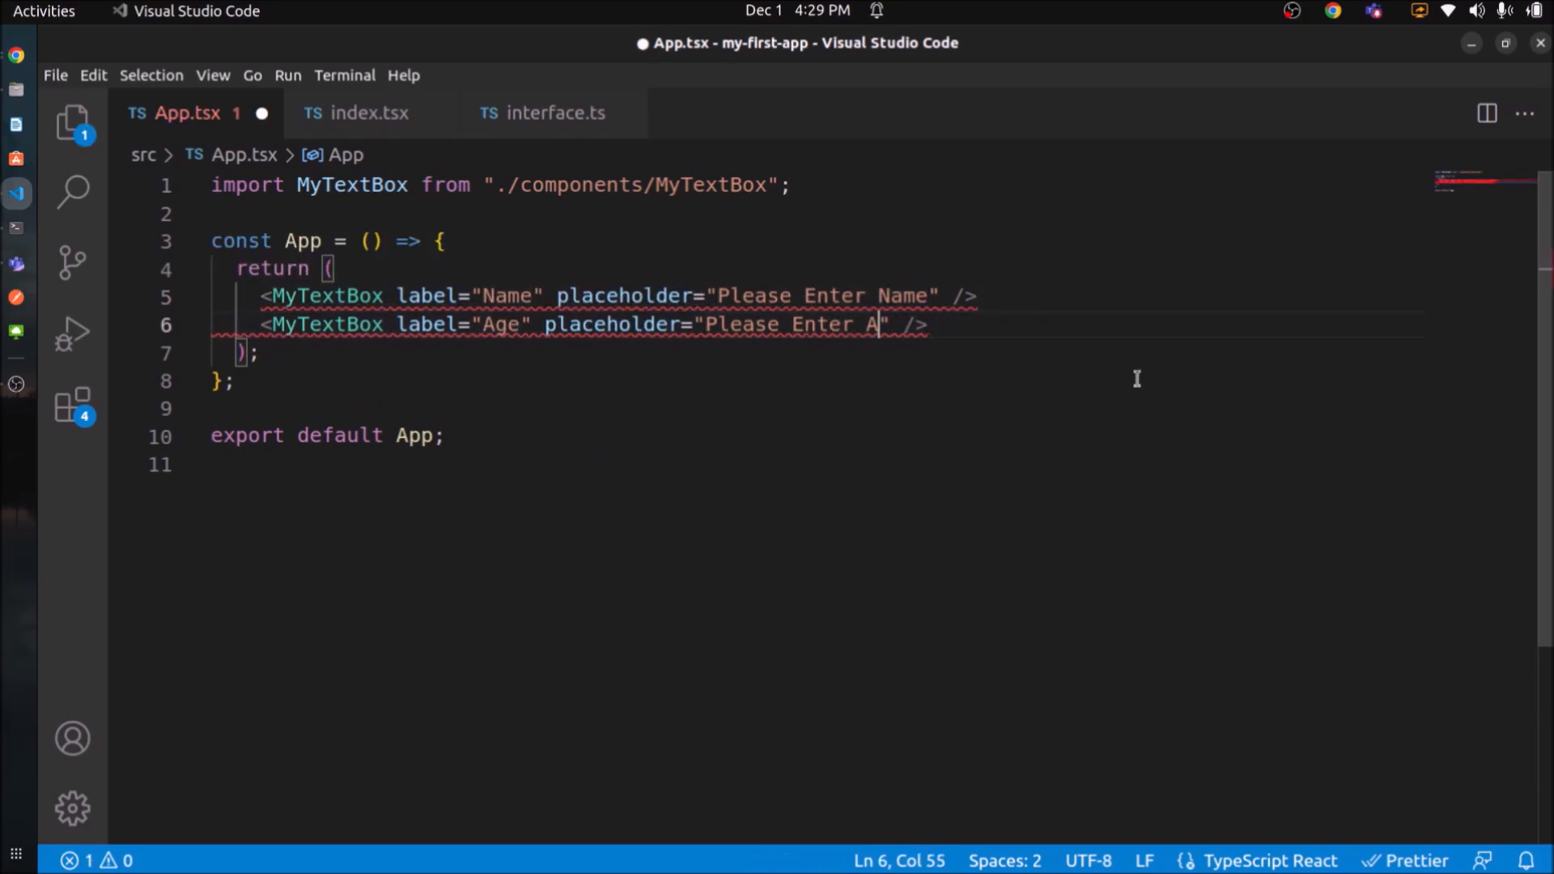
type("ge")
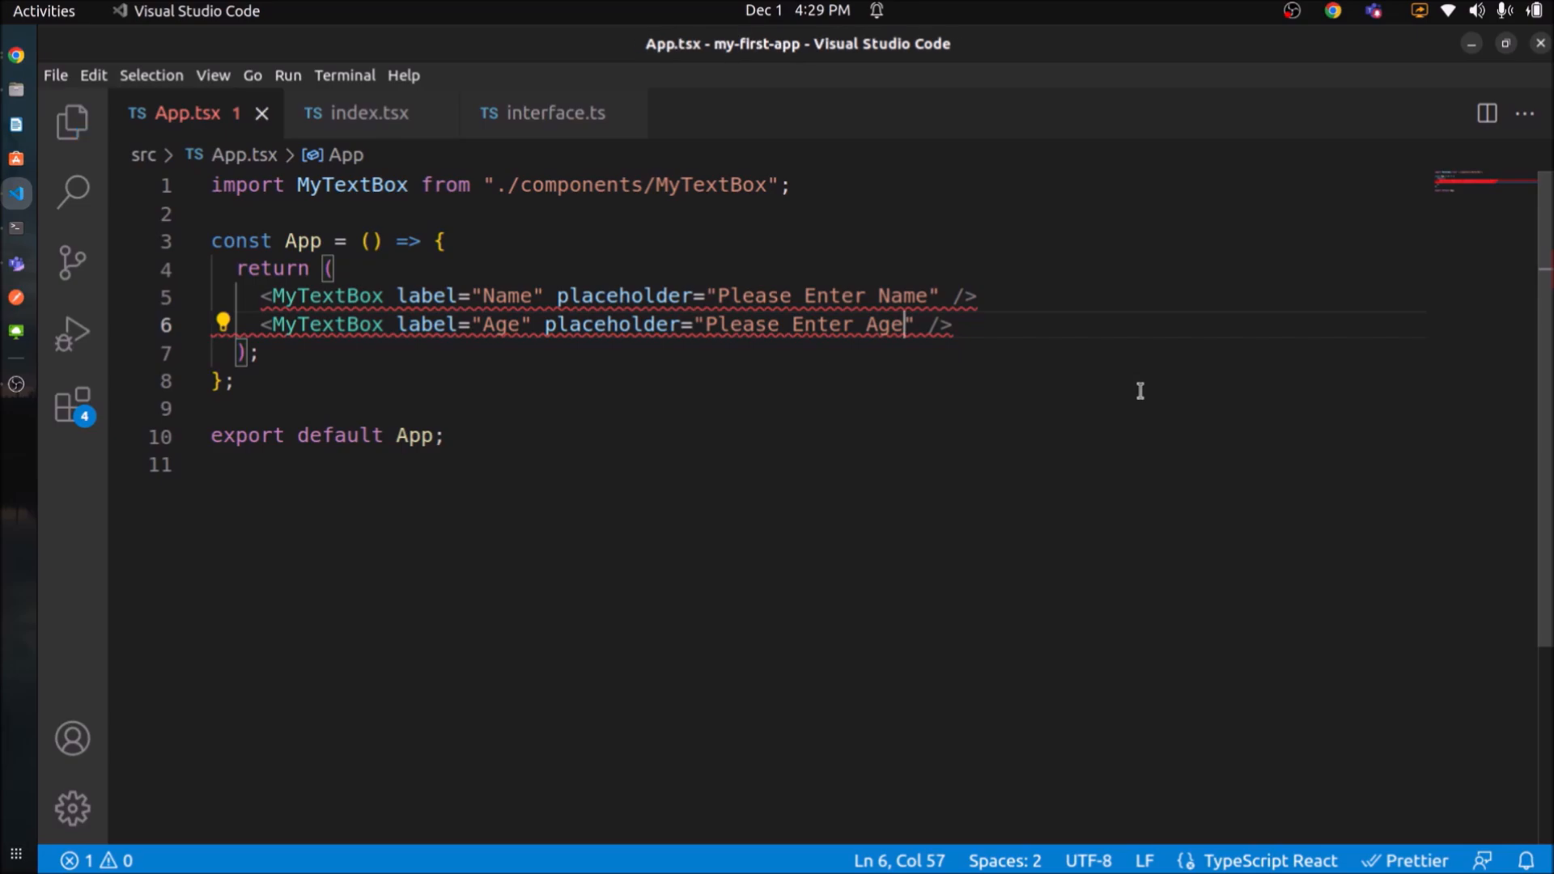
key("Enter")
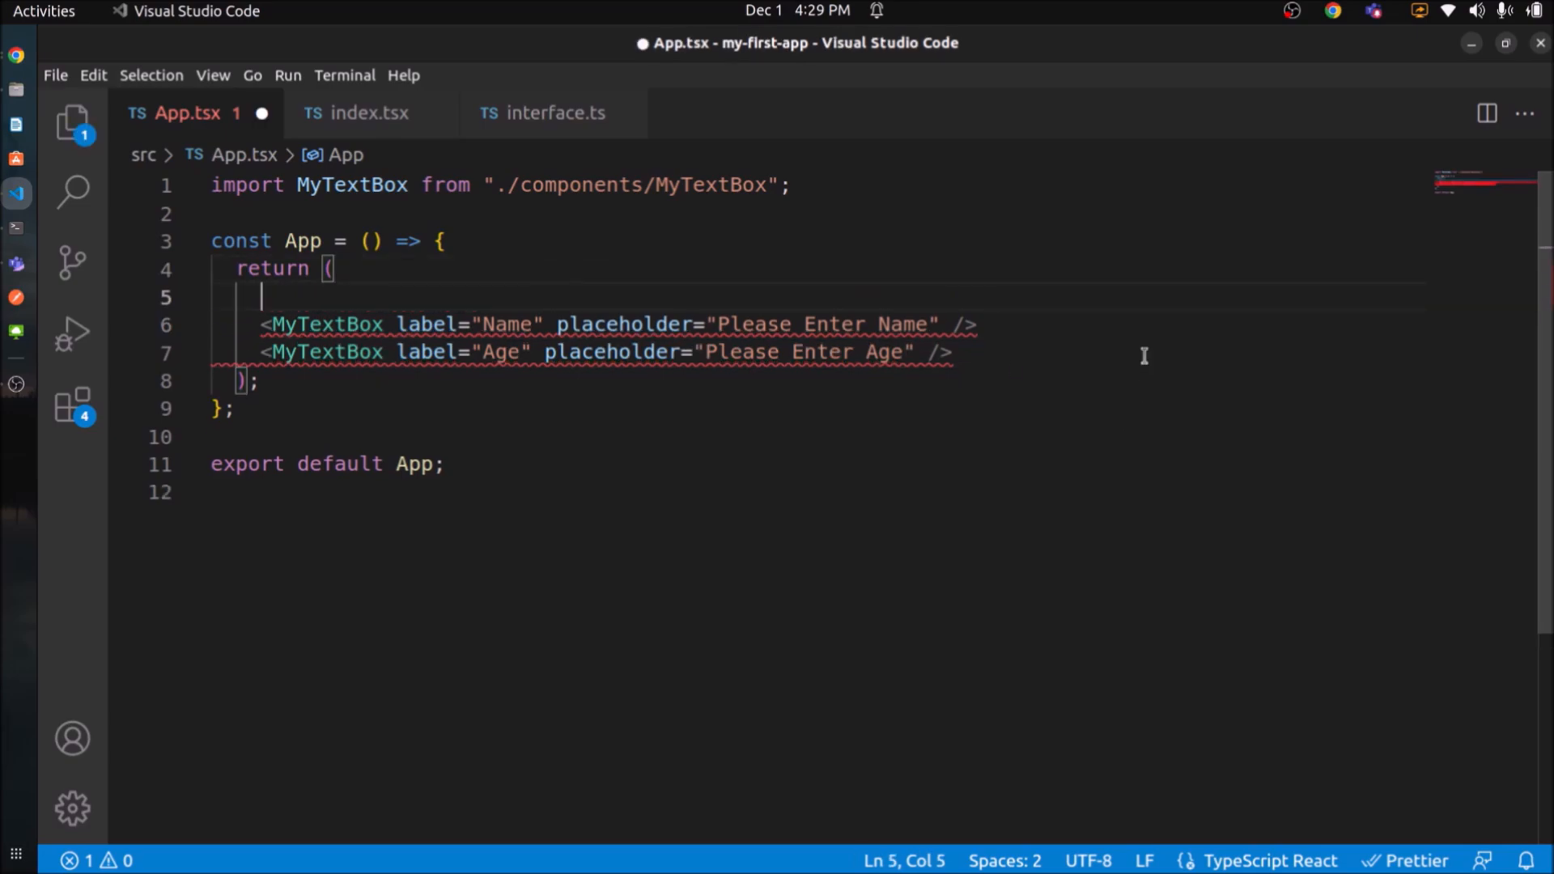
type("<>")
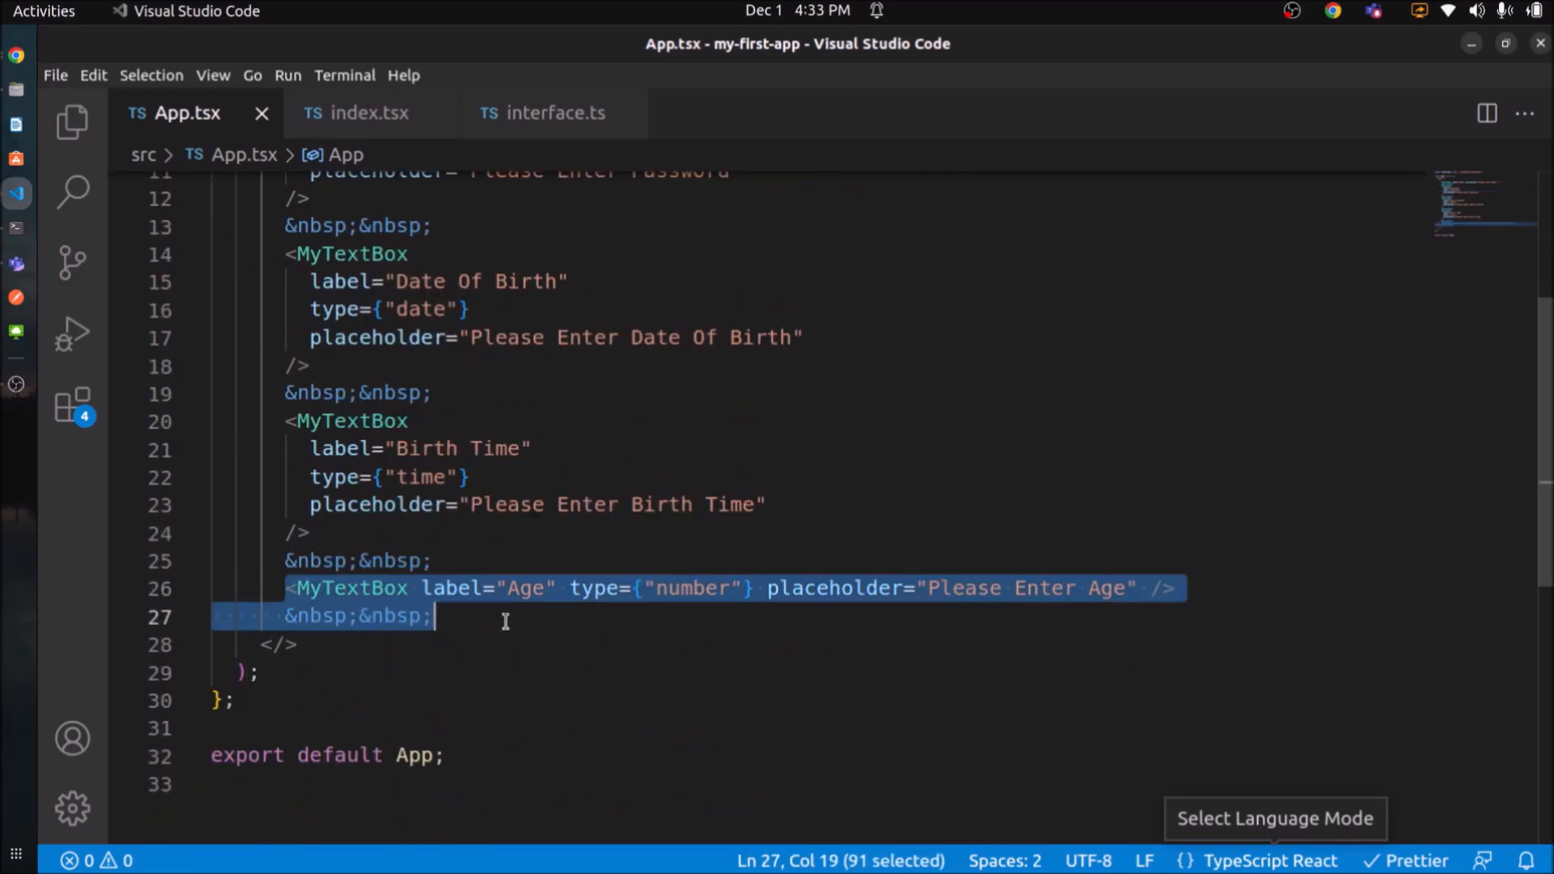
type("<MyTextBox label=\"Favorite Color\" type={\"color\"} placeholder=\"Please Pick Favorite Color\" />")
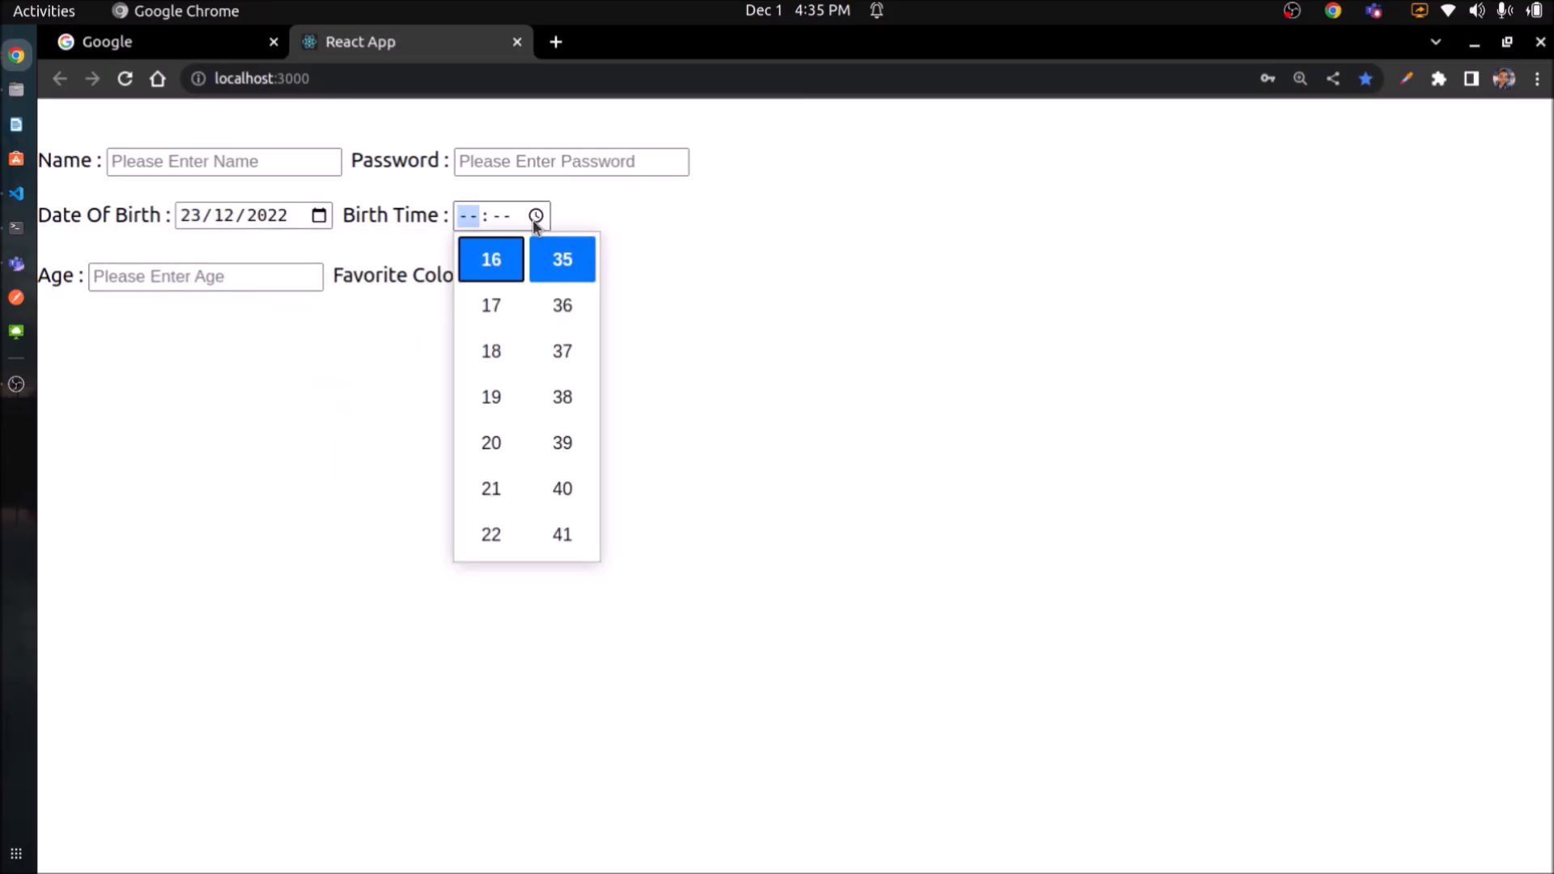
Pick 16:40 as the Birth Time in the React form, then try the Age field.
left_click(562, 489)
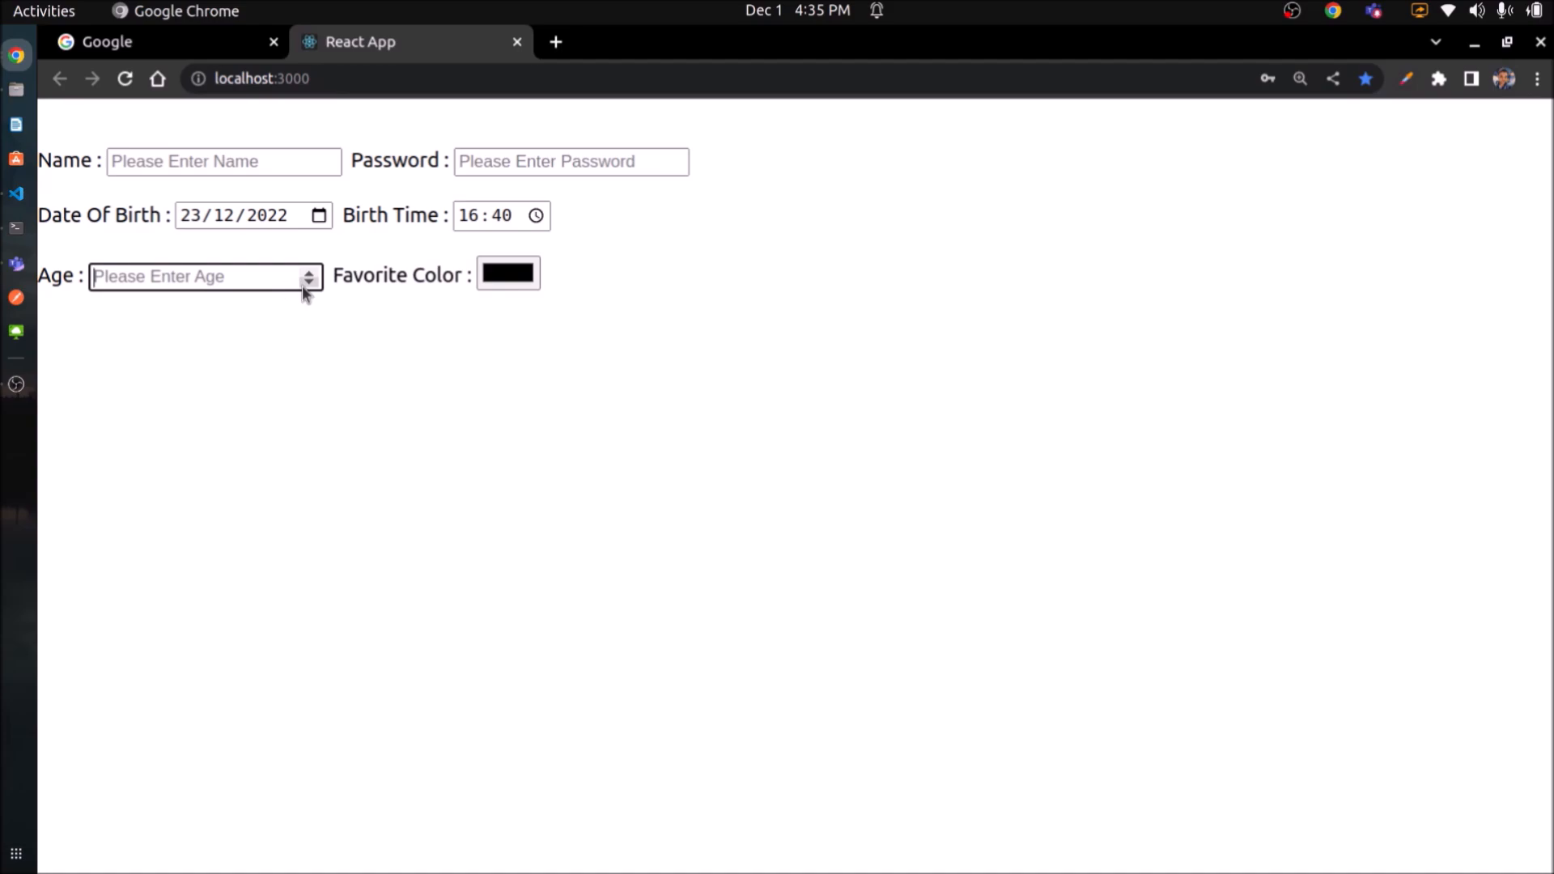
left_click(507, 273)
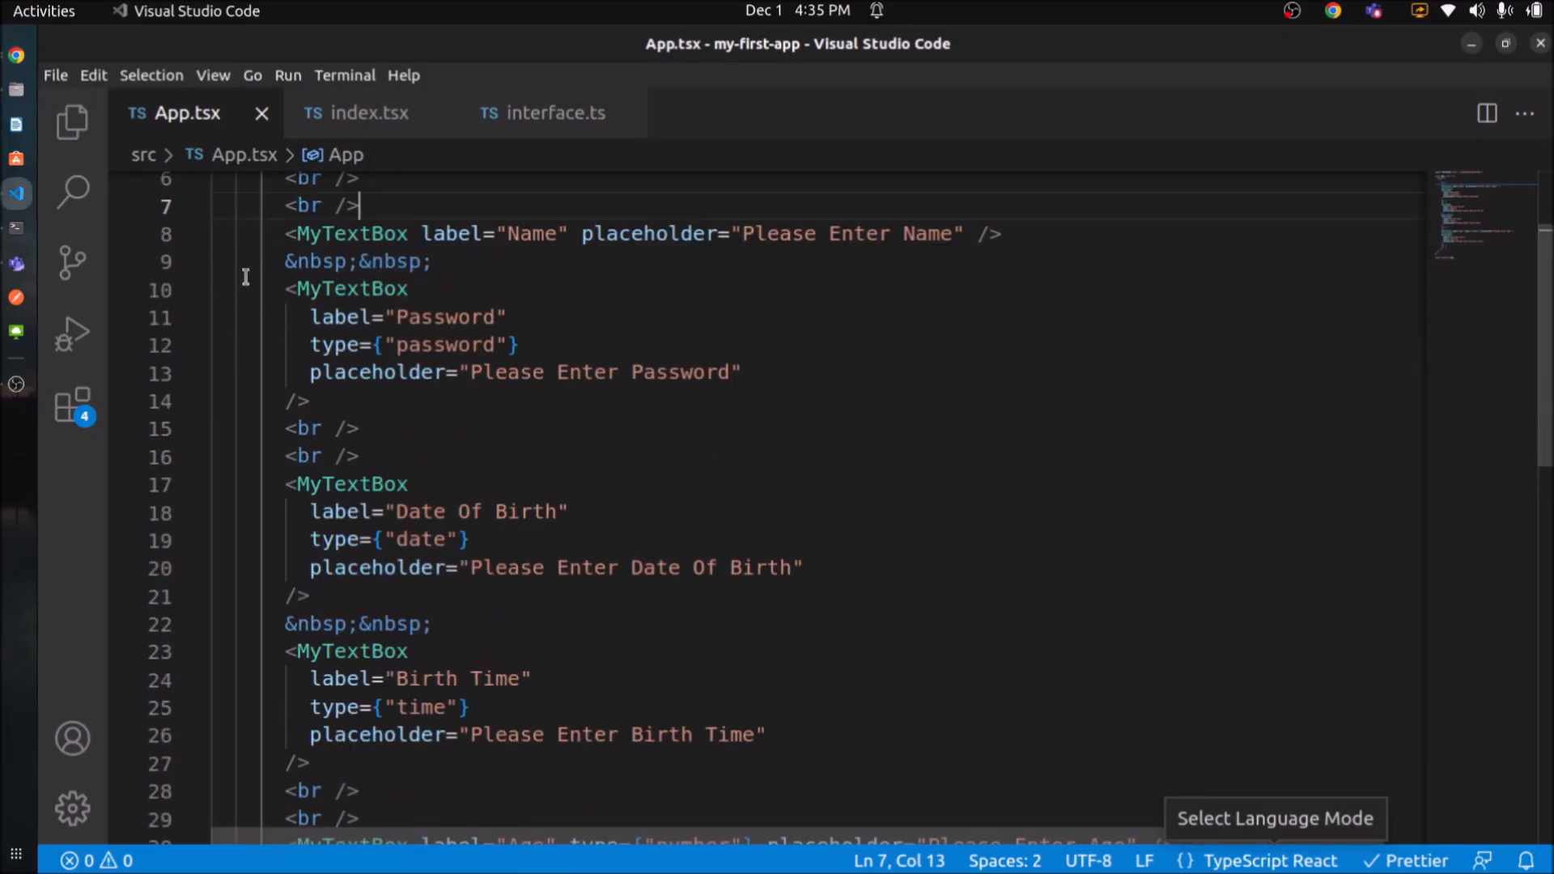
Review index.tsx and interface.ts, then remove the Favorite Color placeholder in App.tsx and save.
left_click(287, 288)
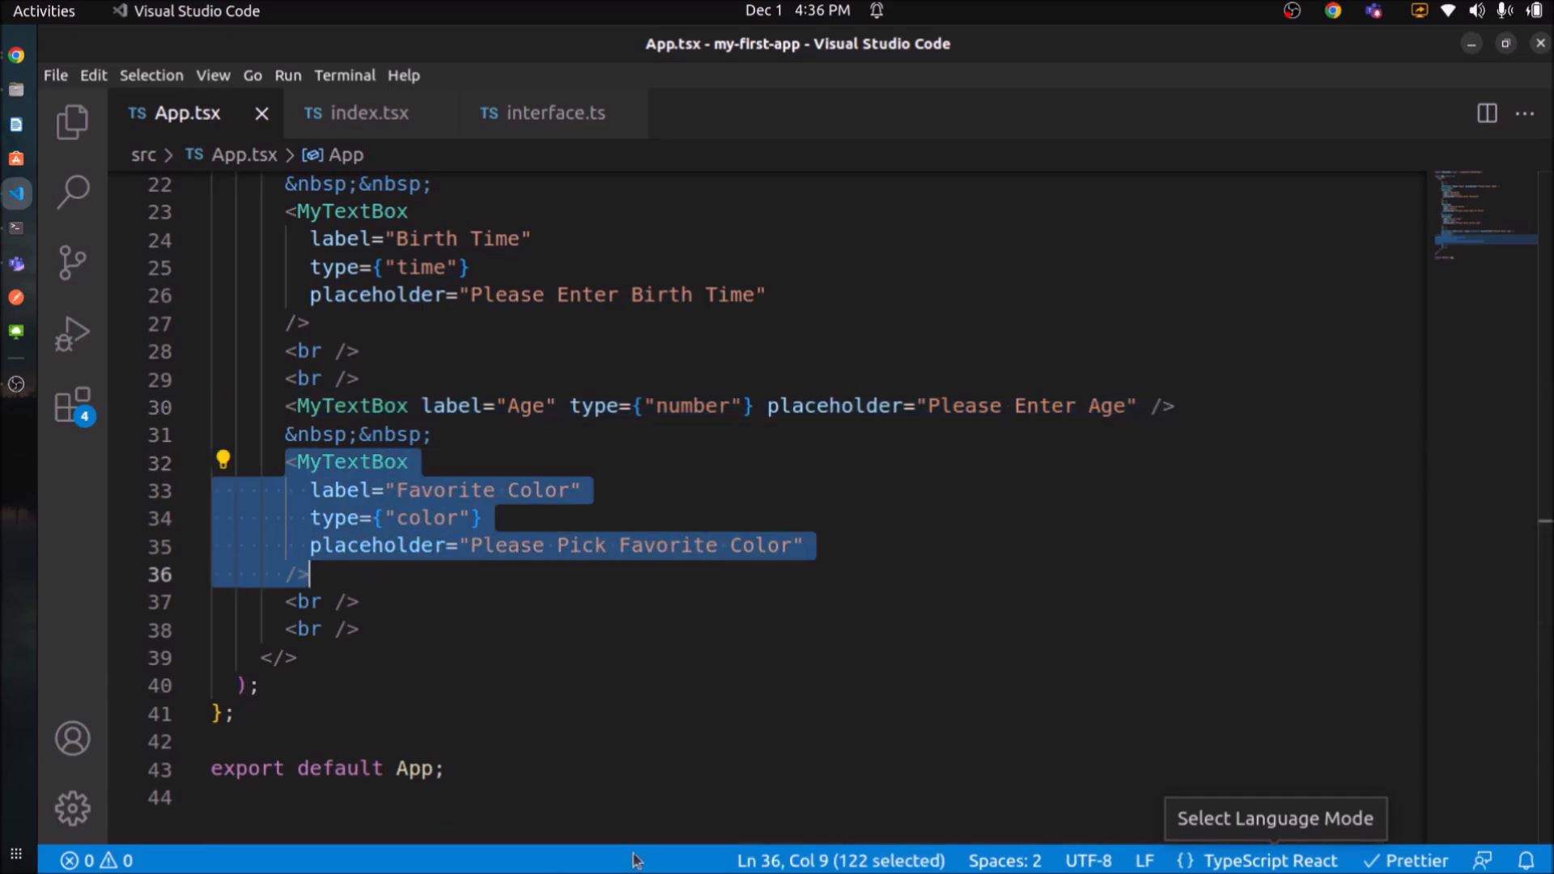
left_click(368, 113)
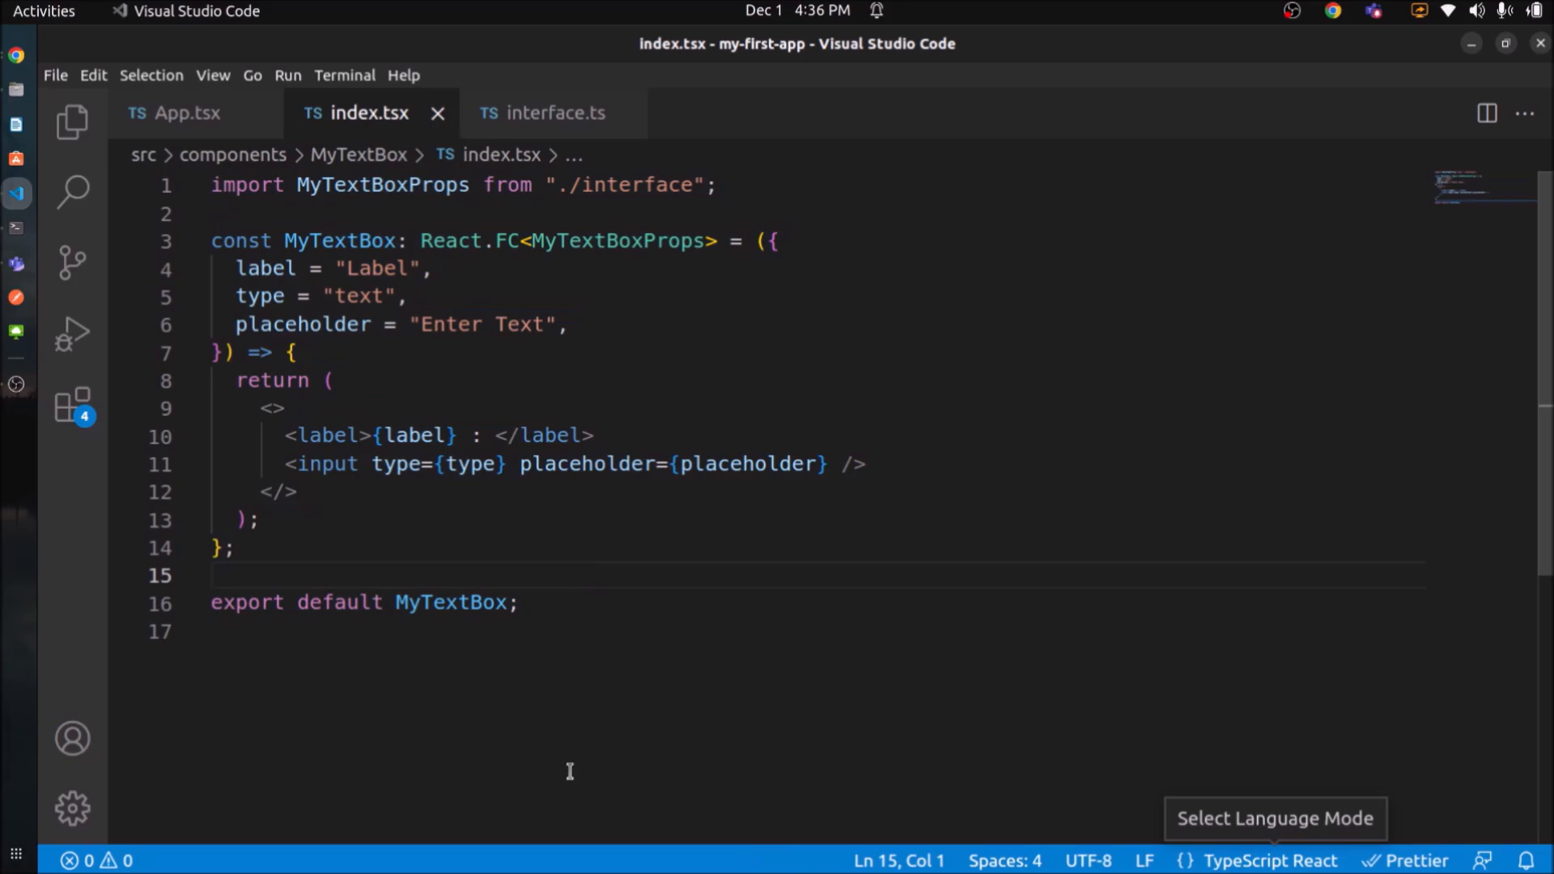
left_click(554, 112)
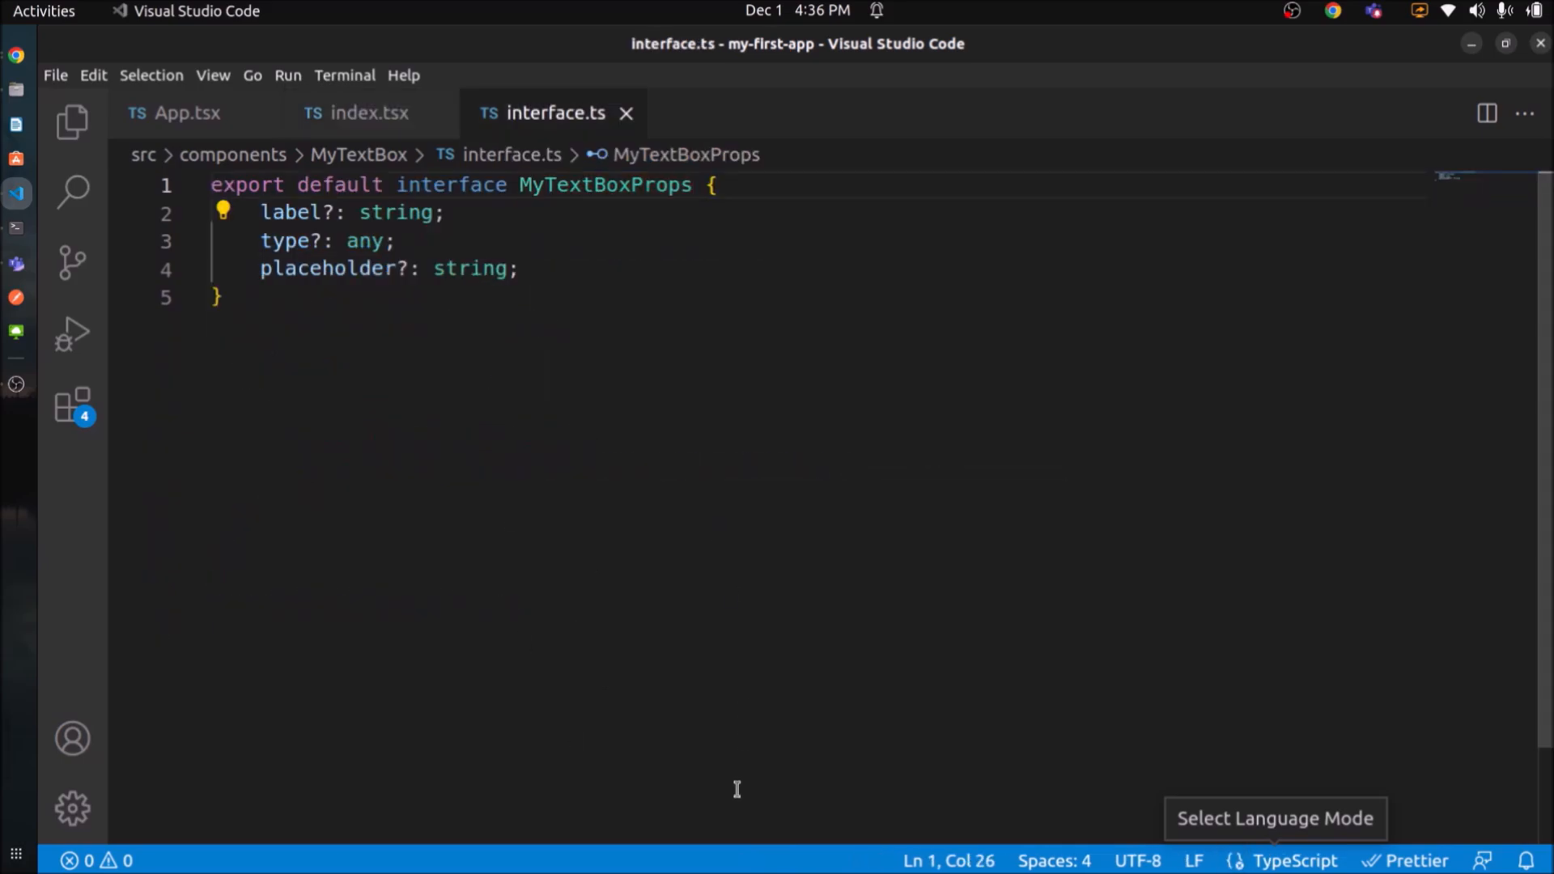
left_click(184, 112)
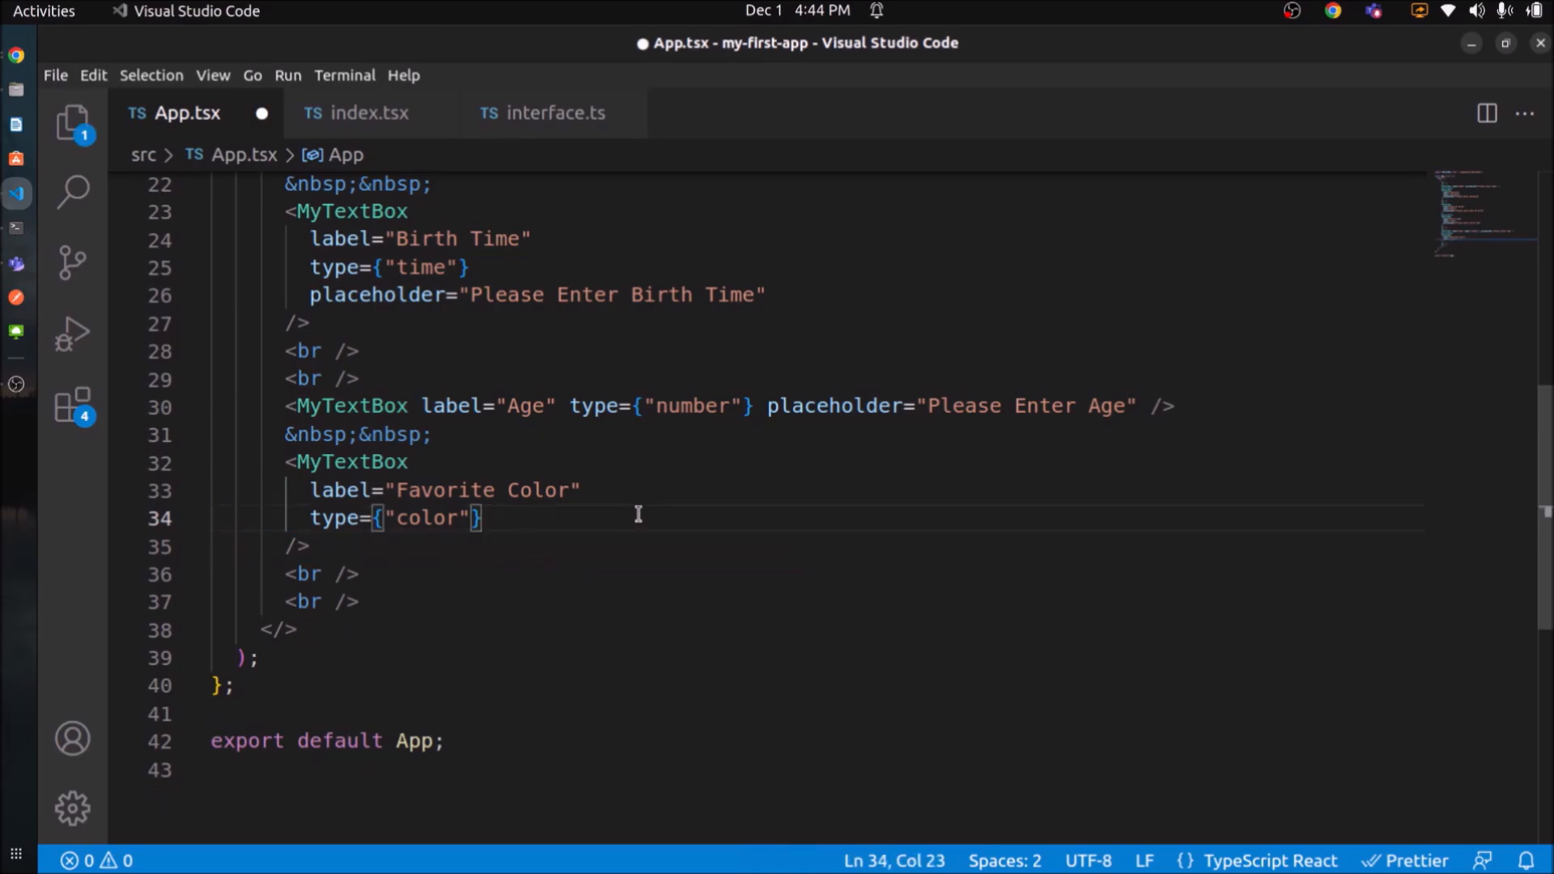
key("ctrl+s")
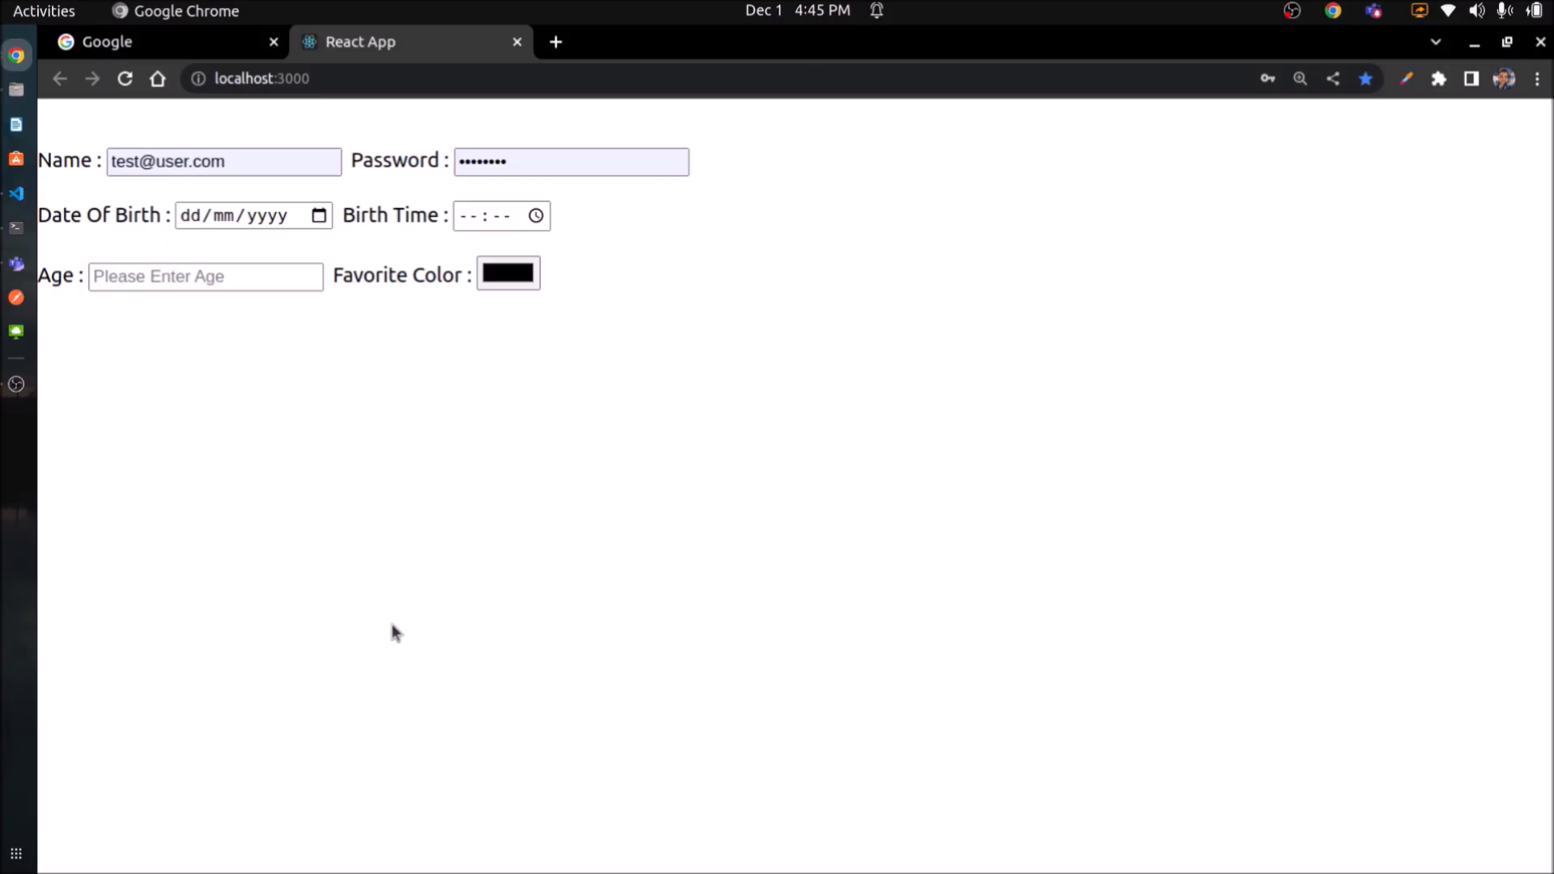
mouse_move(621, 366)
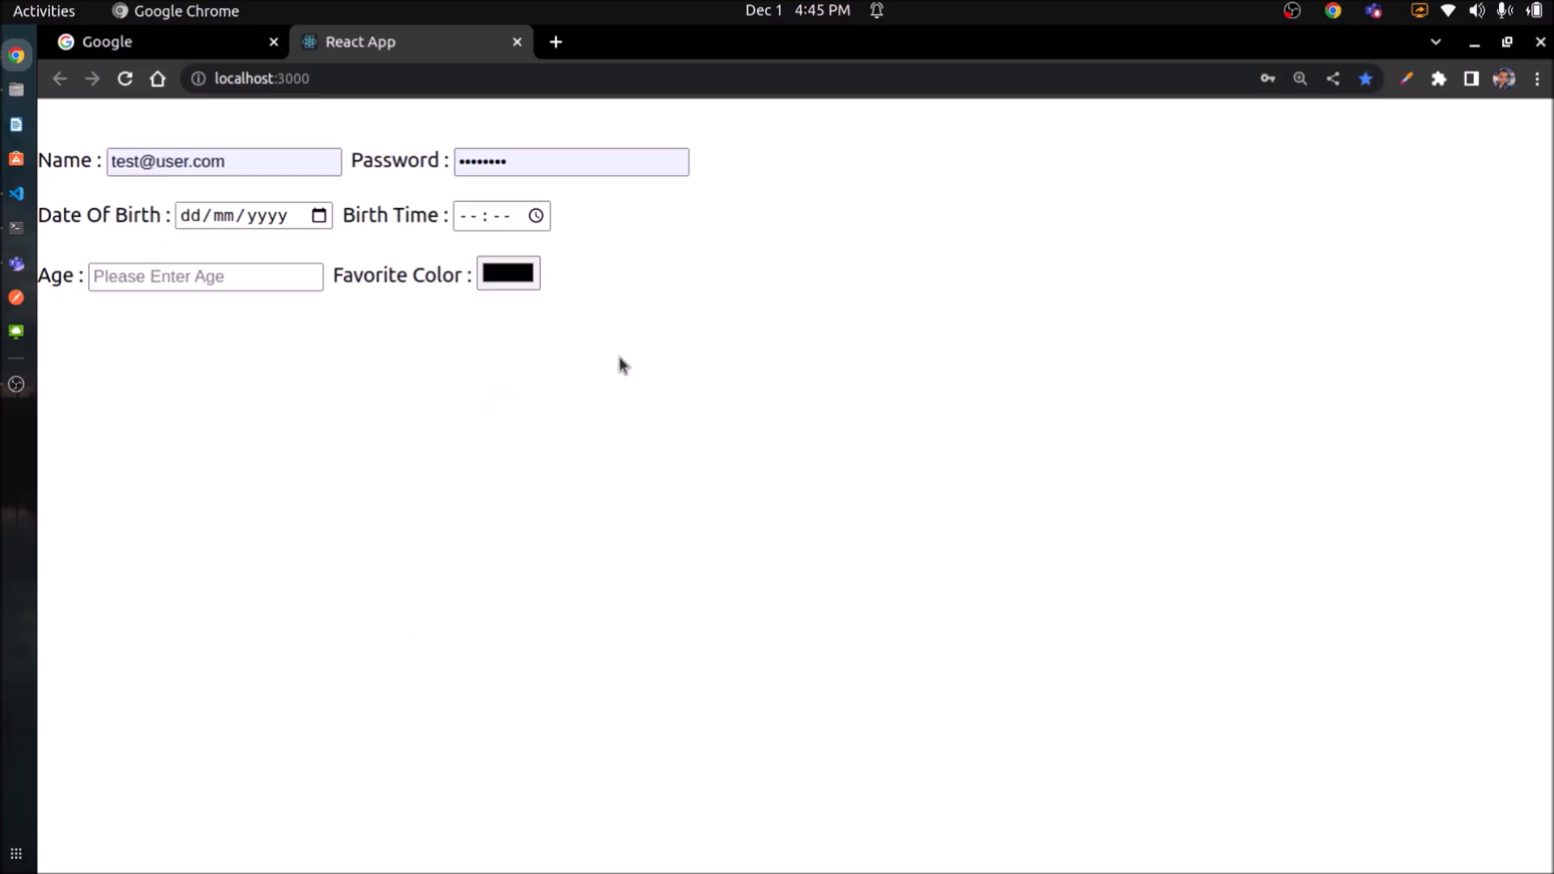
left_click(17, 193)
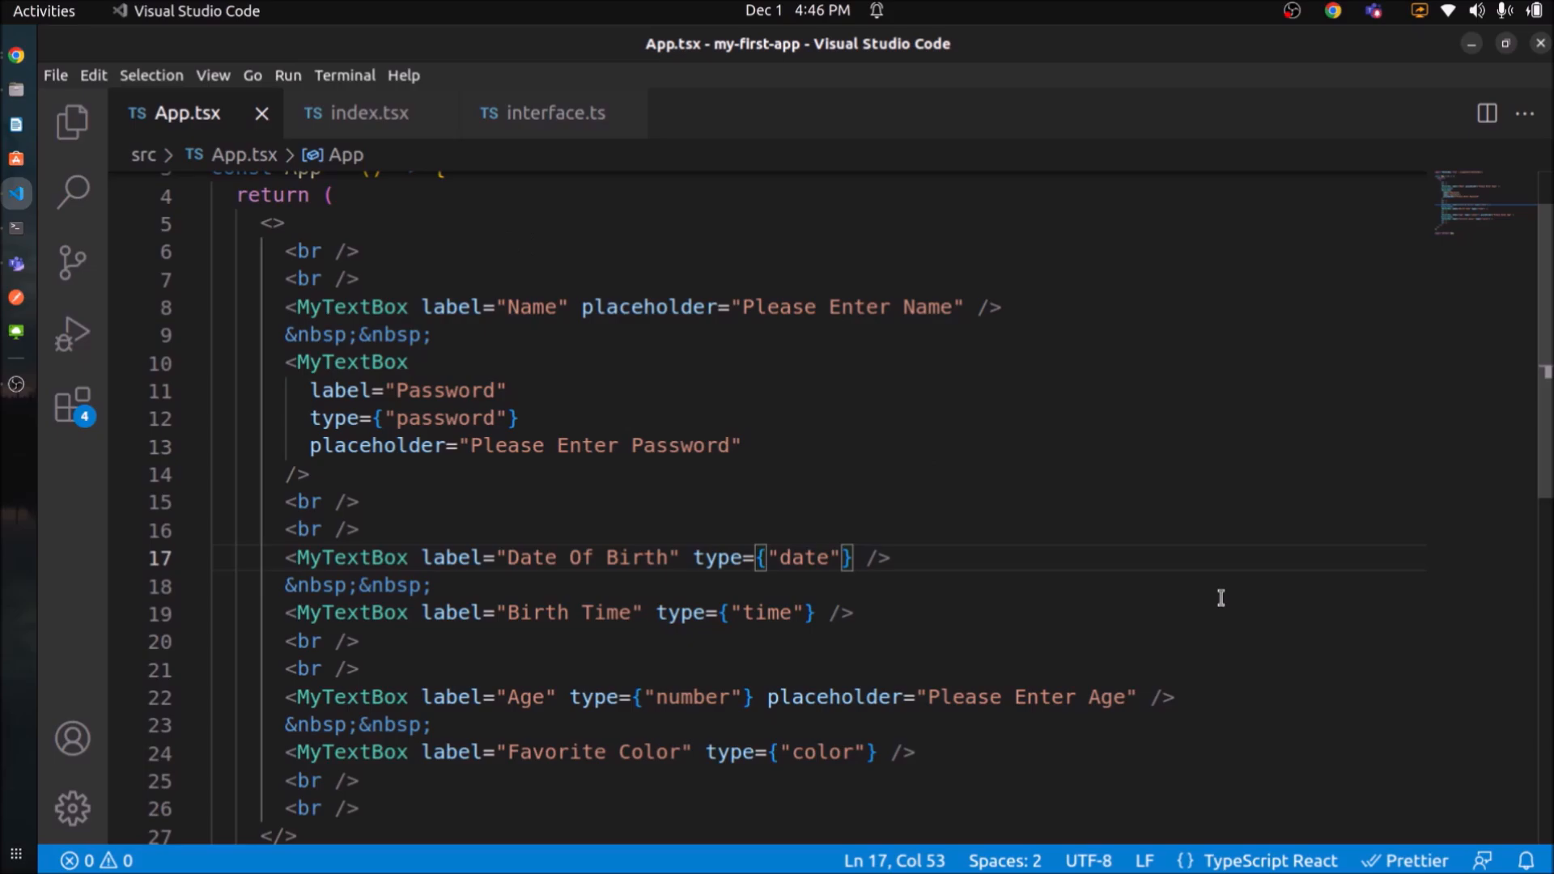
mouse_move(17, 54)
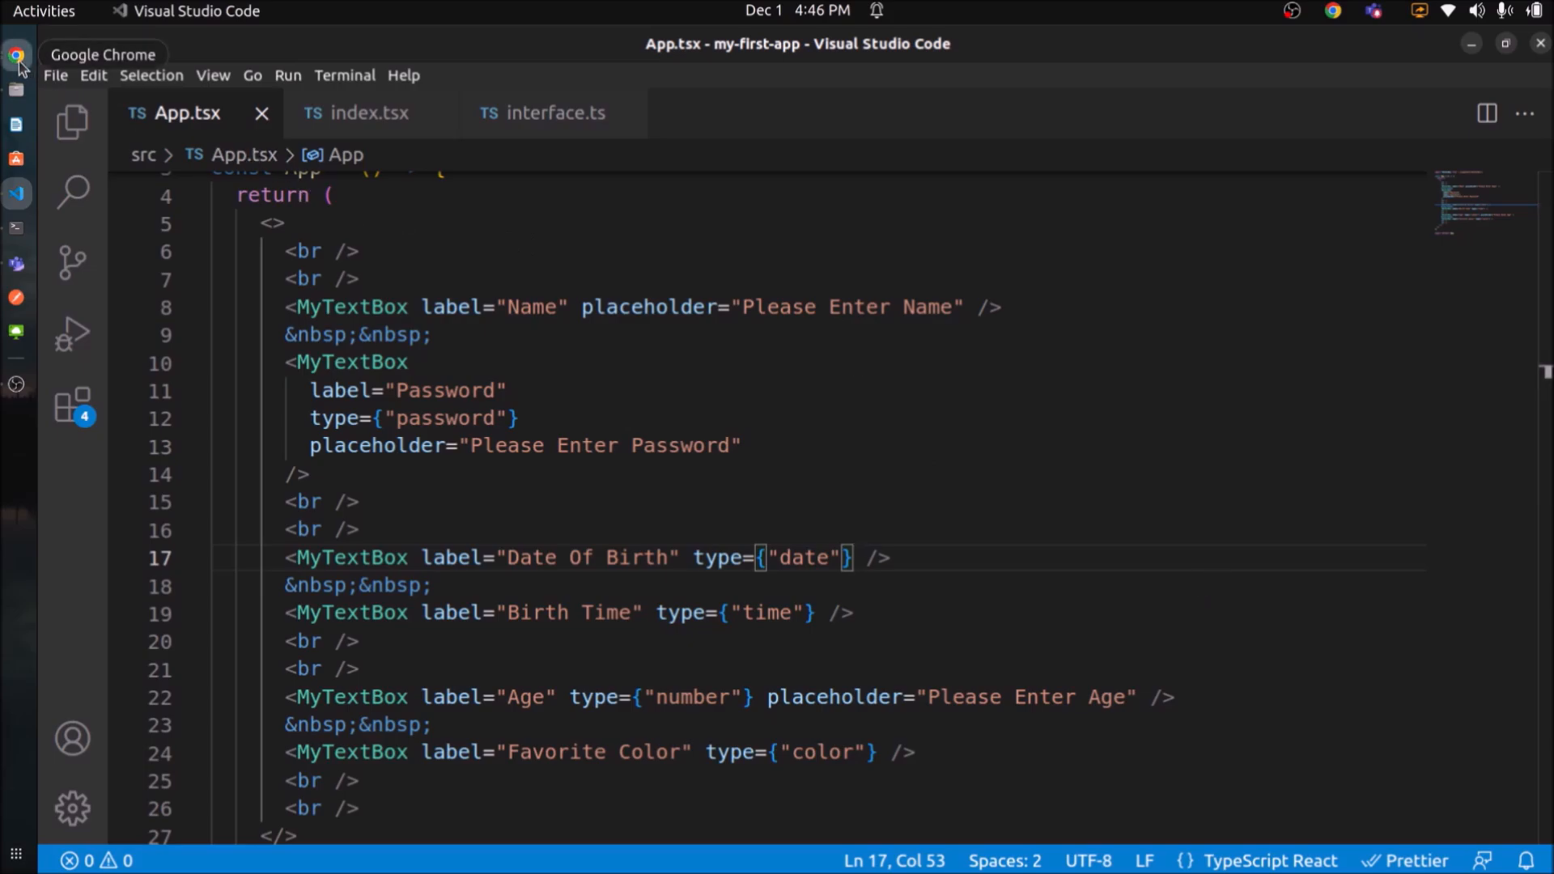
left_click(18, 56)
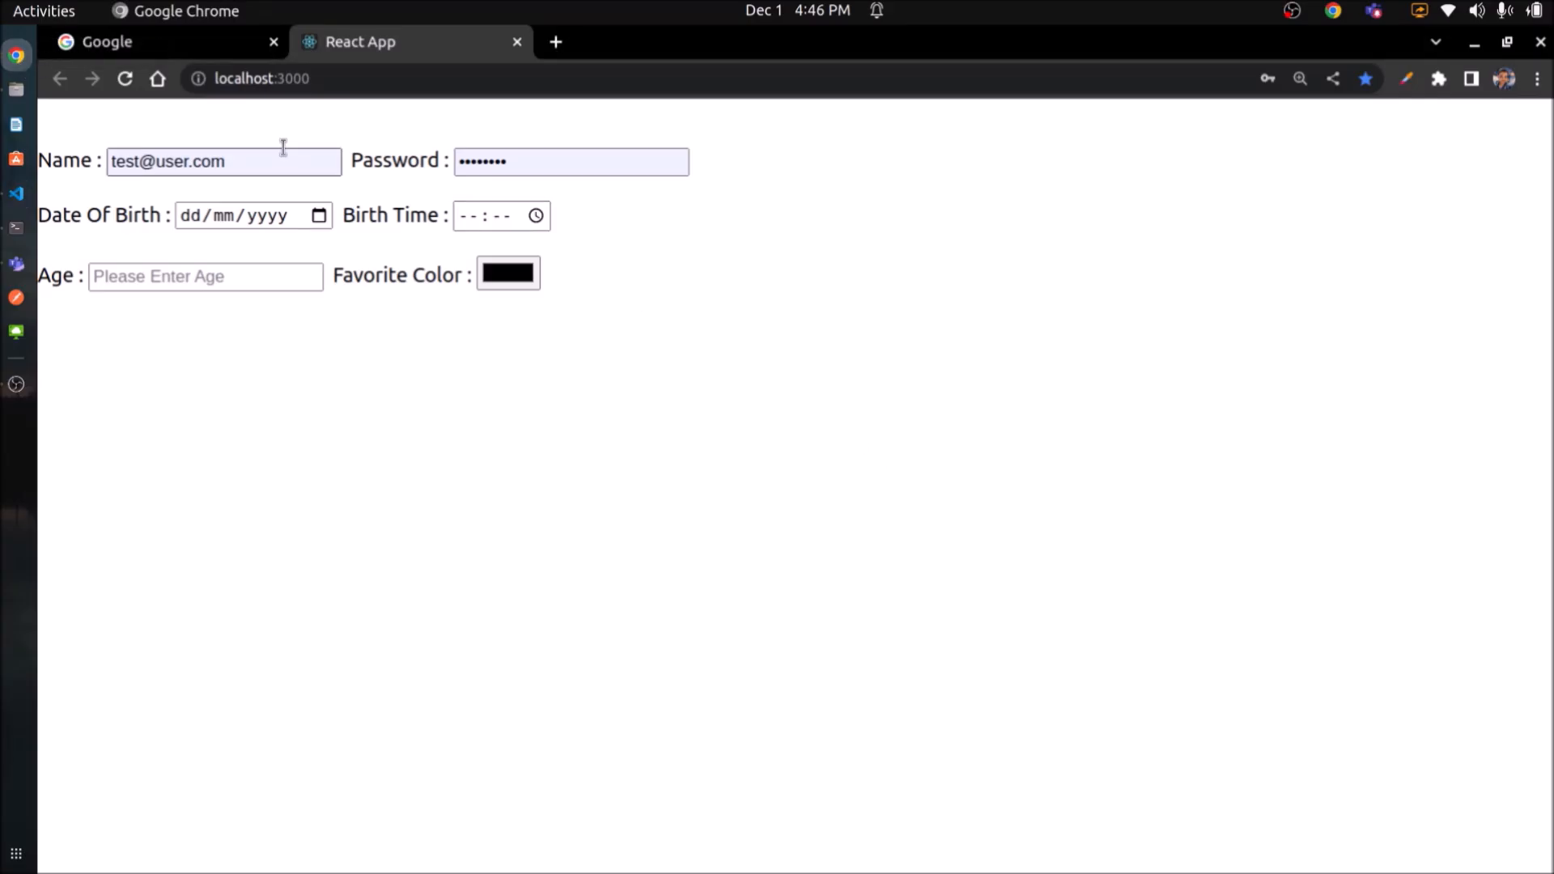
mouse_move(553, 605)
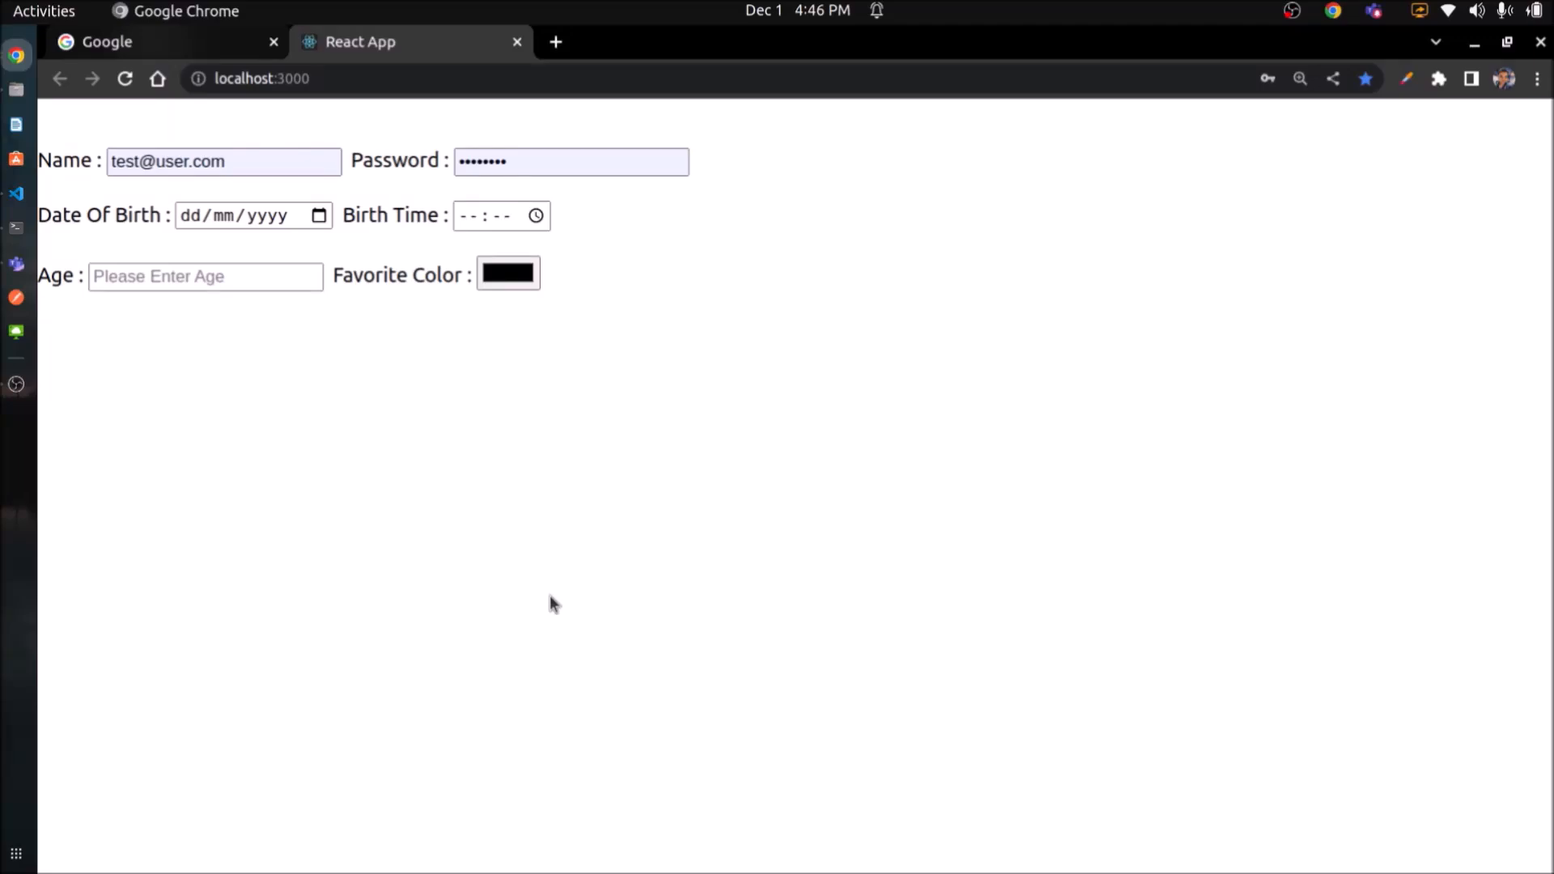
left_click(106, 41)
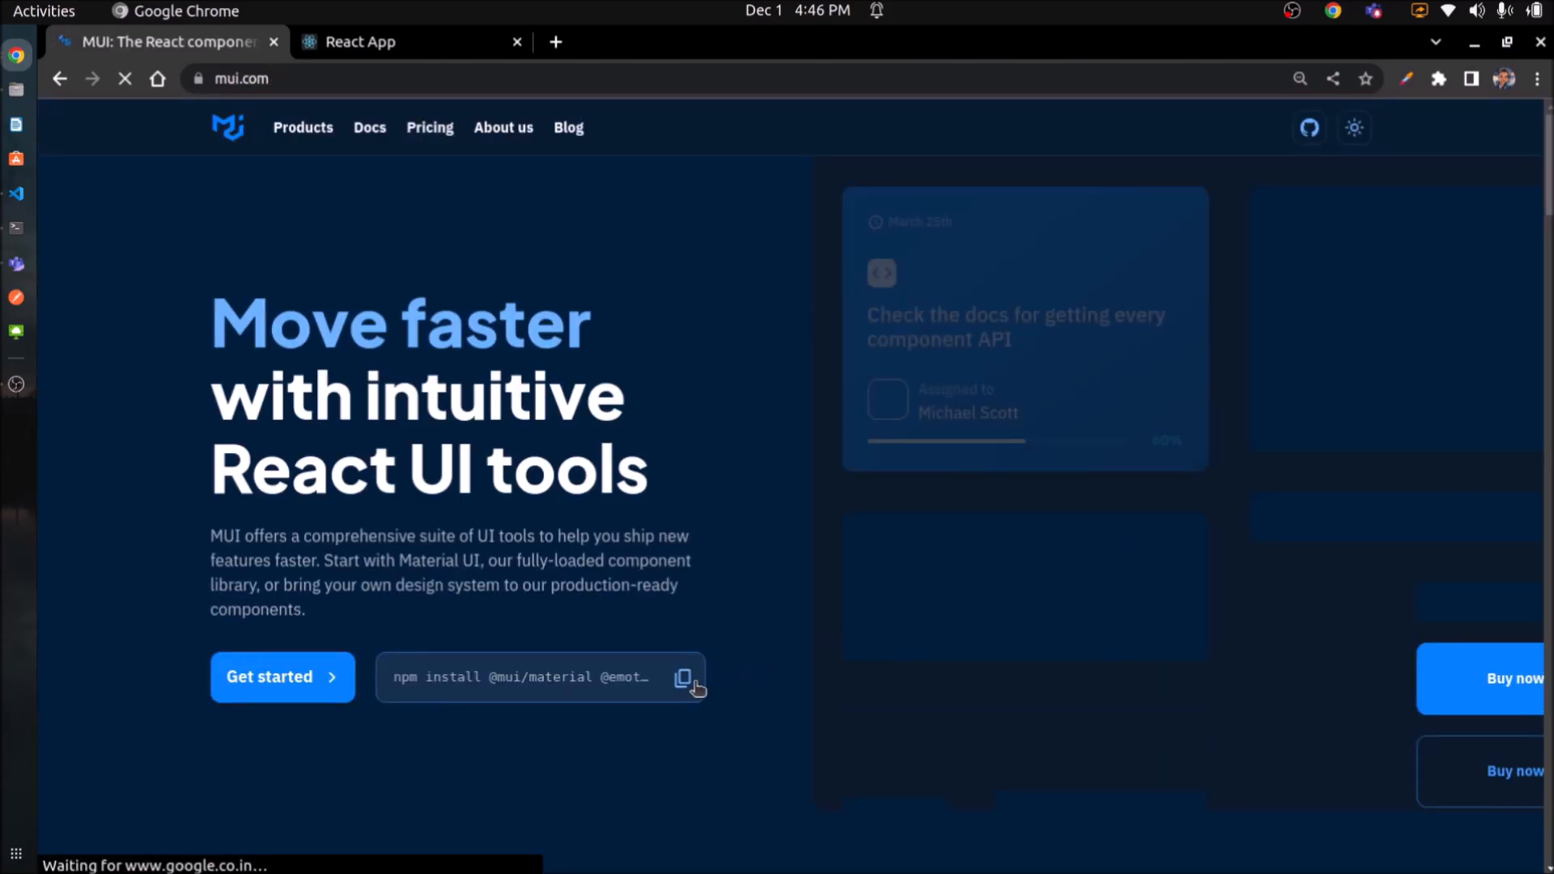
left_click(16, 192)
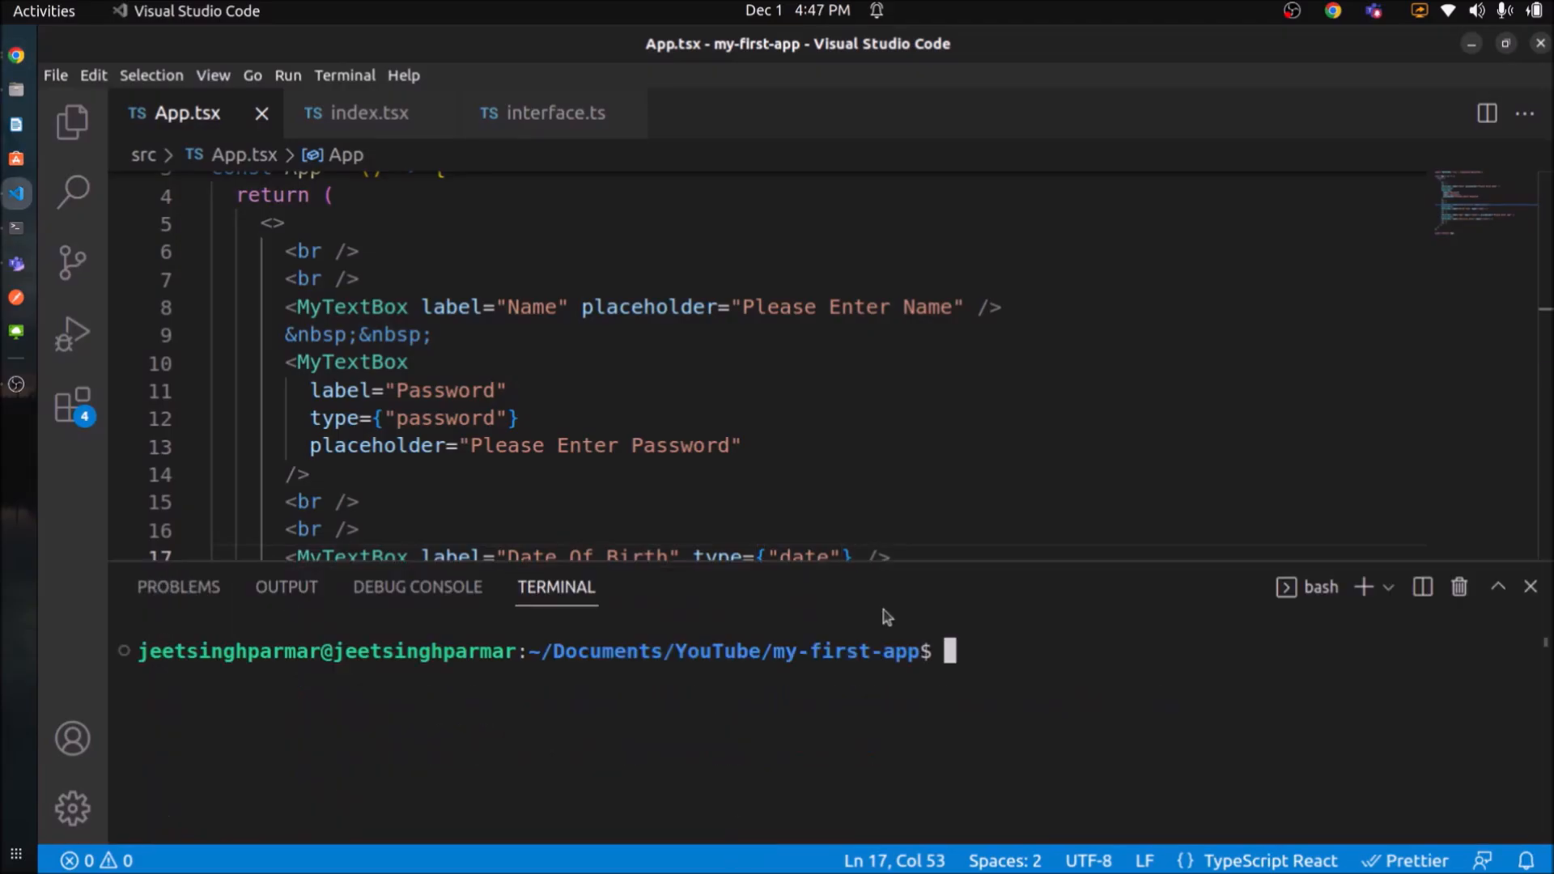
type("npm install @mui/material @emotion/react @emotion/styled")
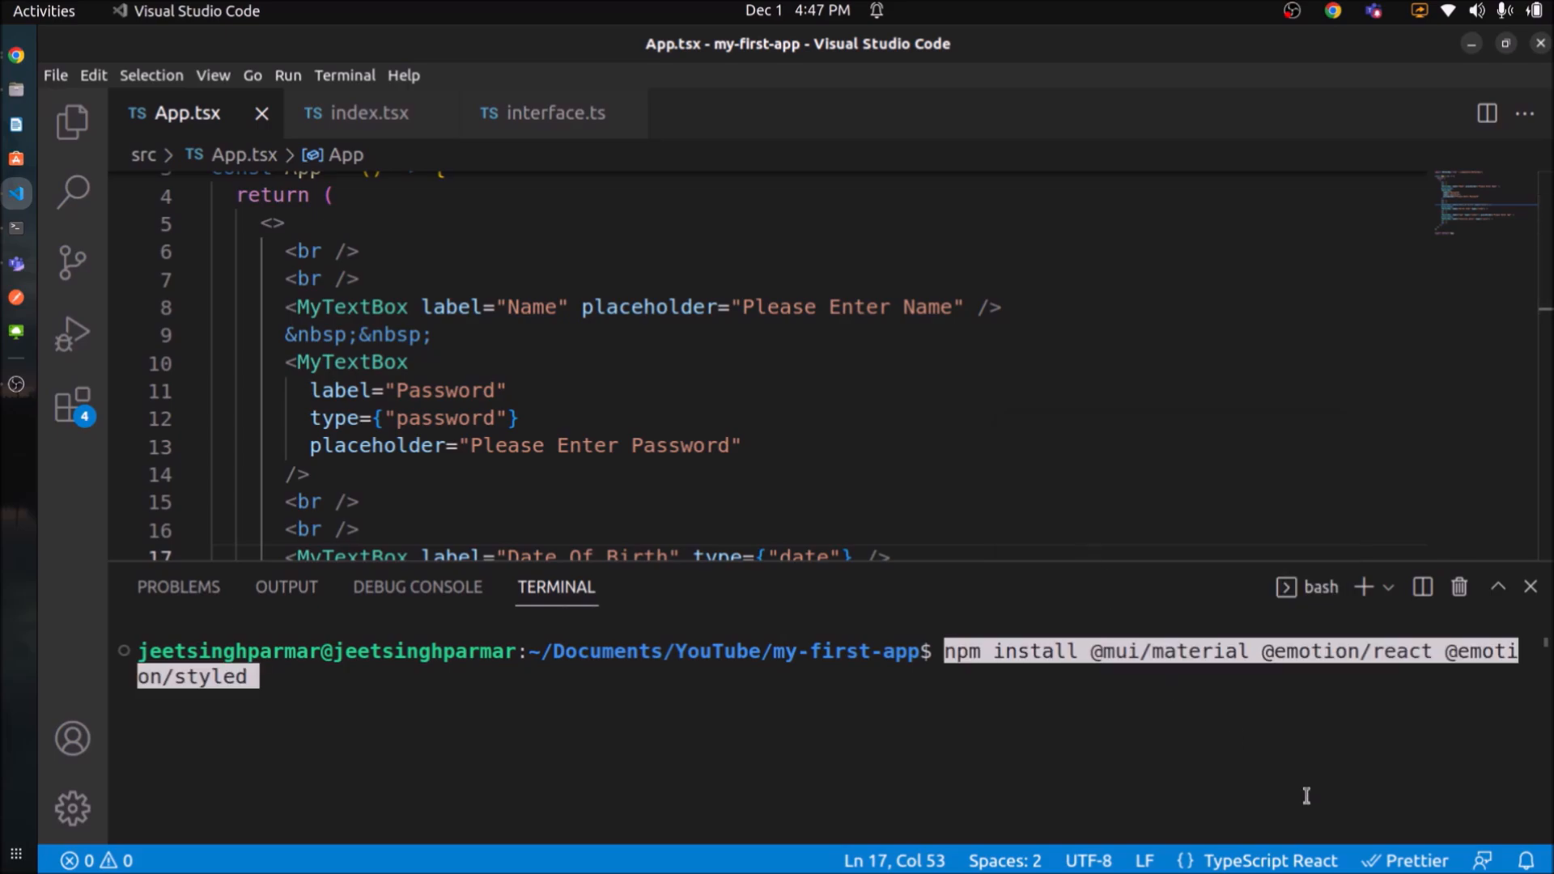
left_click(16, 55)
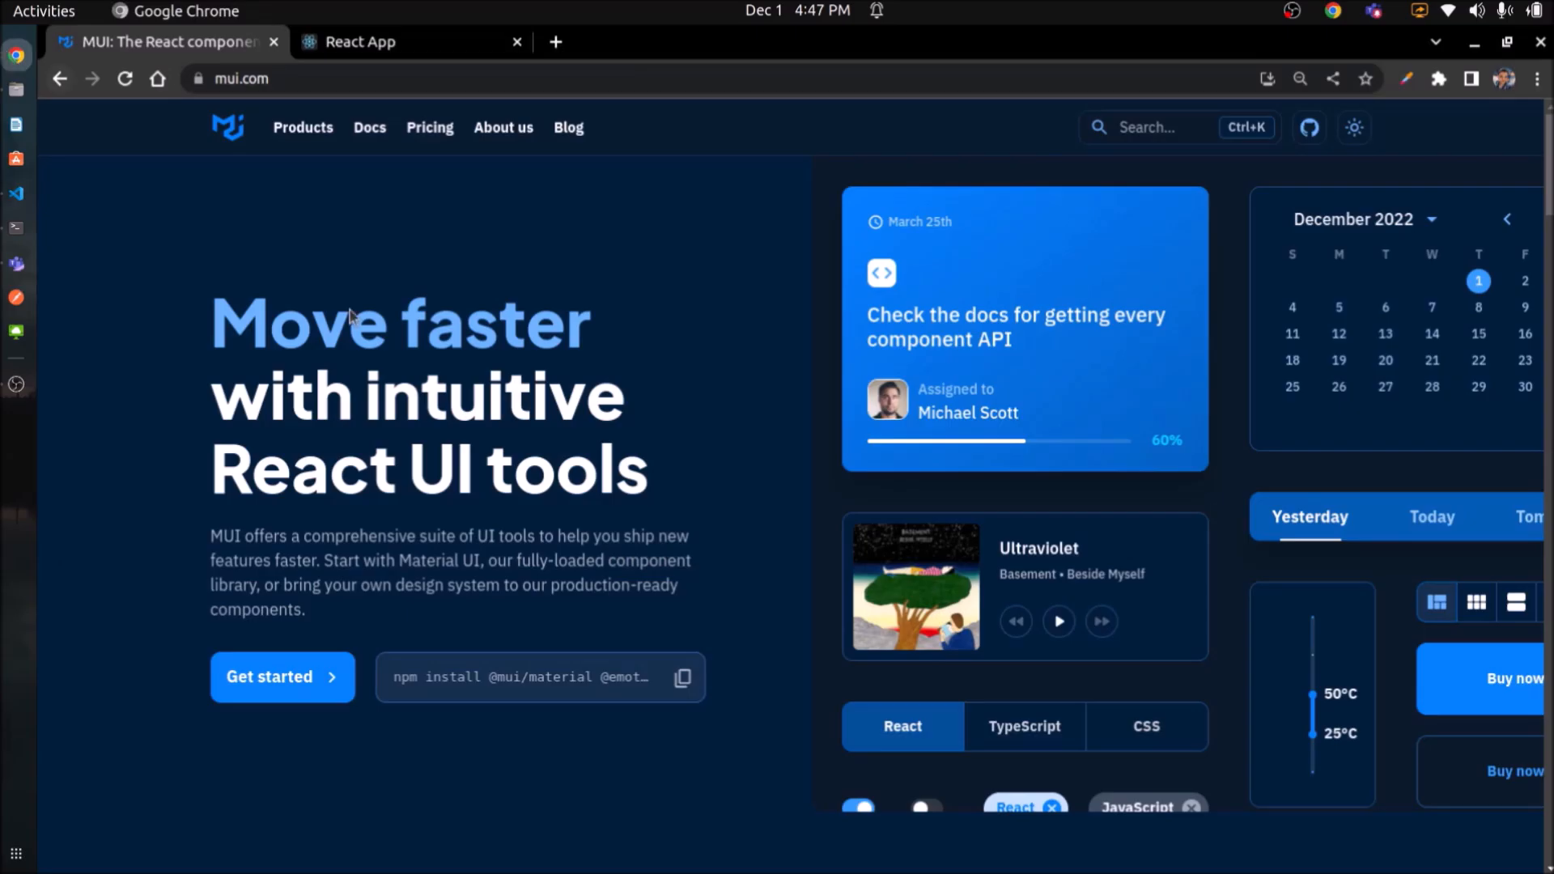
left_click(281, 675)
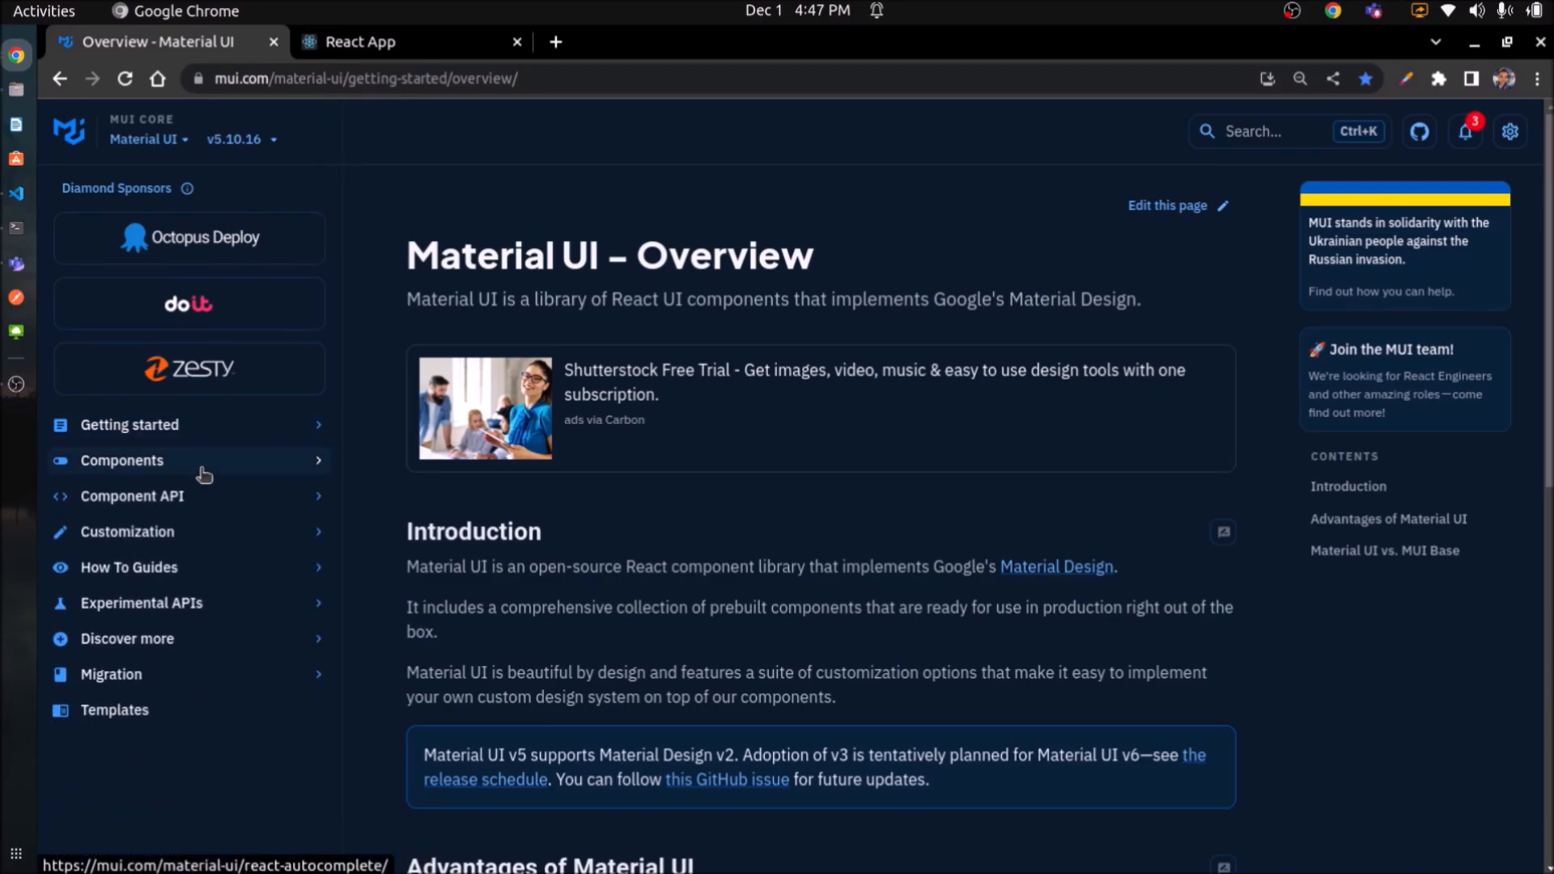
Browse MUI's Text Field page and expand the Basic TextField example source.
left_click(120, 459)
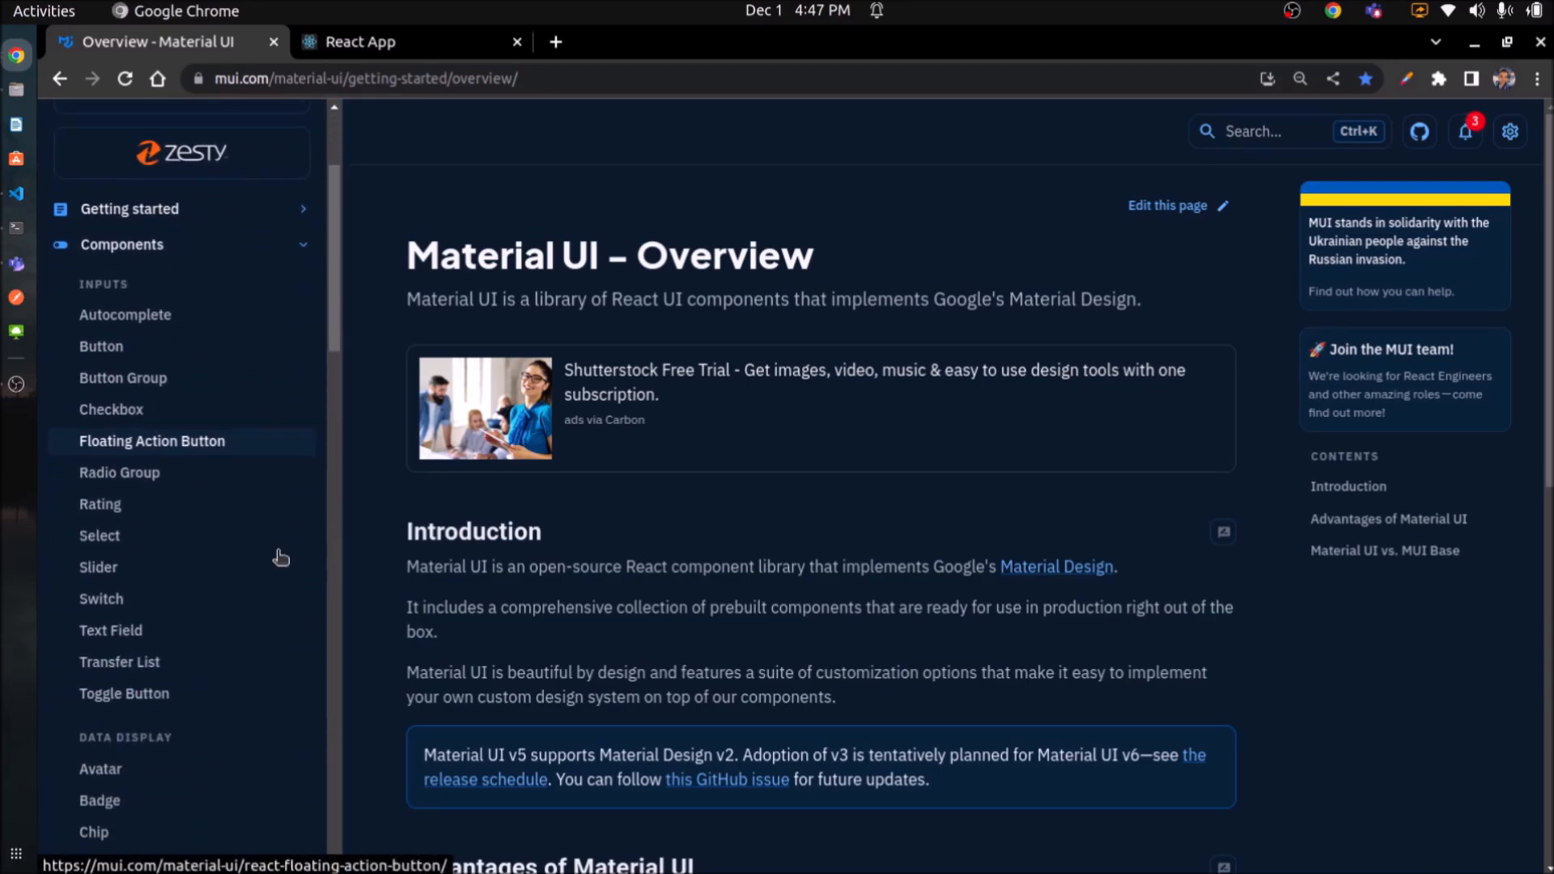
left_click(110, 629)
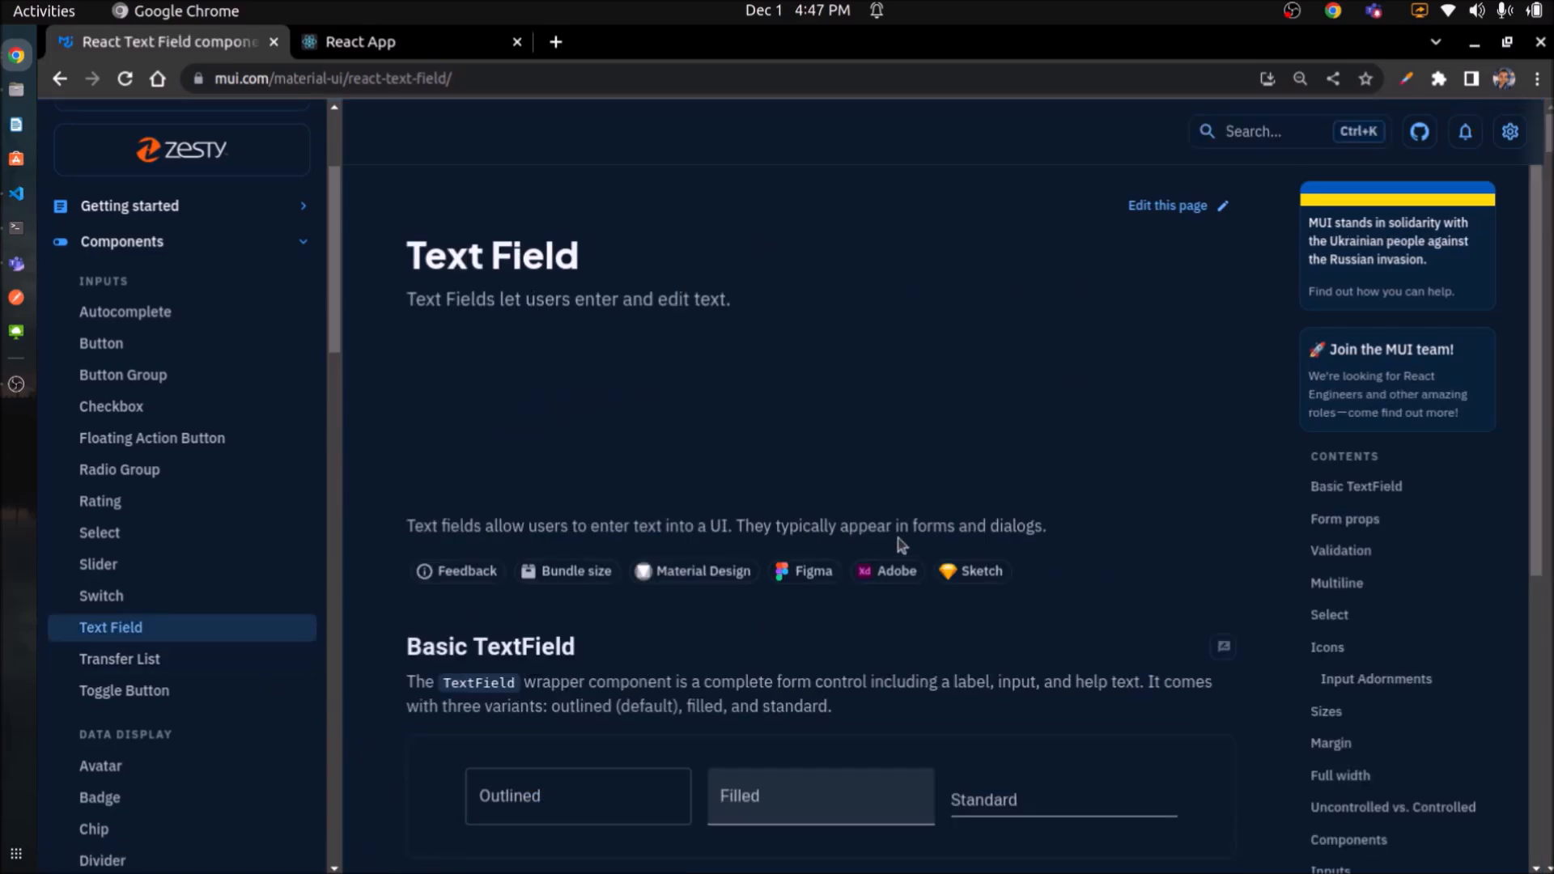
scroll("down", 3)
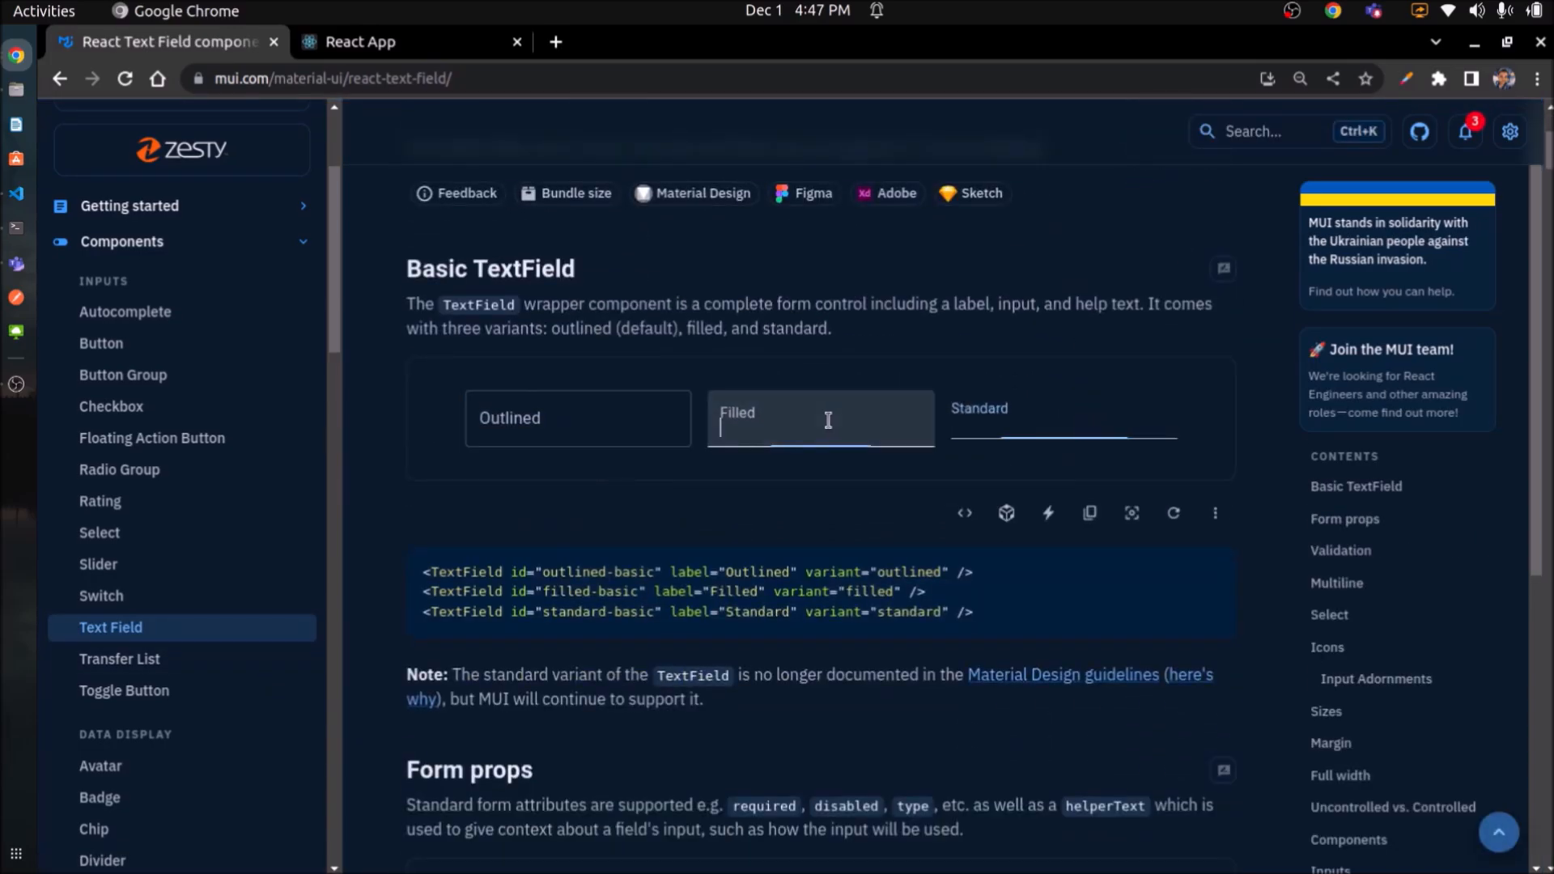
scroll("down", 3)
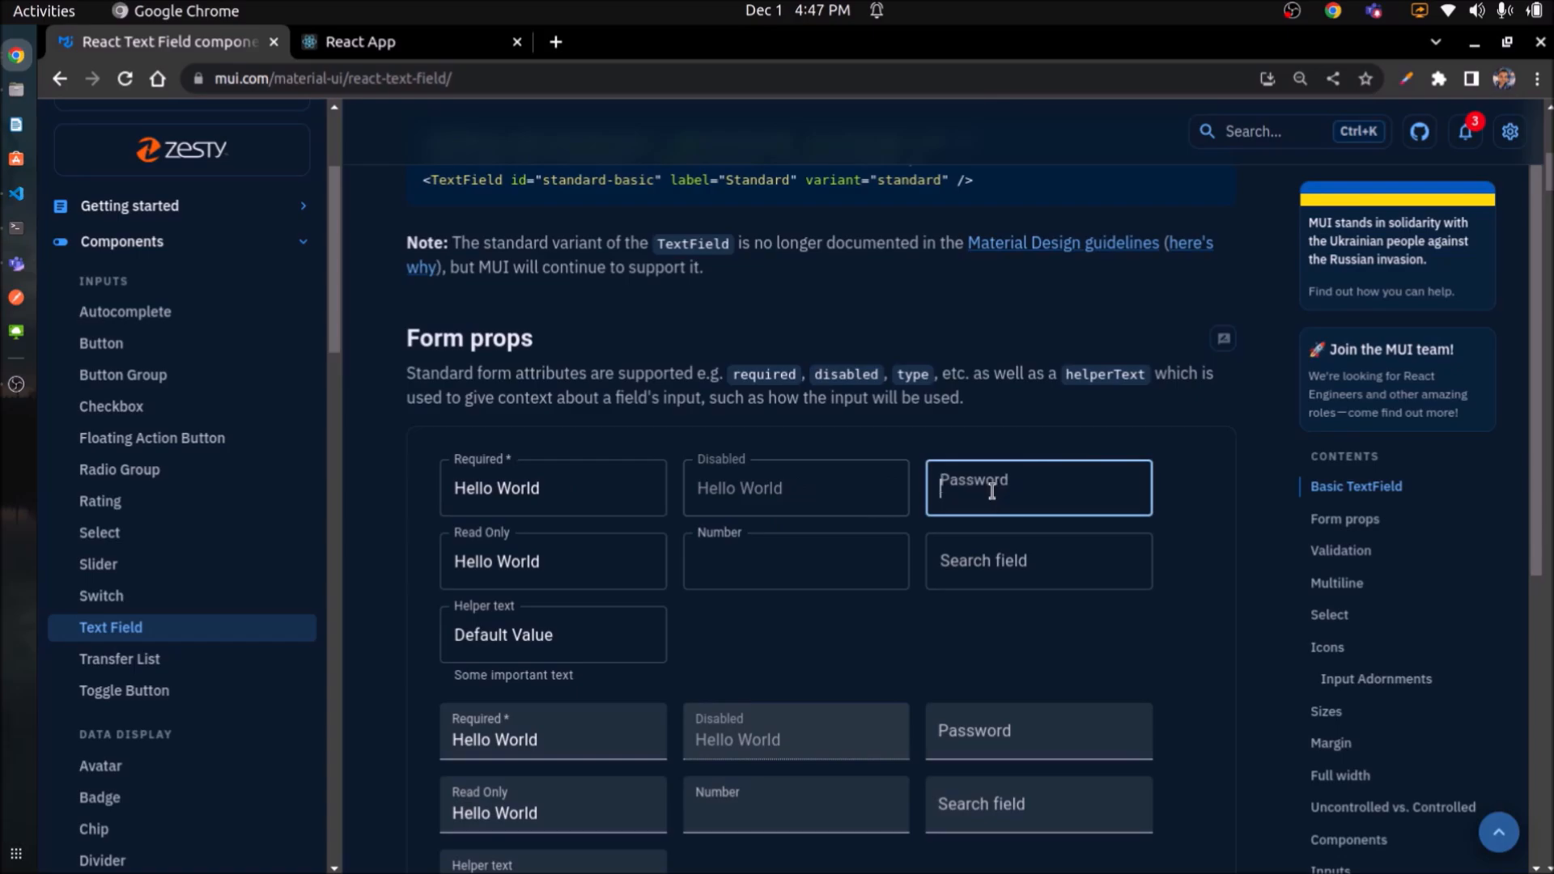
scroll("down", 3)
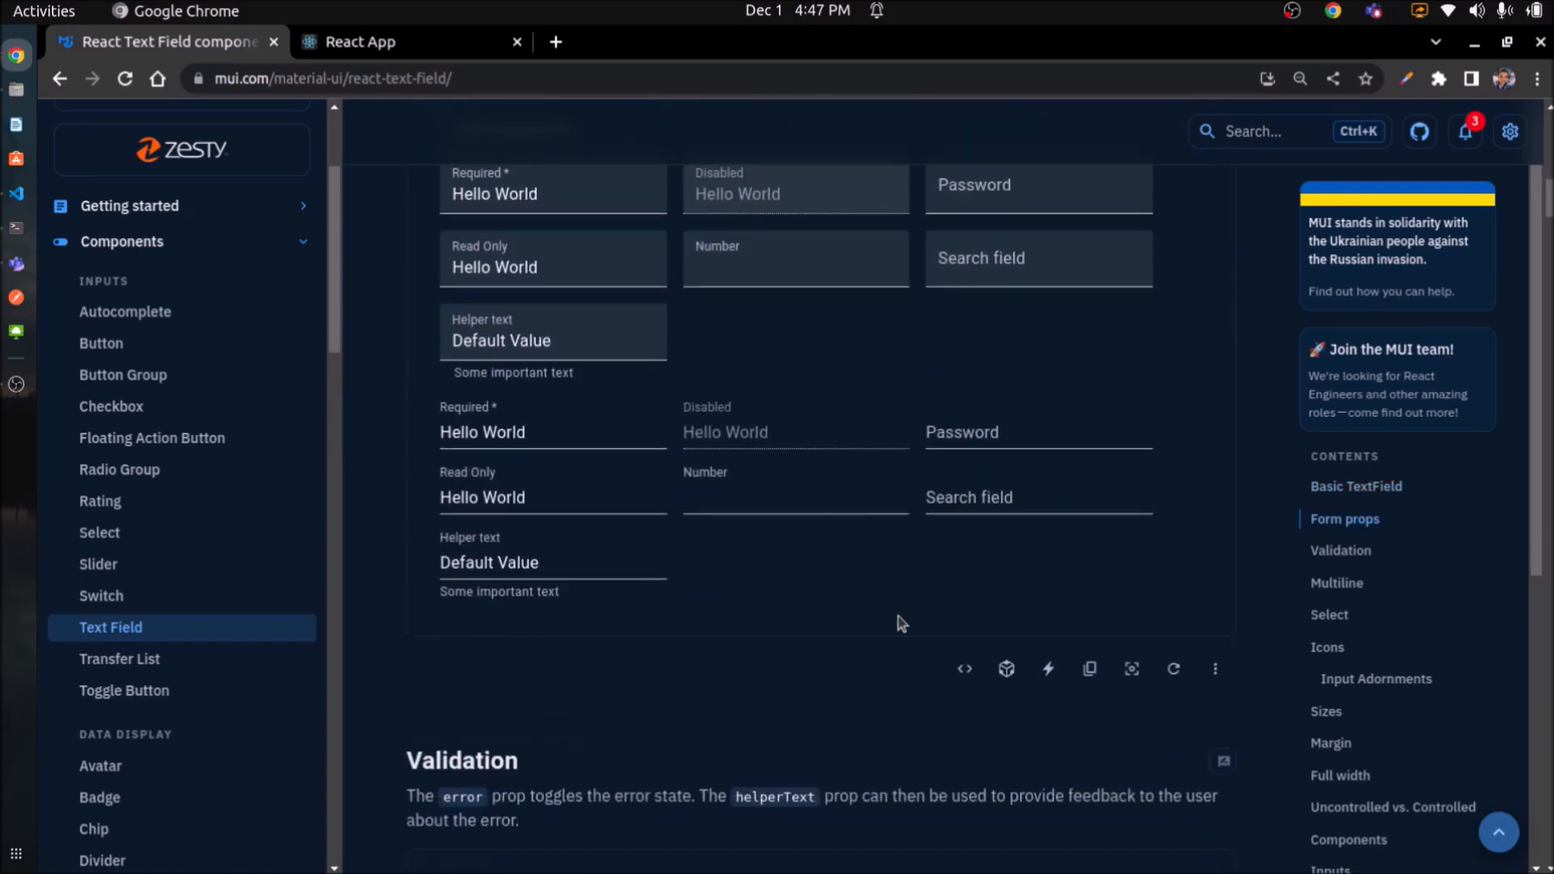
scroll("up", 3)
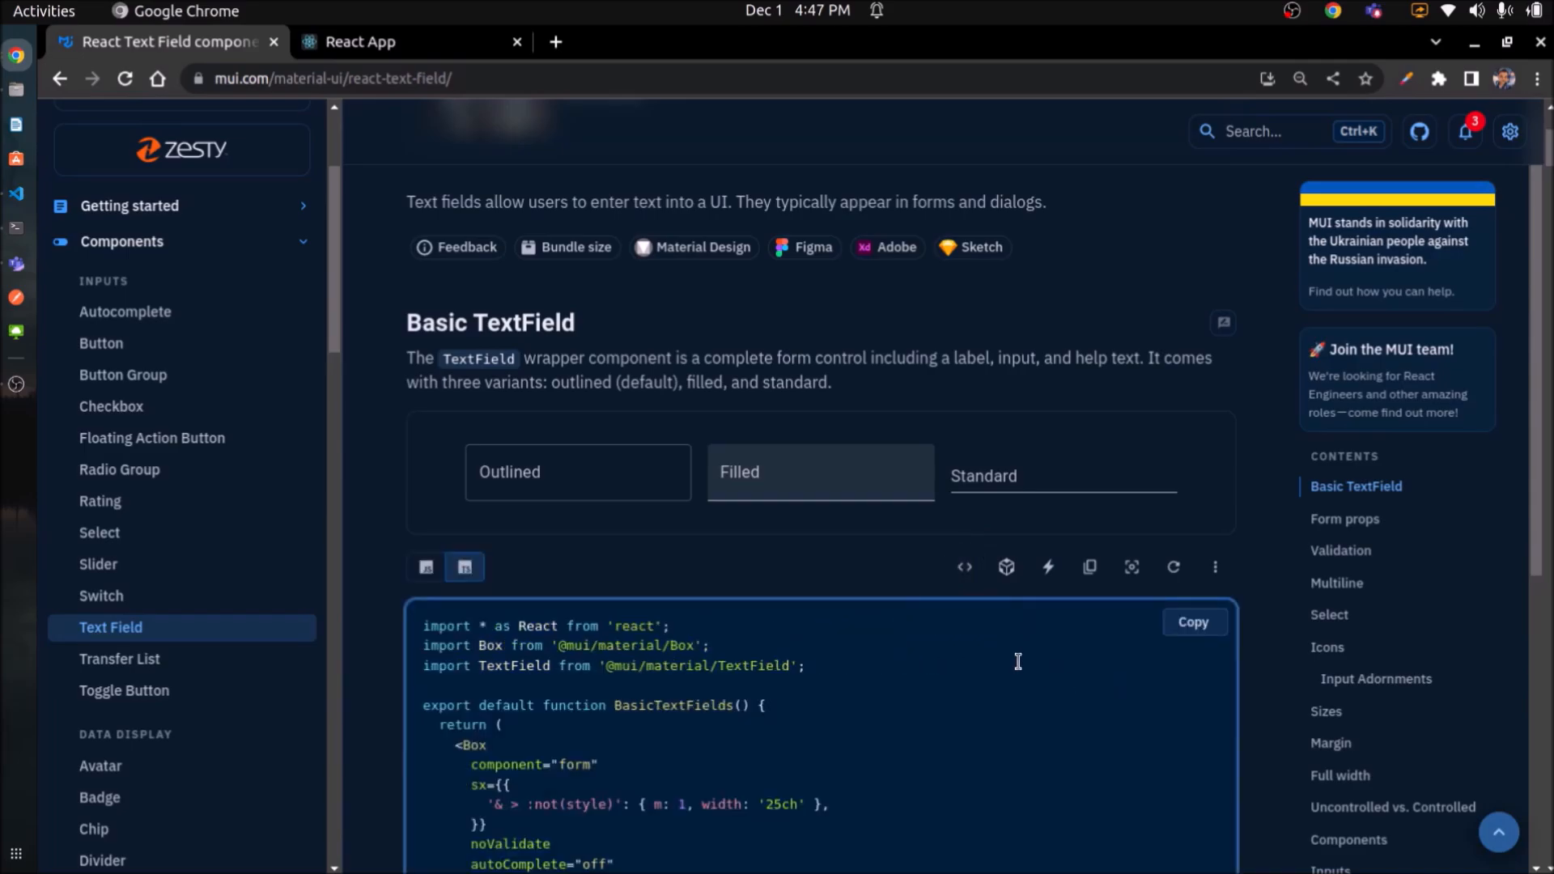
scroll("down", 3)
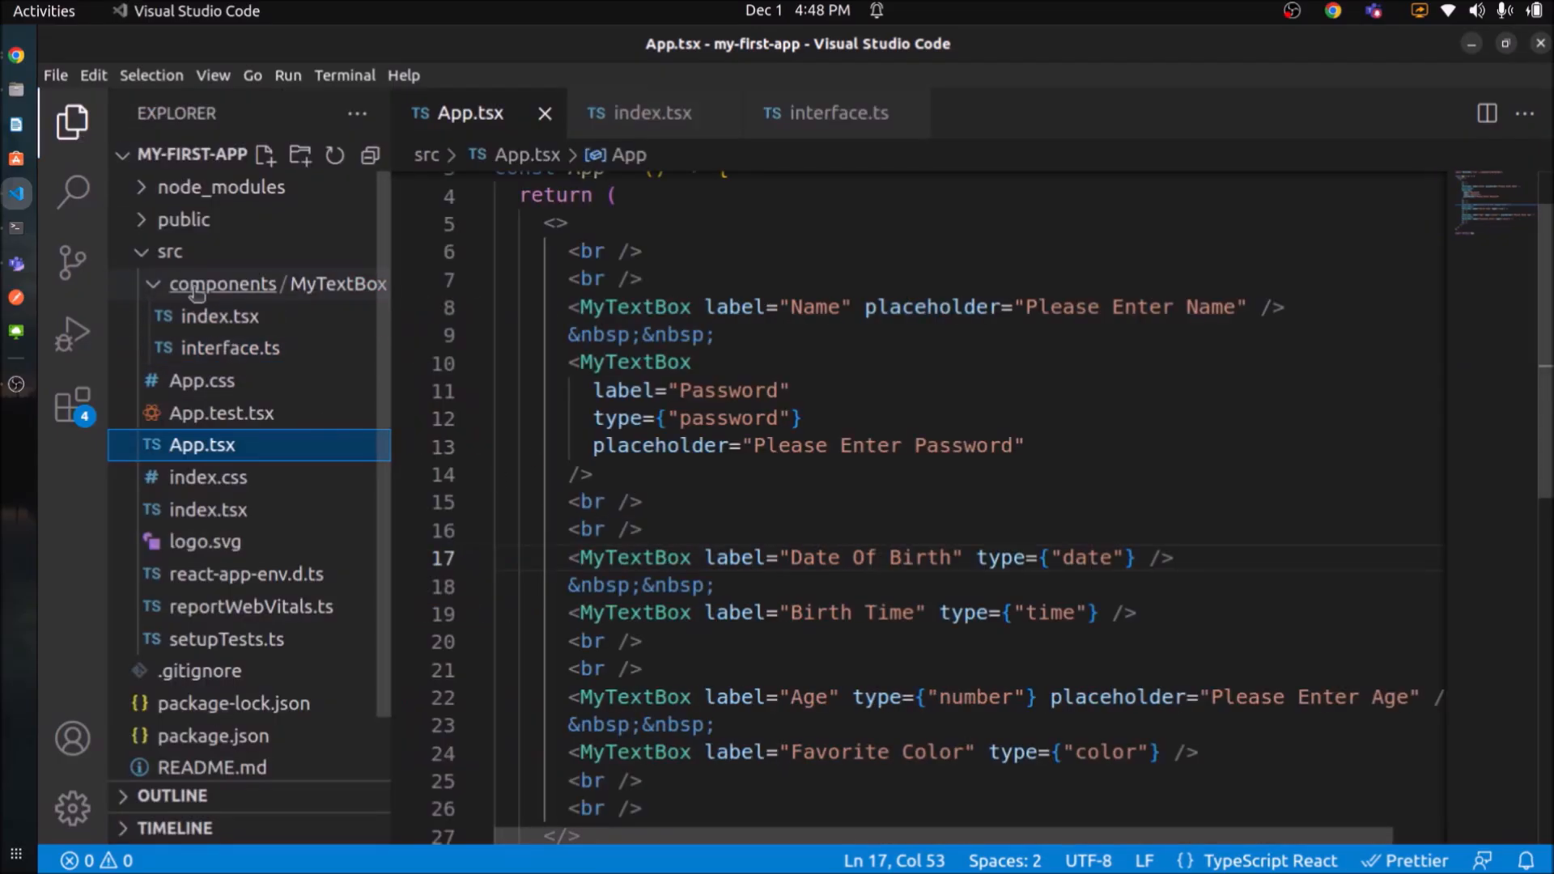
Create a MyMuiTextBox folder and index file exporting a MyMuiTextBox arrow component.
left_click(300, 156)
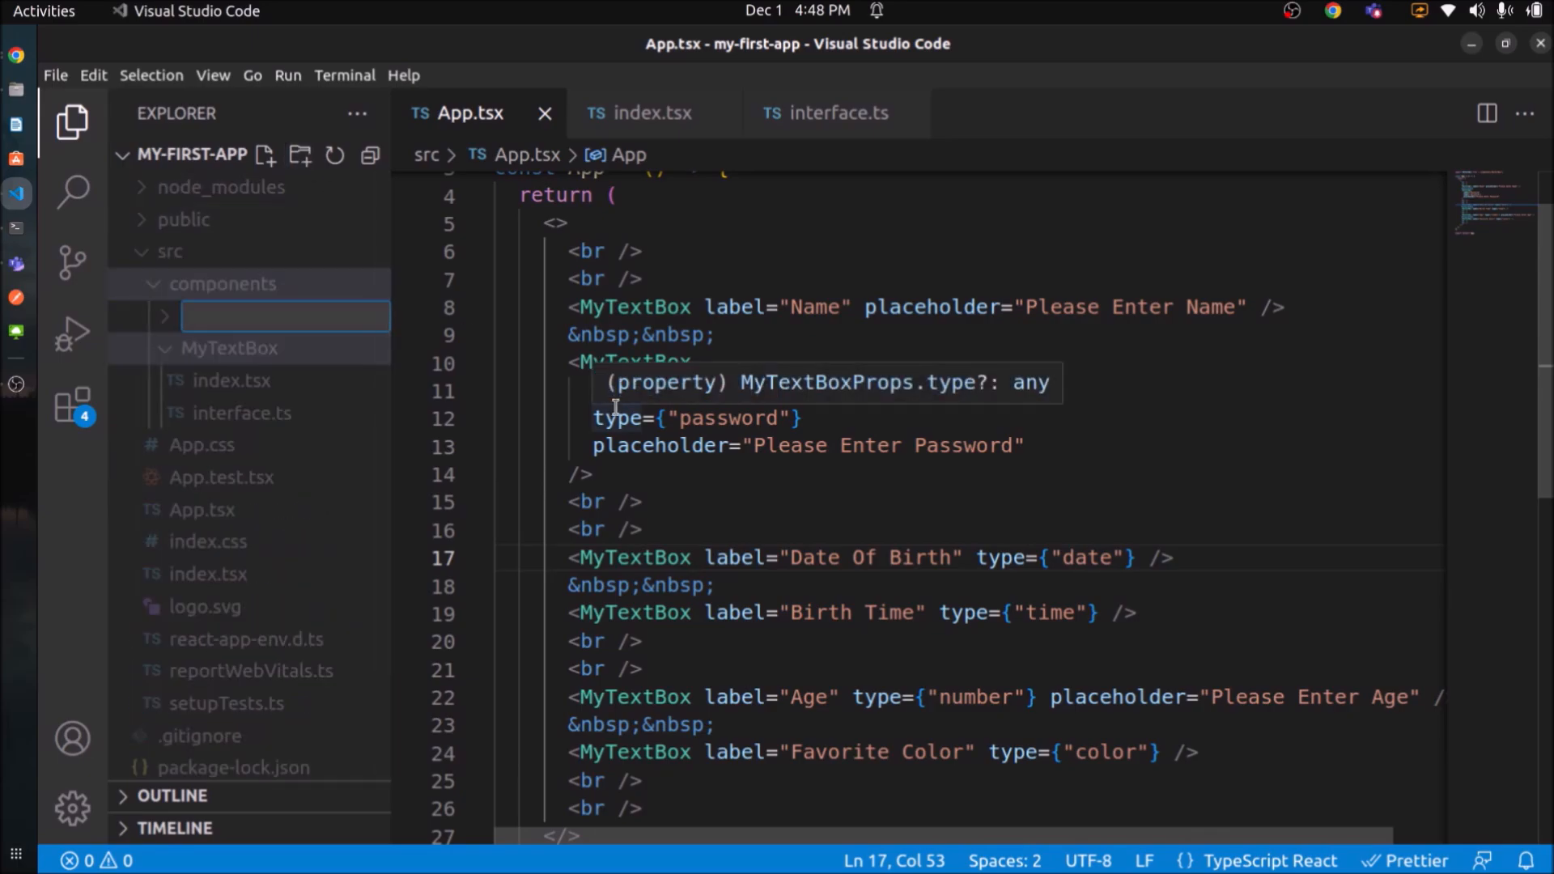
type("MyMuiTextBox")
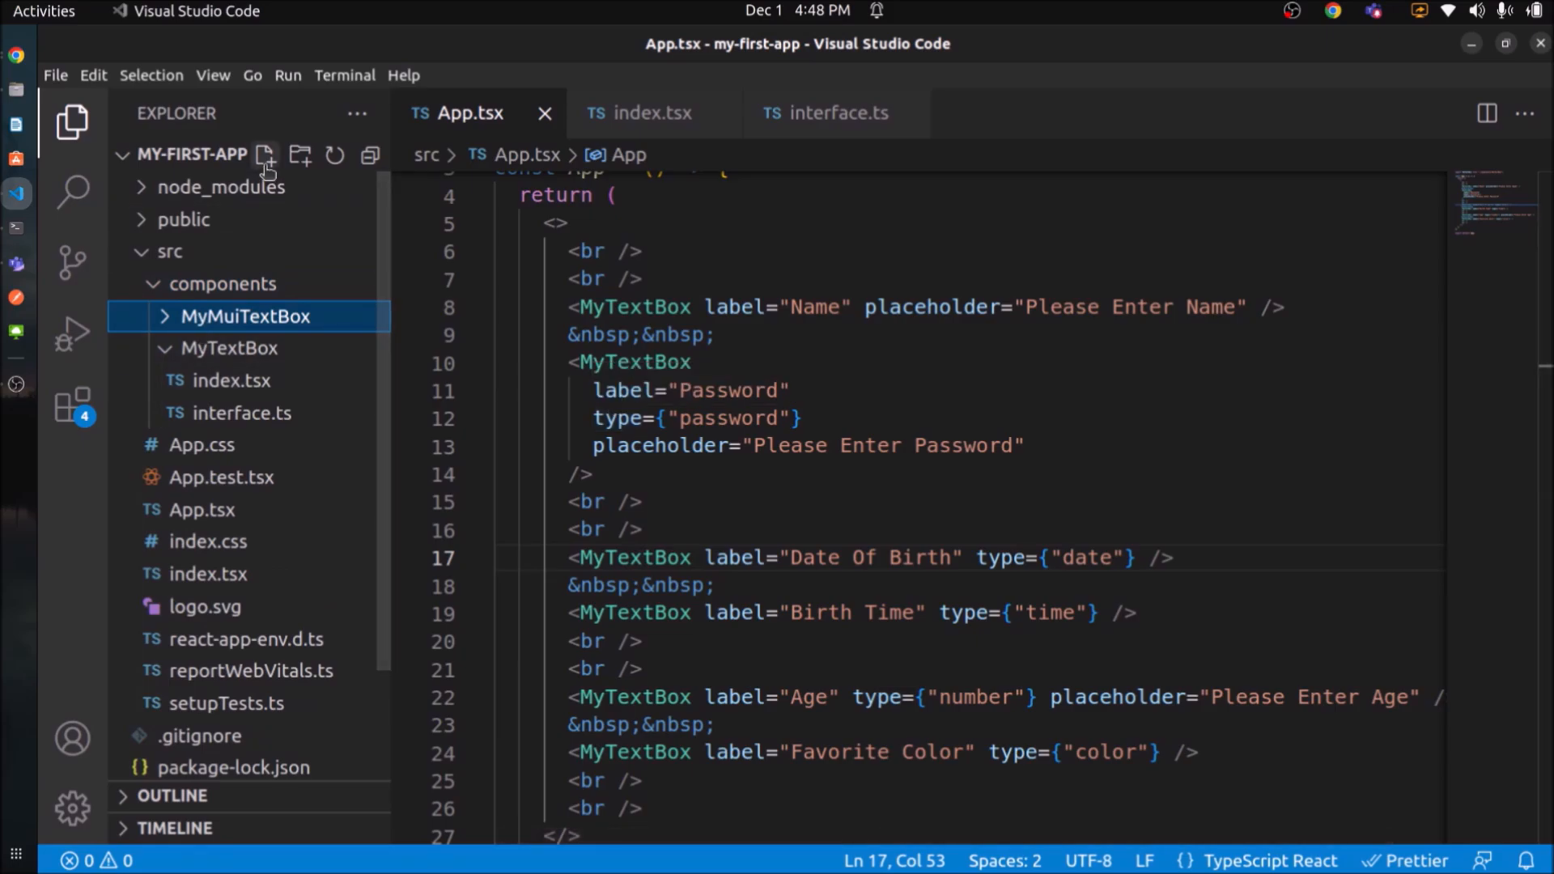
left_click(265, 155)
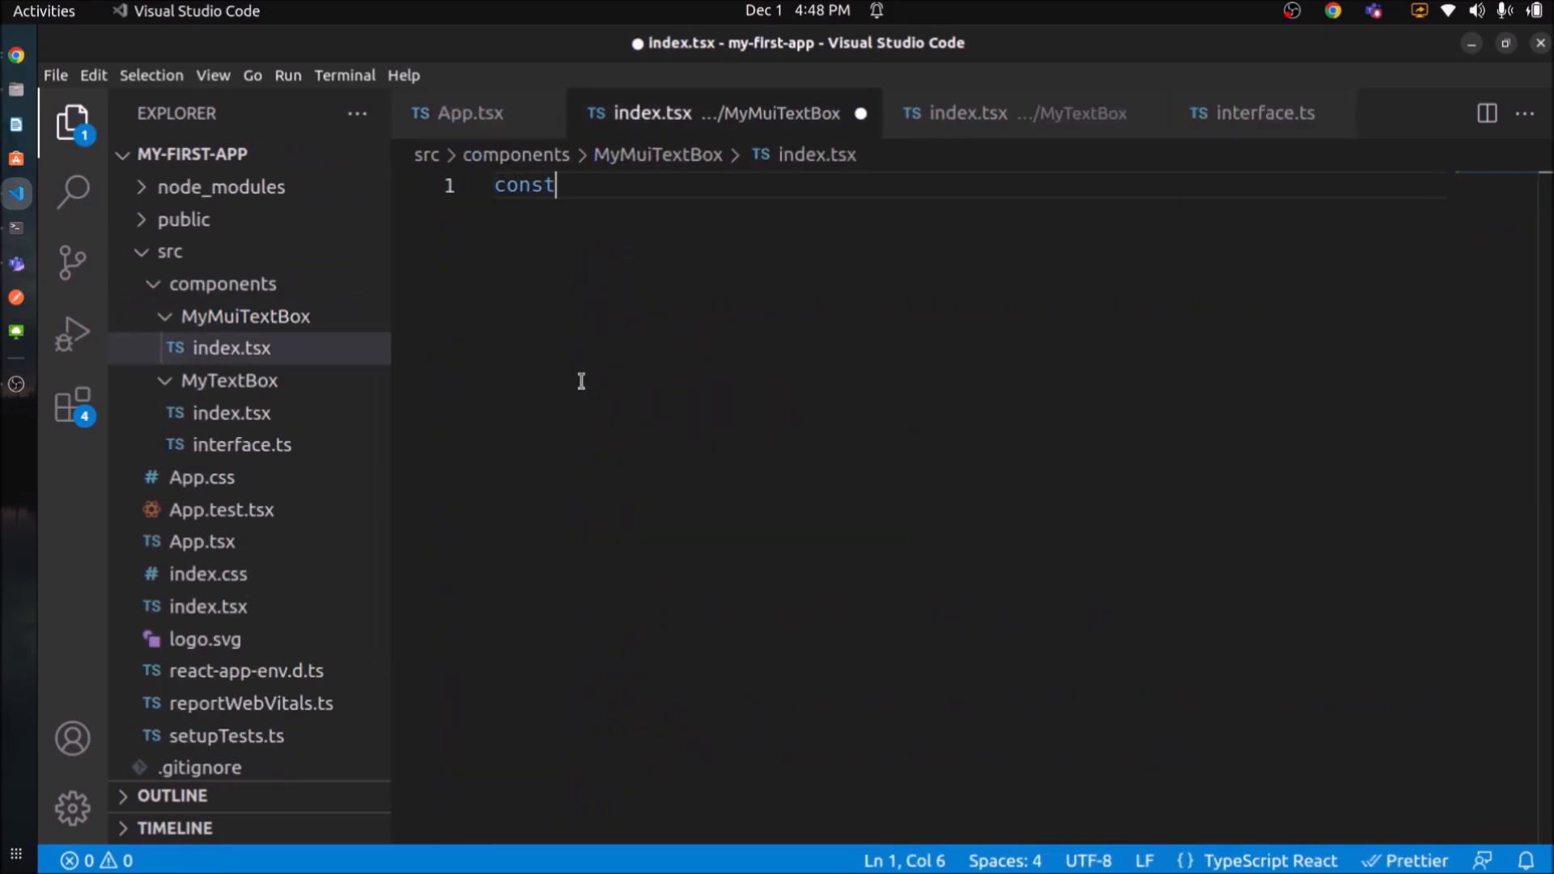
type("MyMuiText")
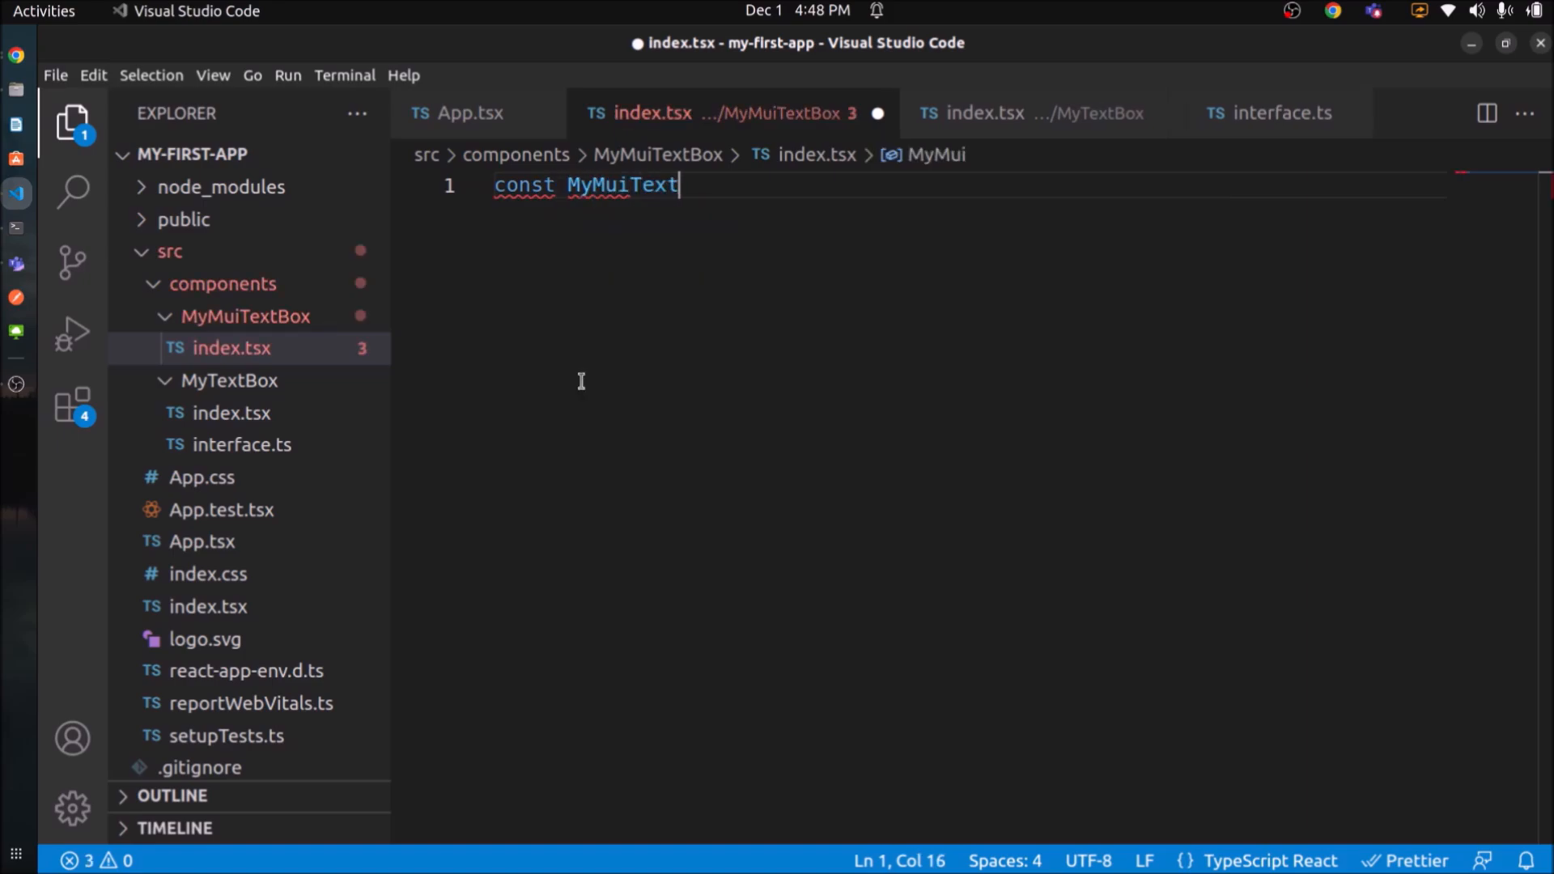
type("Box = () => {")
type("e")
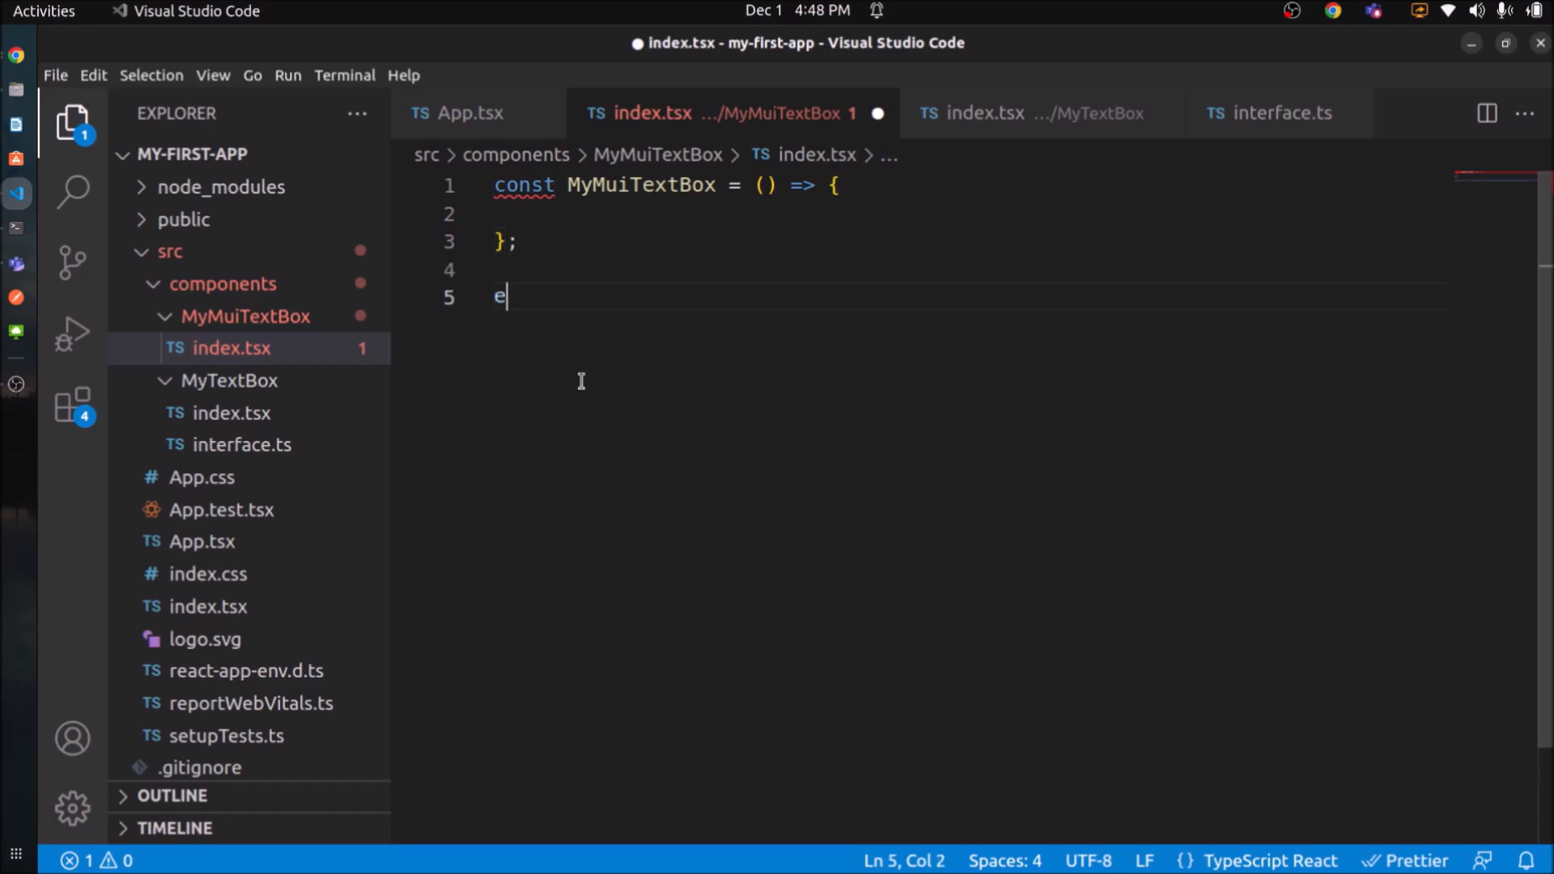
type("xport default")
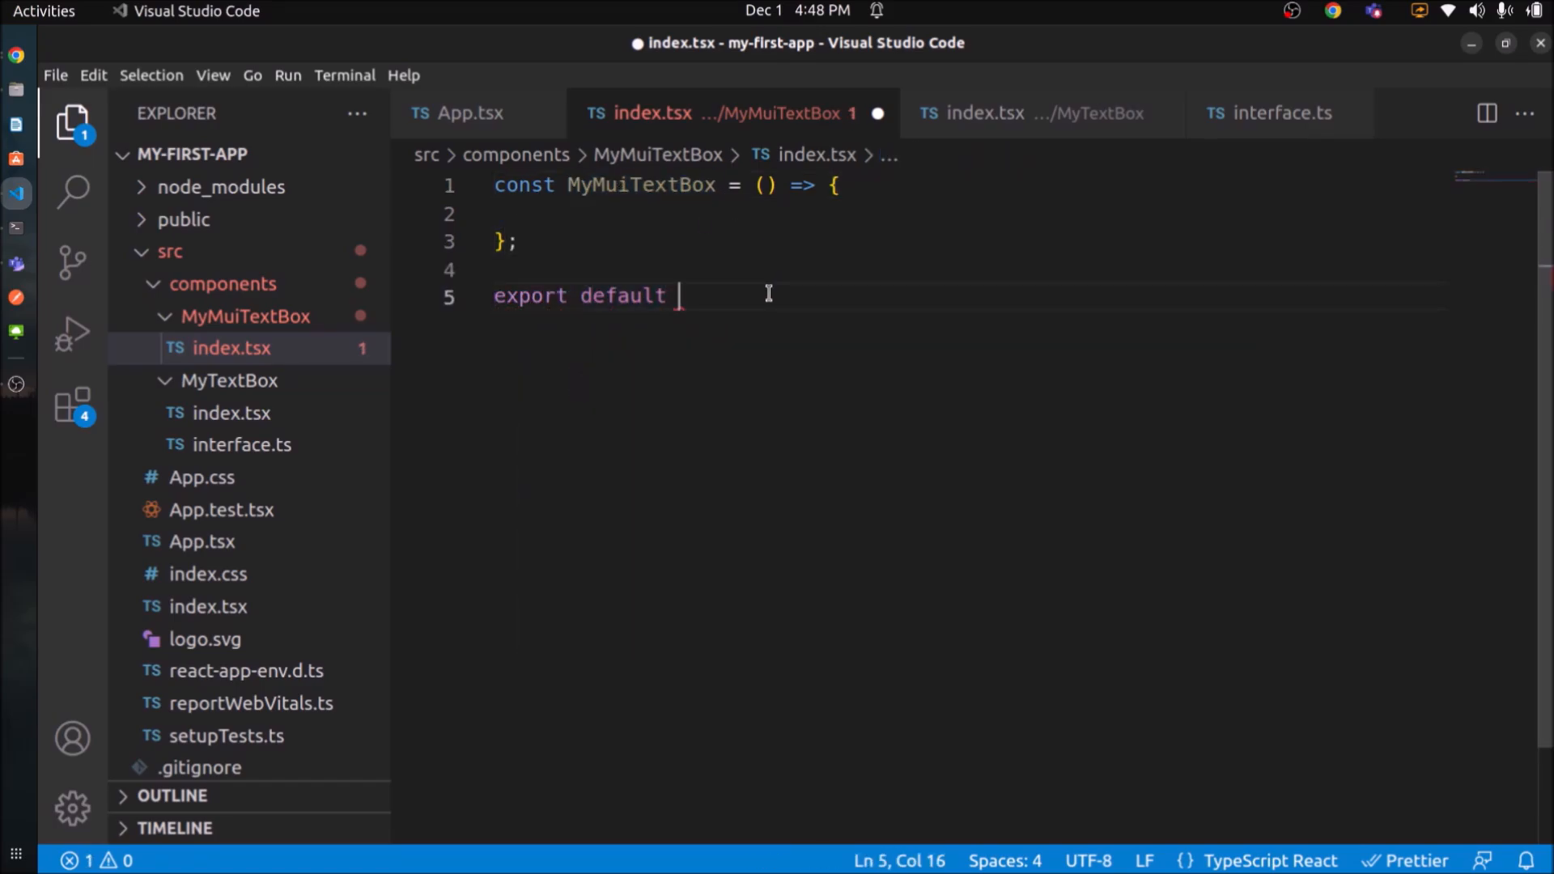
type("MyMuiTextBox;")
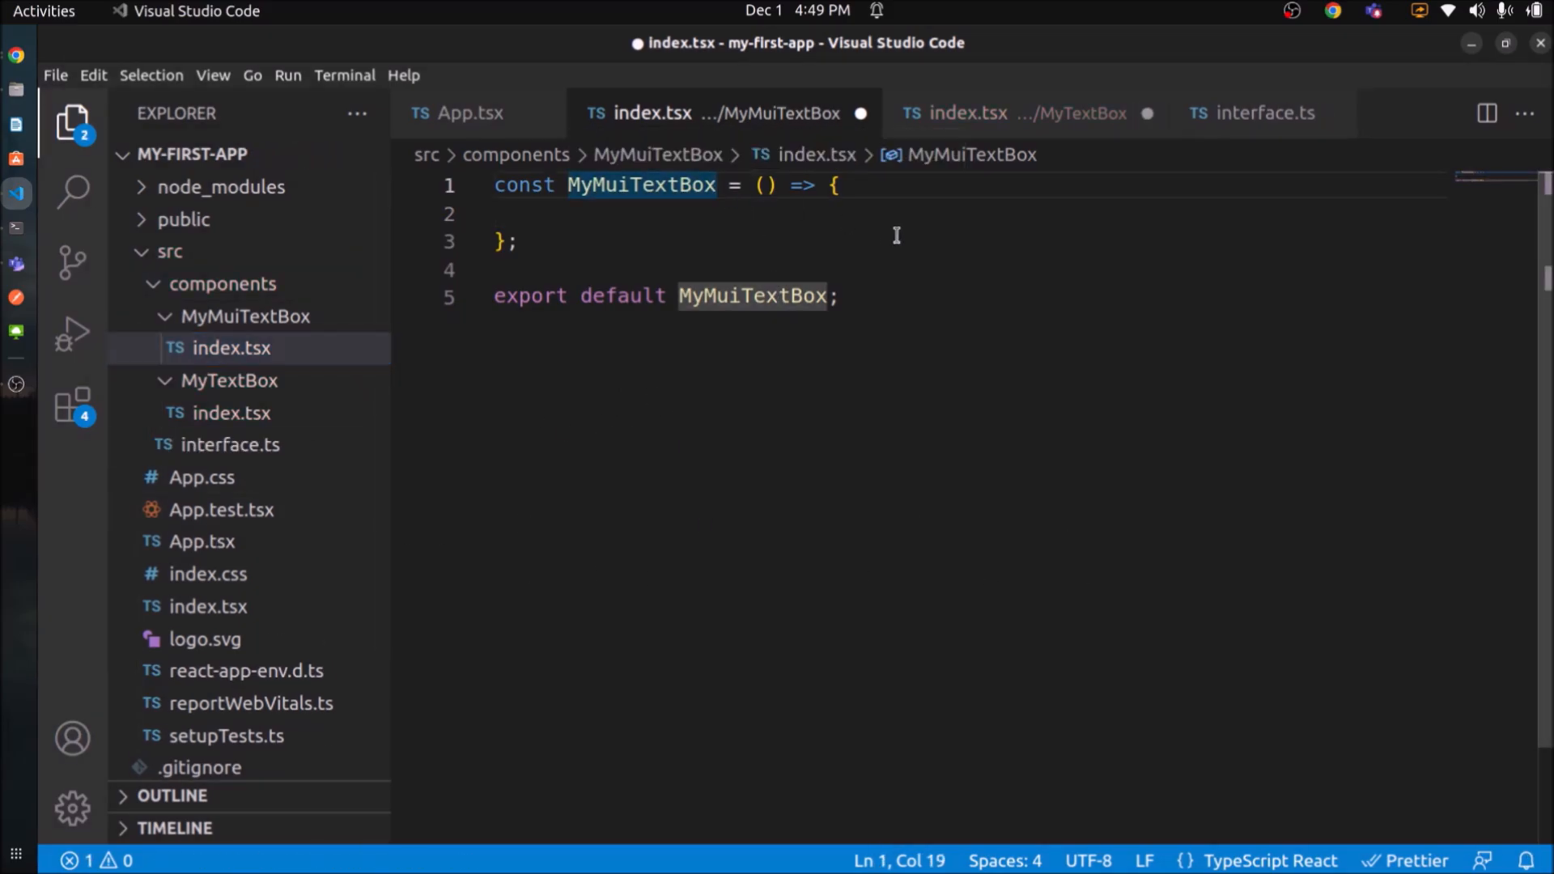
Type MyMuiTextBox as React.FC, return an empty fragment, and destructure label, type, placeholder.
type(": React.FC<MyTextBoxProps>")
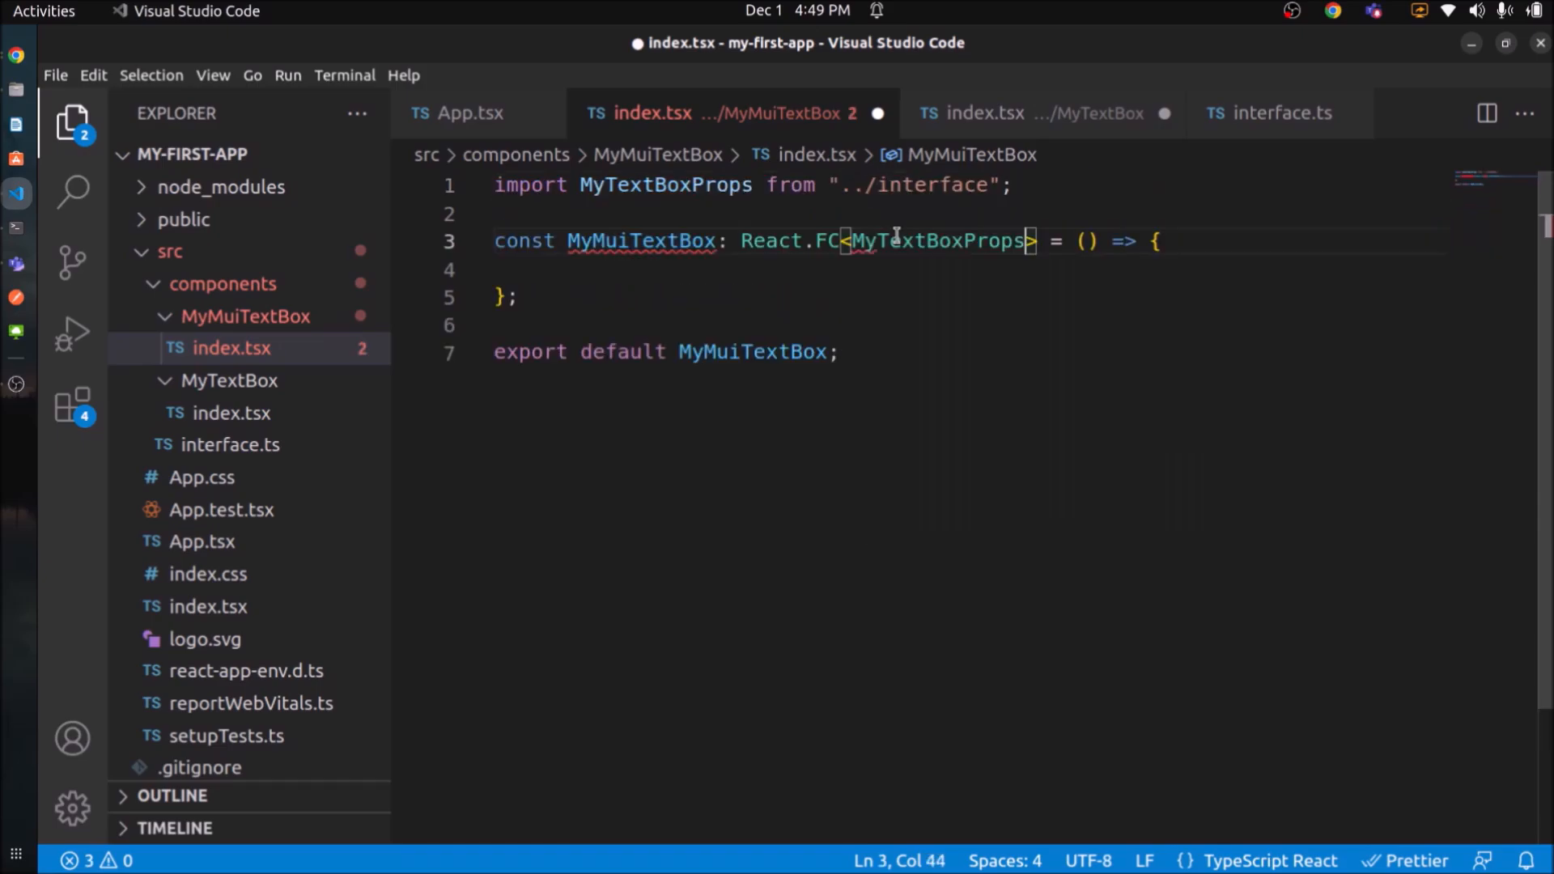
type("r")
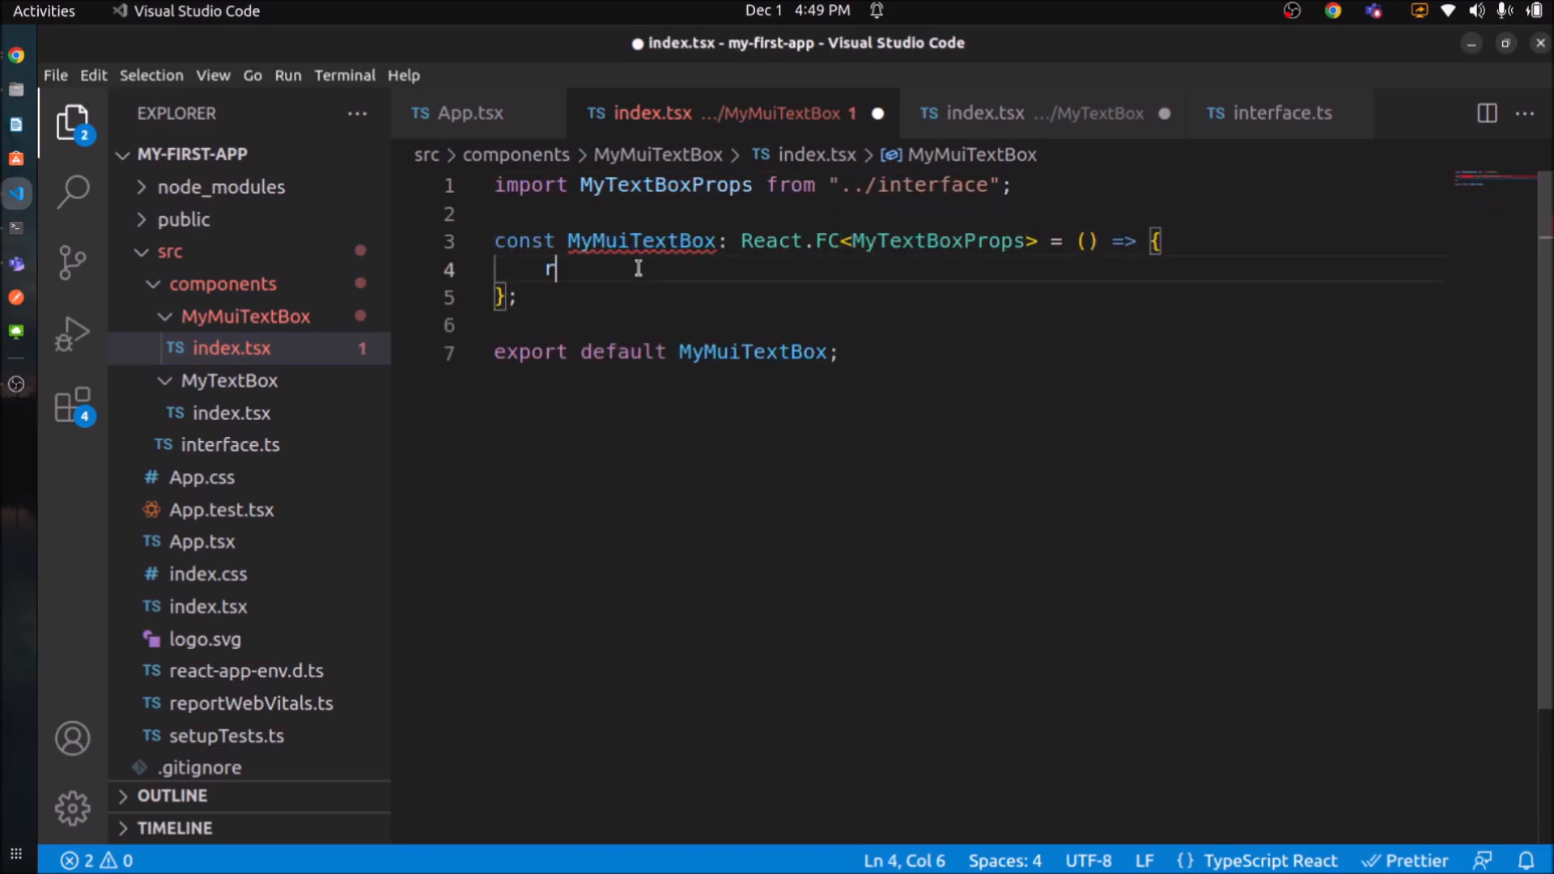
type("eturn <></>;")
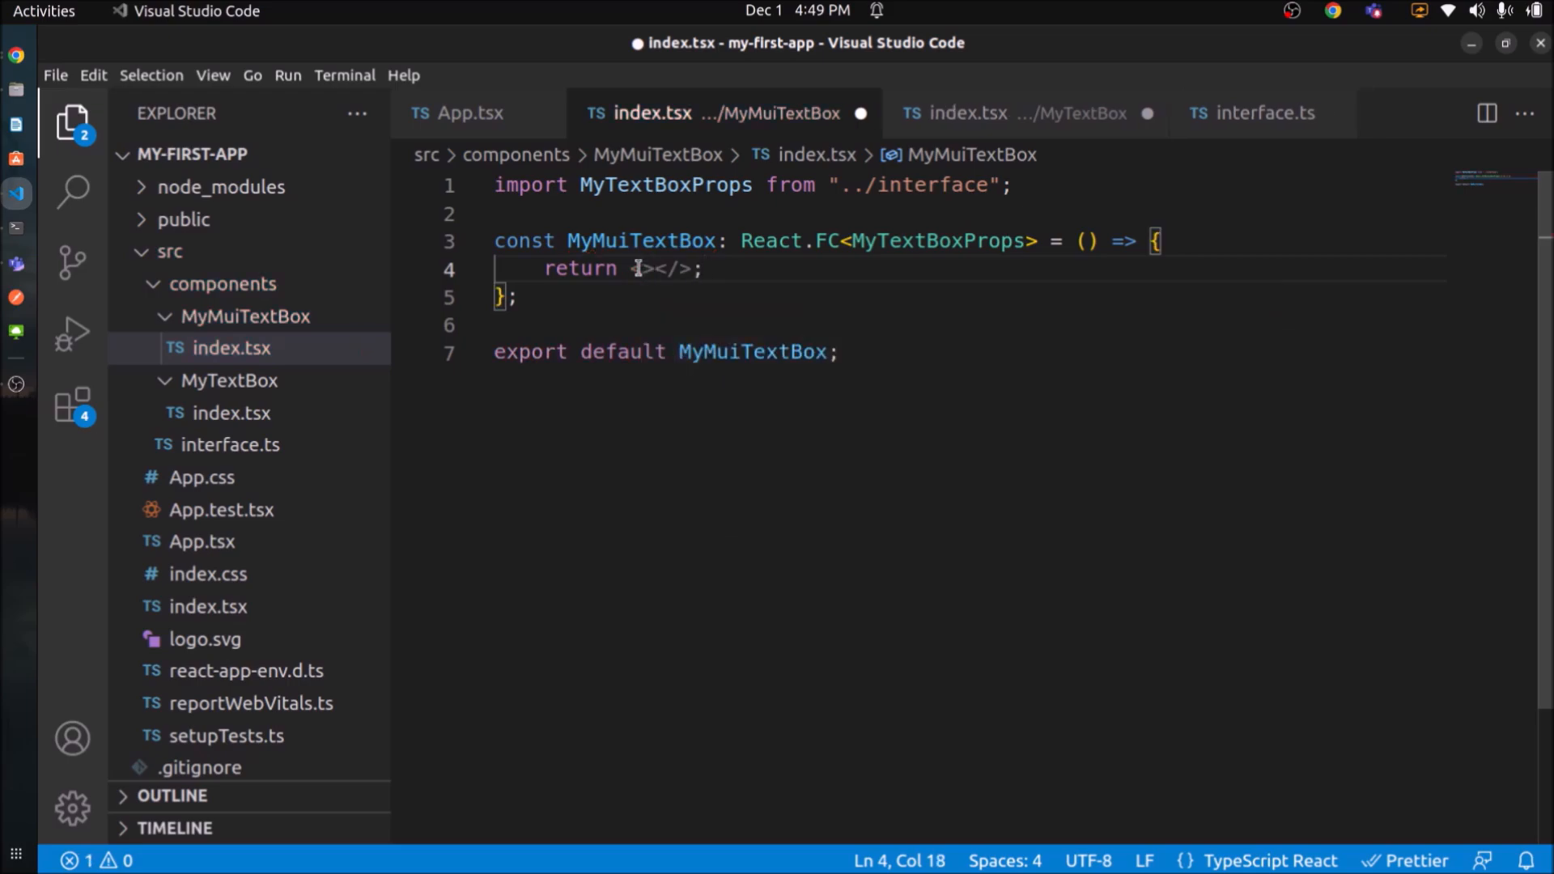
type("{la")
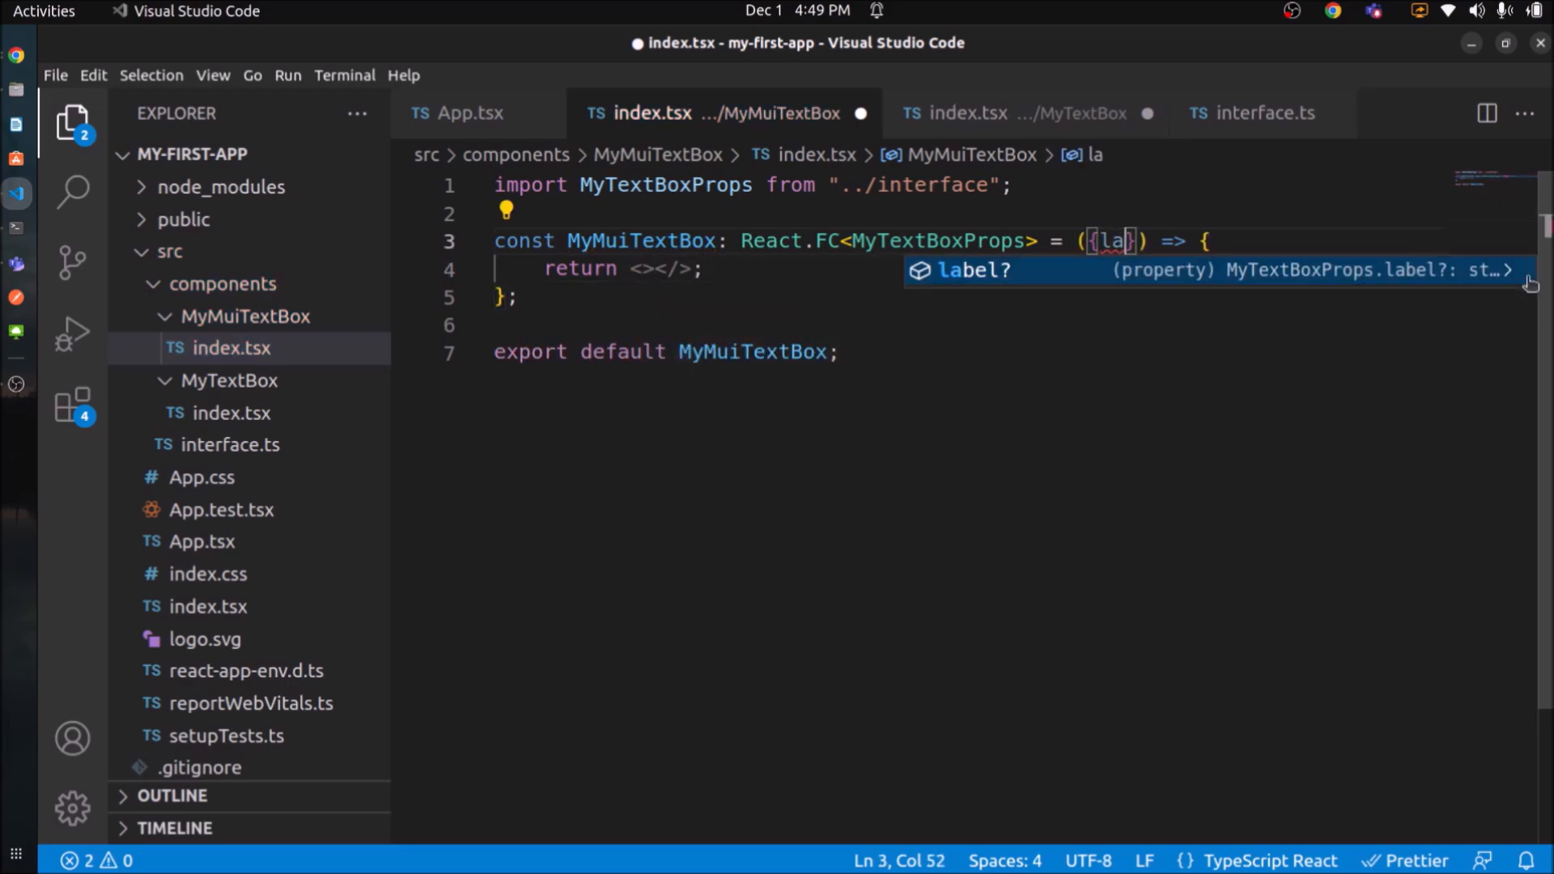
type("label, type, placeholder")
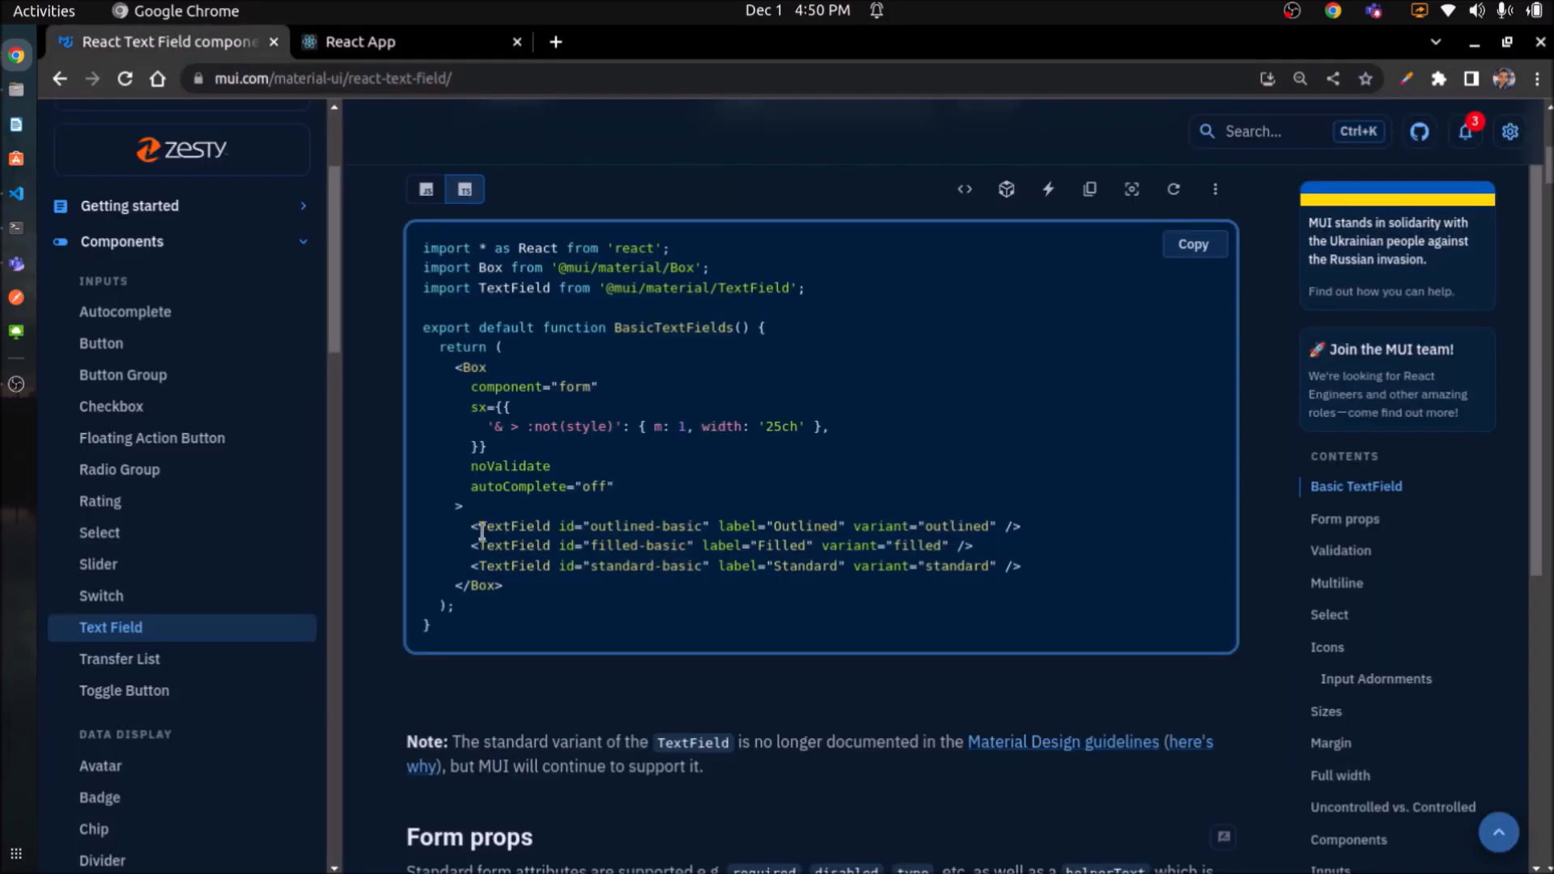
Copy the outlined-basic TextField line from MUI's basic text field example.
left_click(14, 193)
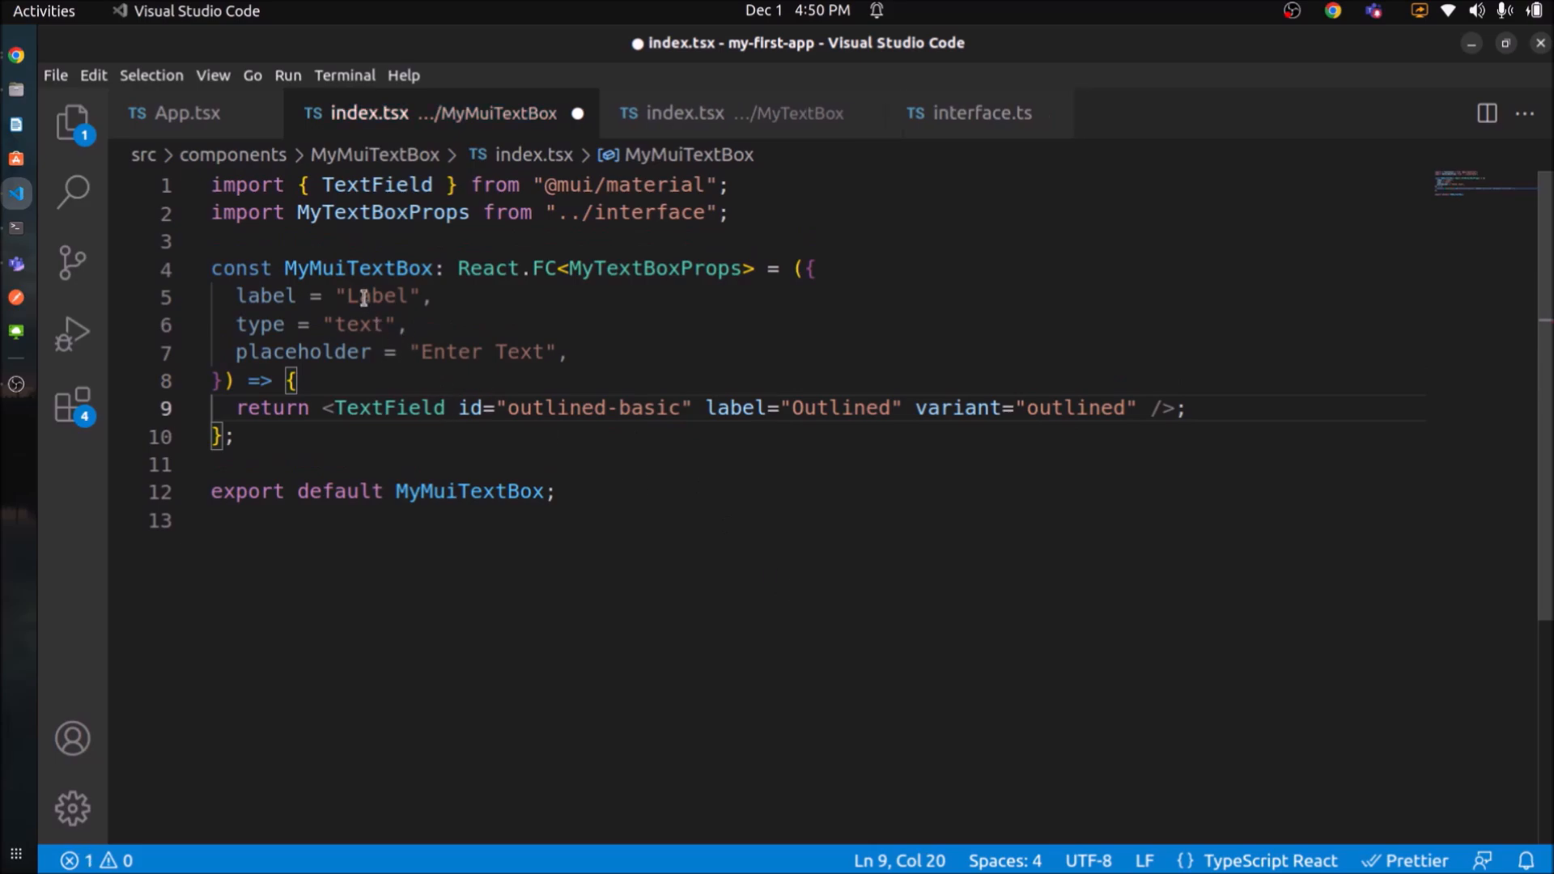
Bind the pasted TextField to {label}, {placeholder} and type={type}.
double_click(837, 407)
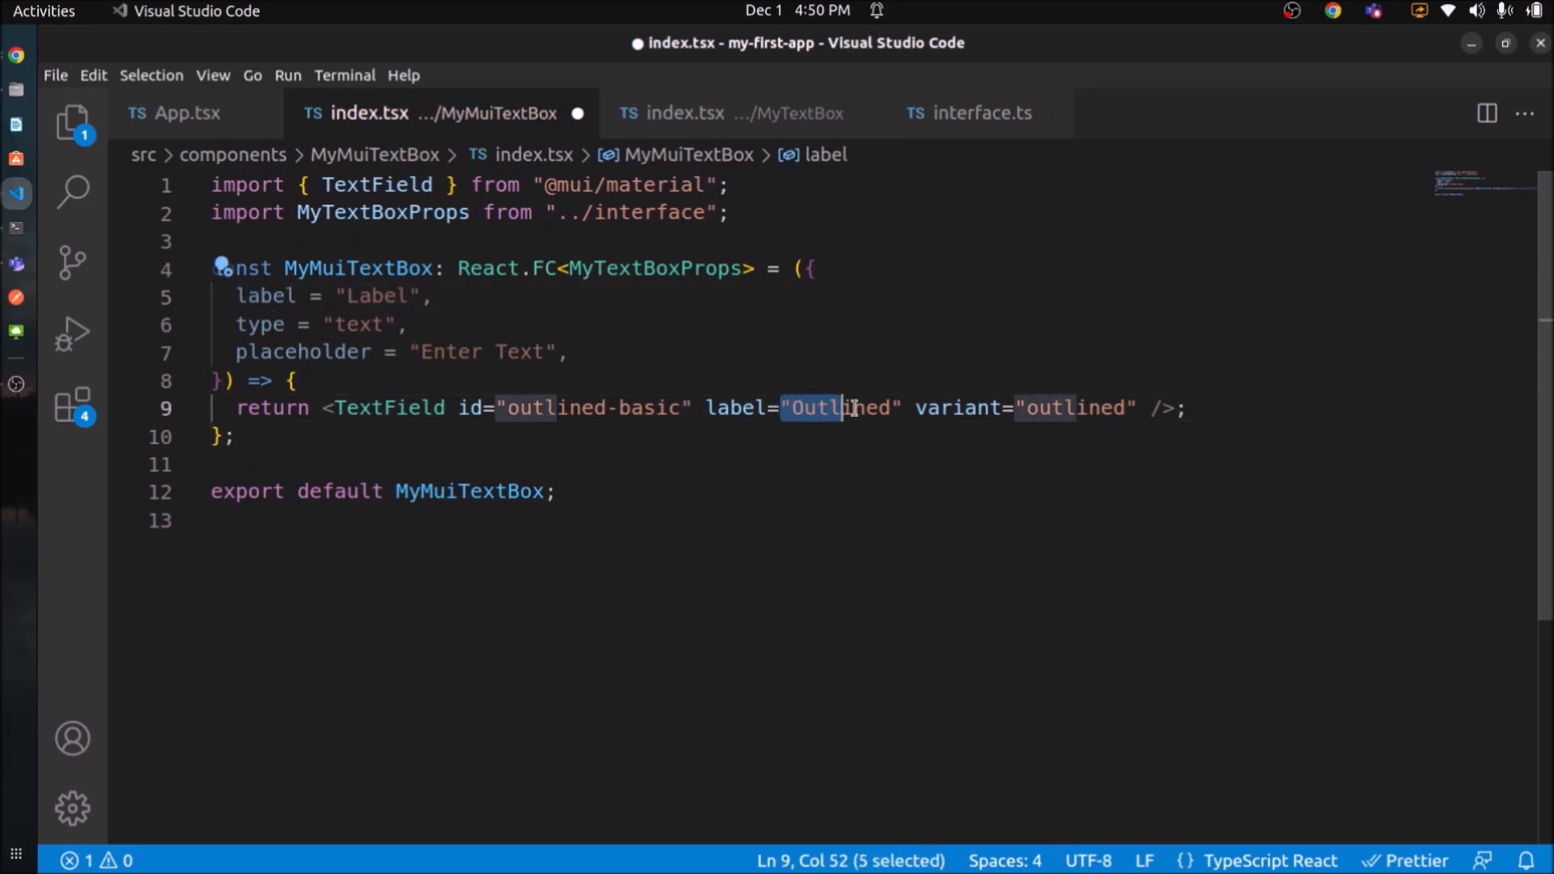
type("{label}")
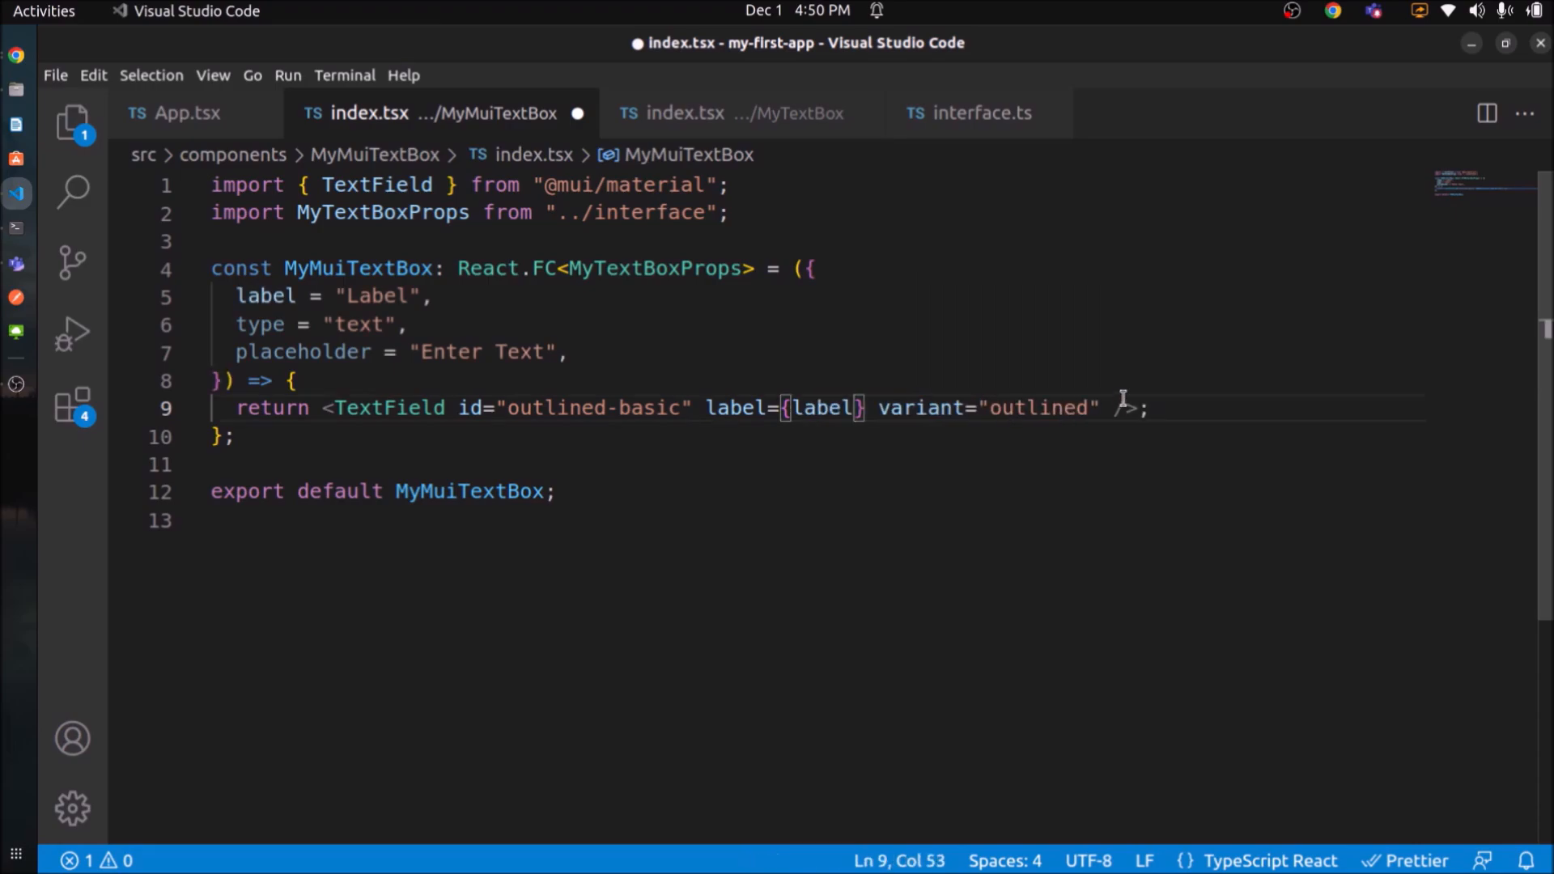
type("placeholder=\"\"")
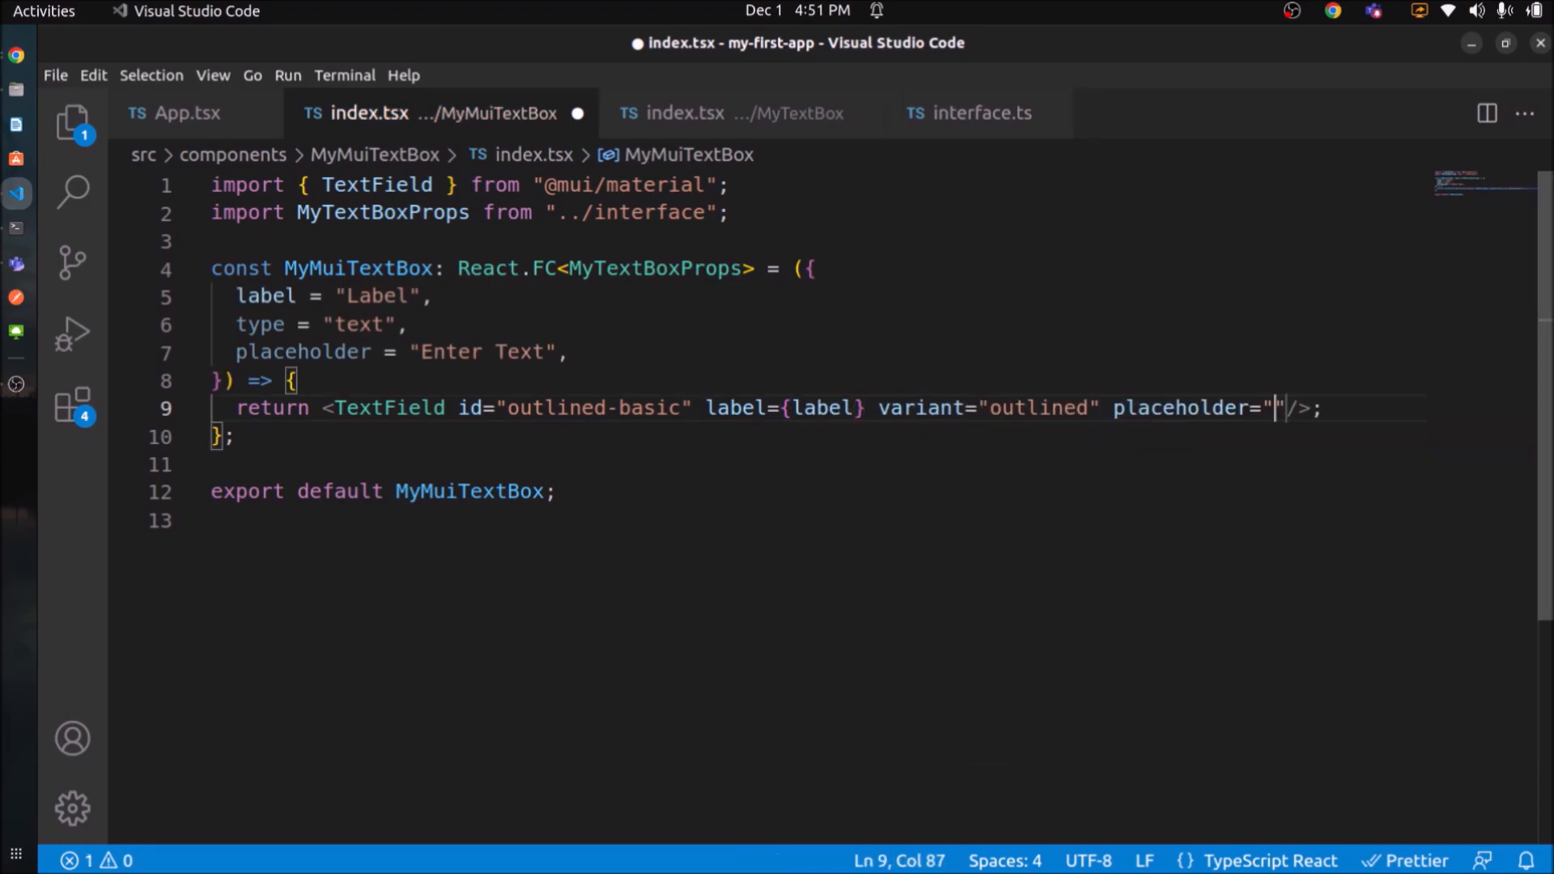
type("{")
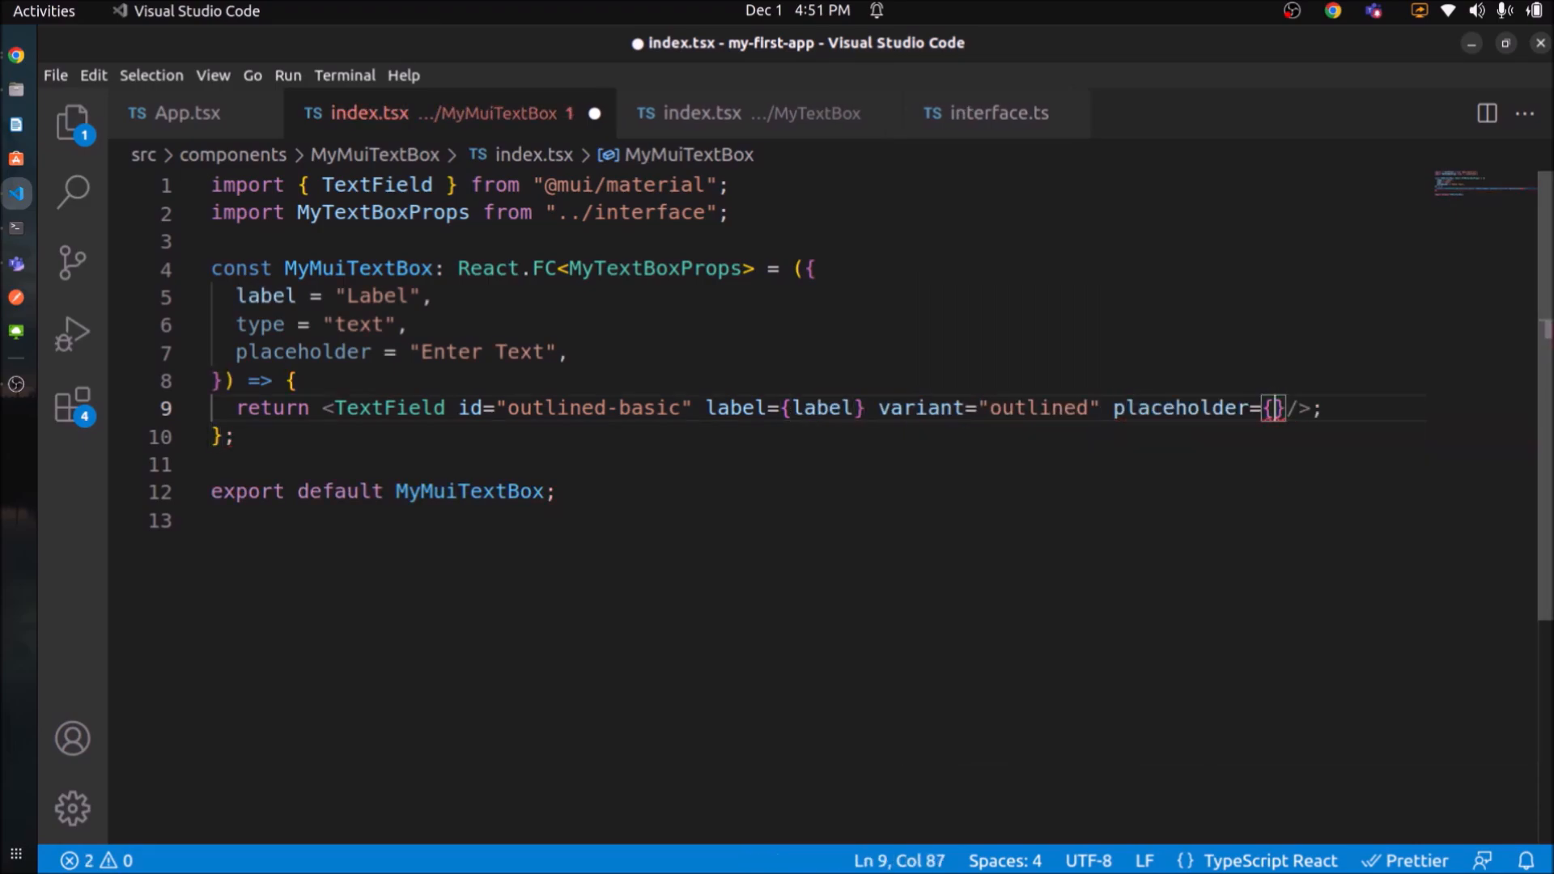
type("placeholder={placeholder")
type("t")
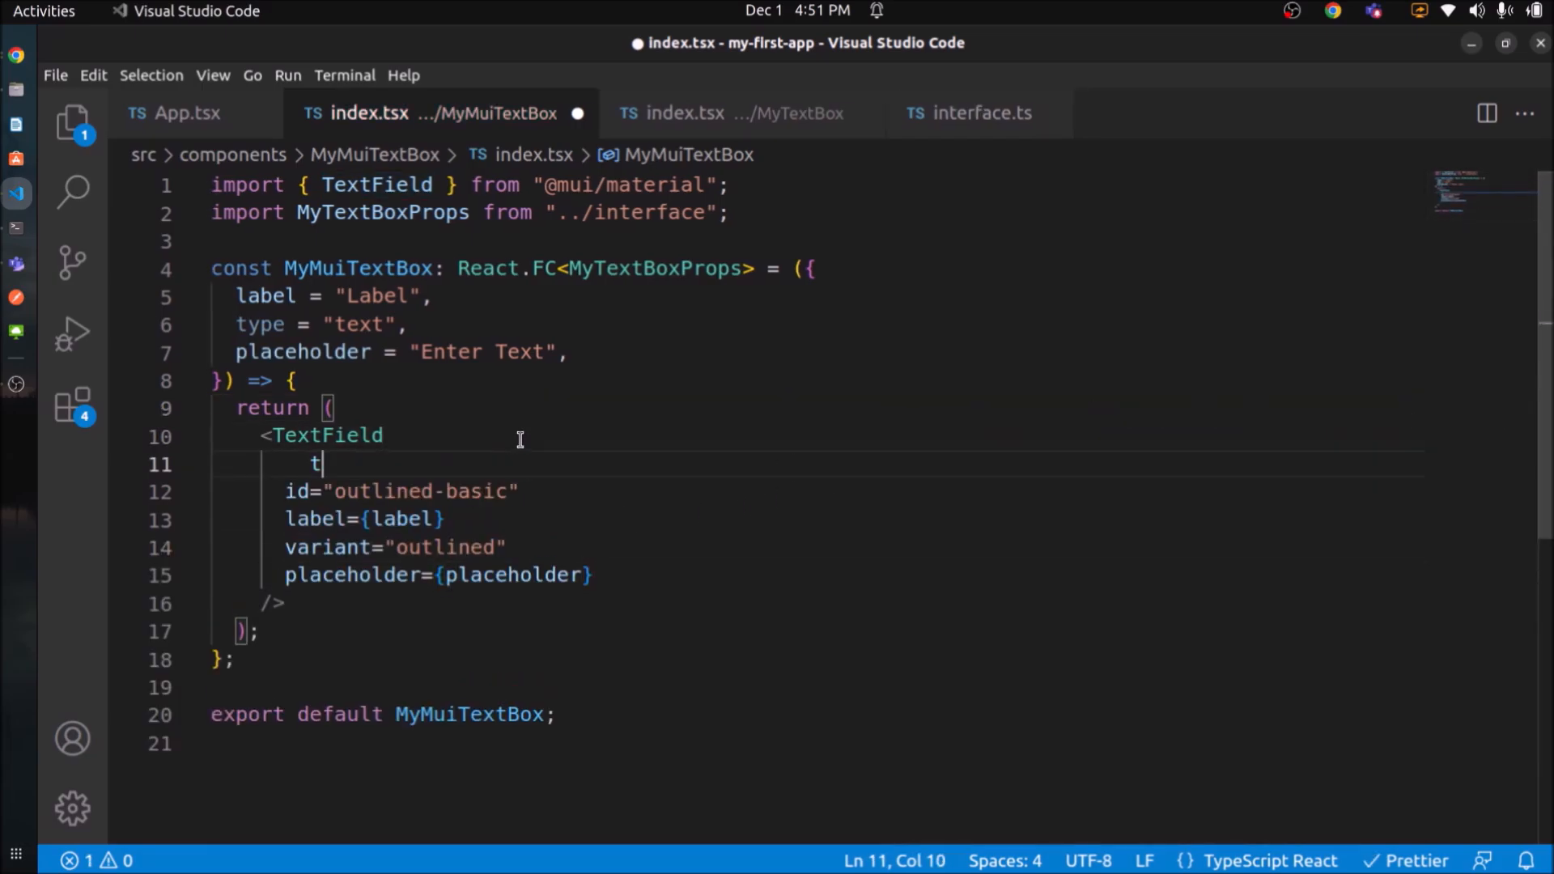
type("ype={type}")
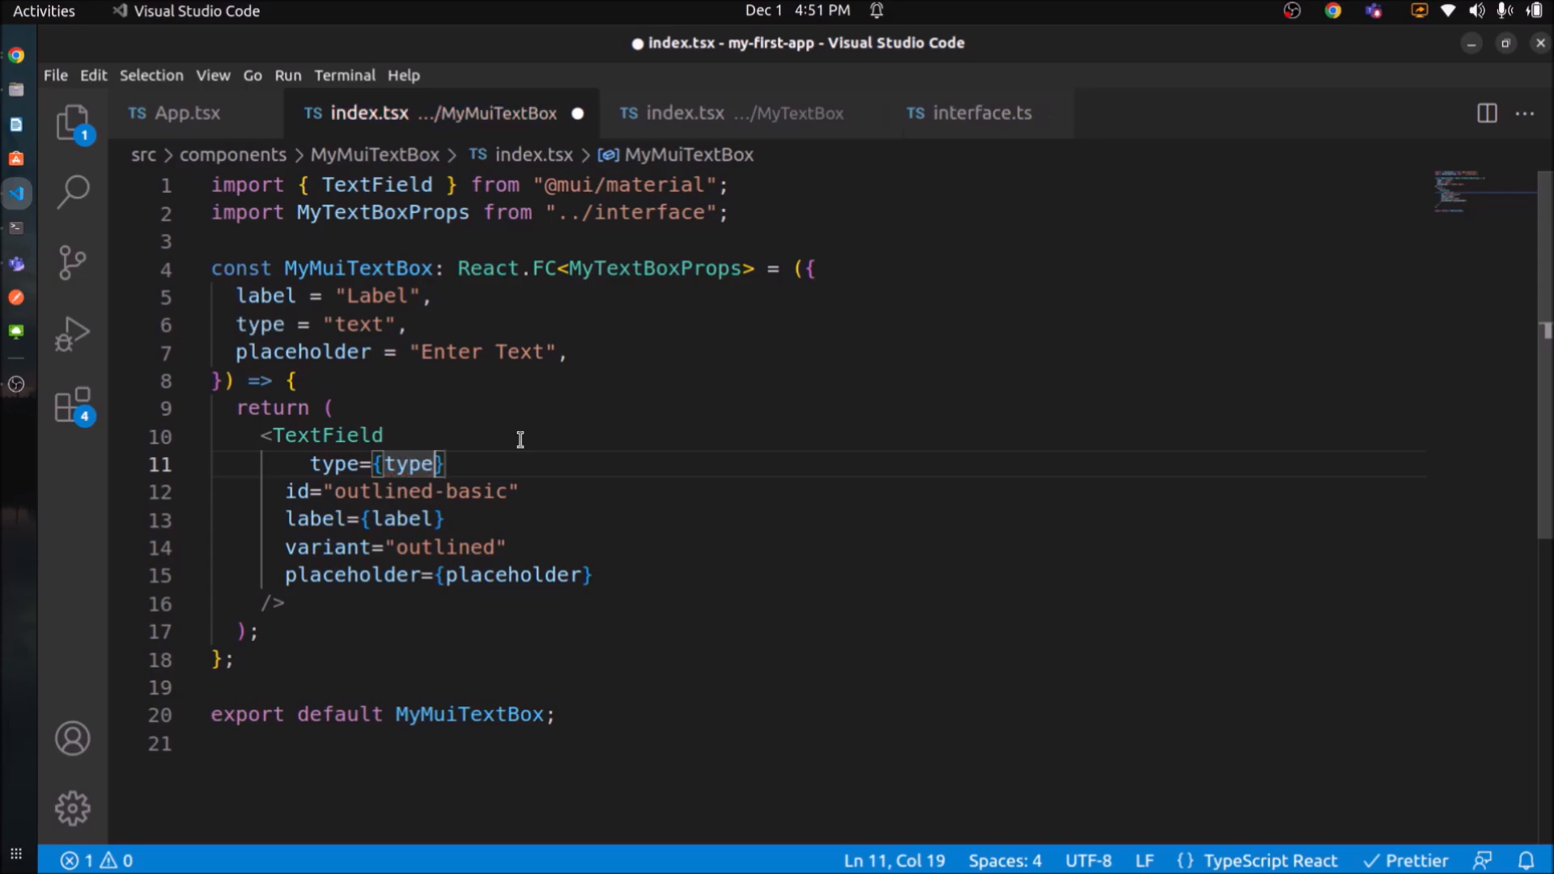
Add a MyMuiTextBox element to App.tsx.
double_click(358, 267)
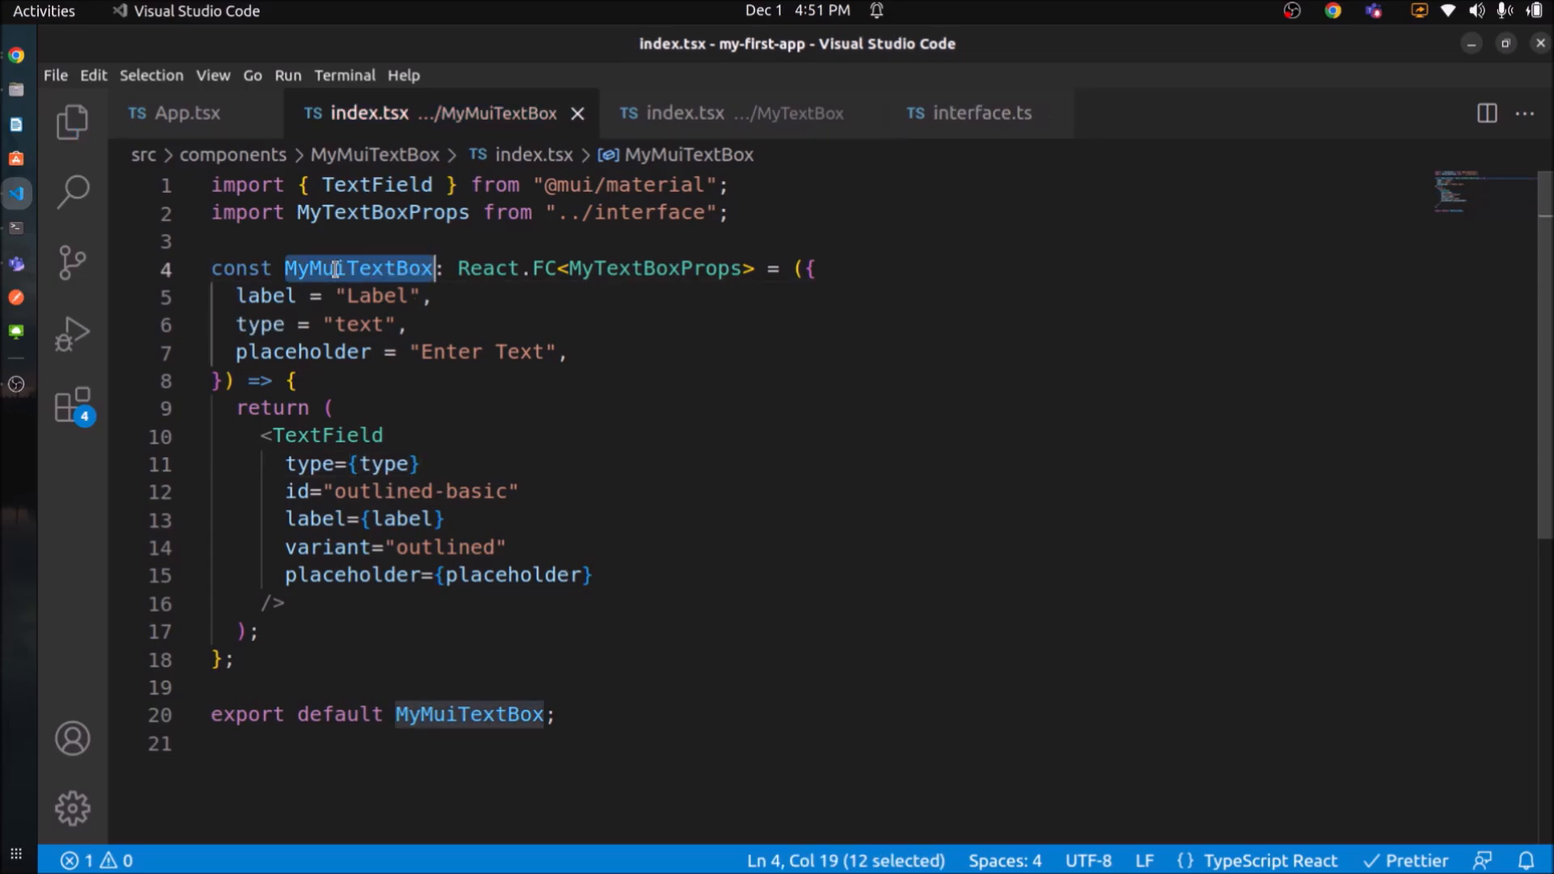
left_click(185, 113)
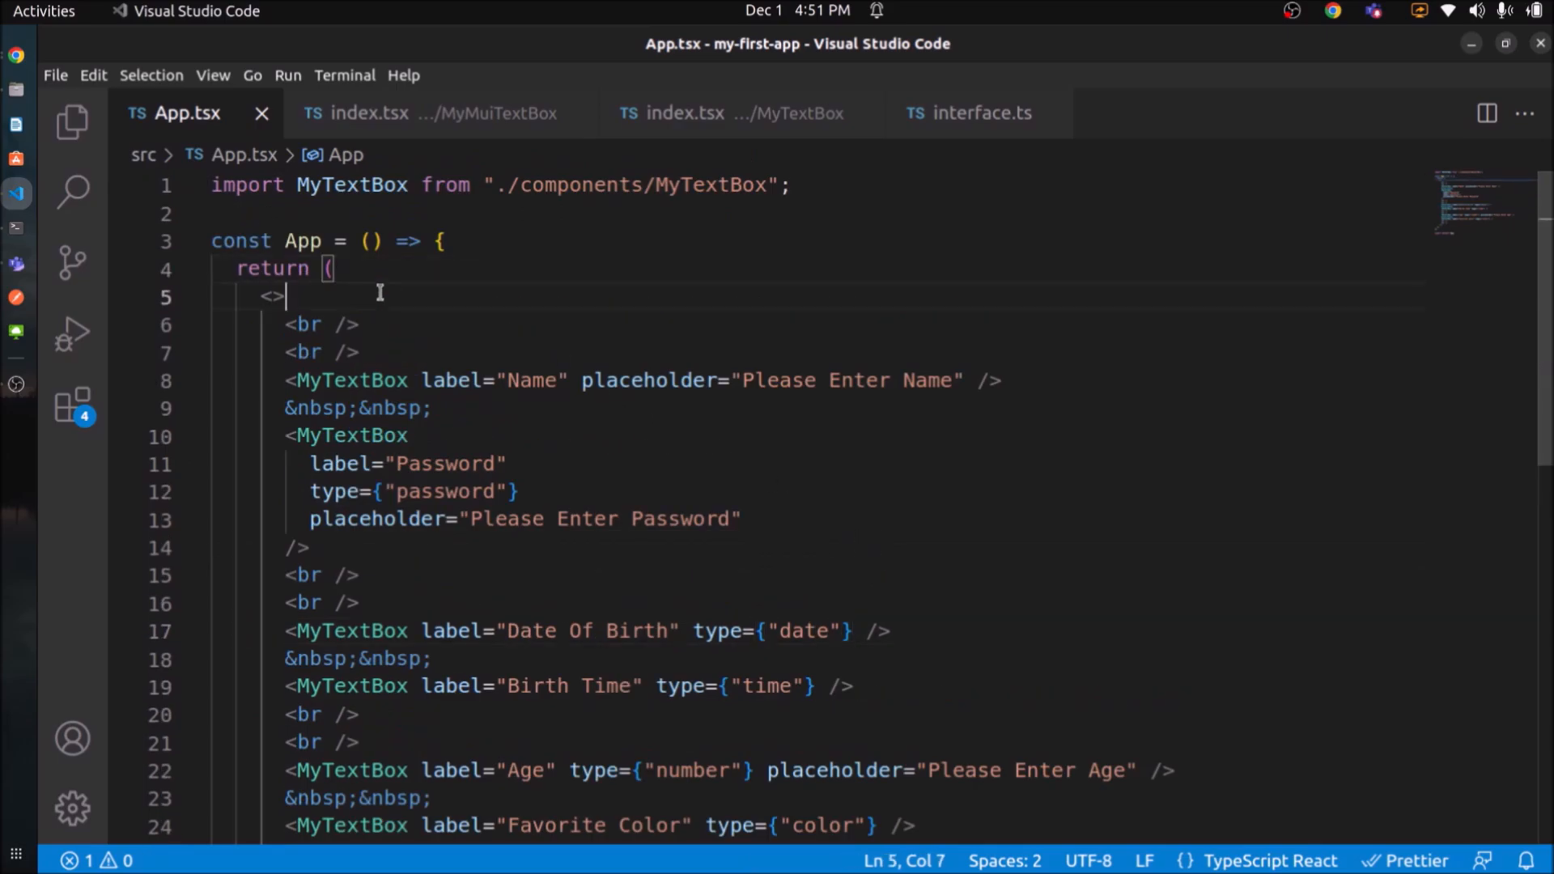
type("MyMuiTextBox")
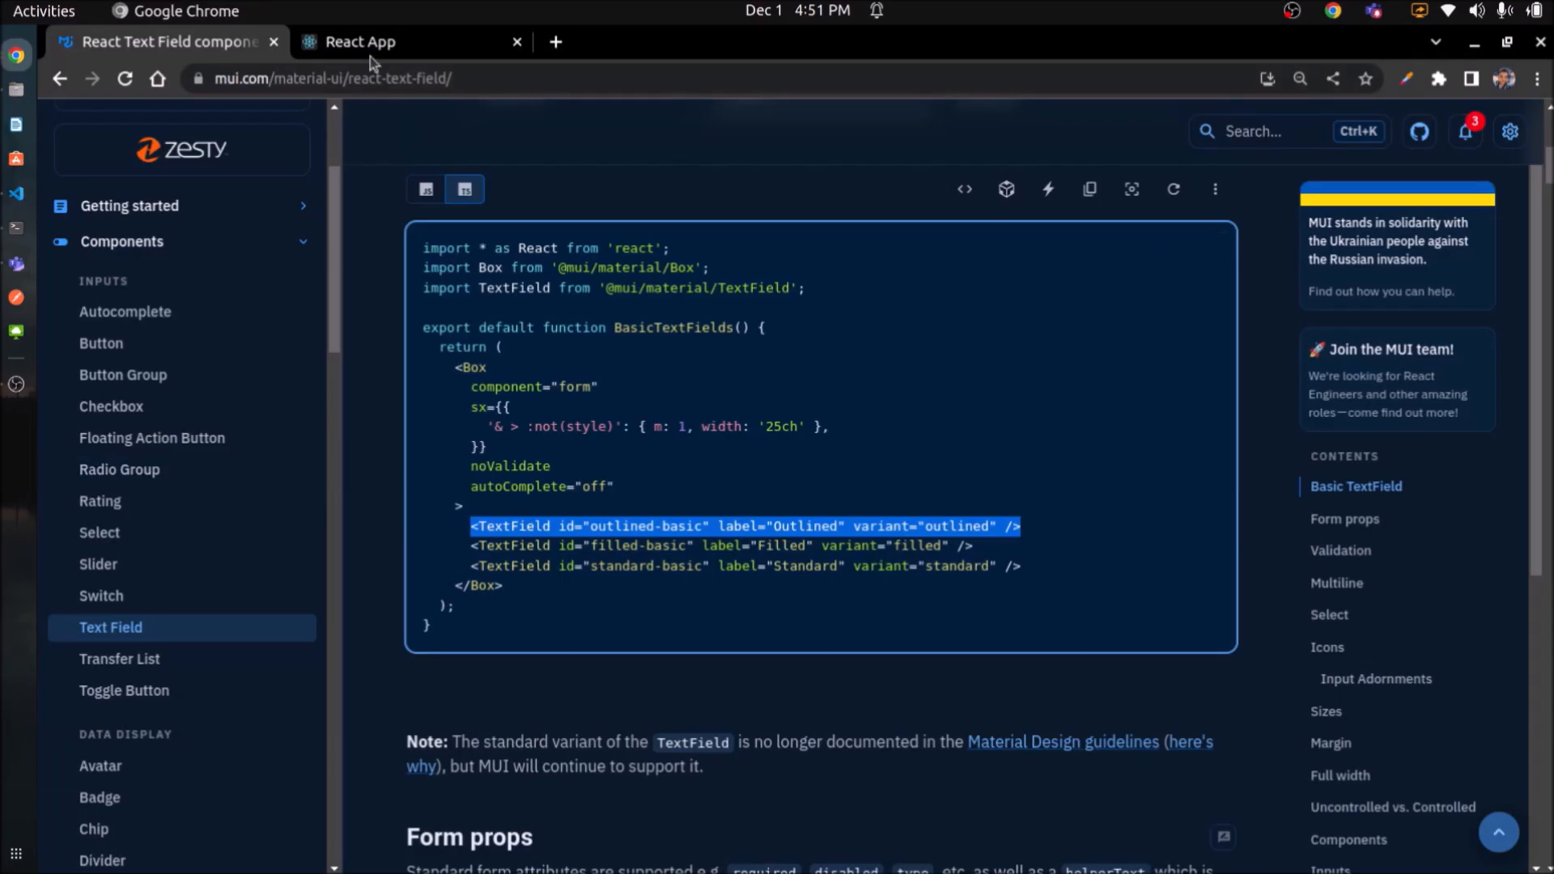
left_click(359, 41)
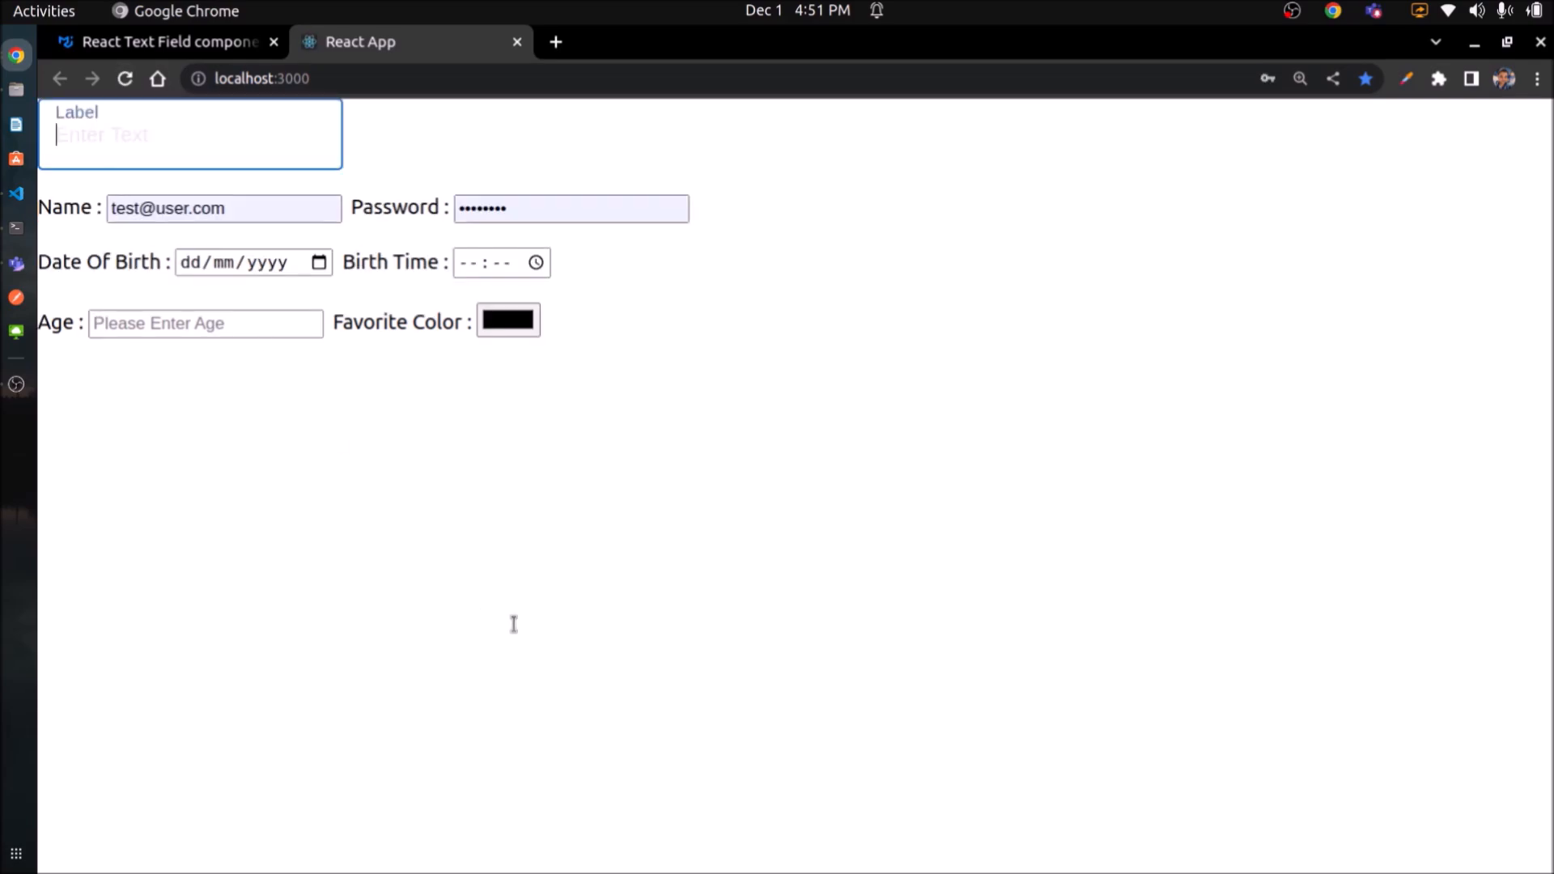
left_click(164, 41)
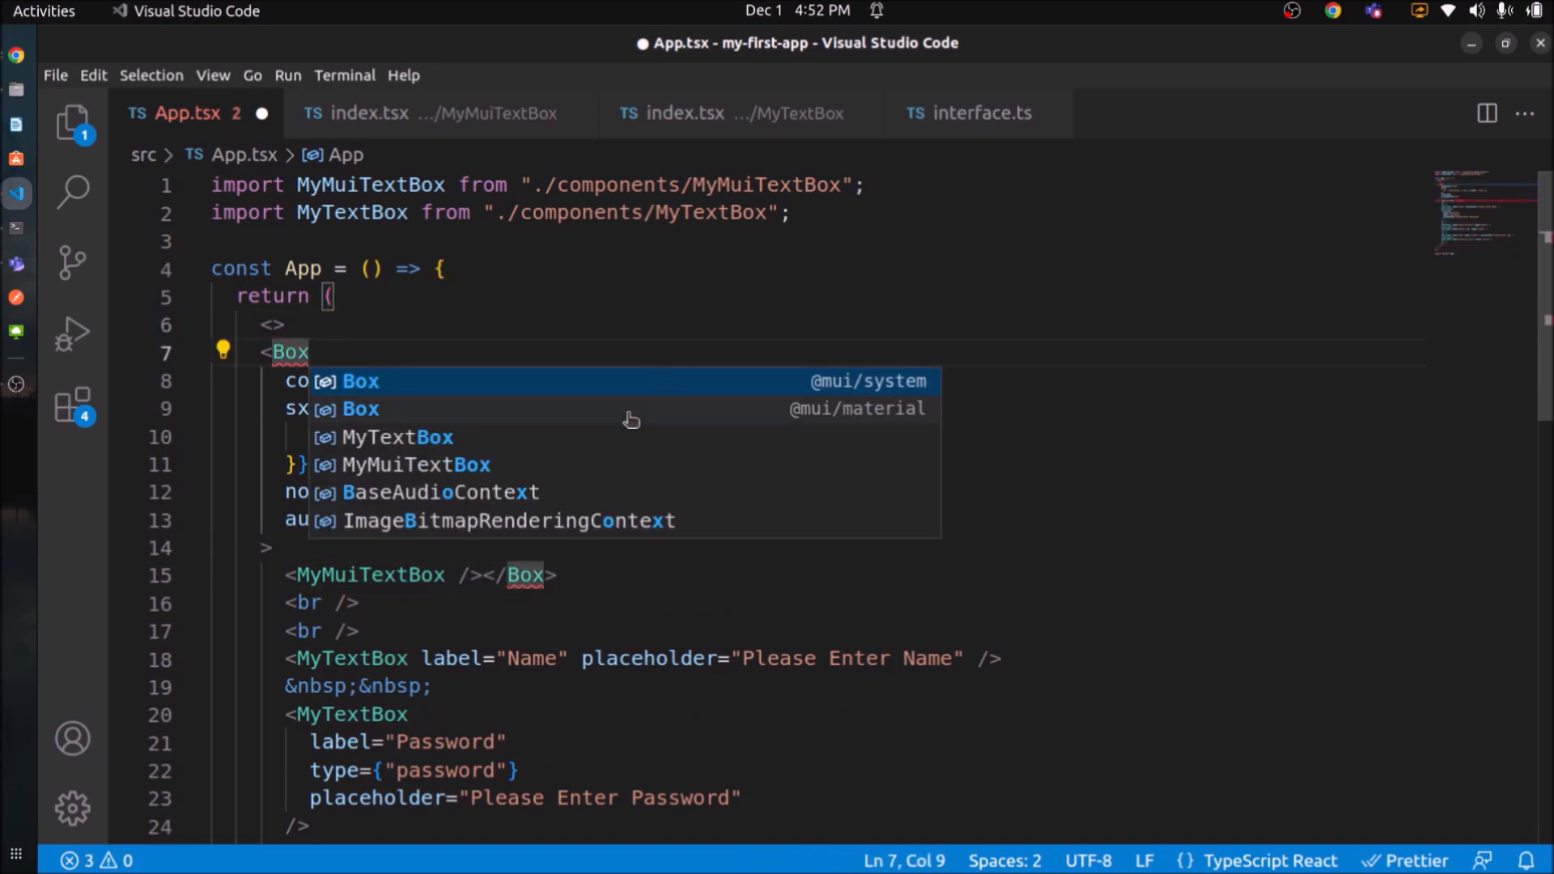
left_click(360, 407)
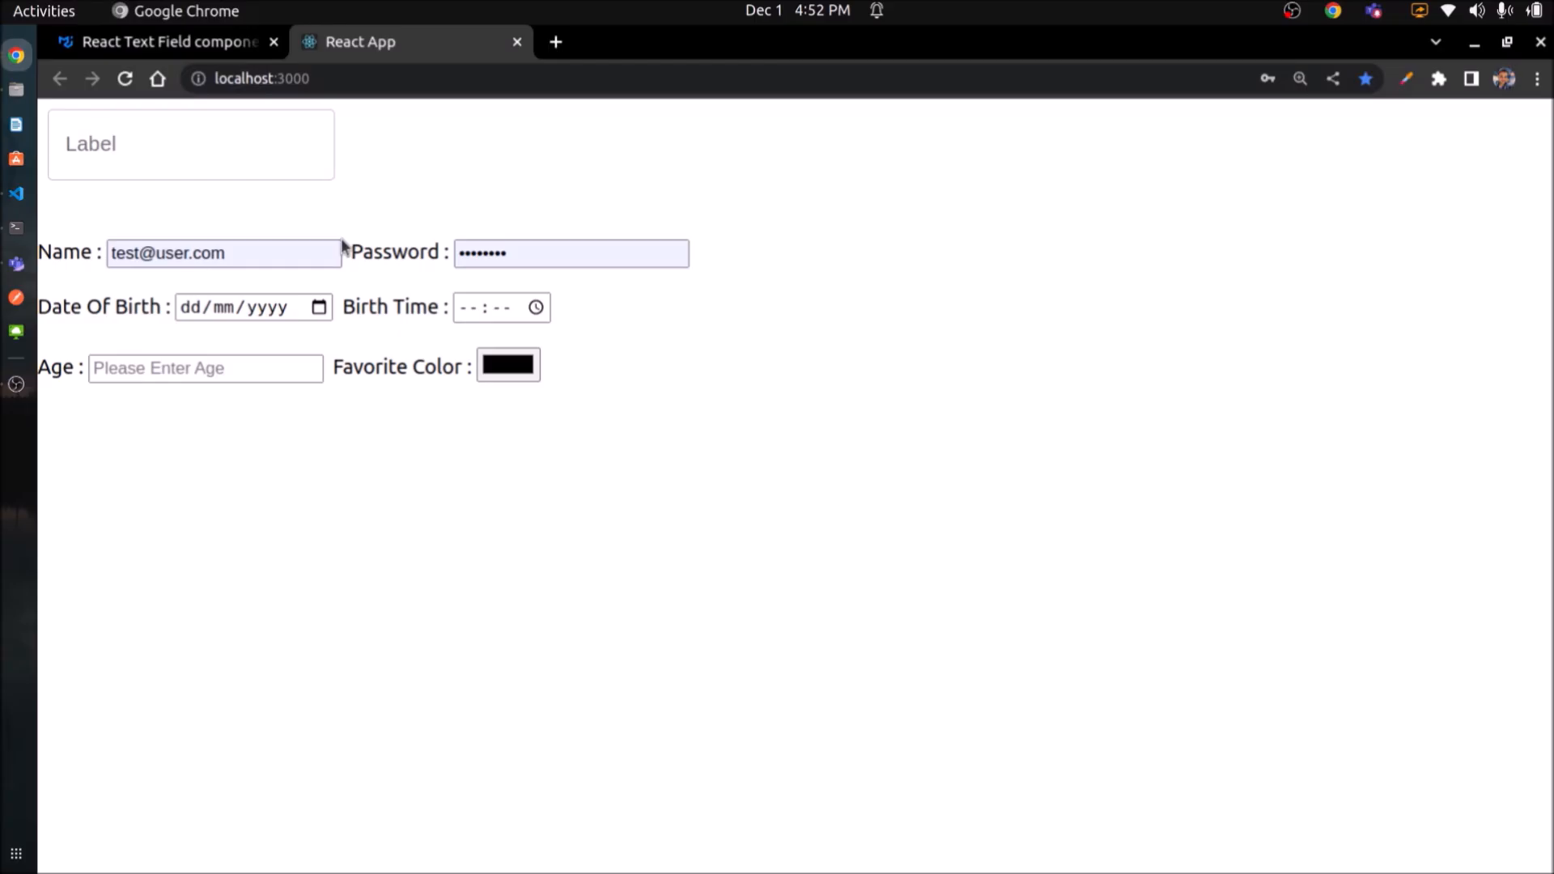
left_click(16, 193)
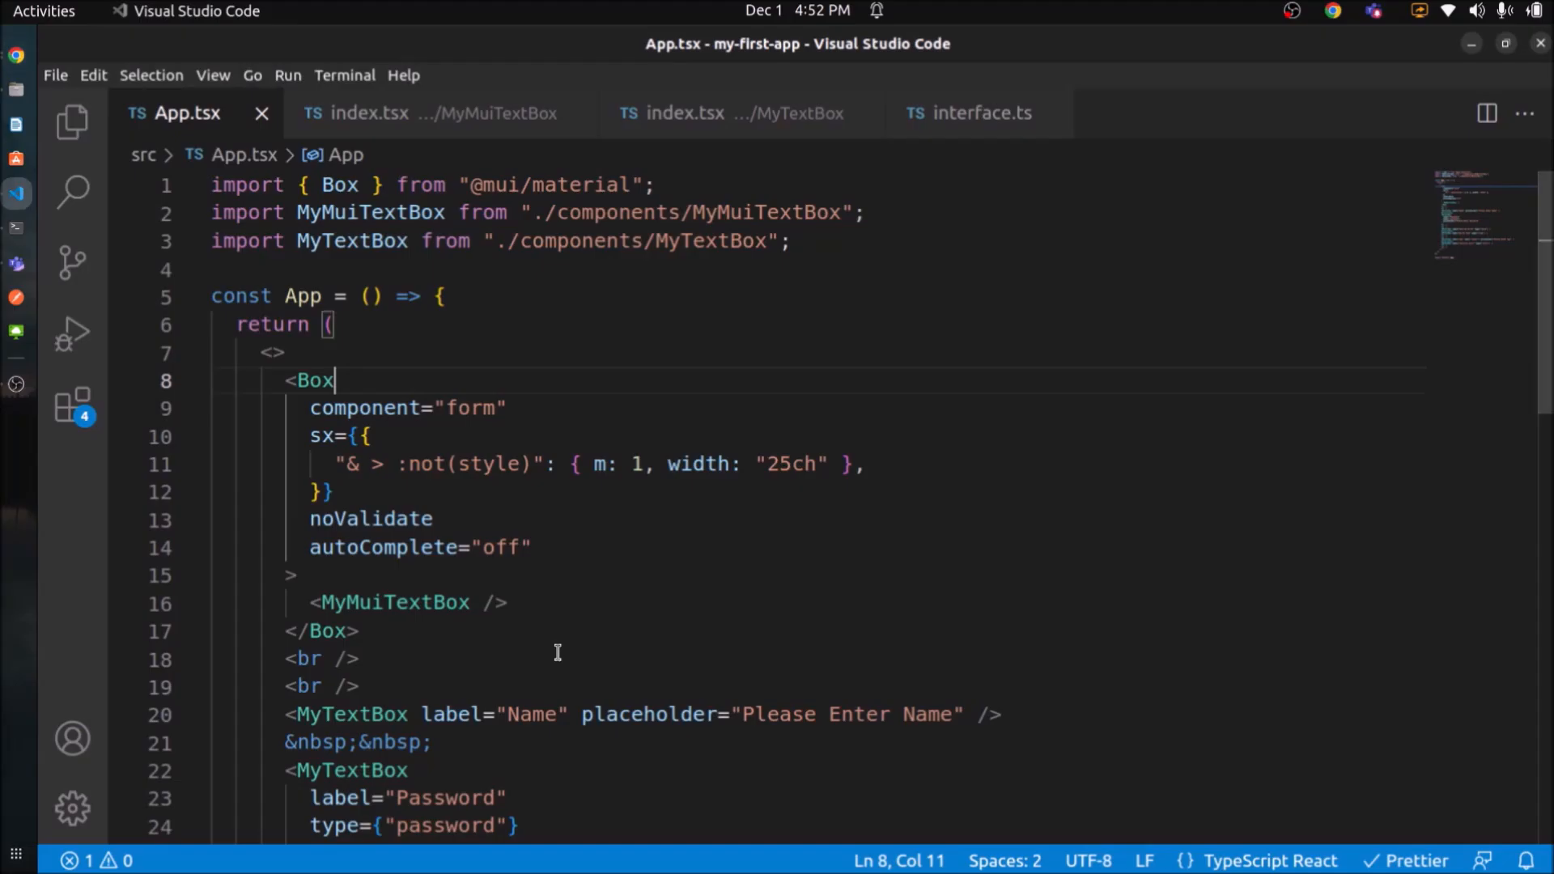
scroll("down", 3)
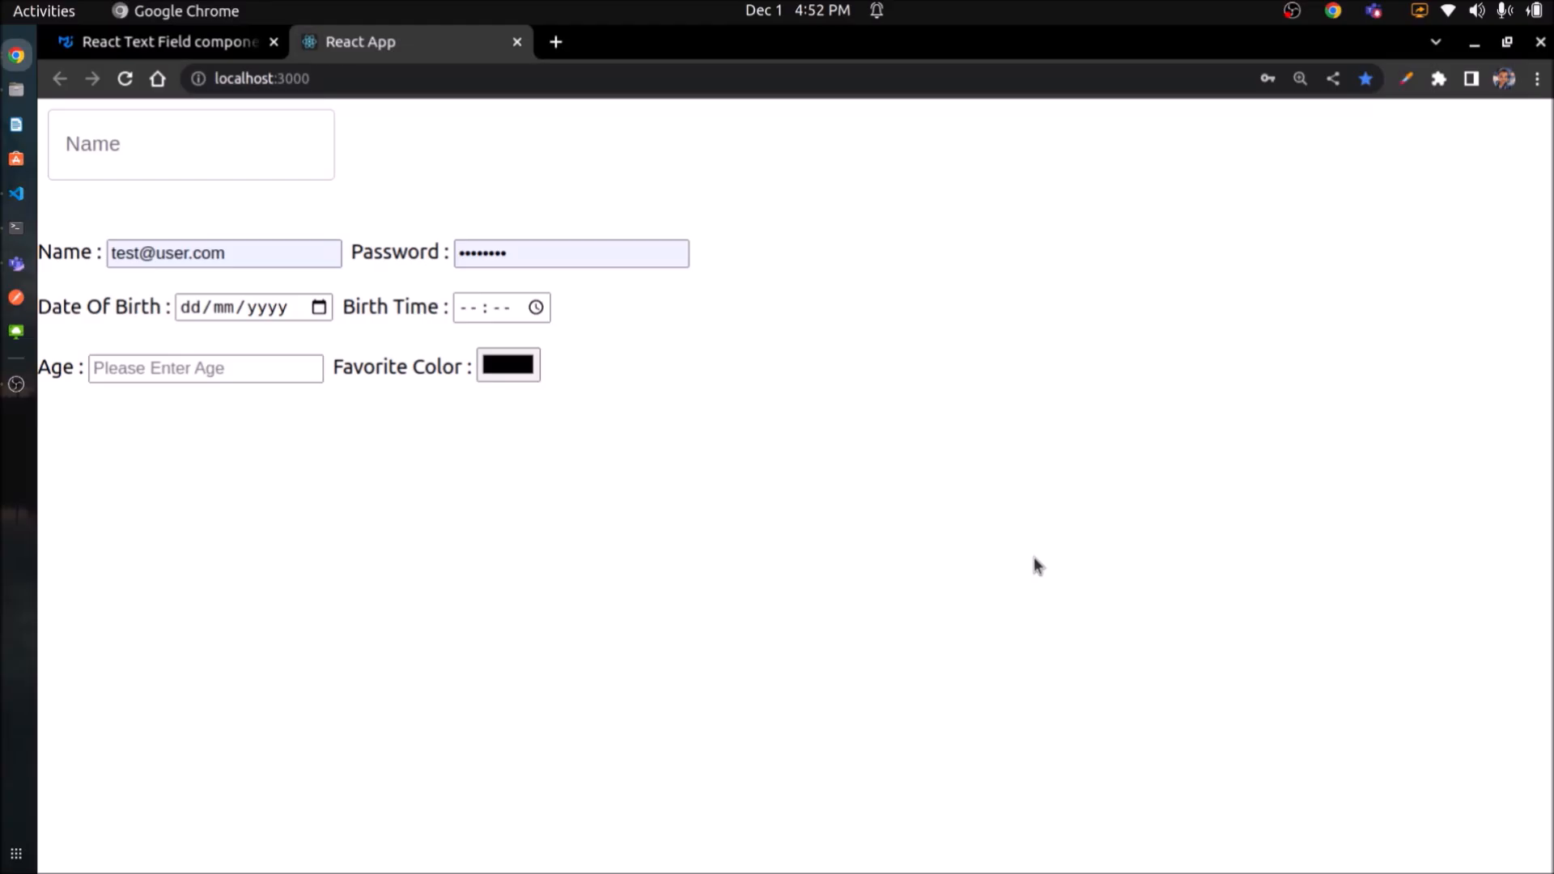
left_click(16, 194)
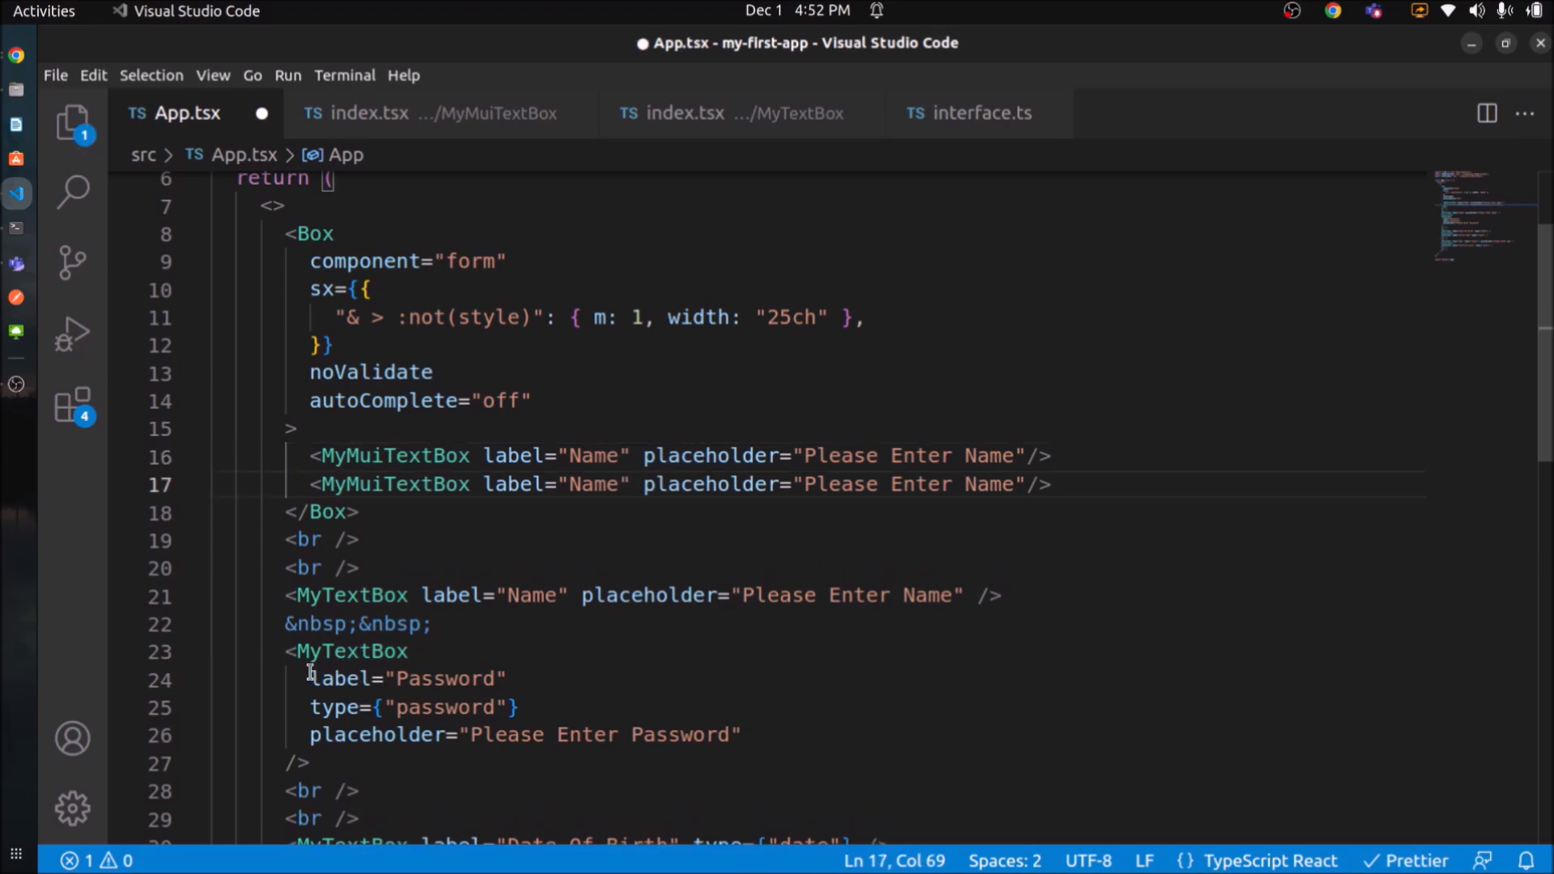
Check the outlined Name through Favorite Color fields in Chrome, then return to the editor.
left_click(473, 484)
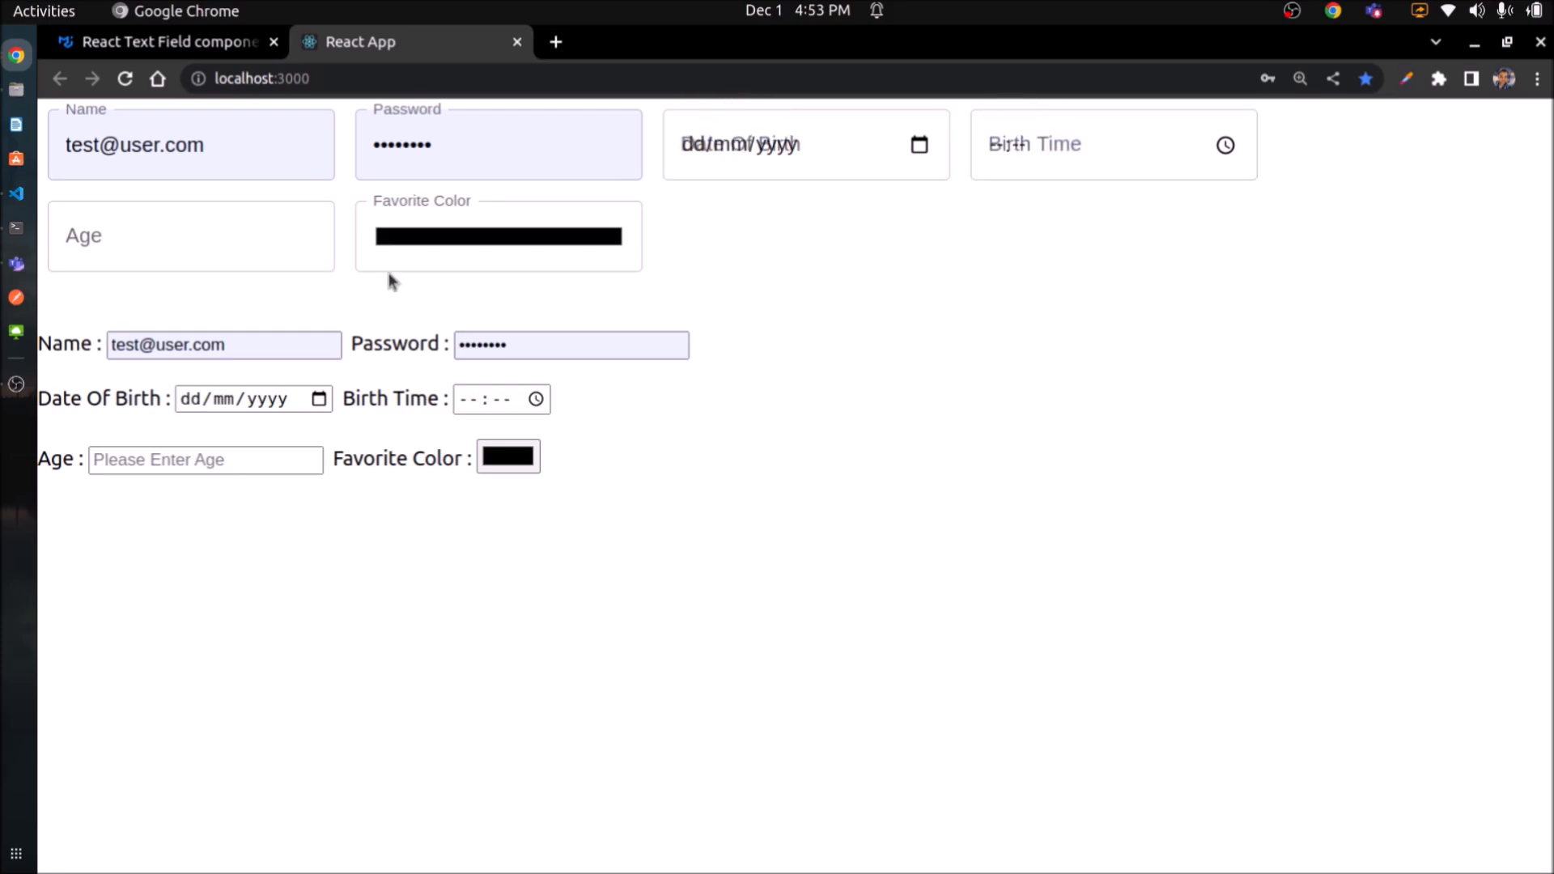
left_click(498, 235)
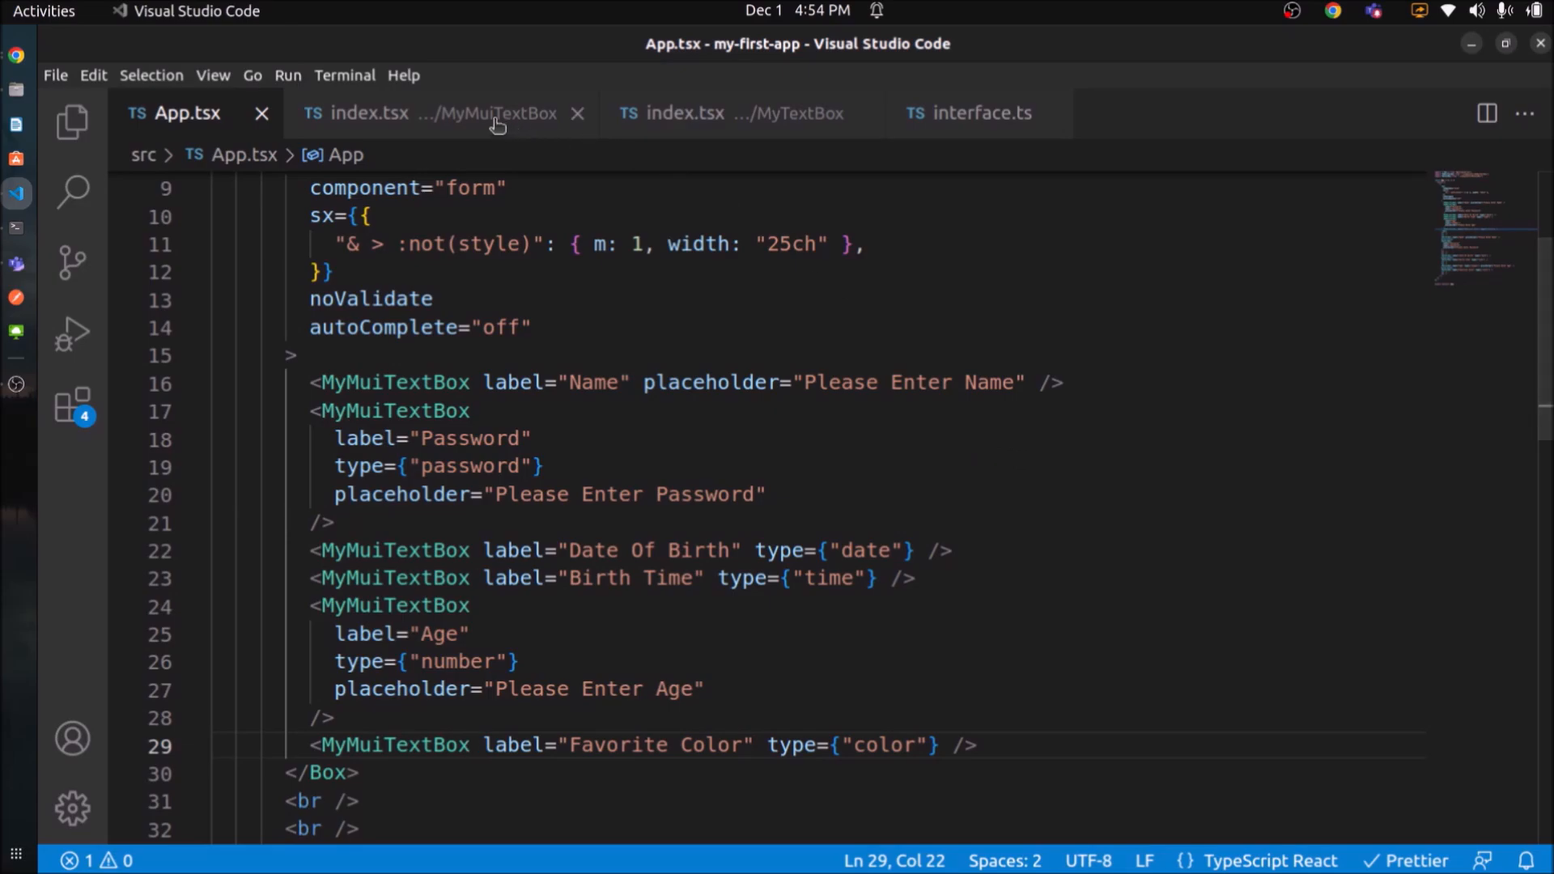
Add size="small" to MyMuiTextBox's TextField and check the colour field in Chrome.
left_click(429, 113)
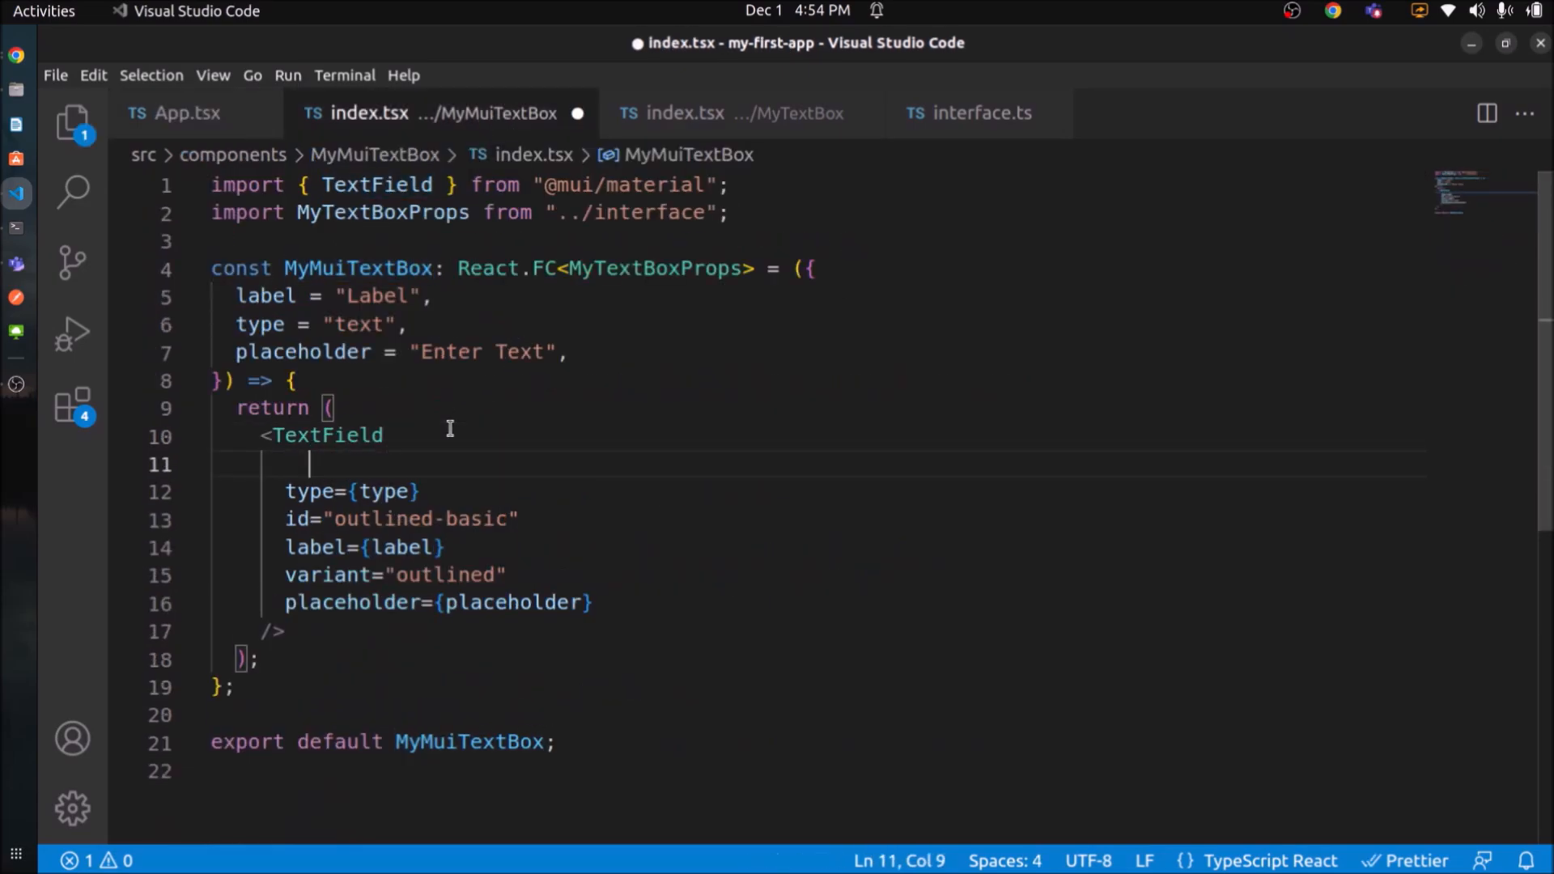
type("size=\"\"")
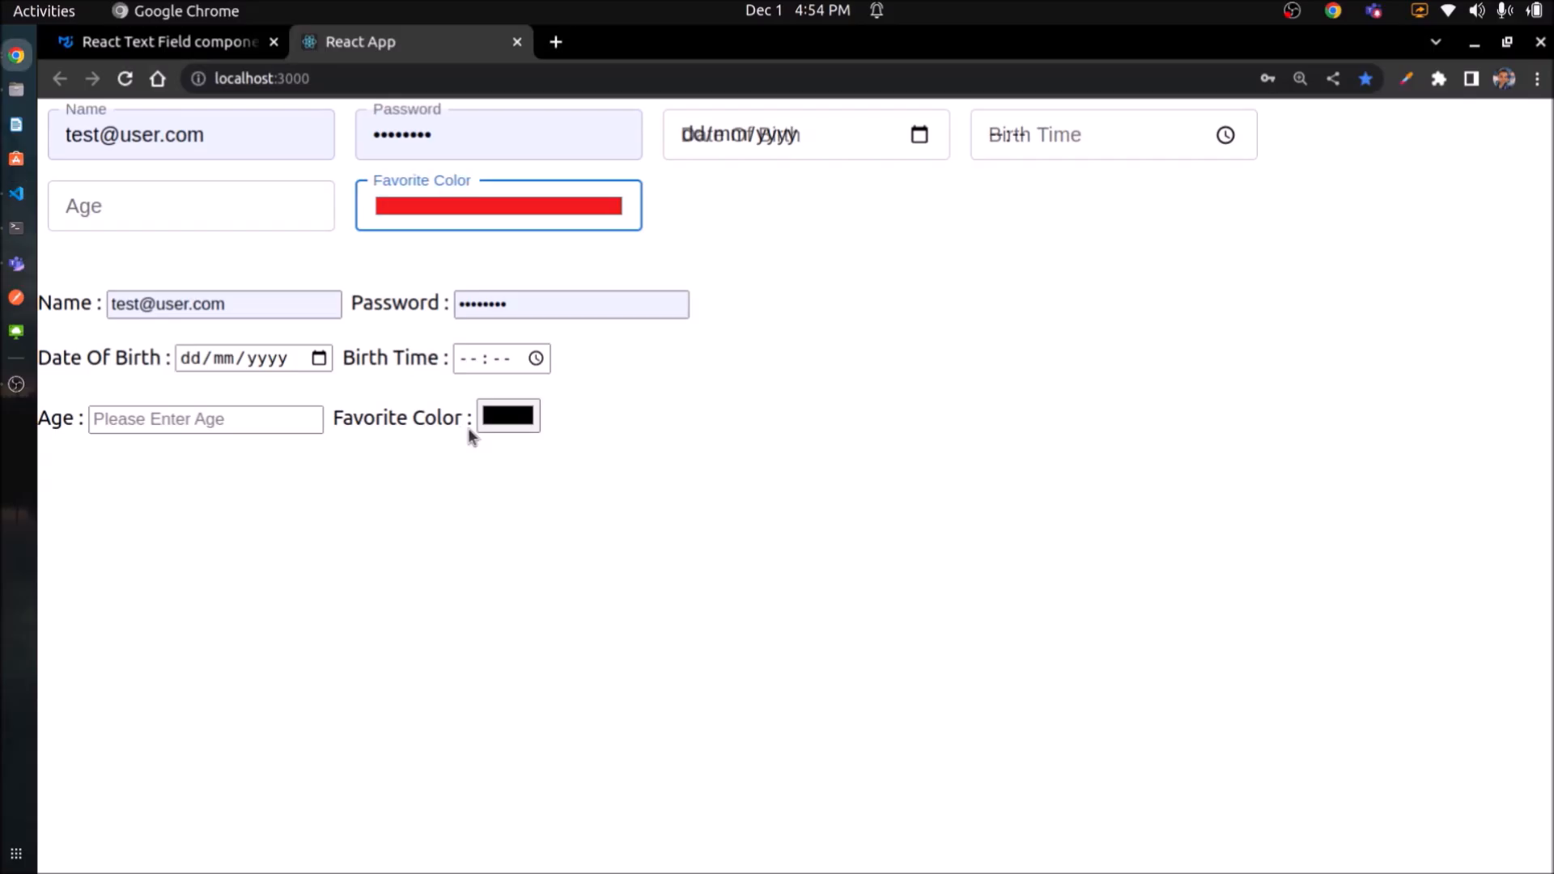
left_click(1110, 134)
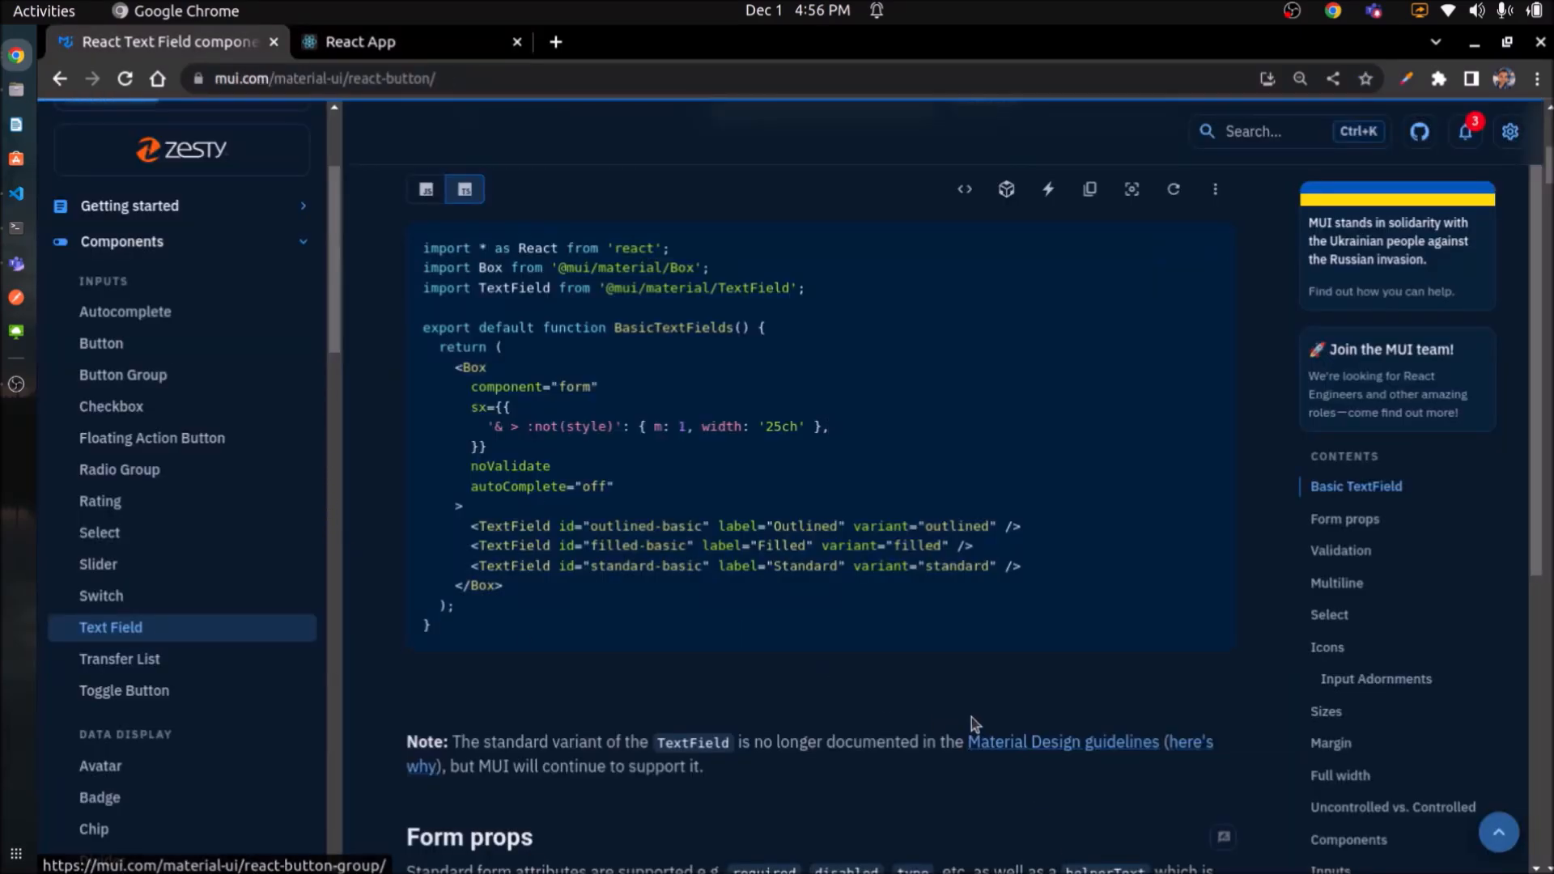
left_click(100, 343)
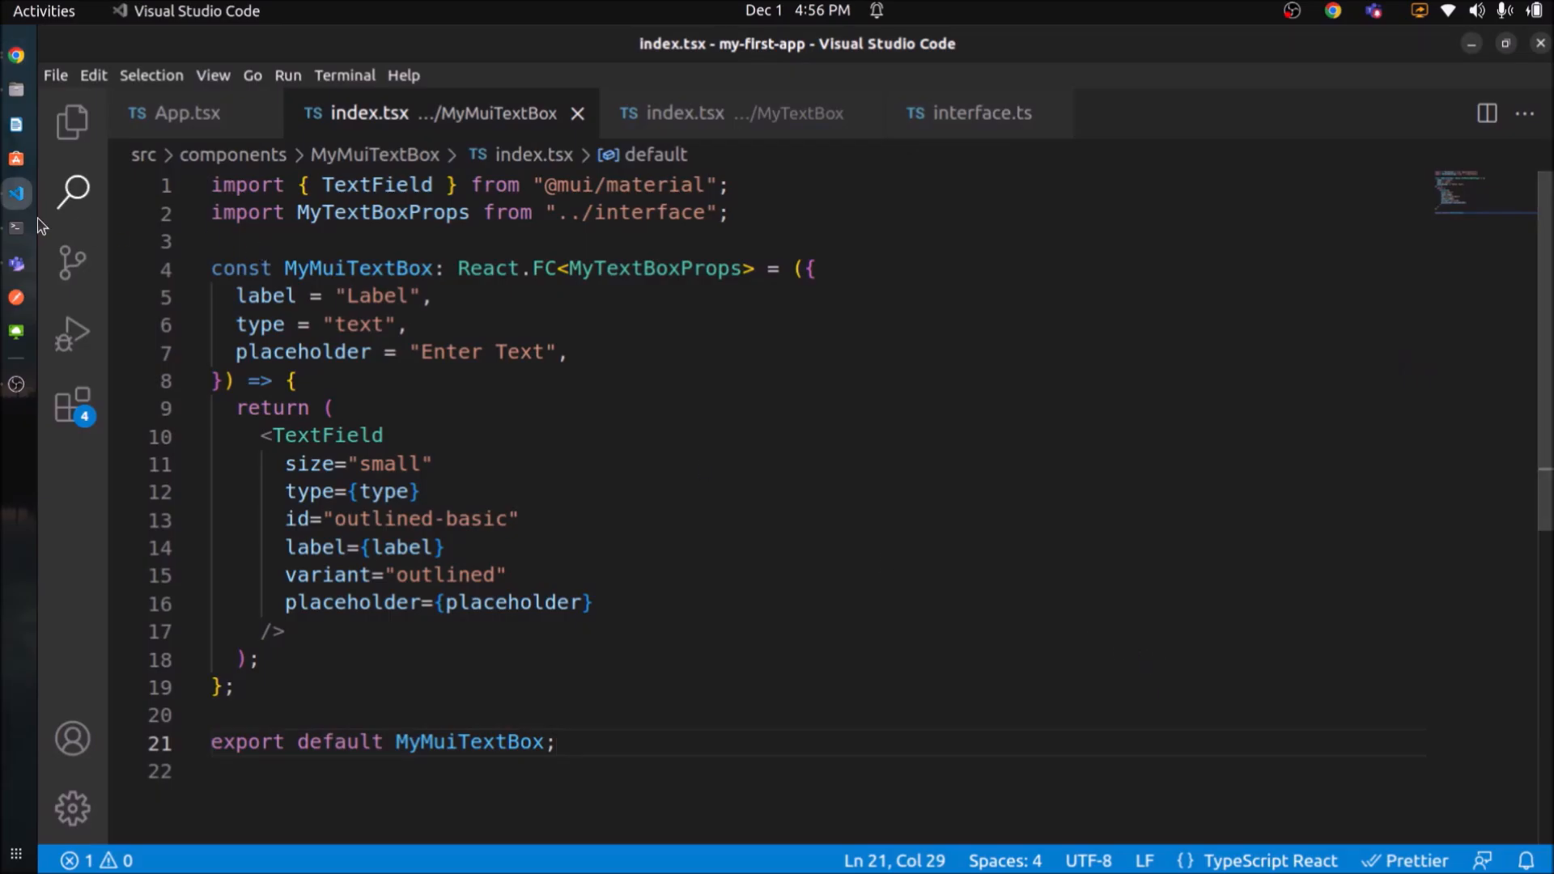
Create a MyMuiButton folder with a new index.tsx file under components.
left_click(71, 121)
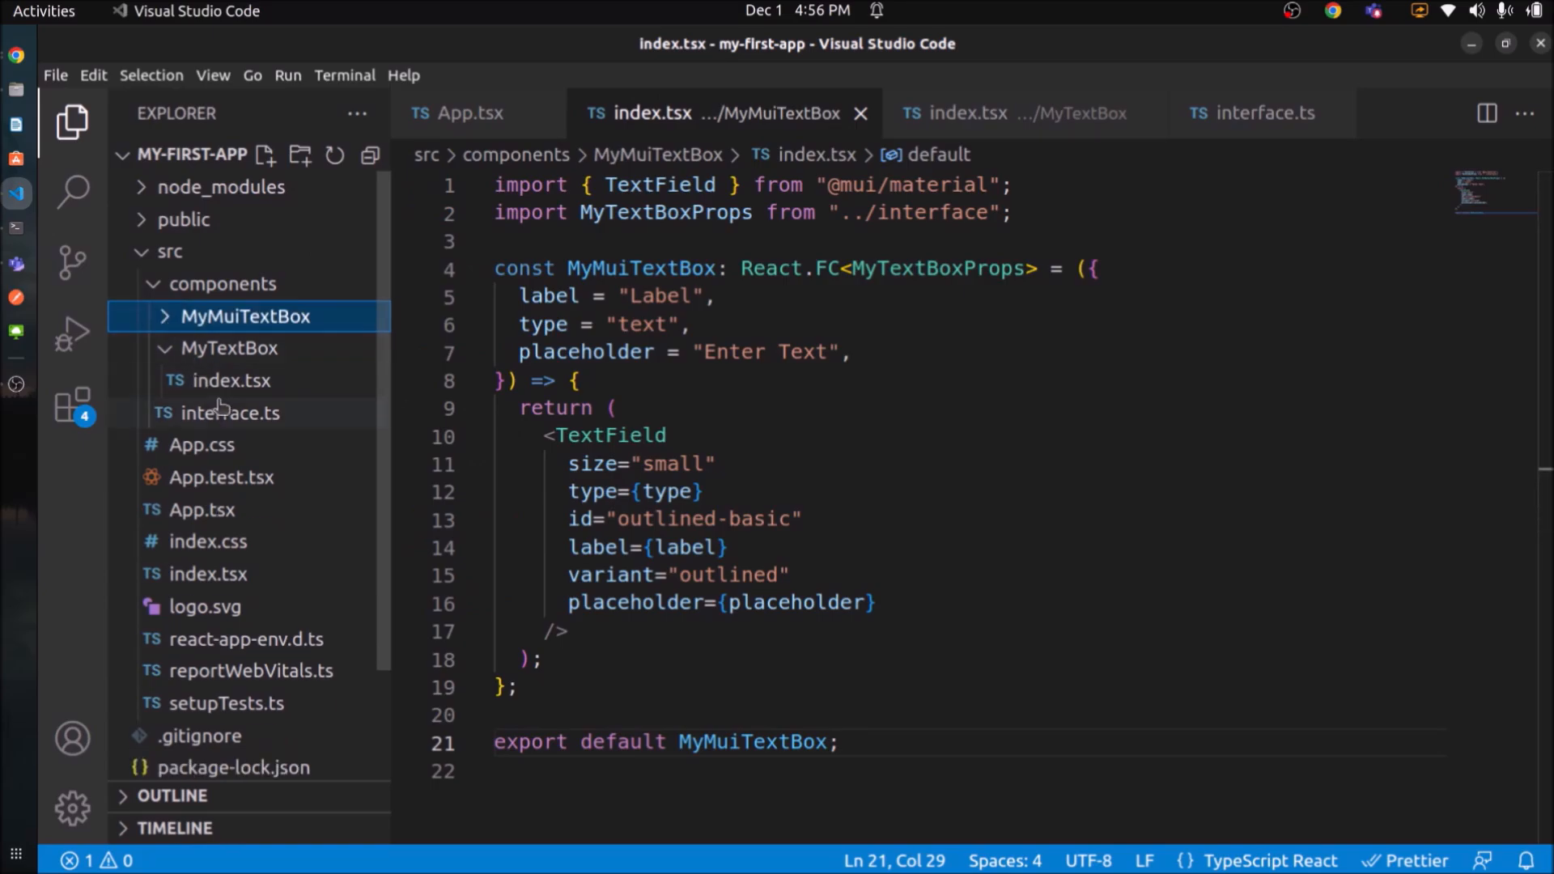
left_click(299, 155)
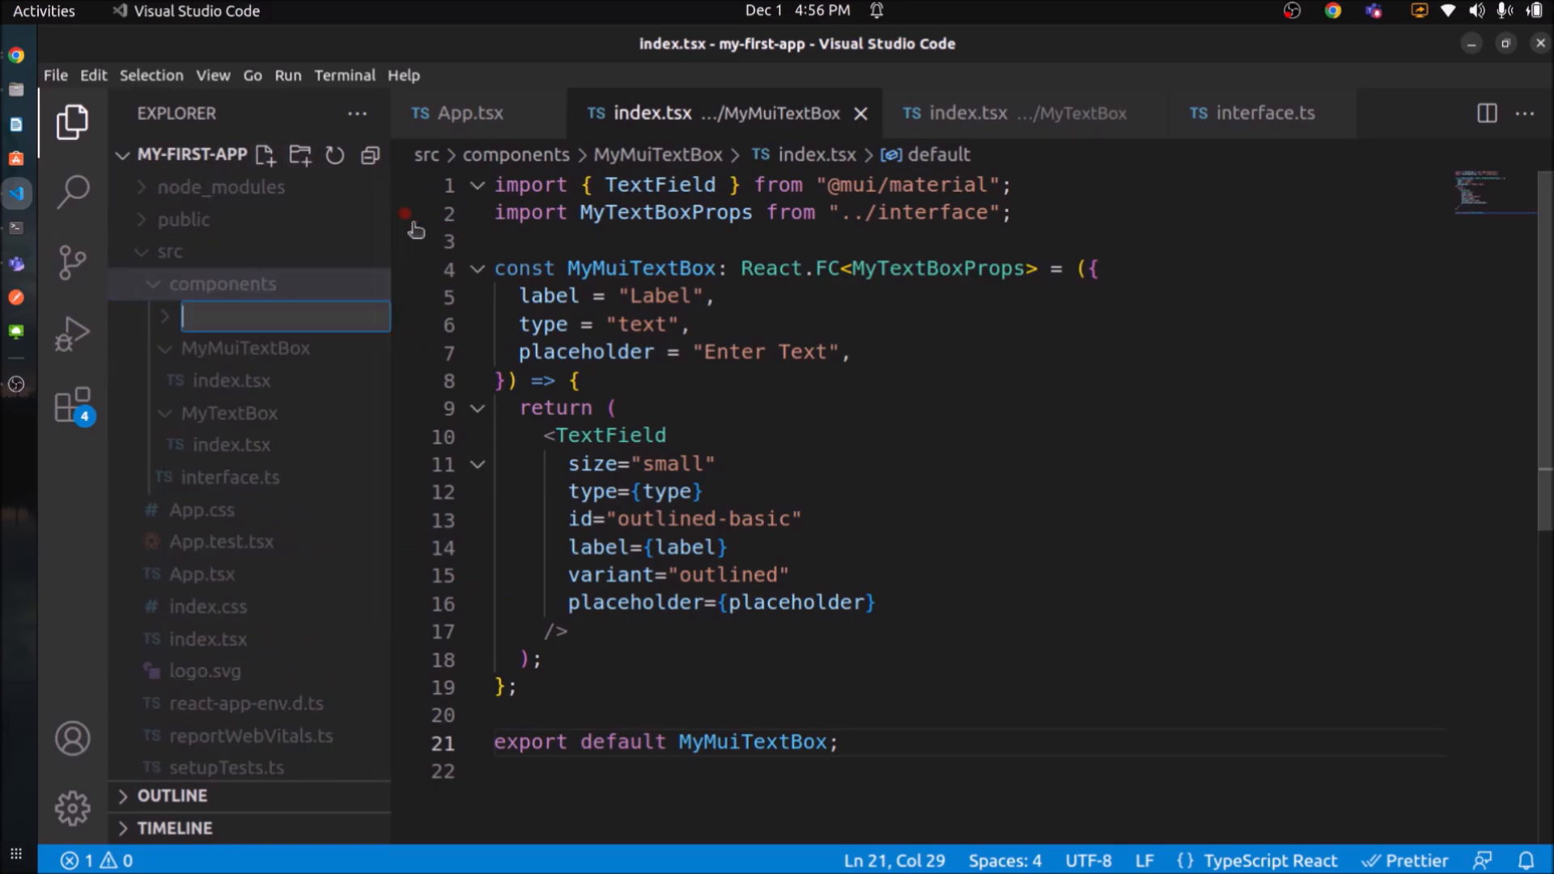
type("MyMuiButton")
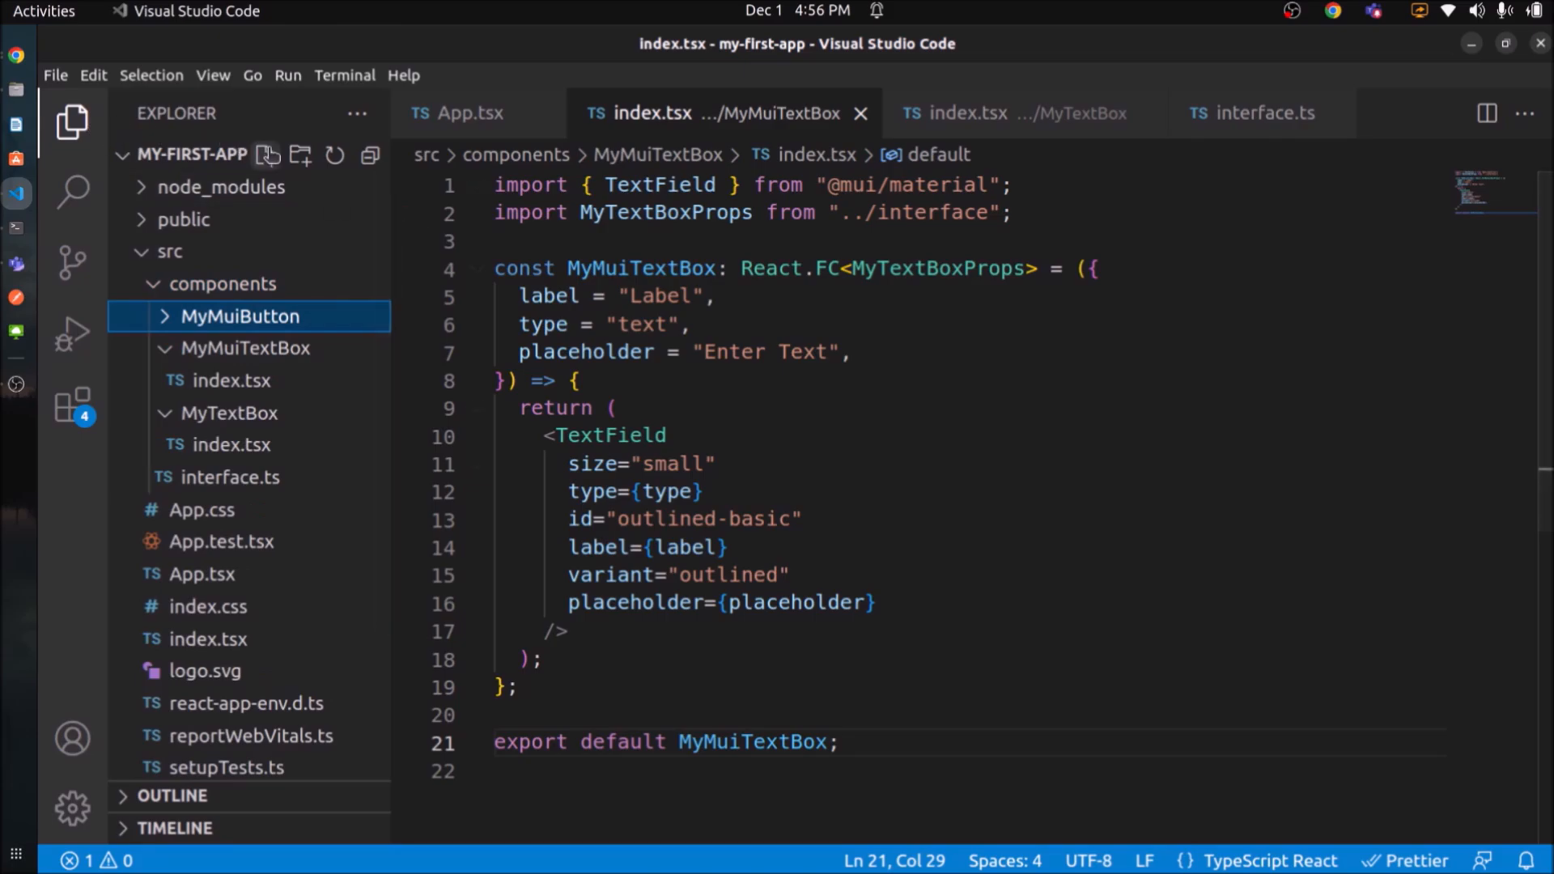
left_click(268, 155)
type("const M")
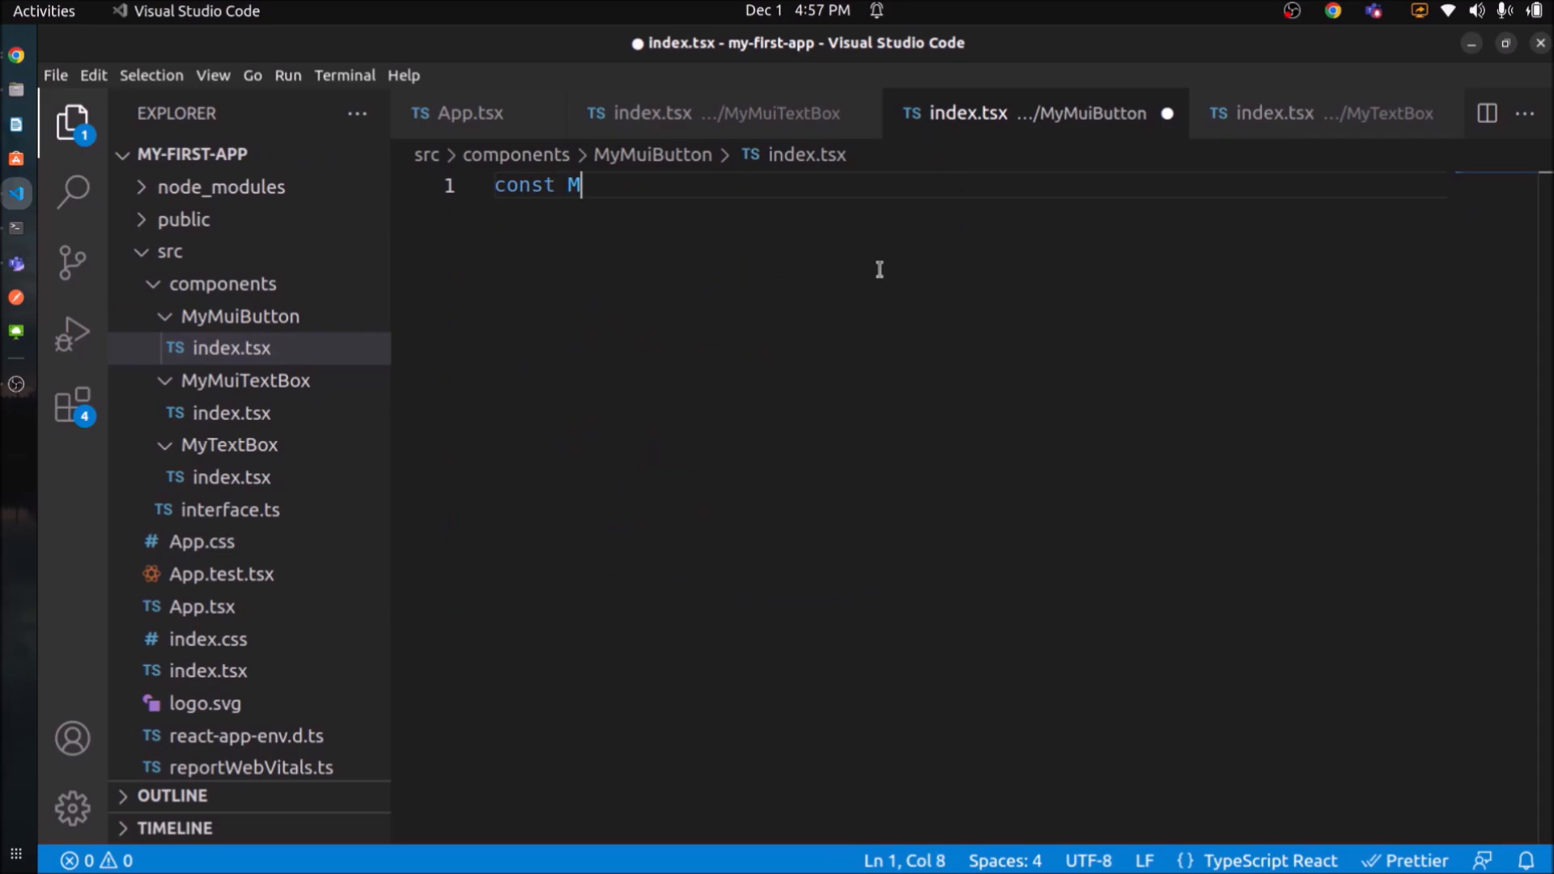
Write MyMuiButton returning a Submit button, save it, and add it to App.tsx.
type("yMuiButton =")
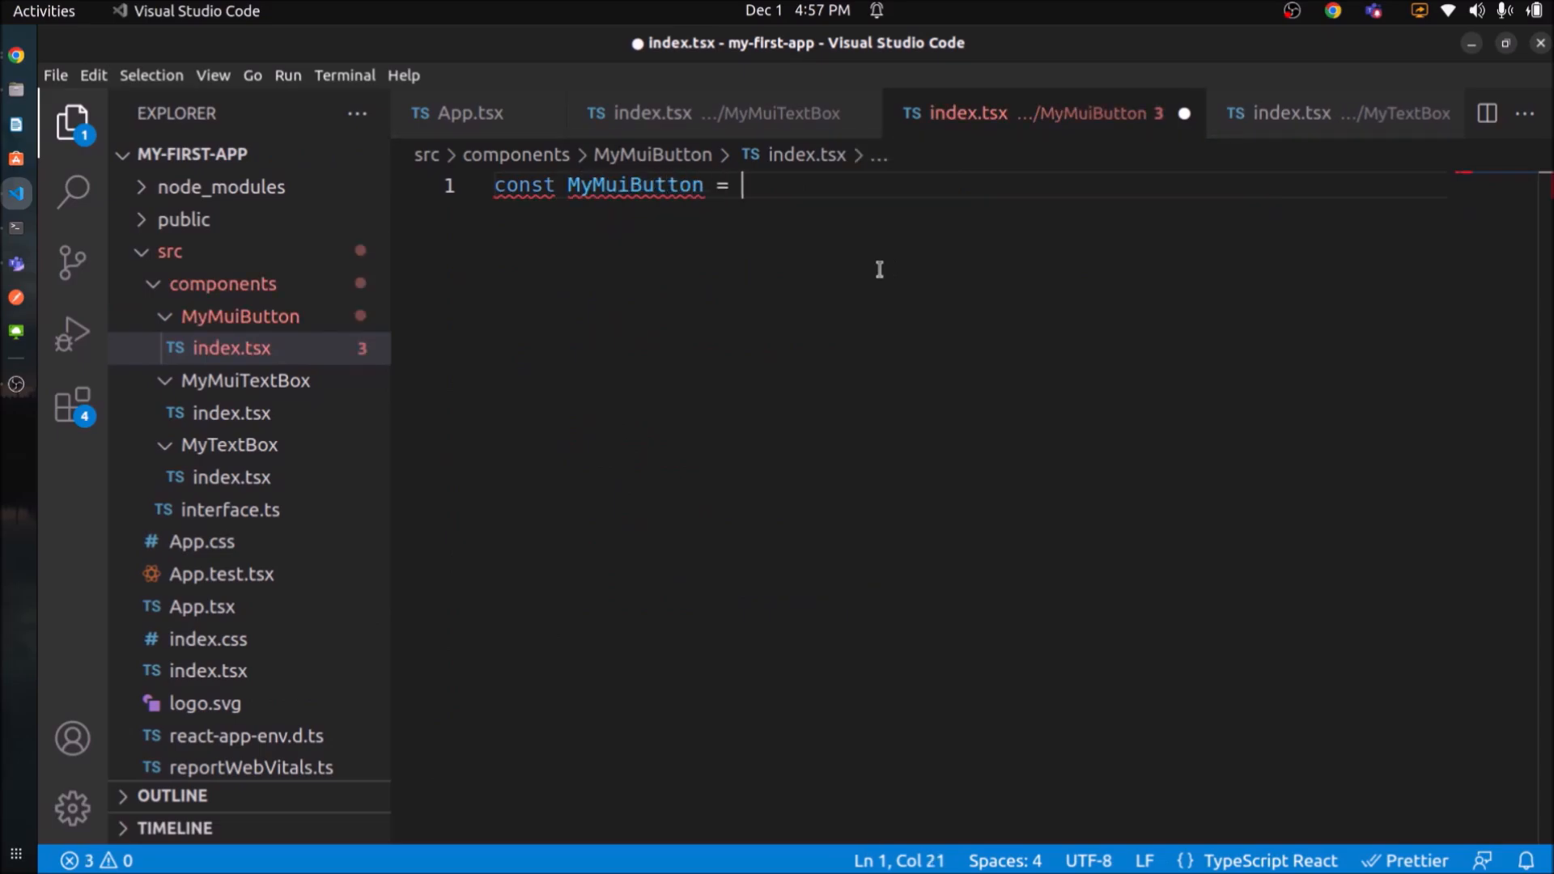
type("() => {")
type("return <button></button>")
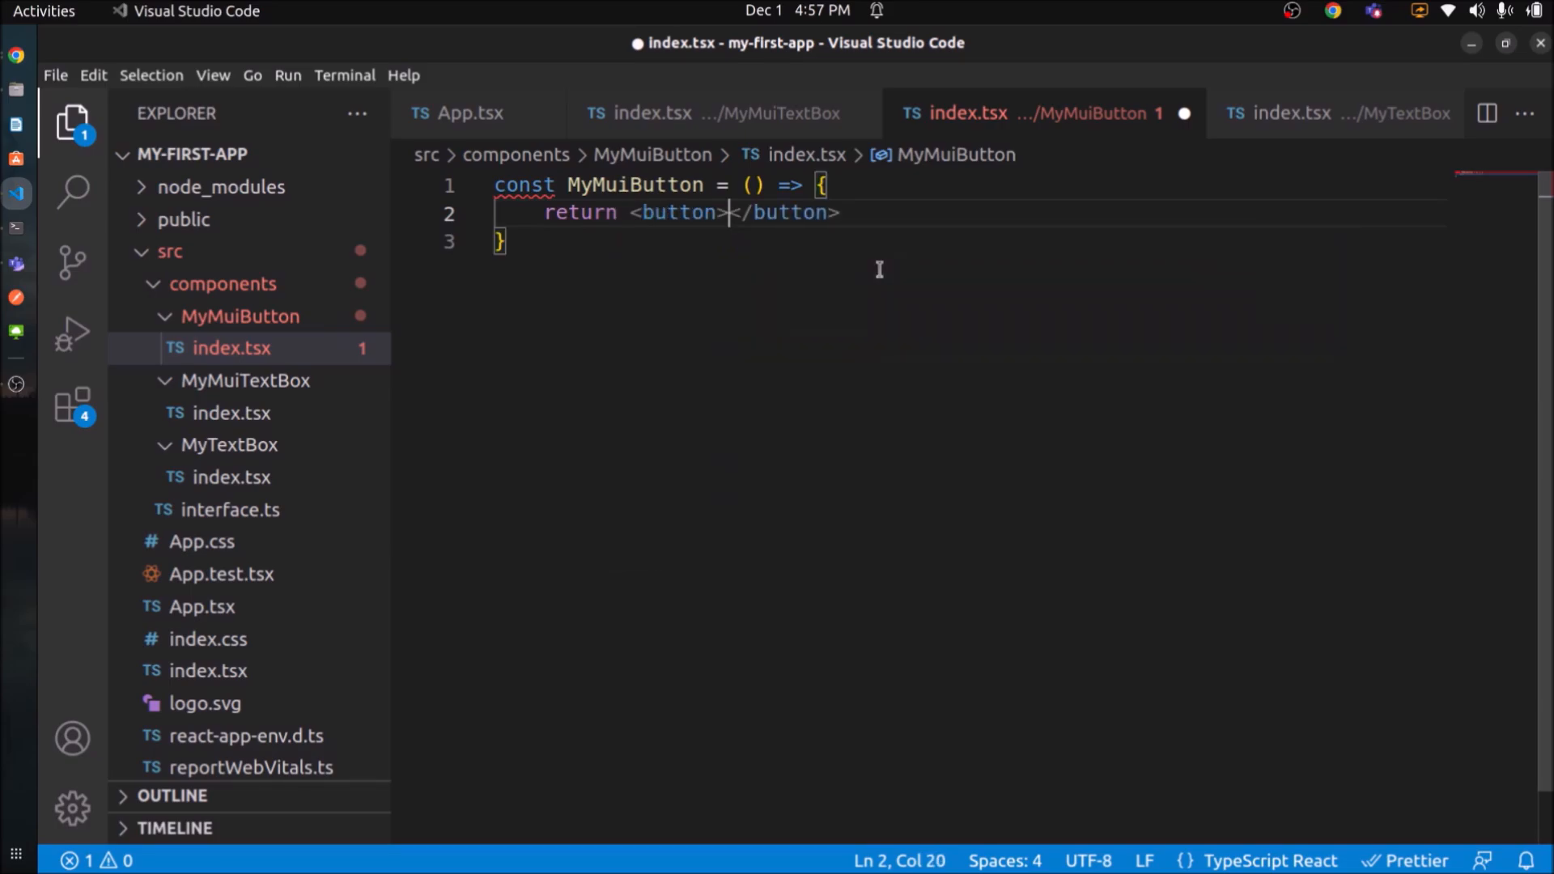
type("Submit")
type("export default M")
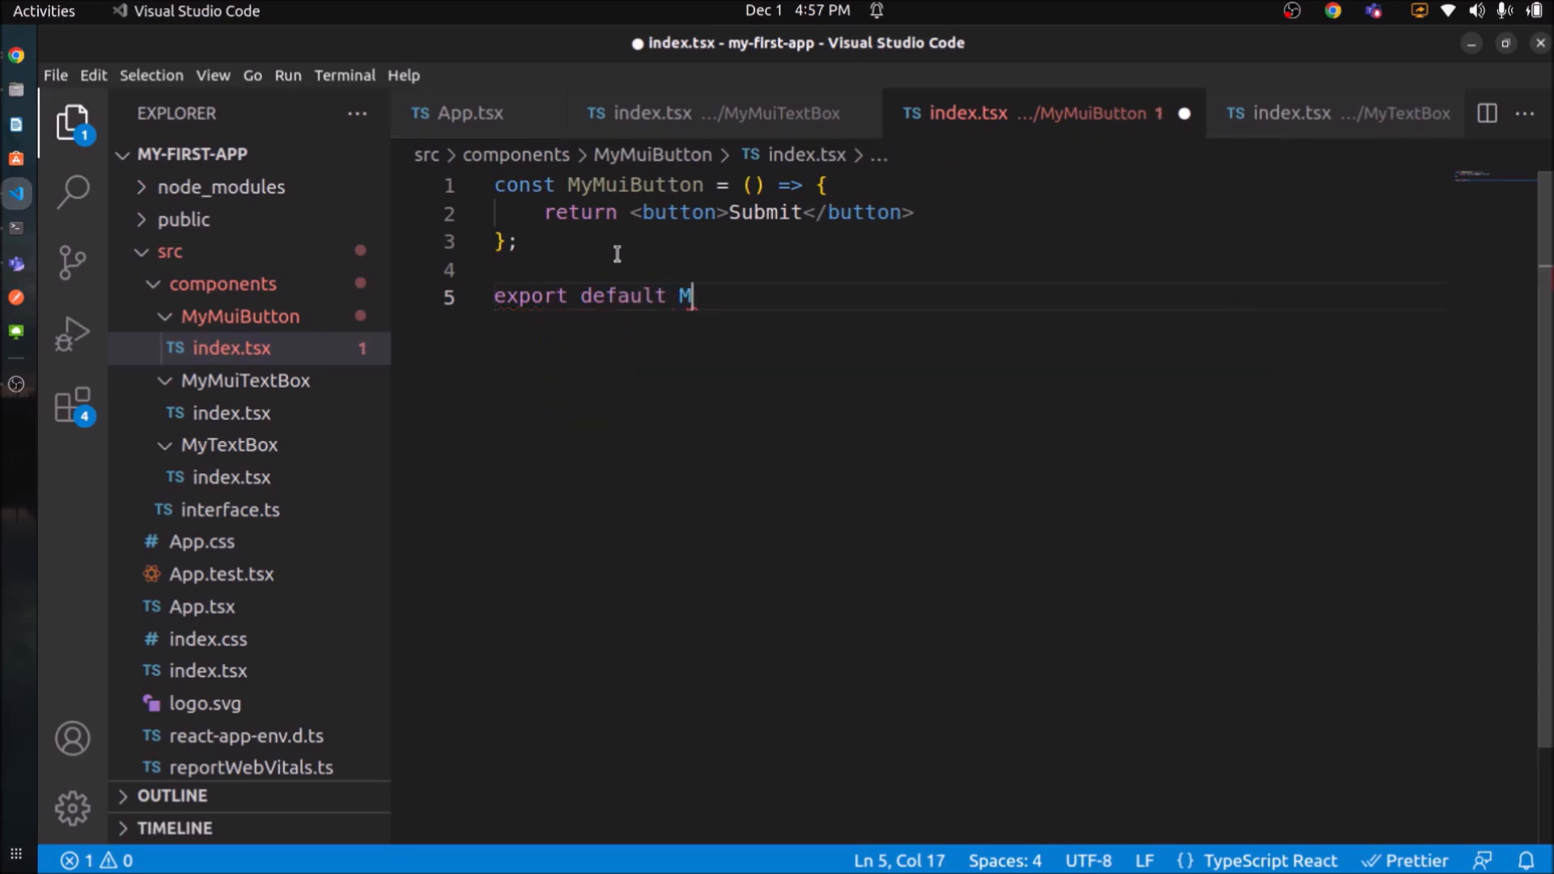
type("yMuiButton;")
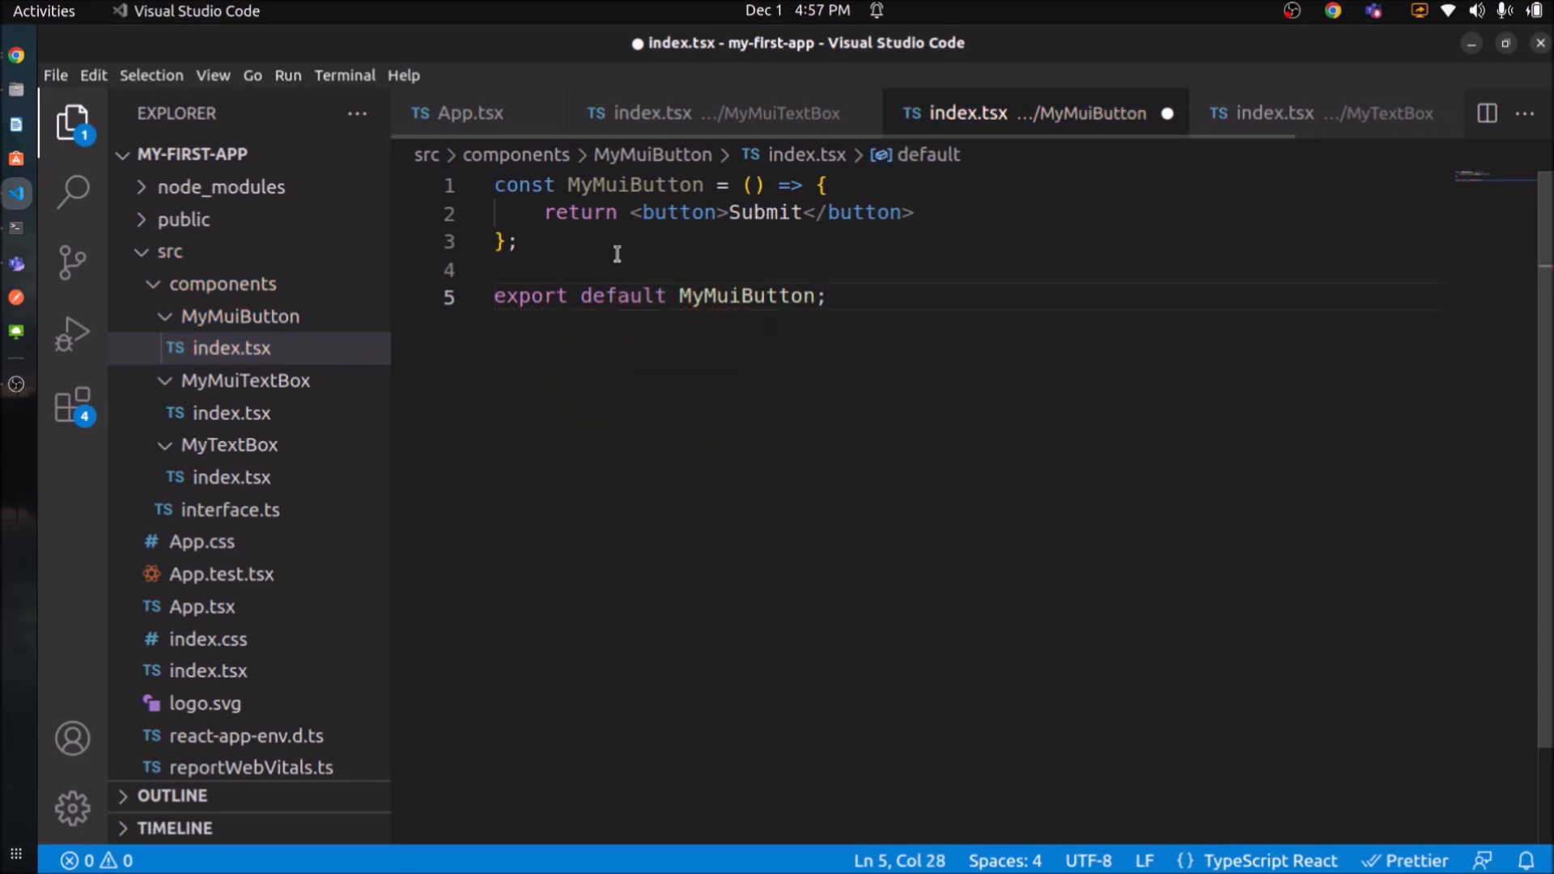
key("ctrl+s")
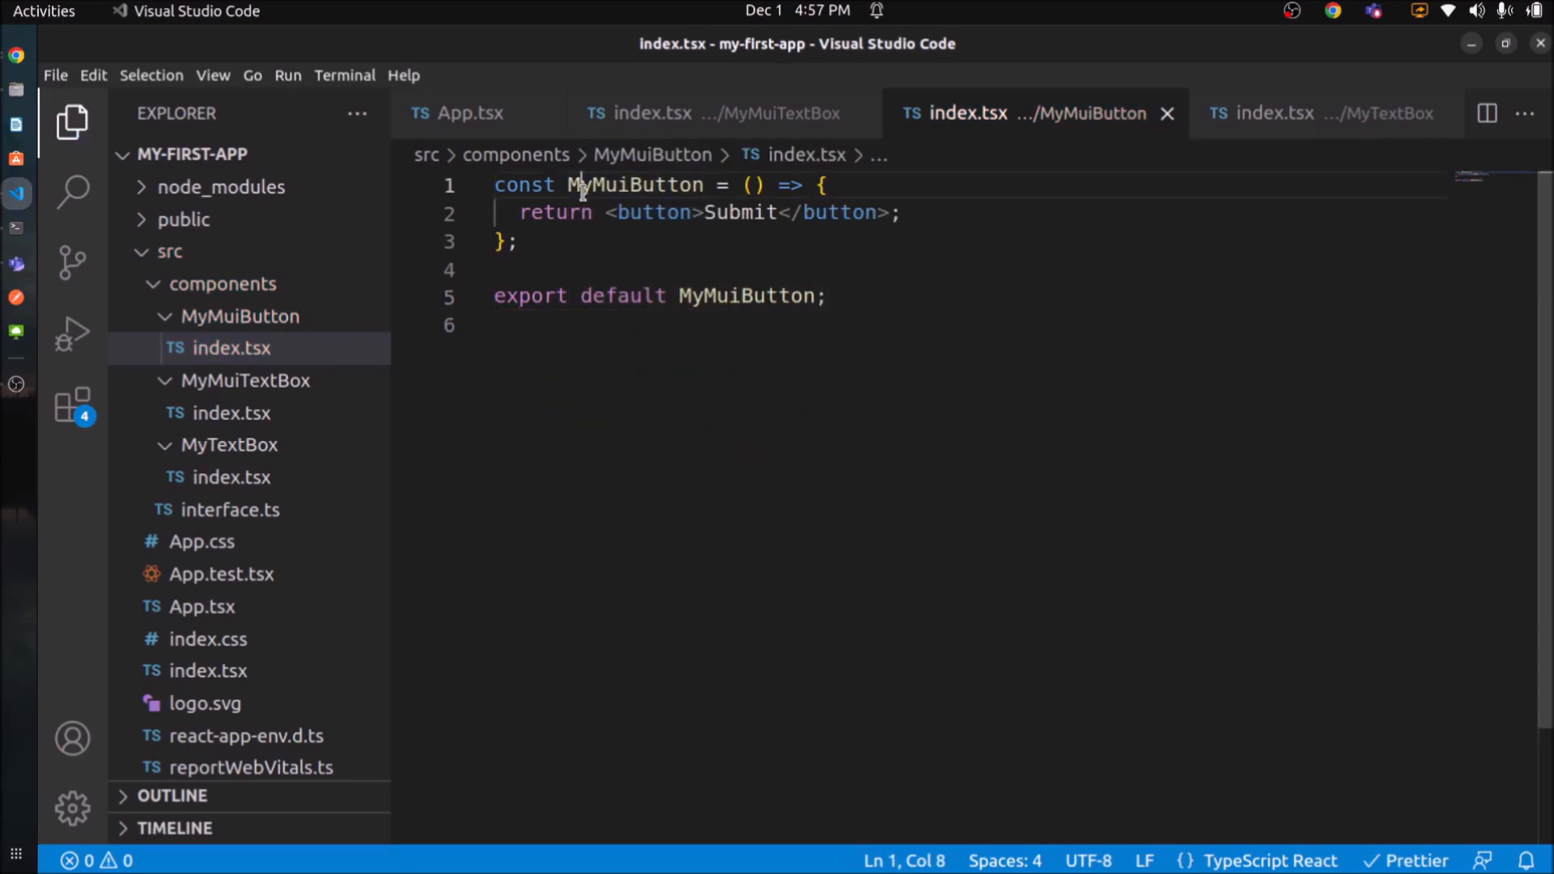
left_click(186, 113)
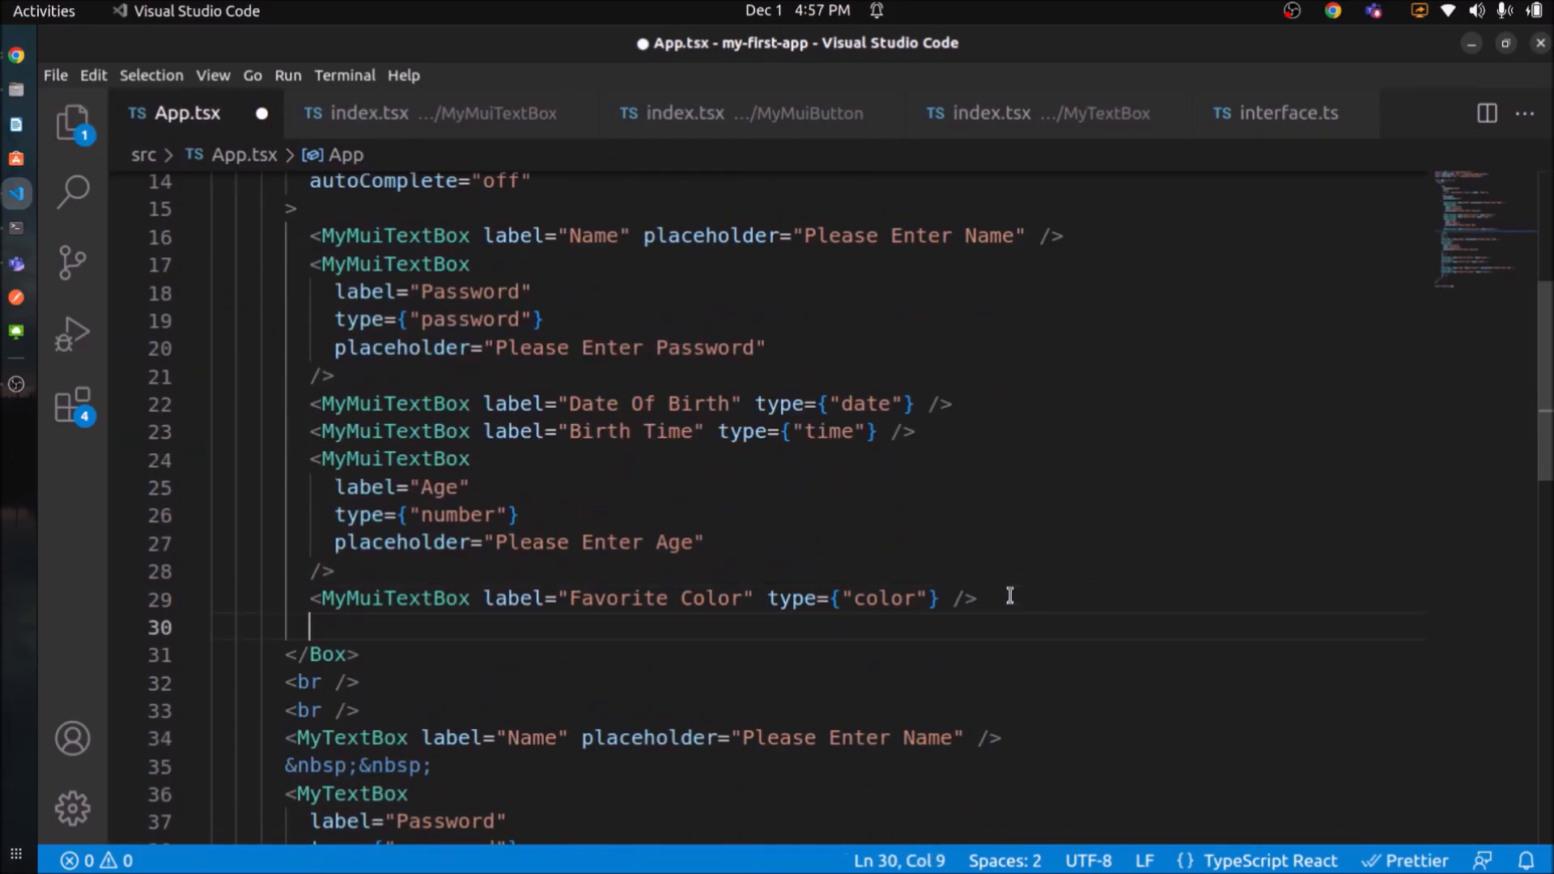
type("MyMuiButton")
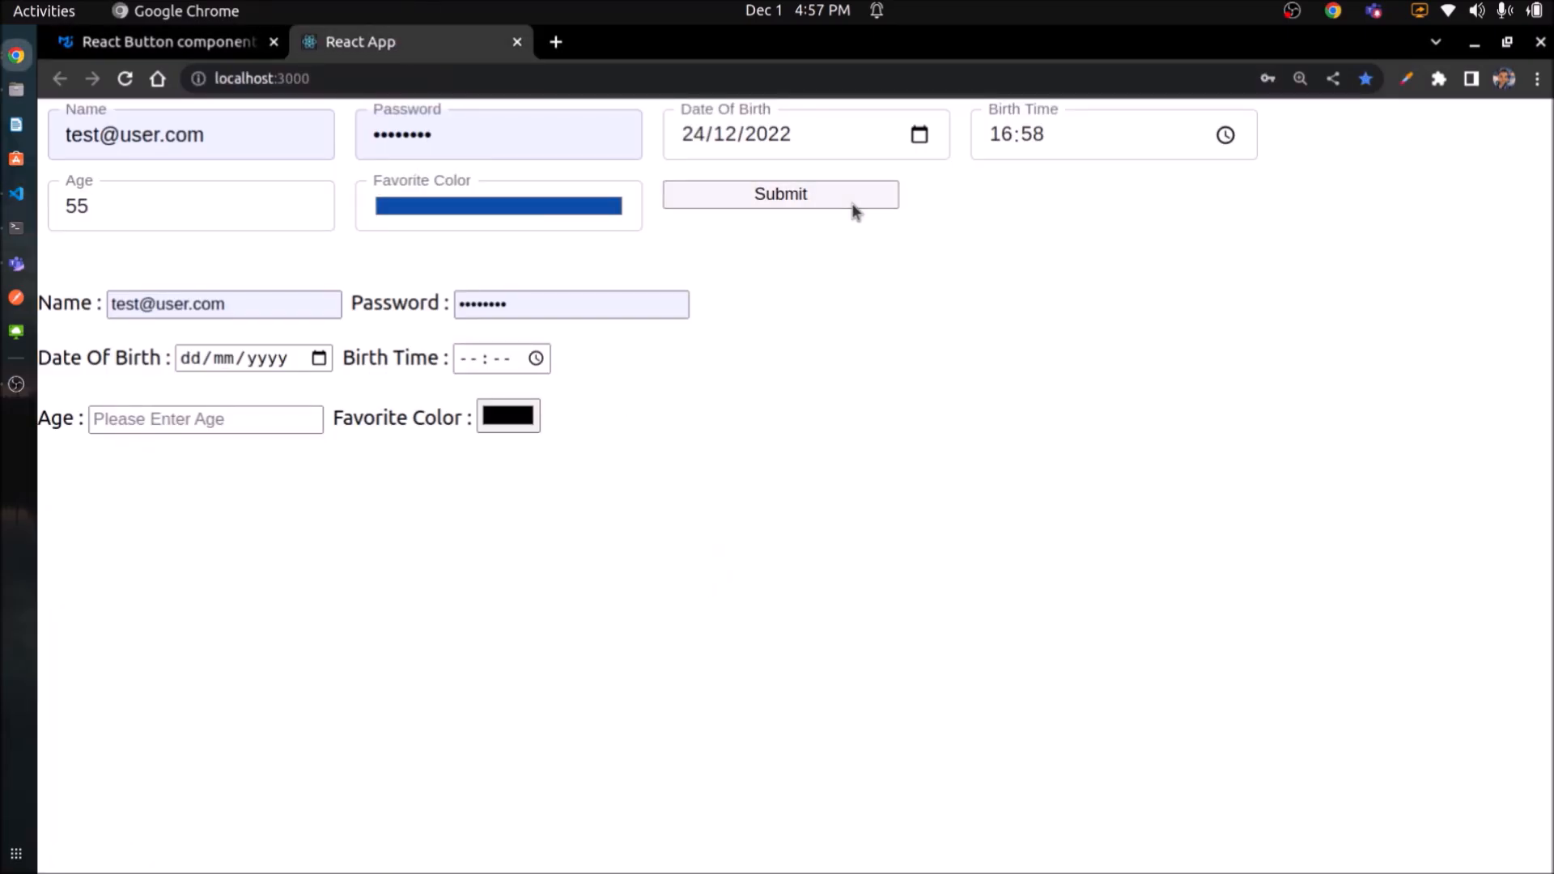
Copy MUI's contained Button example into MyMuiButton with its Button import.
left_click(159, 41)
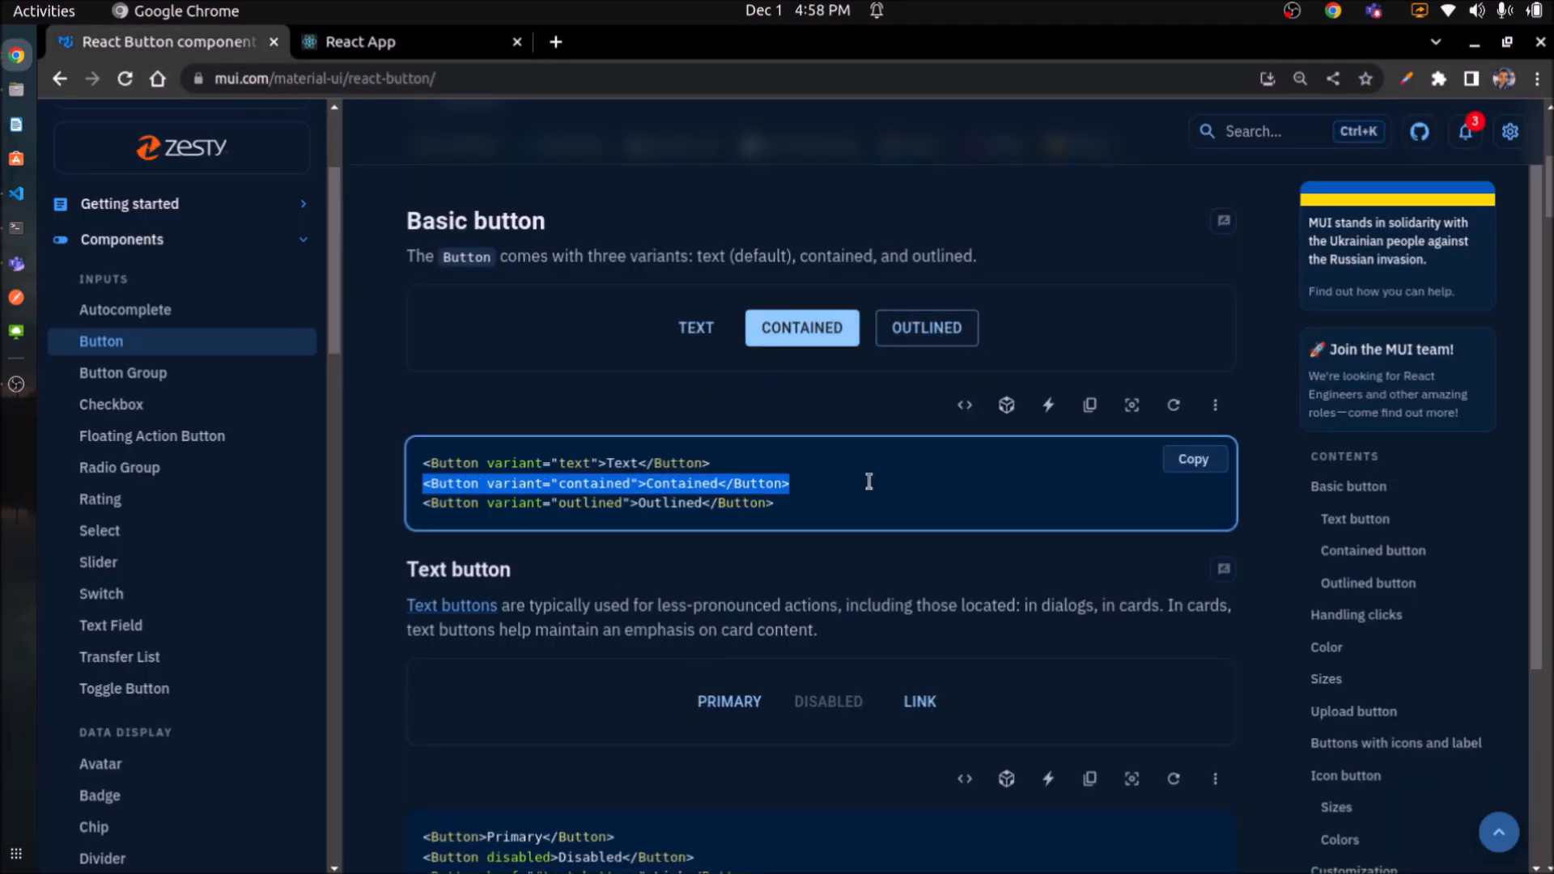
left_click(17, 193)
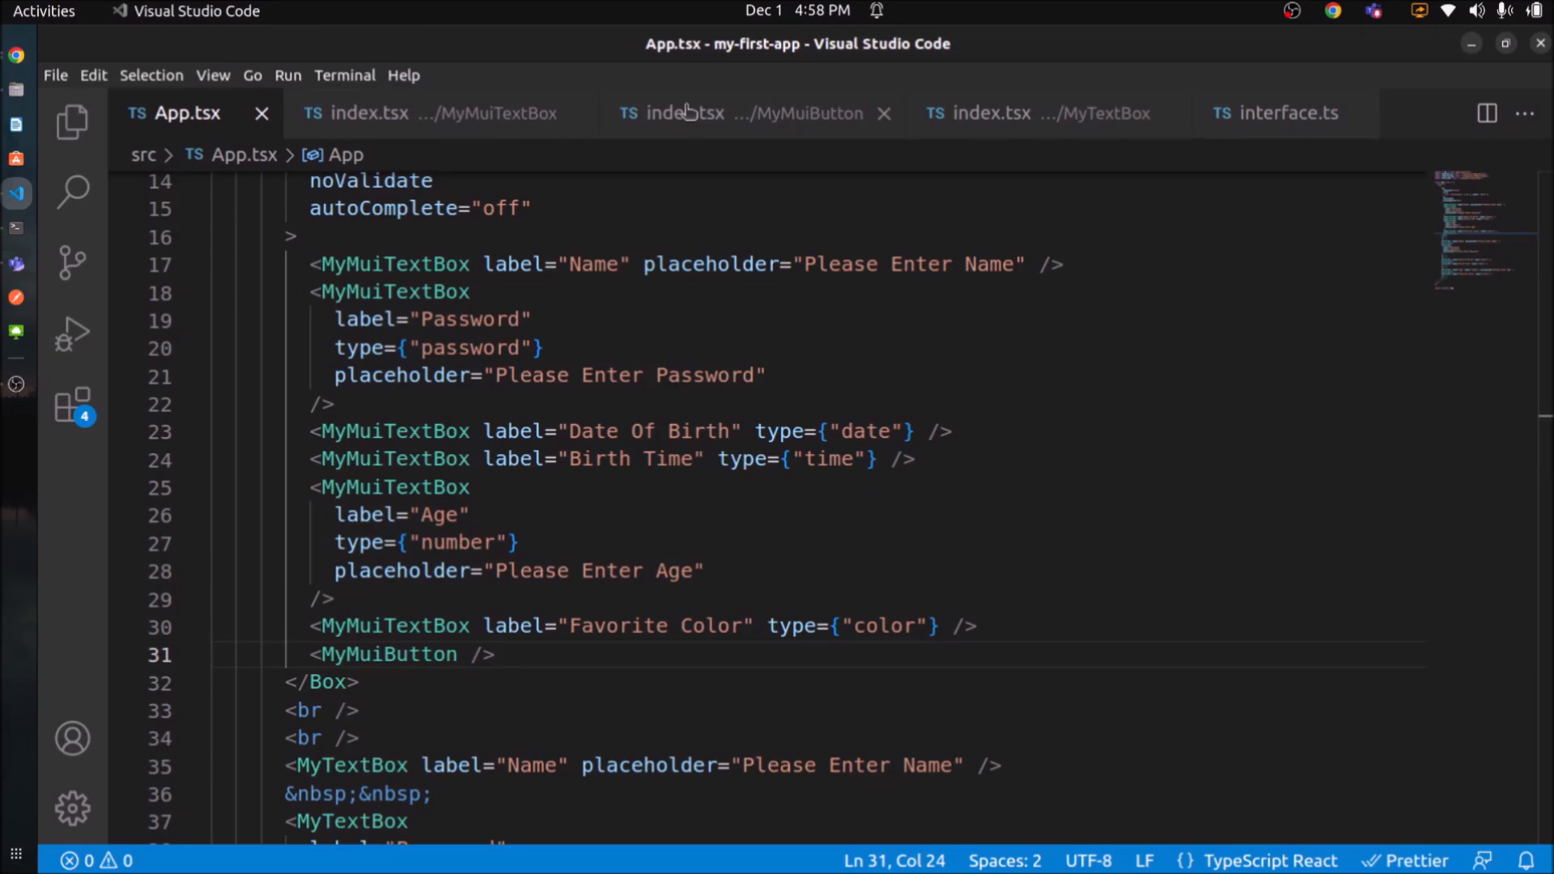
left_click(723, 112)
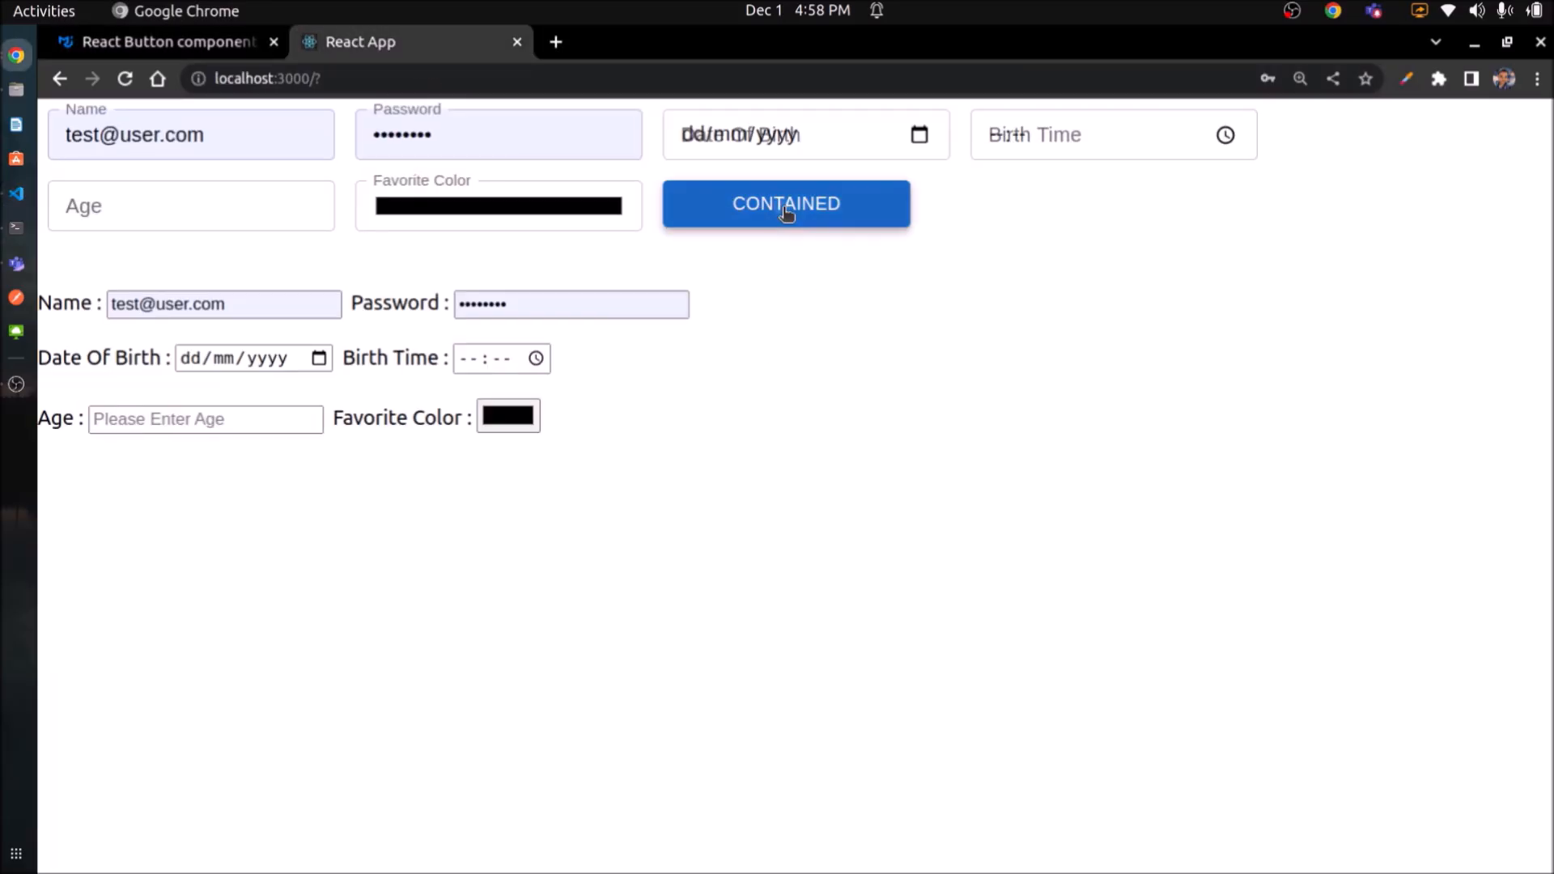
left_click(17, 193)
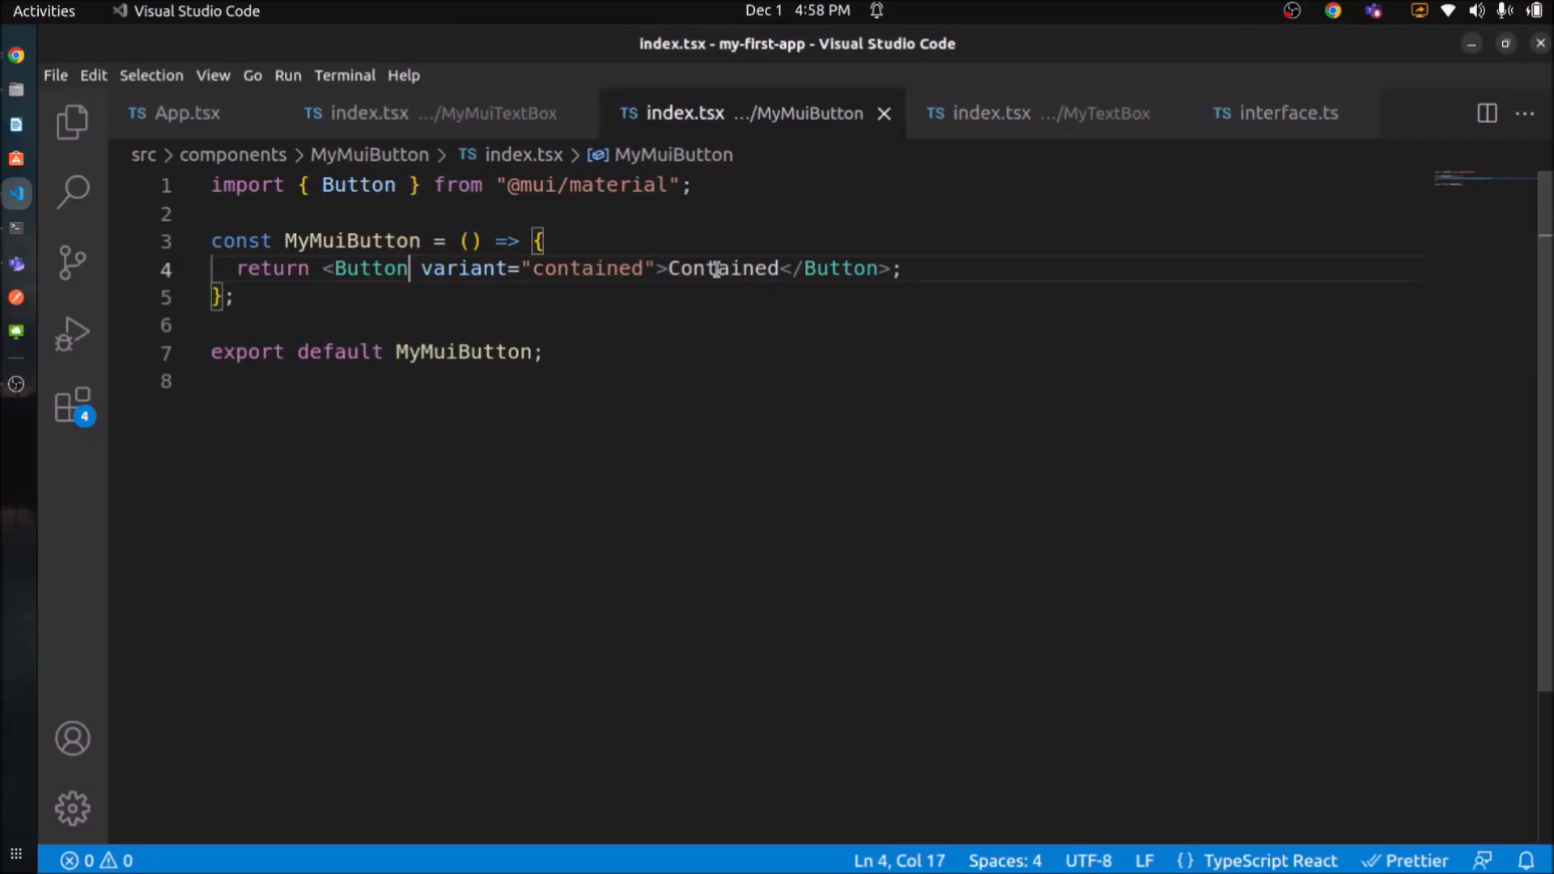
Add an exported MyButtonProps interface with optional text to interface.ts.
left_click(70, 120)
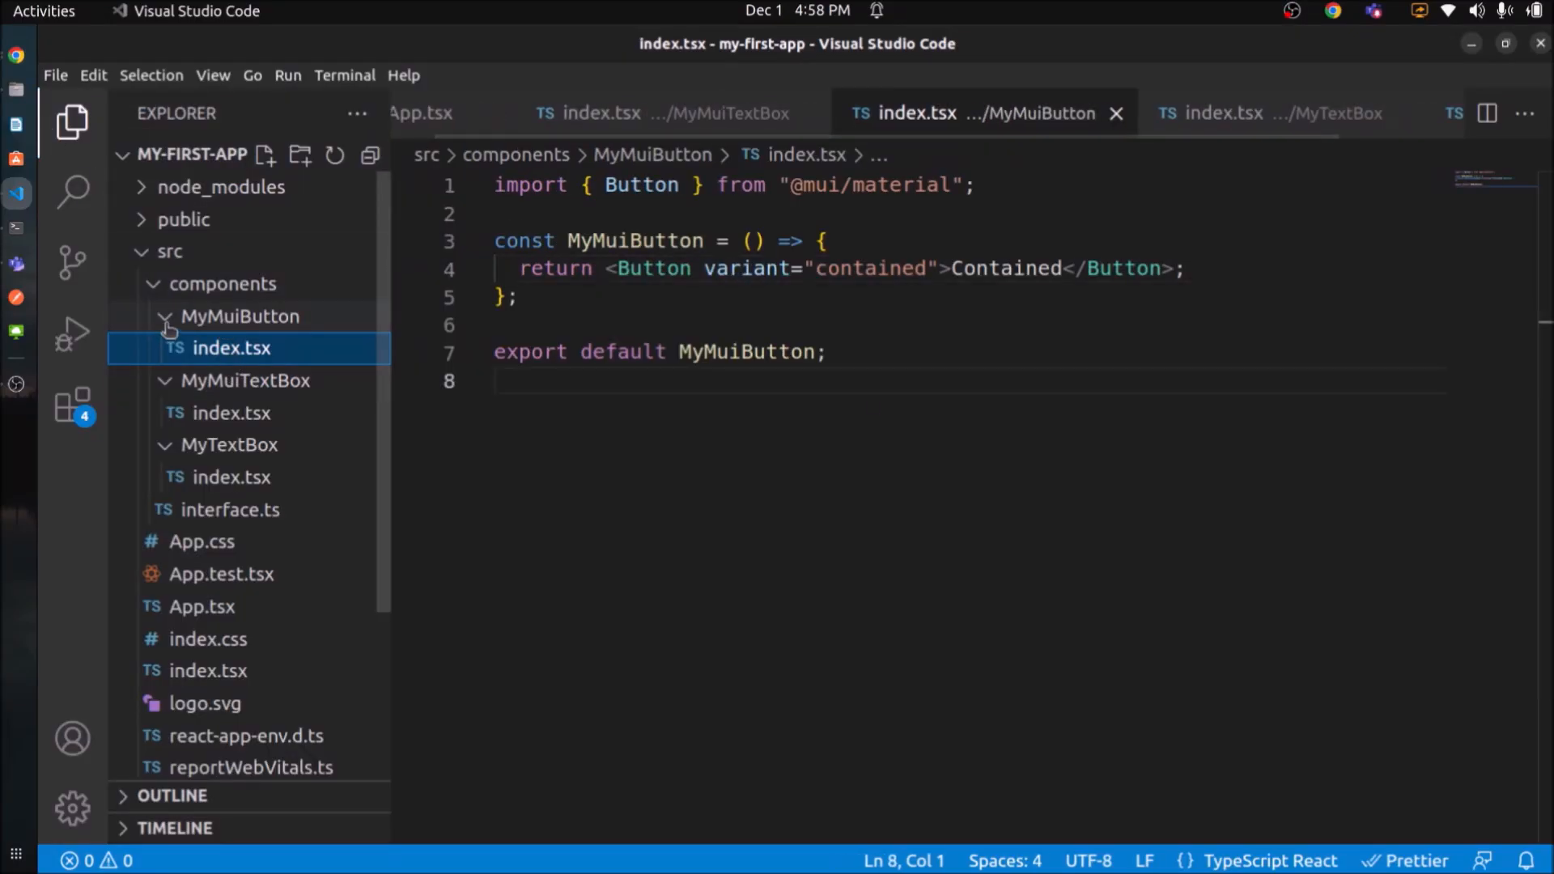
left_click(230, 509)
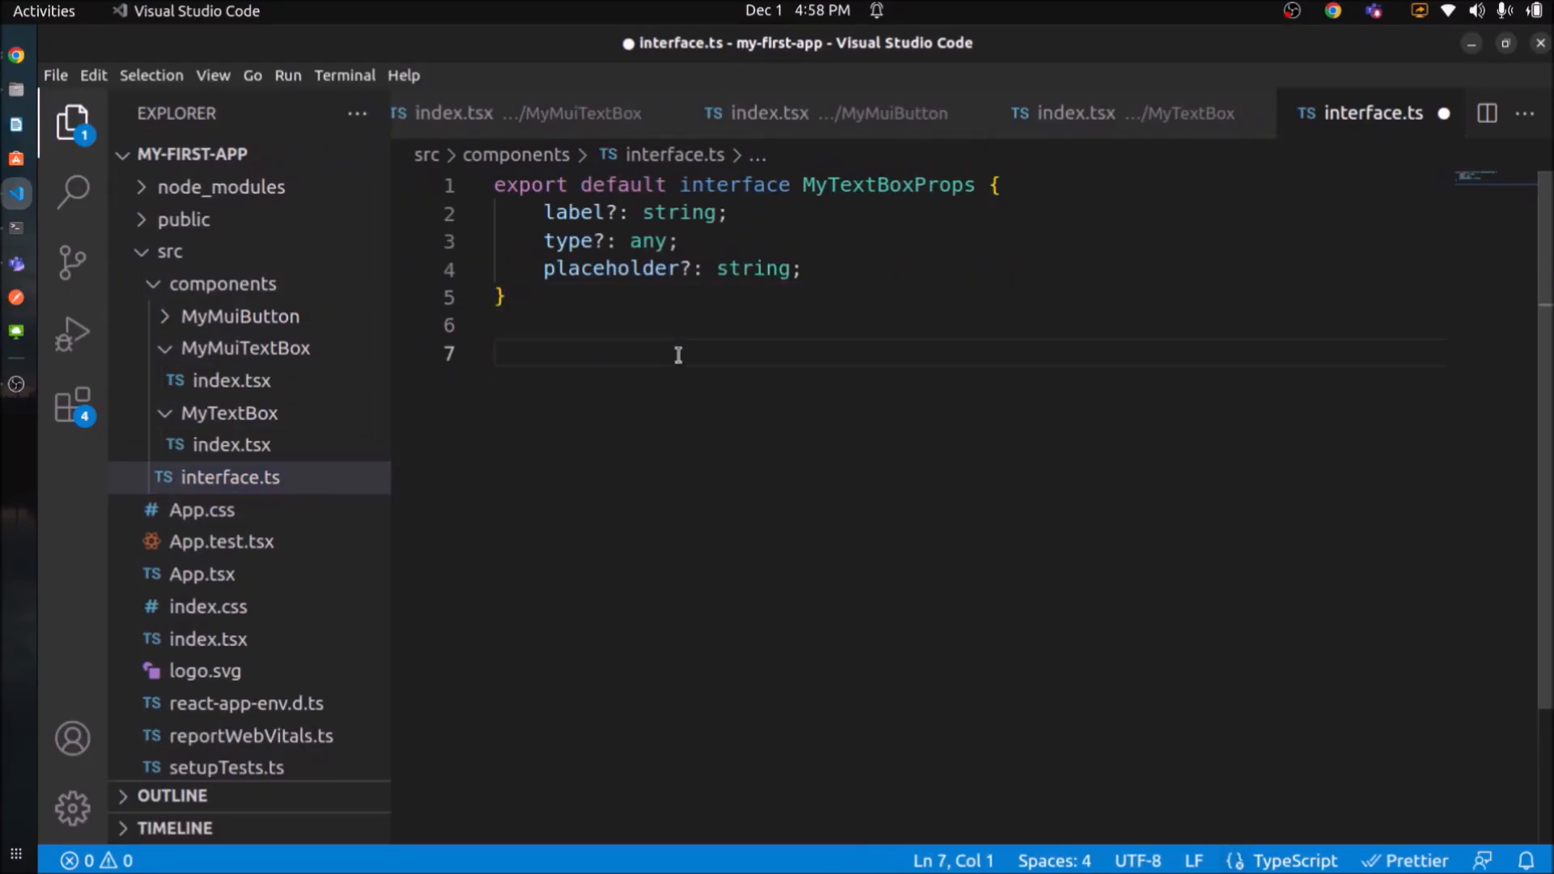
type("export default interface MyButtonProps {")
type("text?: string;")
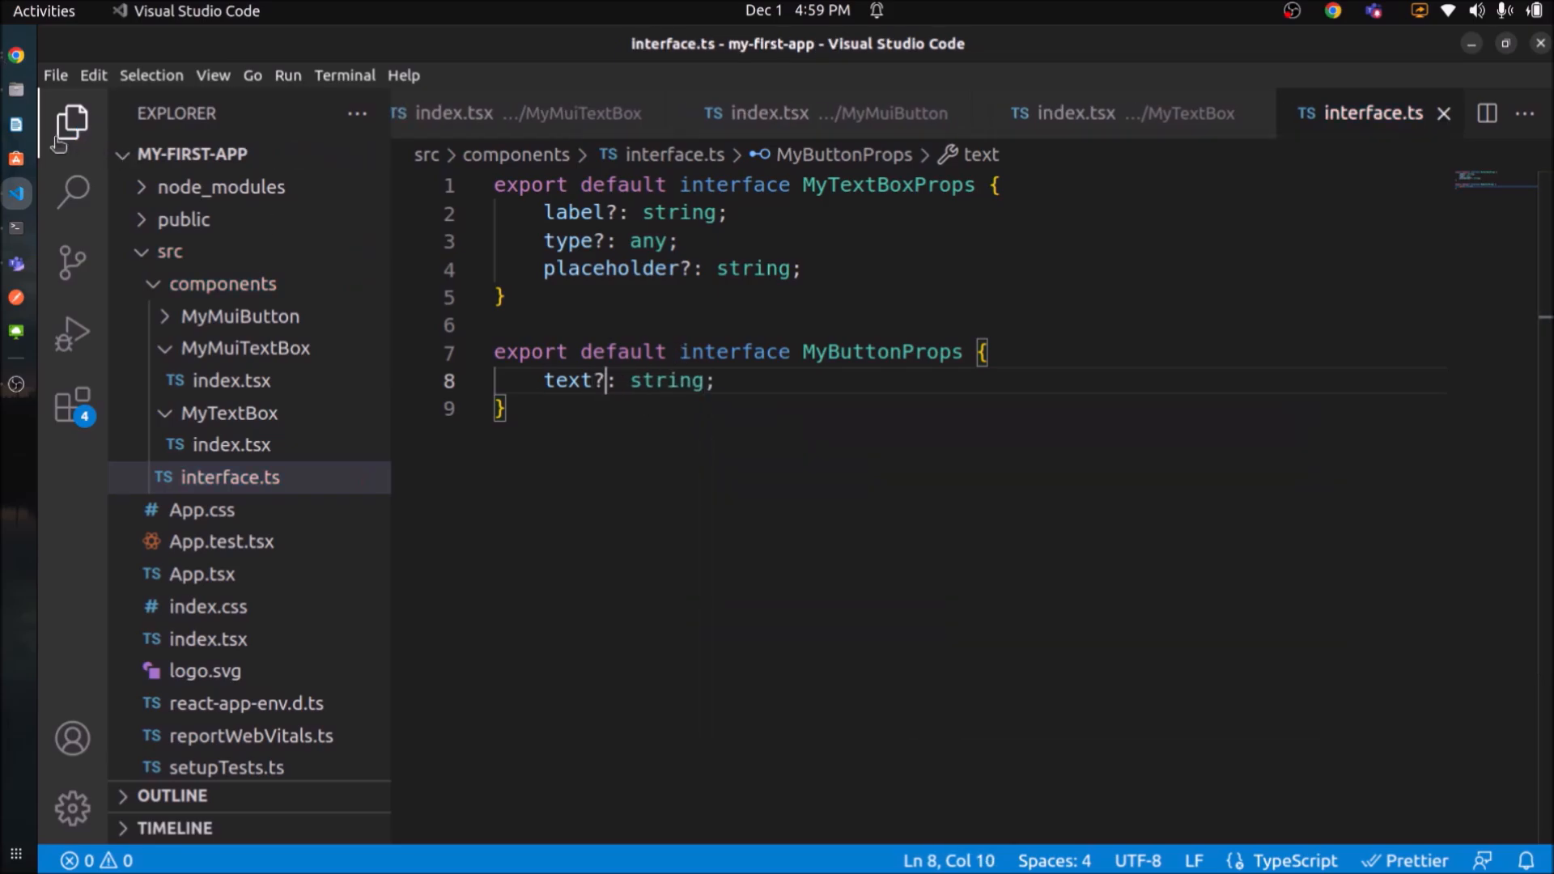
left_click(71, 123)
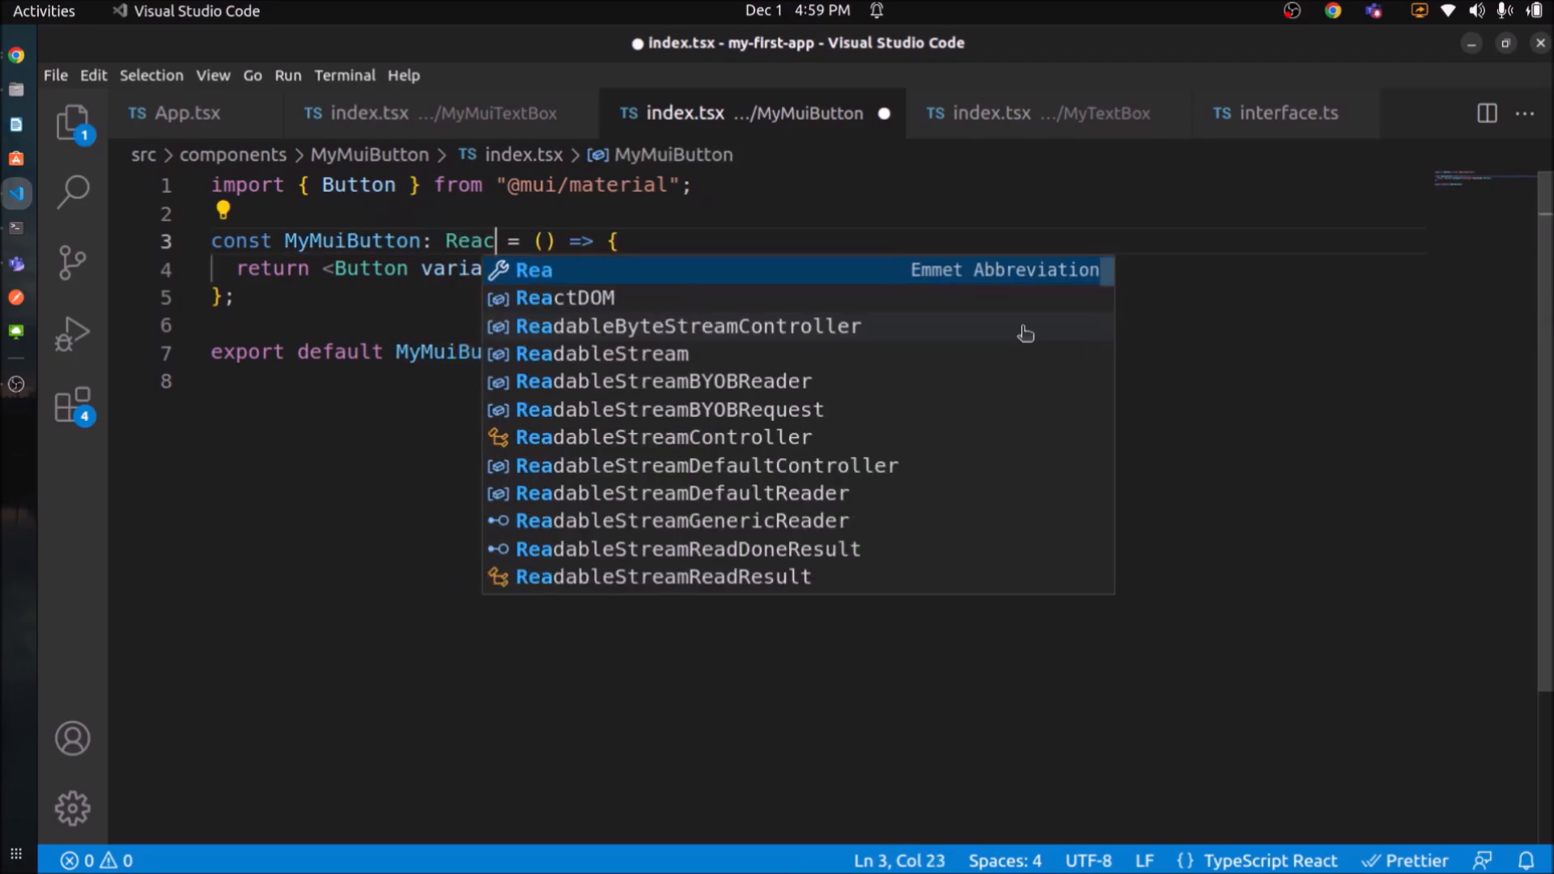
Type MyMuiButton as React.FC<MyButtonProps> and render {text}, defaulting to "Submit".
type("React.FC<MyButtonProps>")
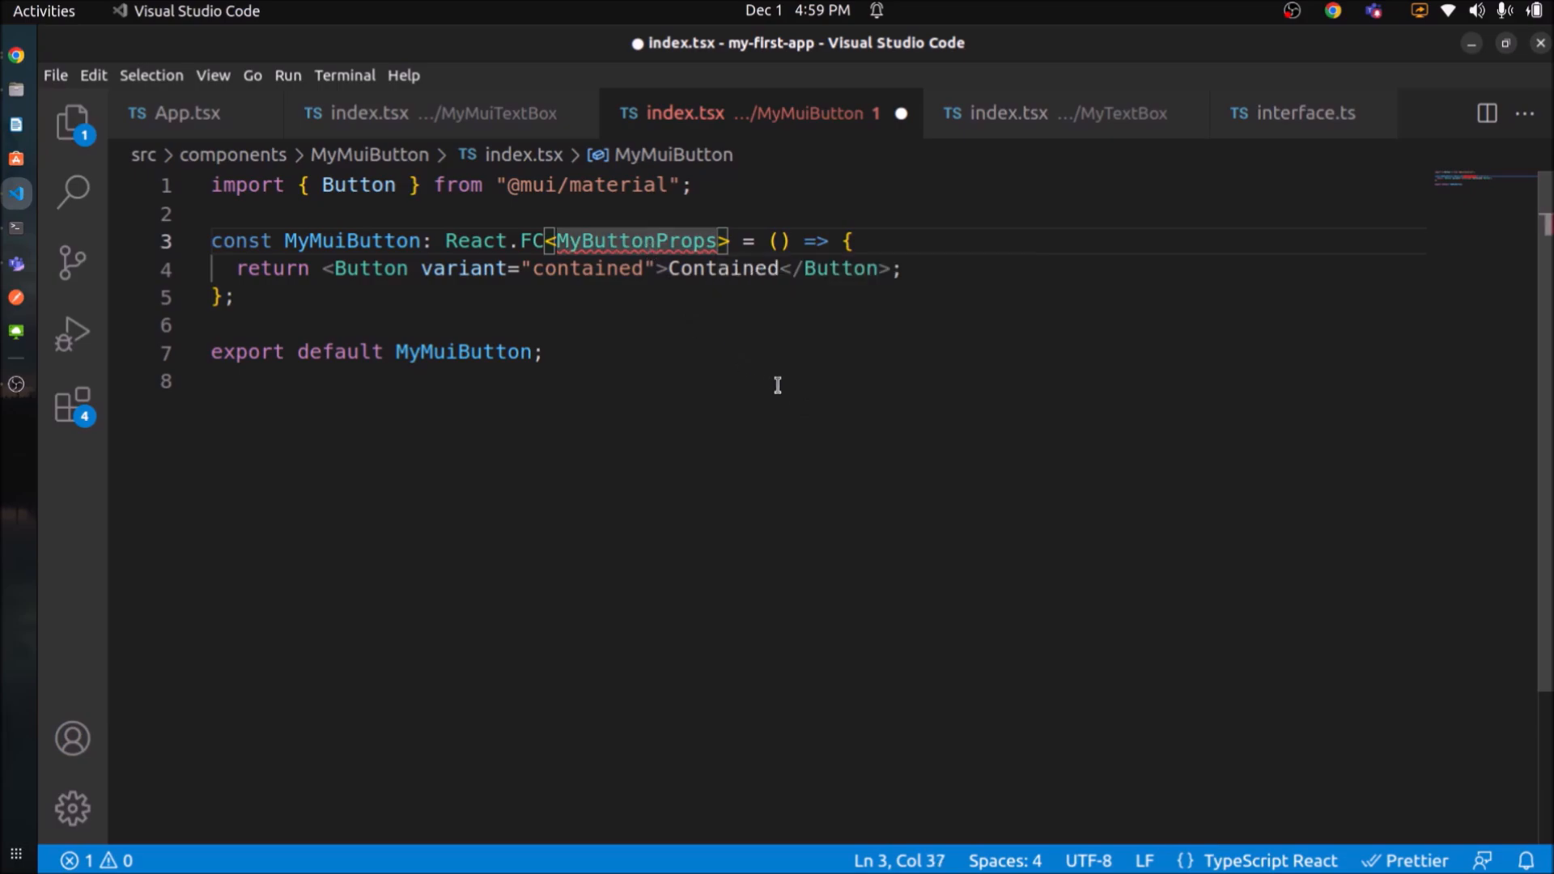
left_click(1294, 113)
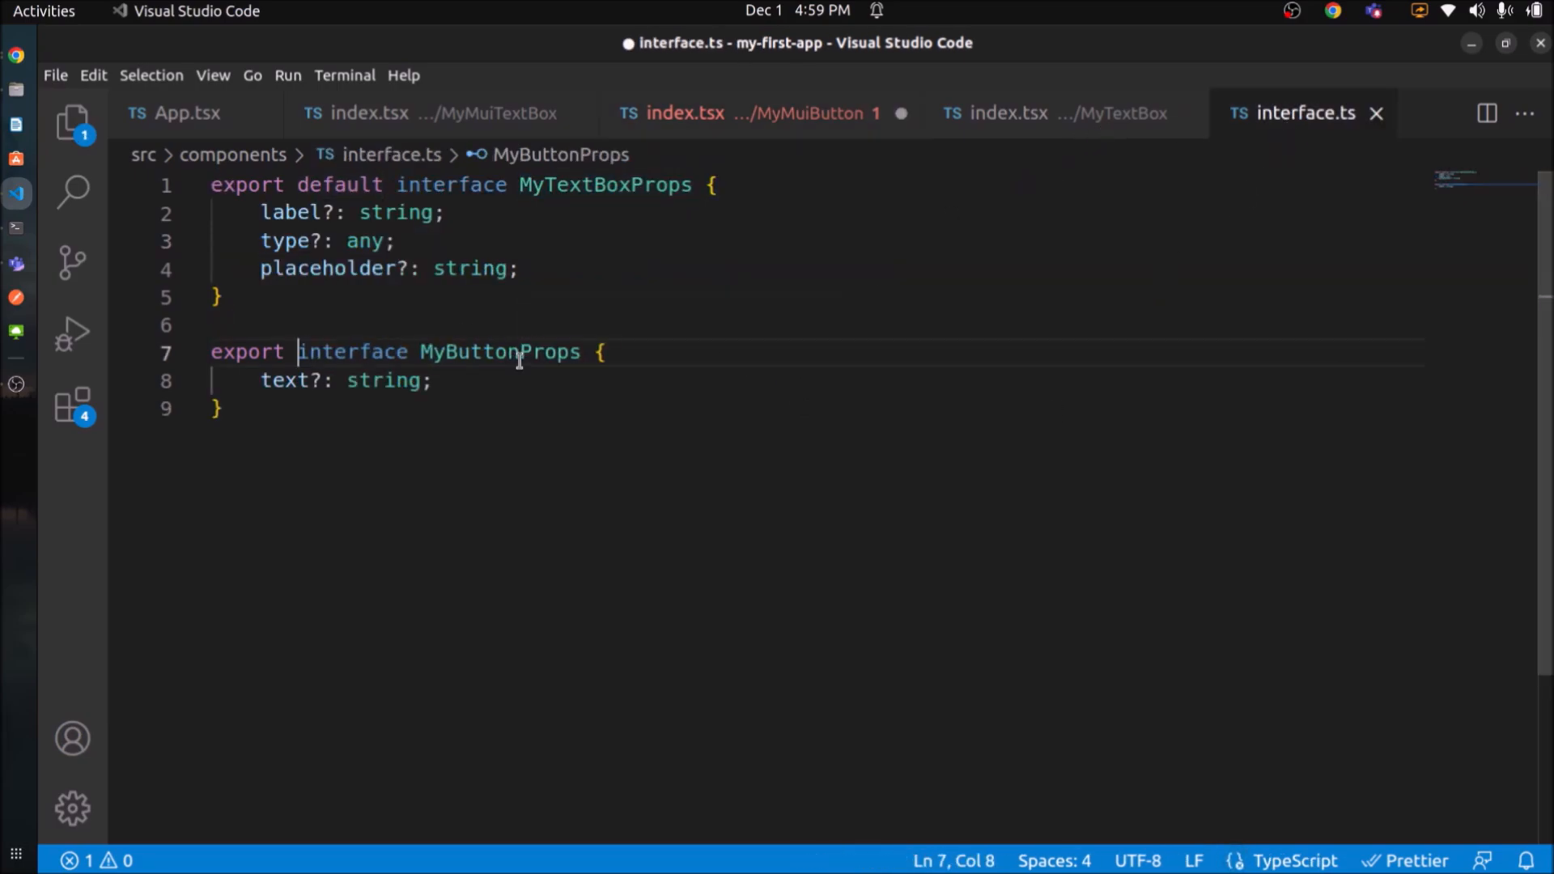
left_click(759, 112)
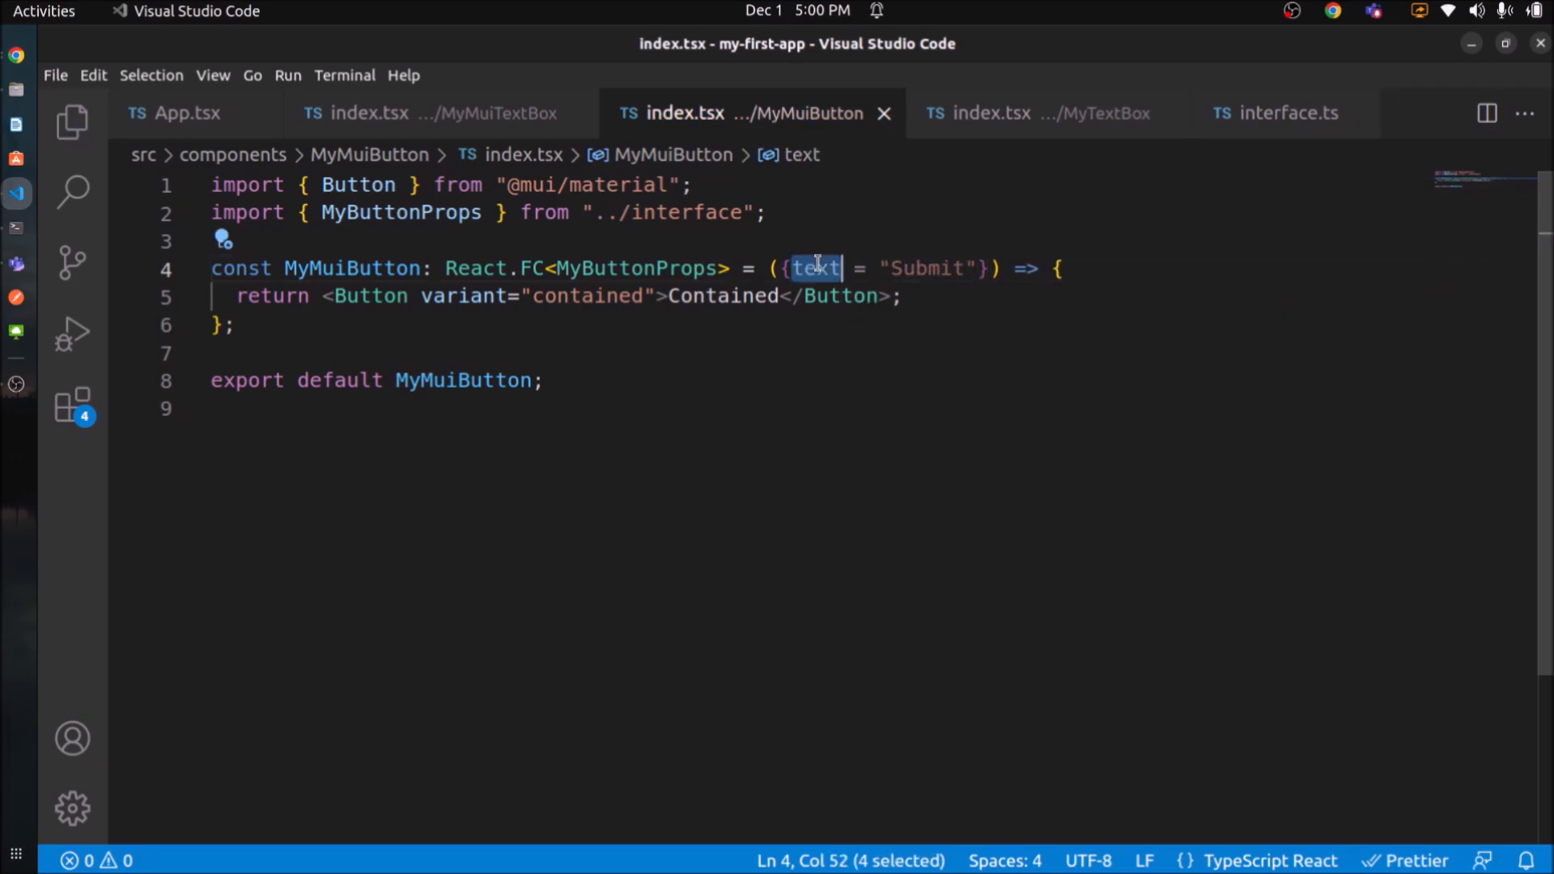
type("{text}")
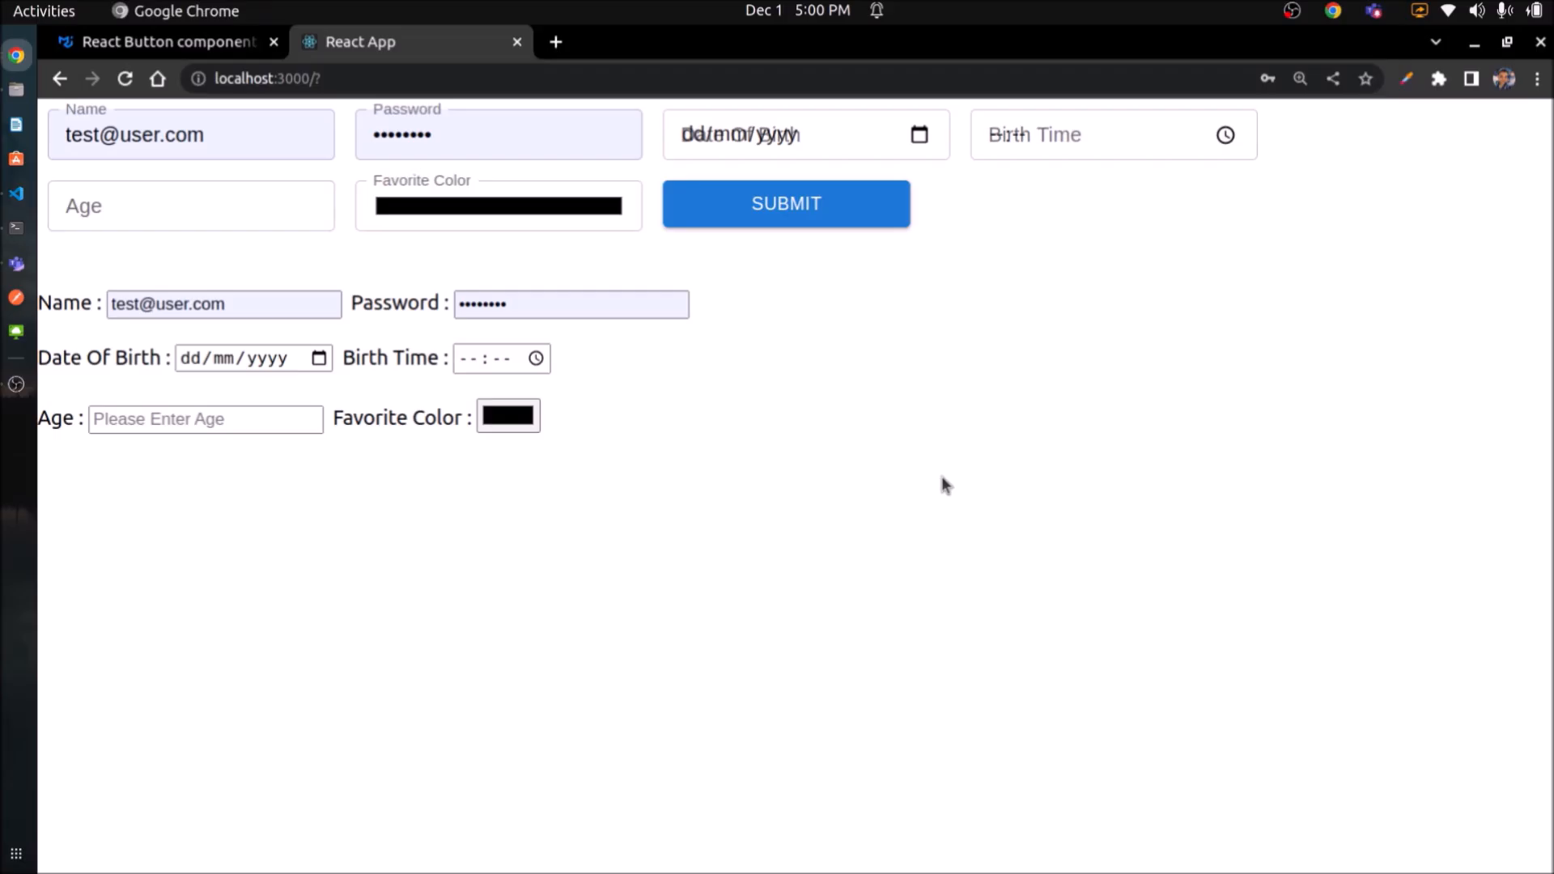
left_click(16, 193)
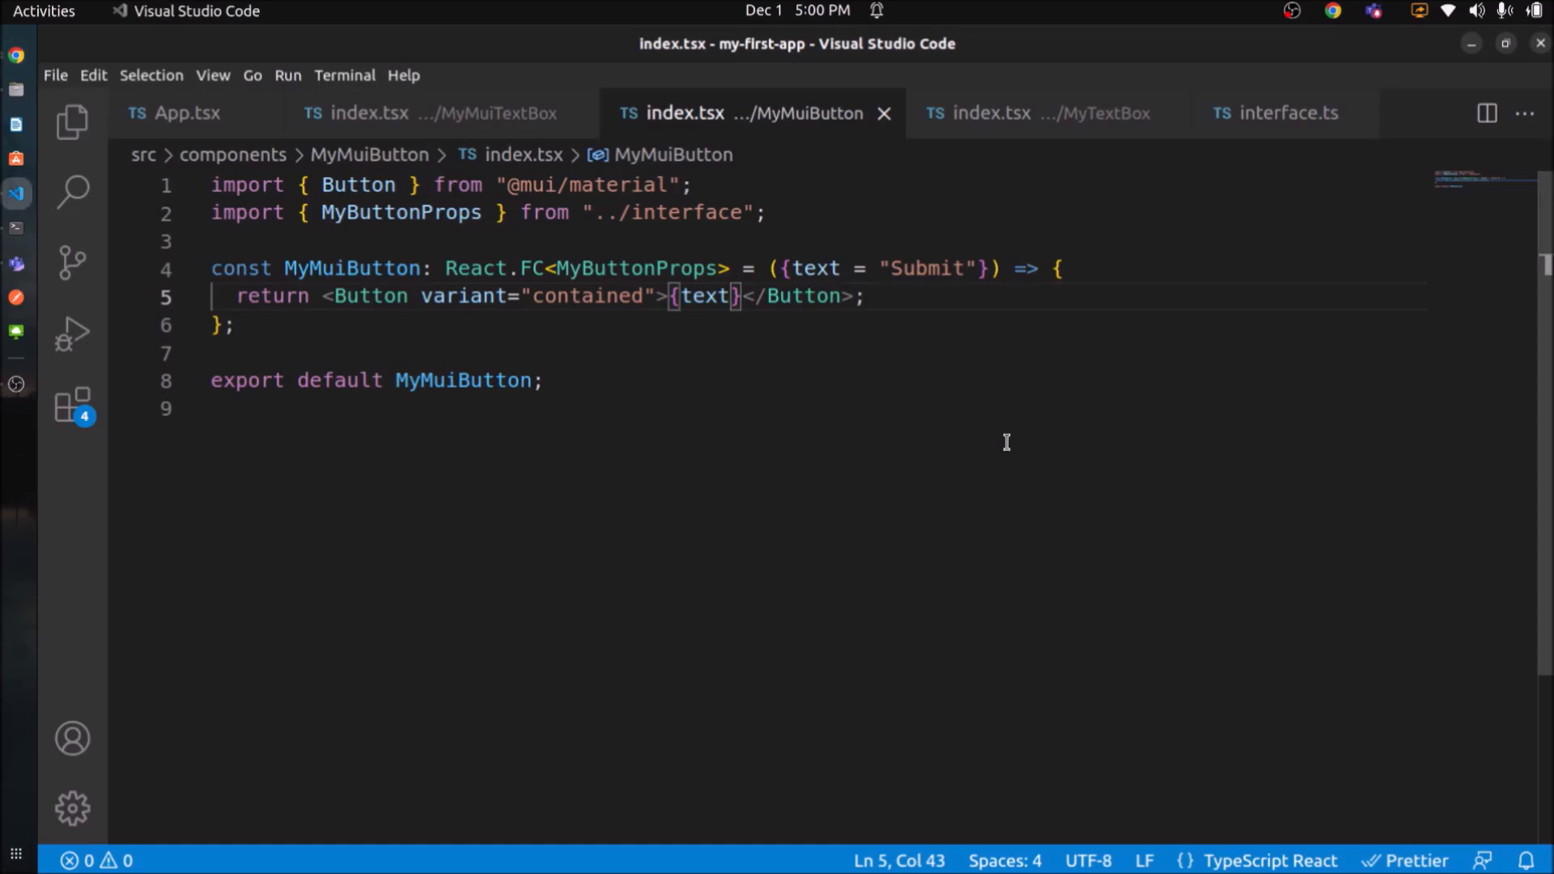
Pass text="Form Submit" to MyMuiButton and give it capitalize, bold sx styling.
left_click(184, 113)
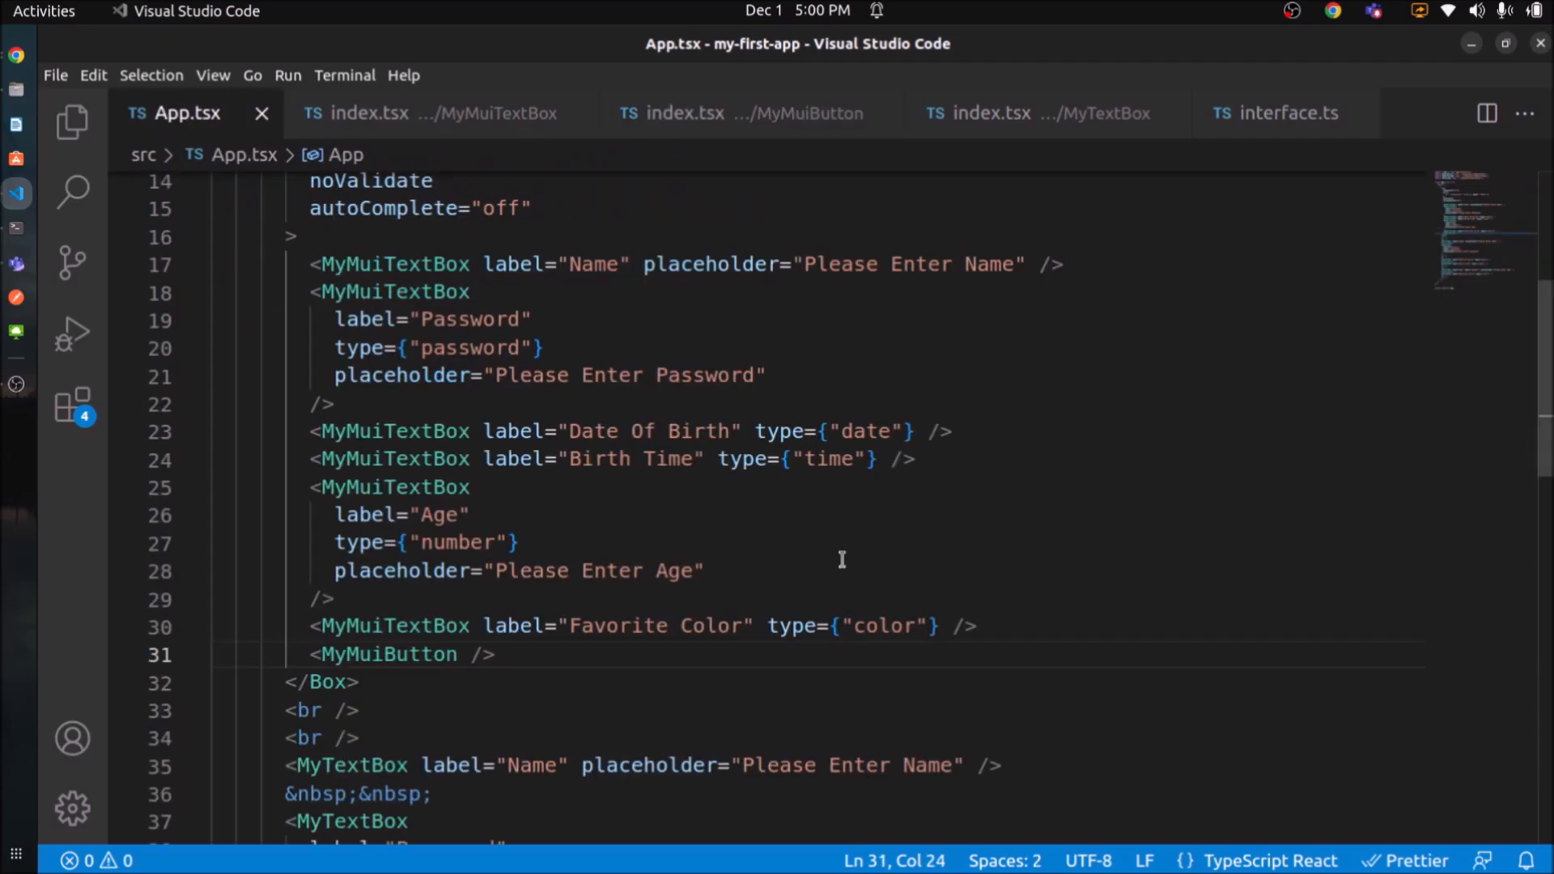
type("text=\"\"")
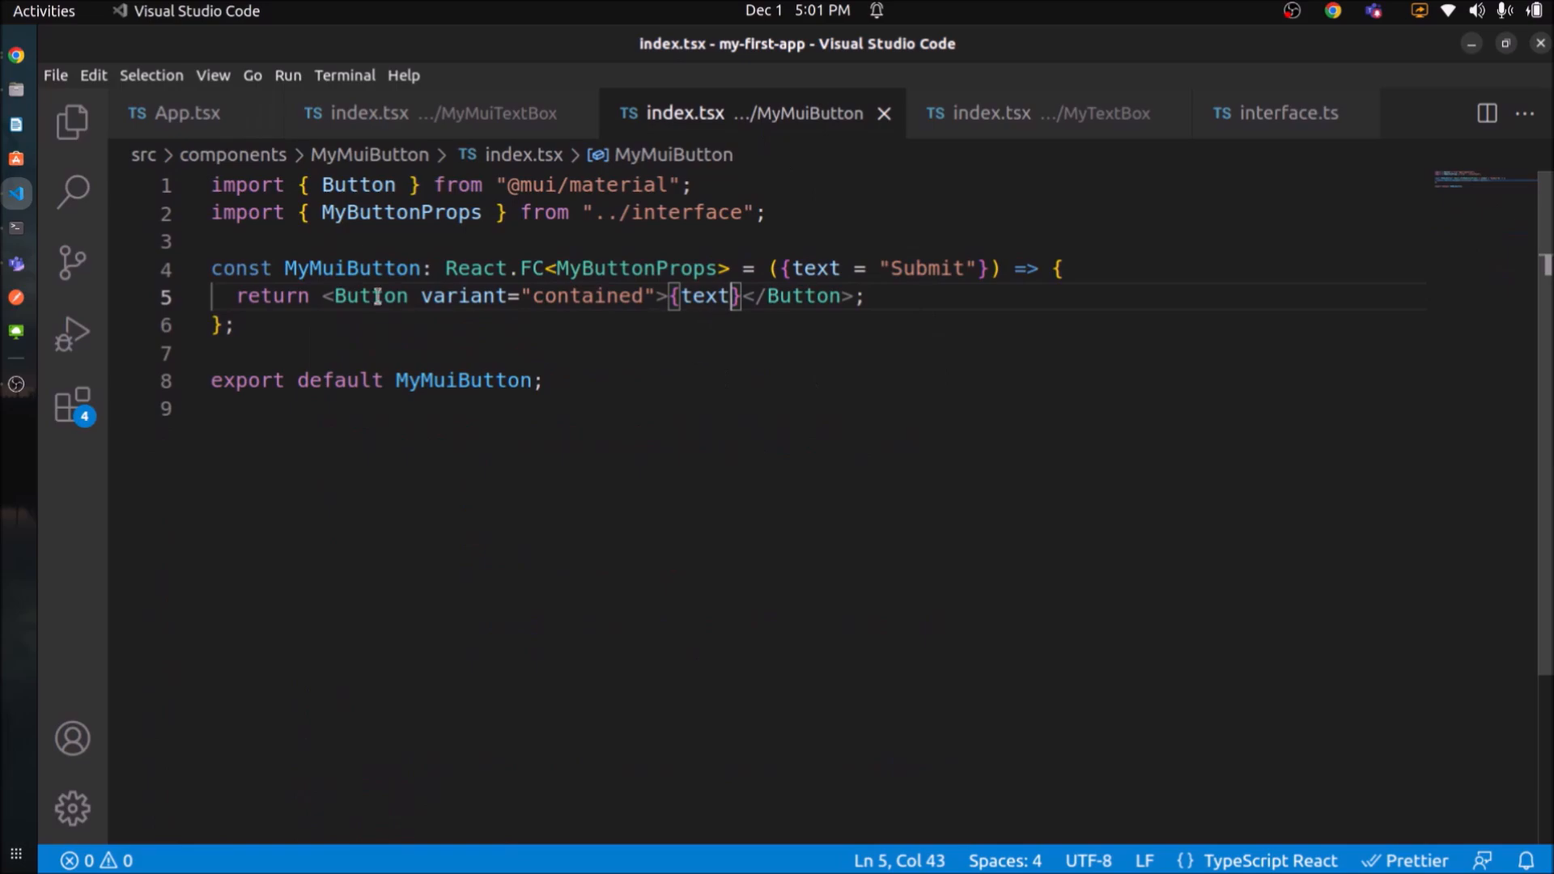
type("sx={{}}")
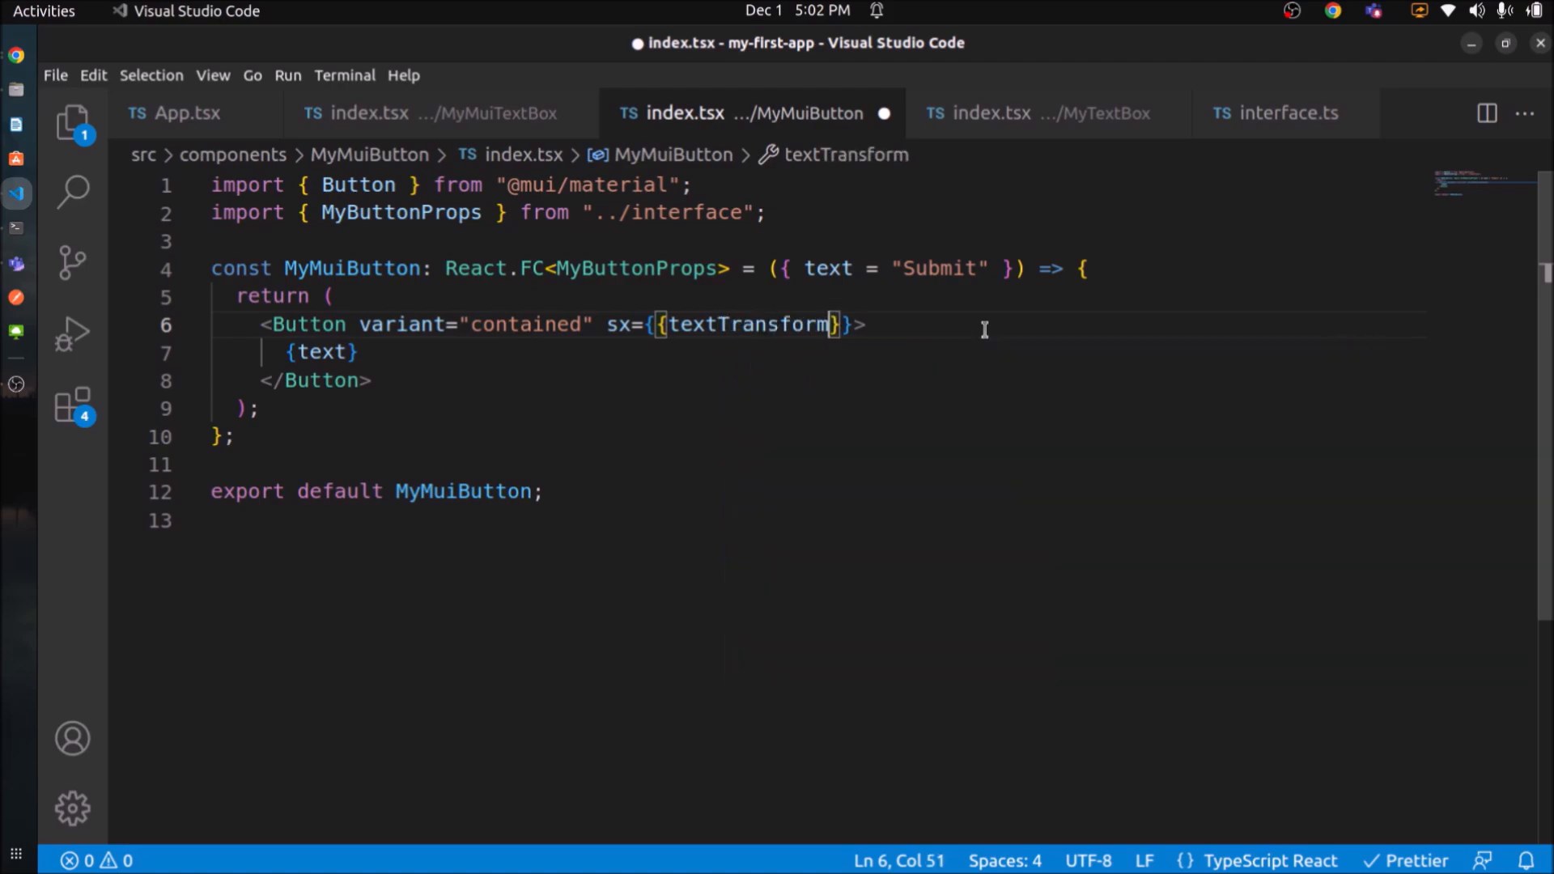
type(": \"capitalize\"")
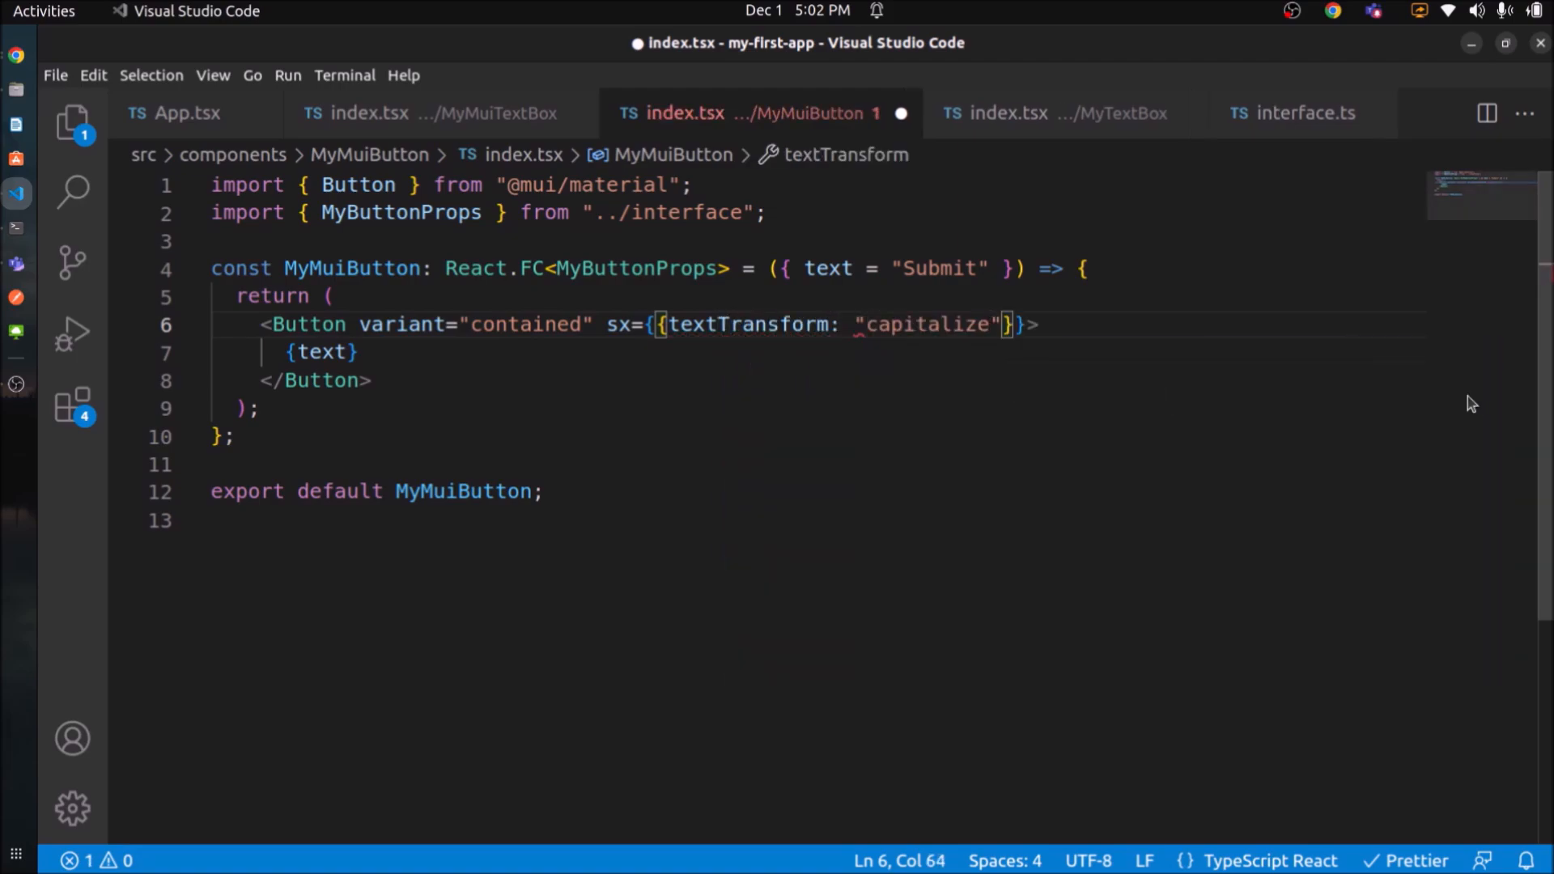
type(", fontWeight")
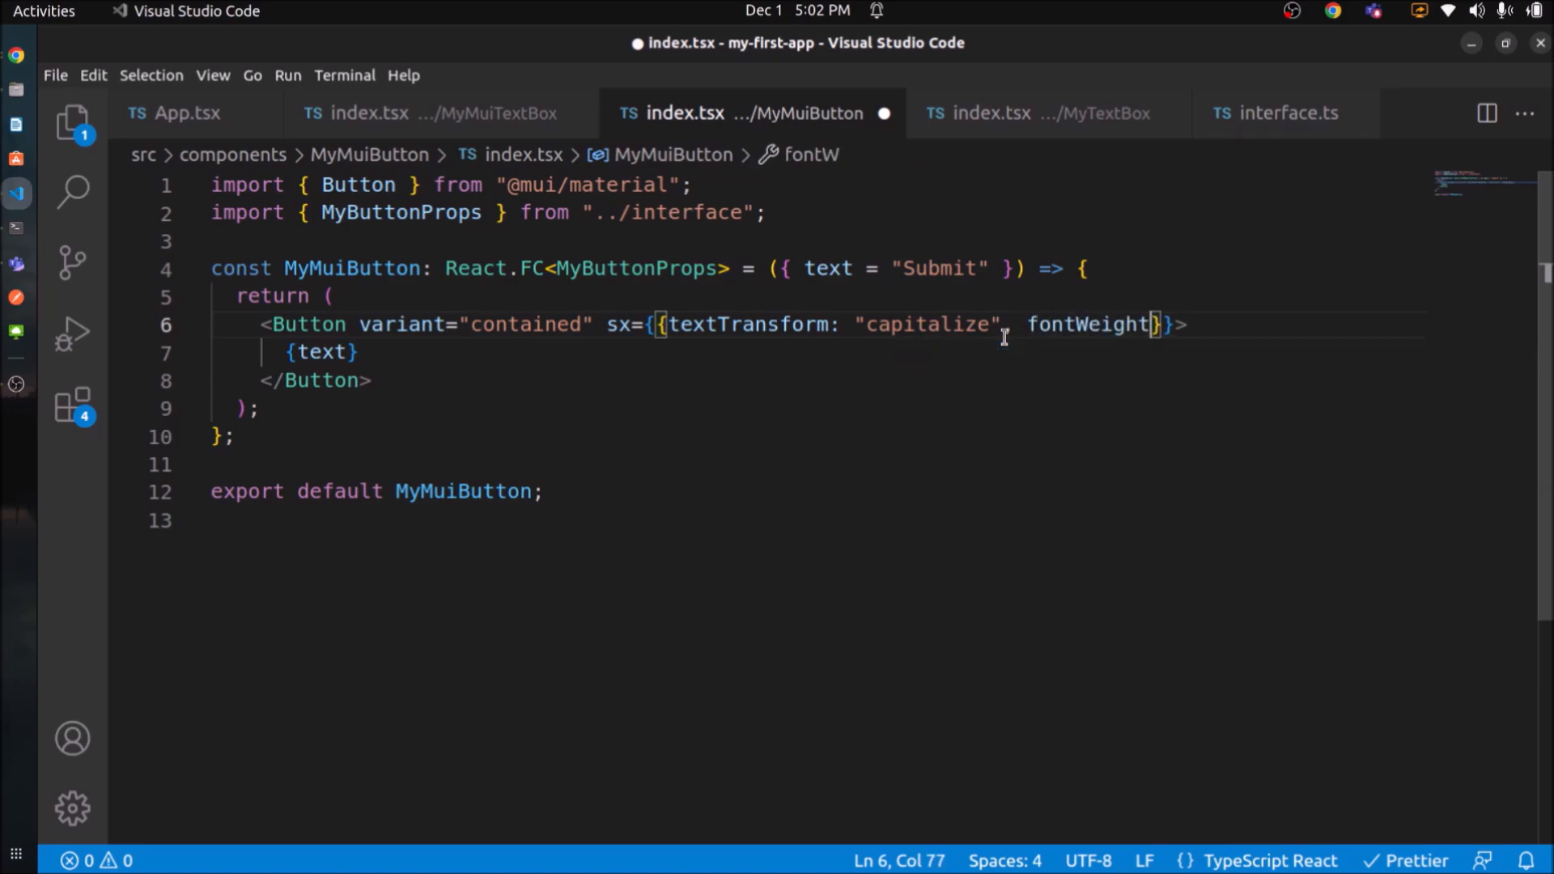
type(": \"")
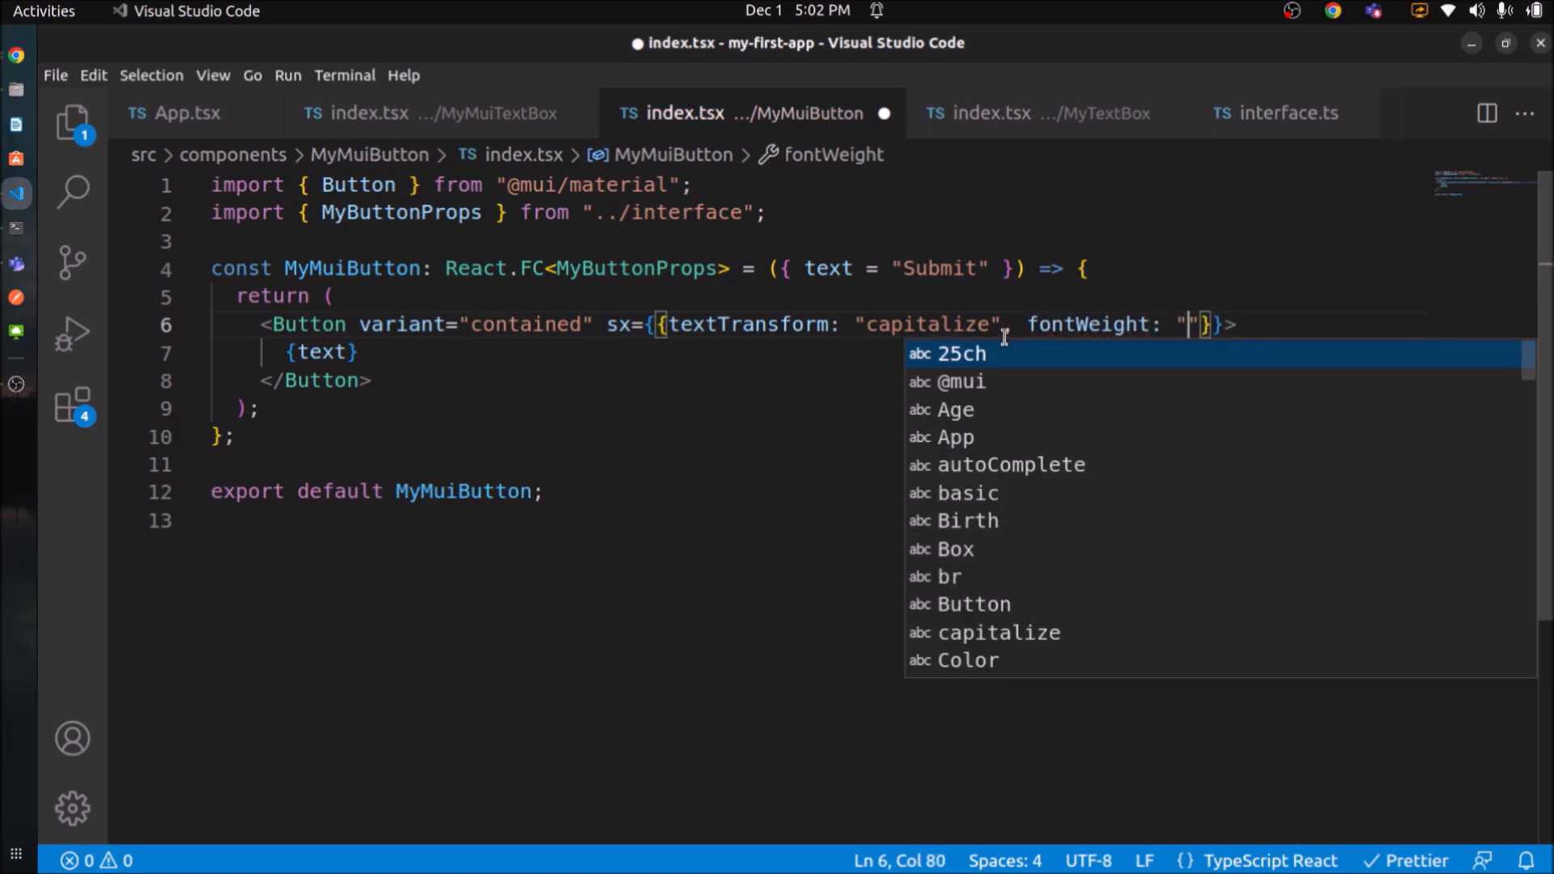
type("bold")
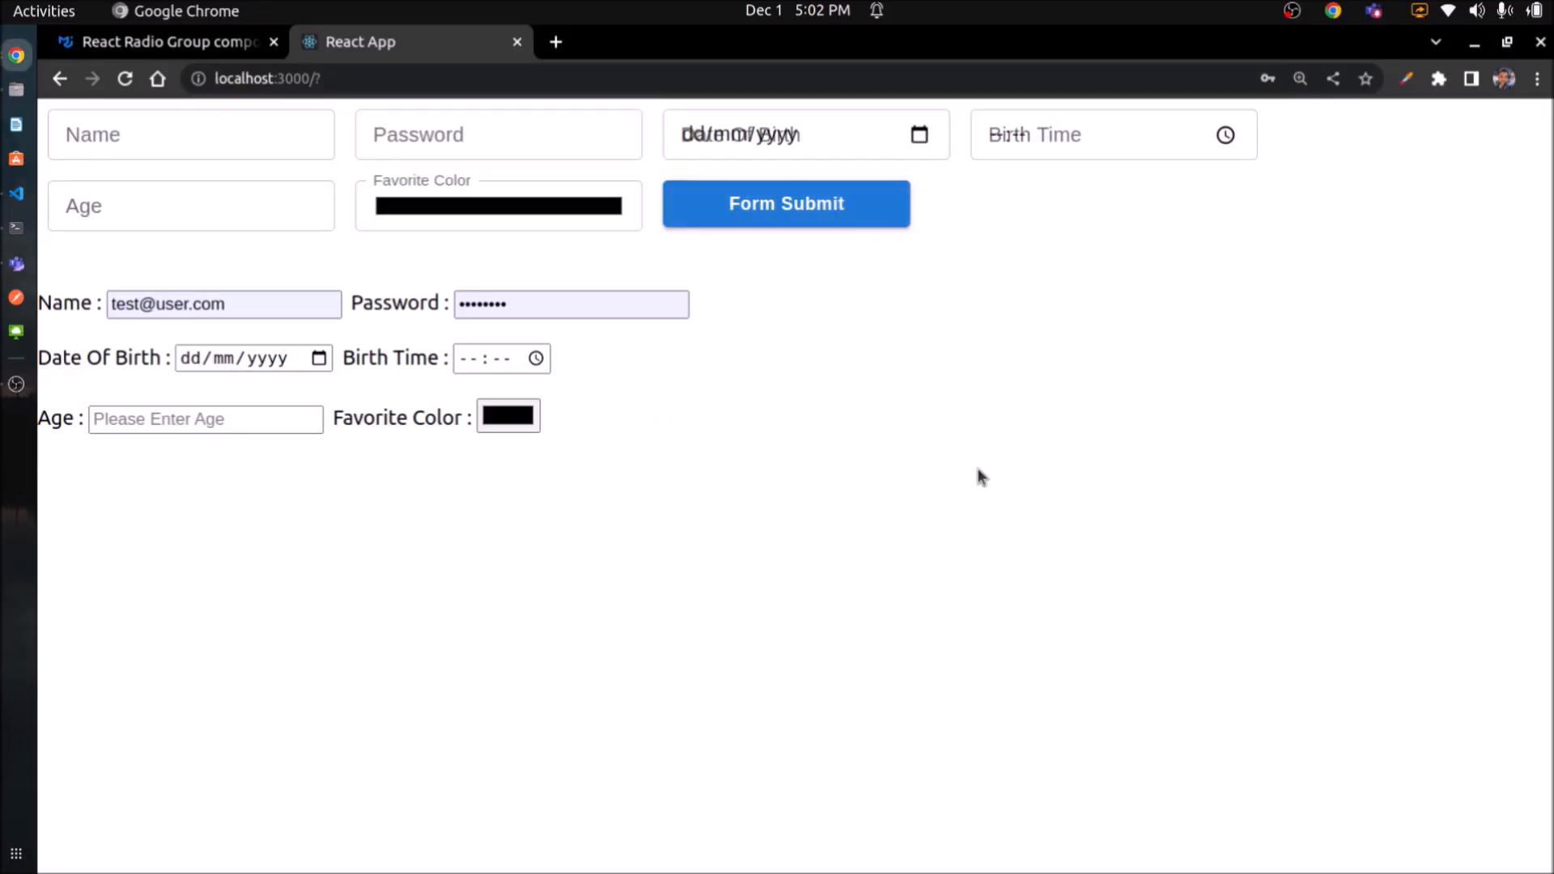
type("Jeet Singh")
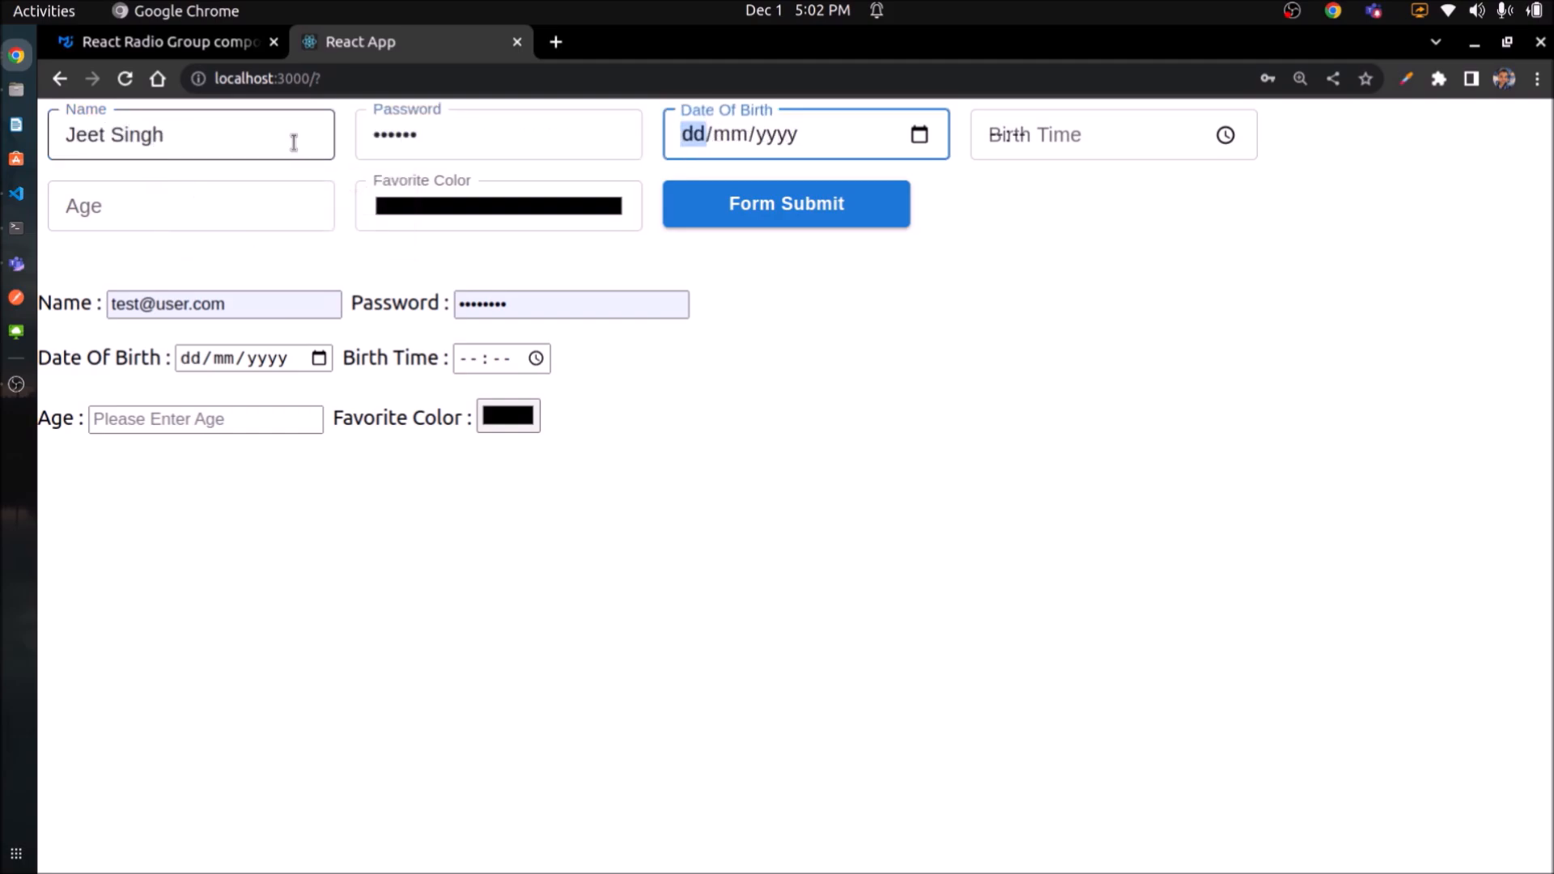
left_click(917, 134)
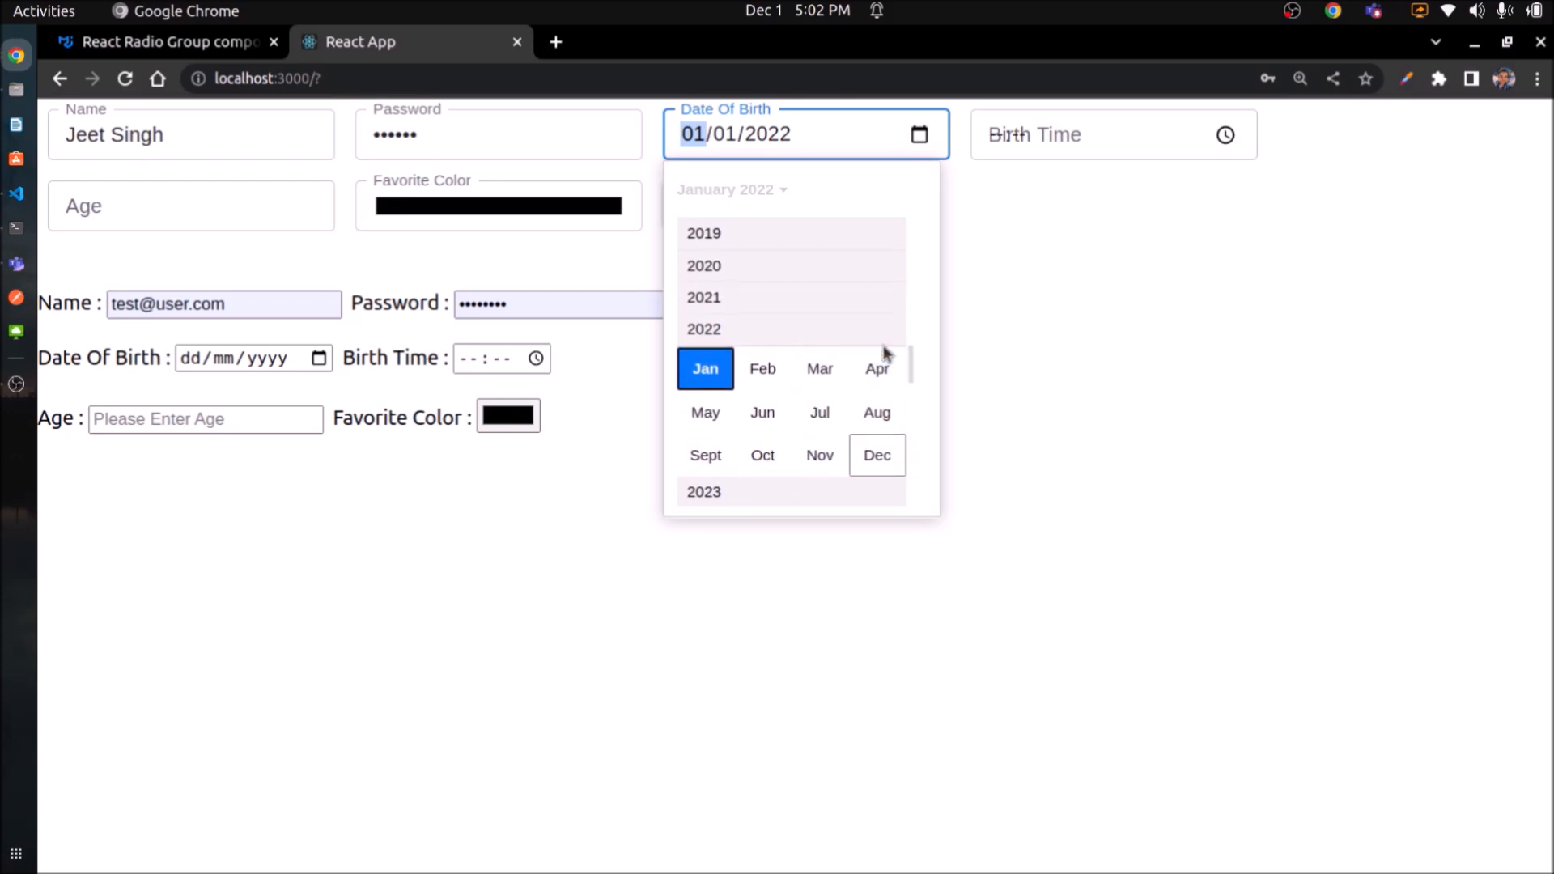
scroll("up", 3)
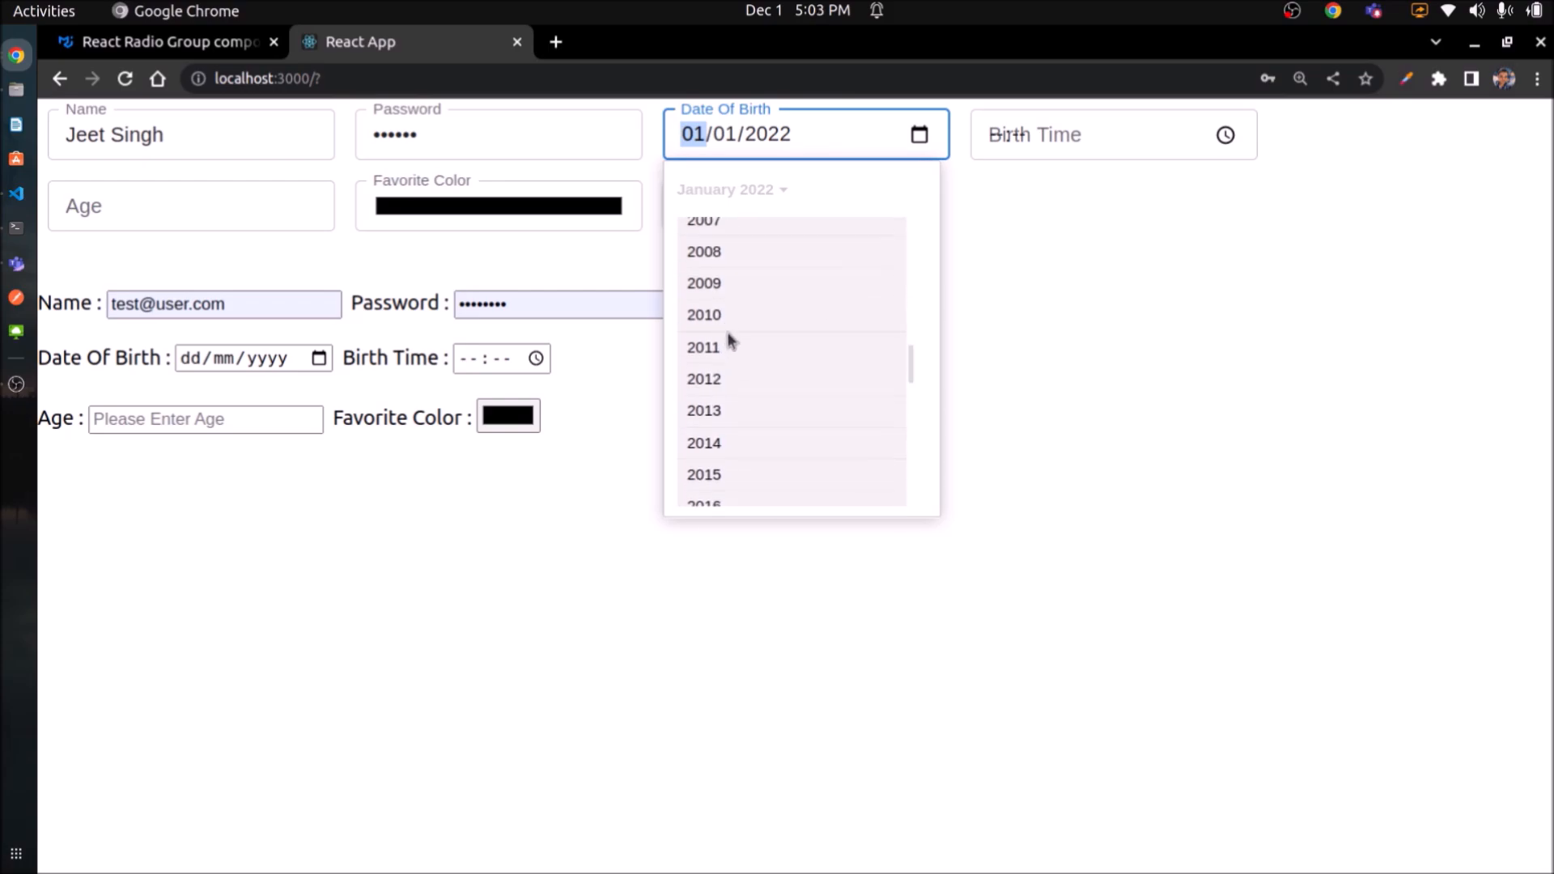
left_click(703, 314)
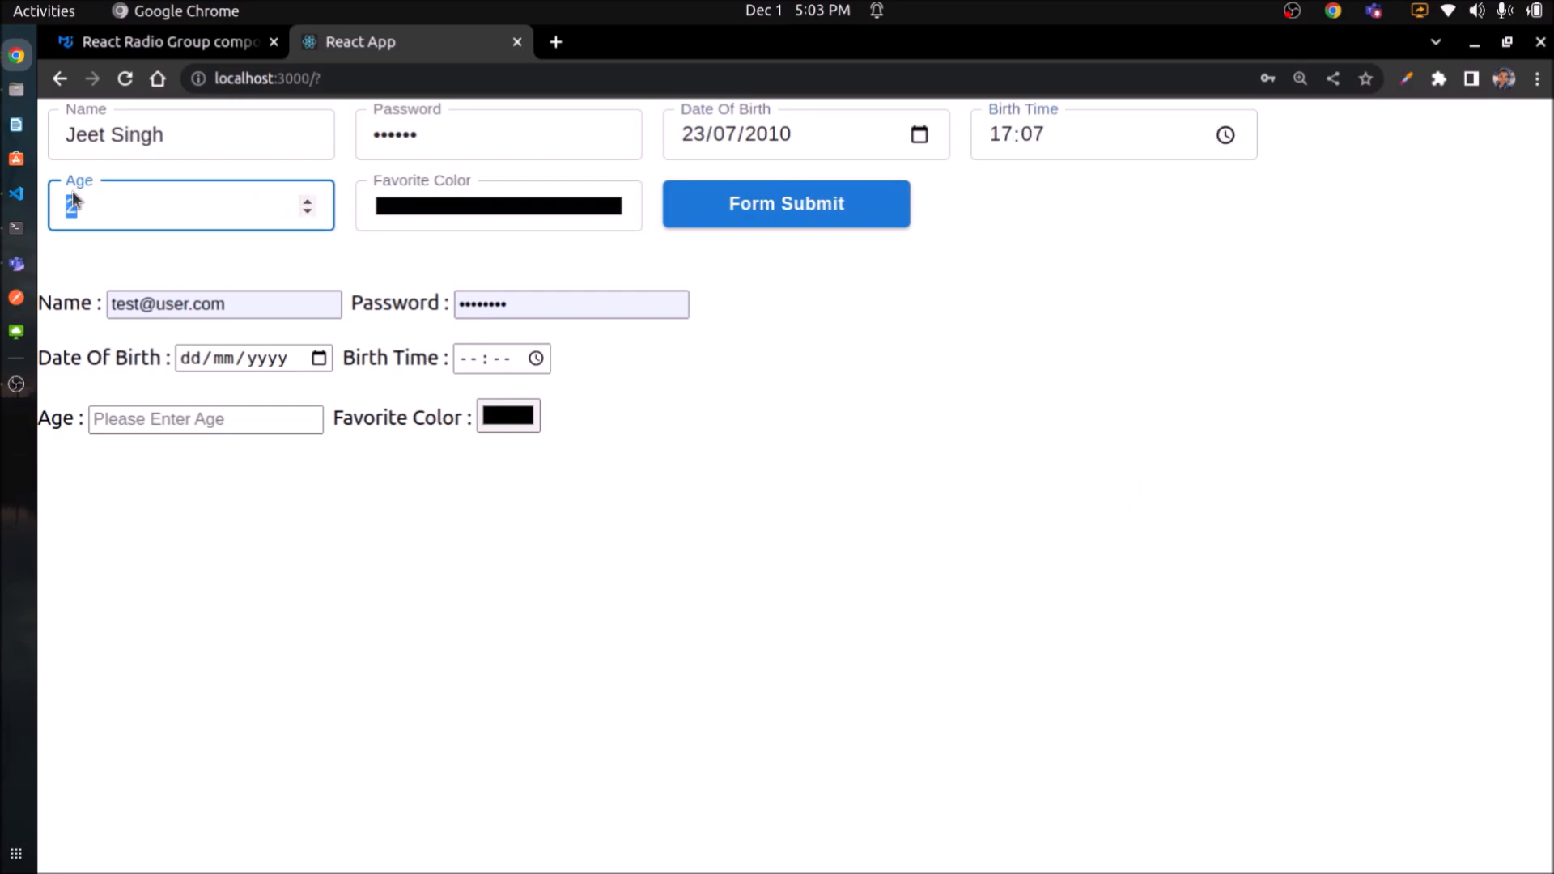
left_click(498, 204)
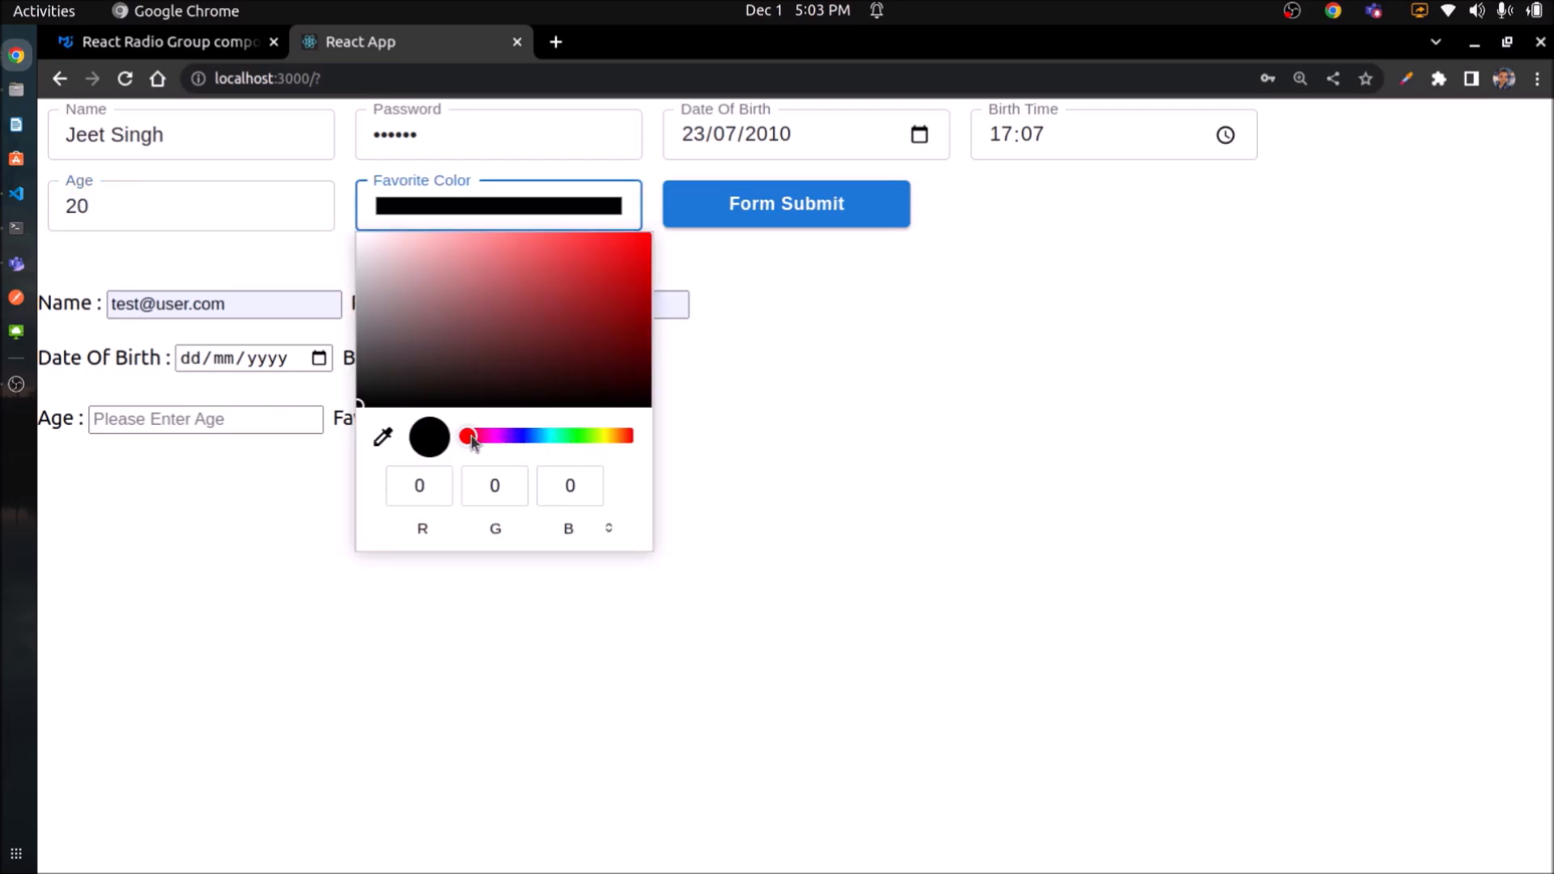